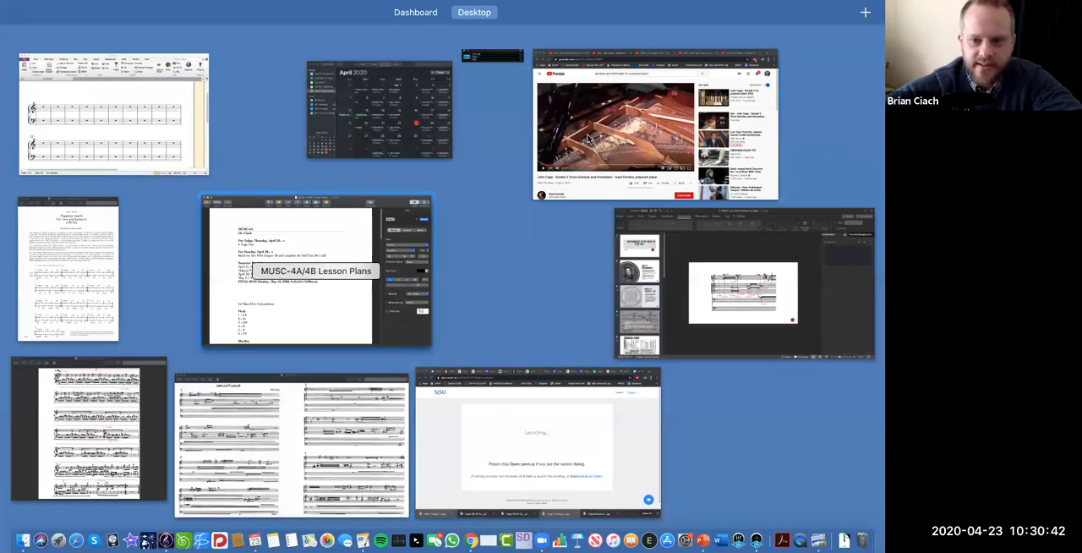
mouse_move(708, 347)
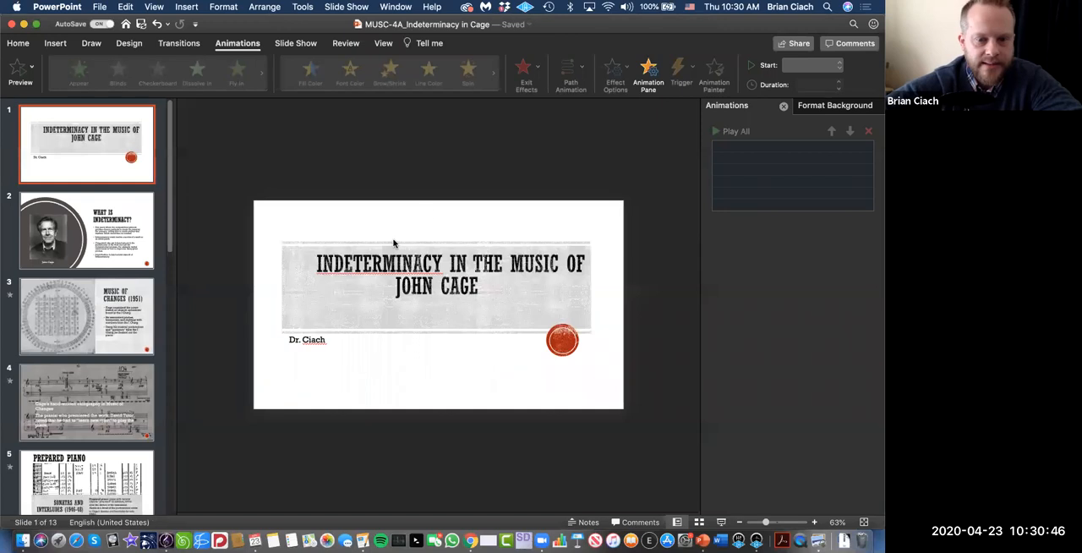
mouse_move(446, 220)
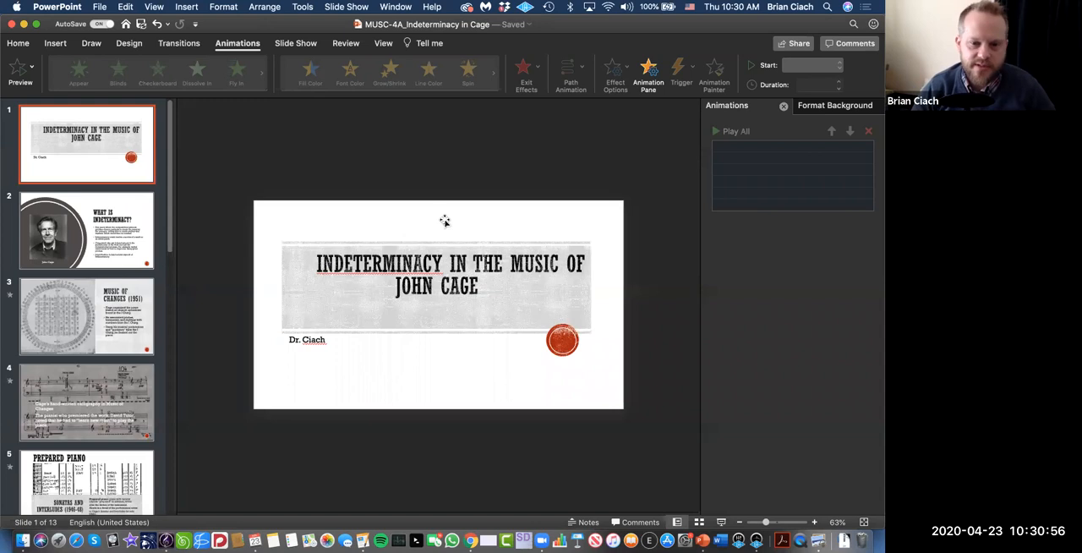
mouse_move(657, 490)
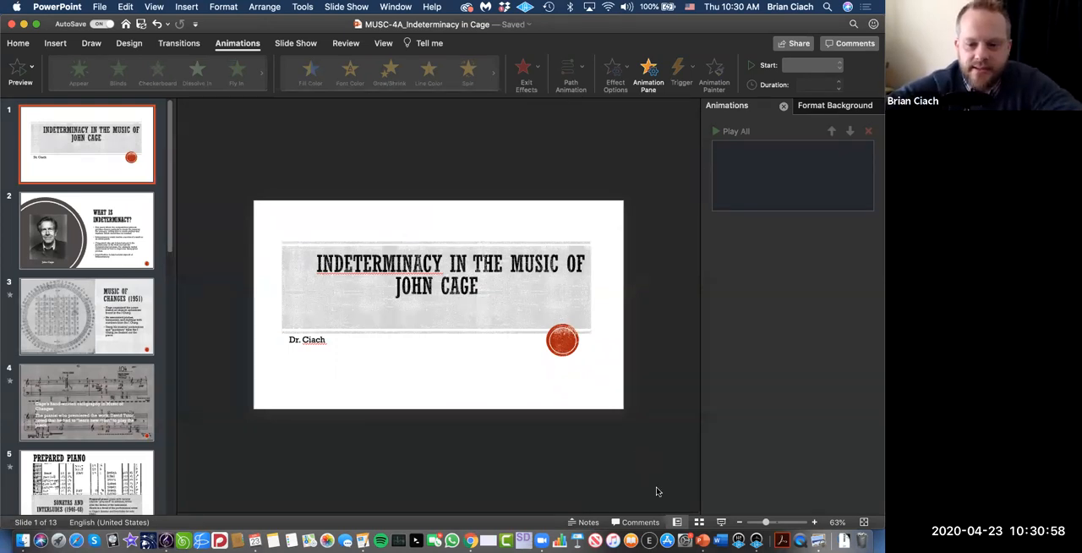
mouse_move(676, 338)
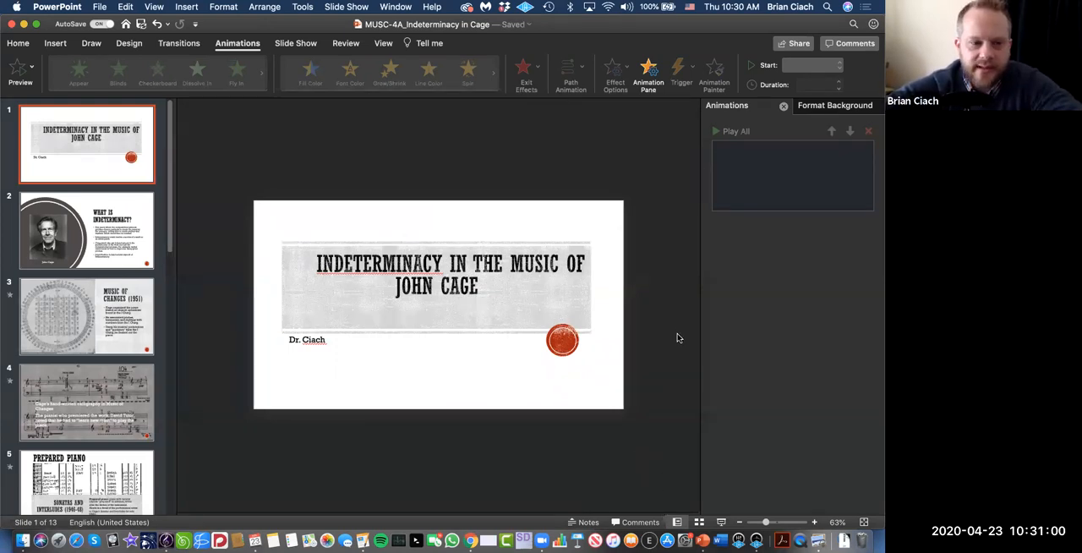
mouse_move(453, 225)
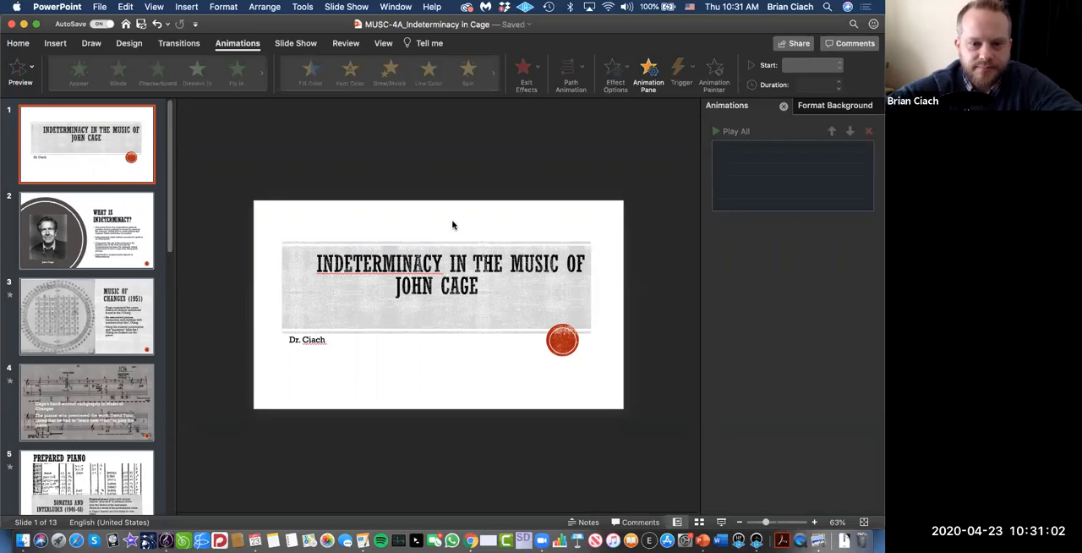
mouse_move(393, 78)
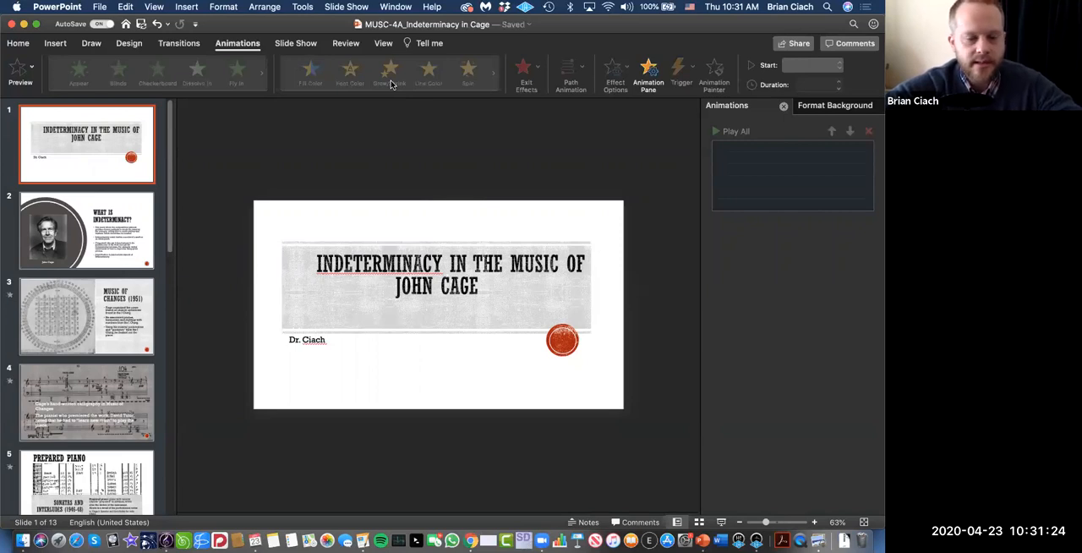
mouse_move(386, 85)
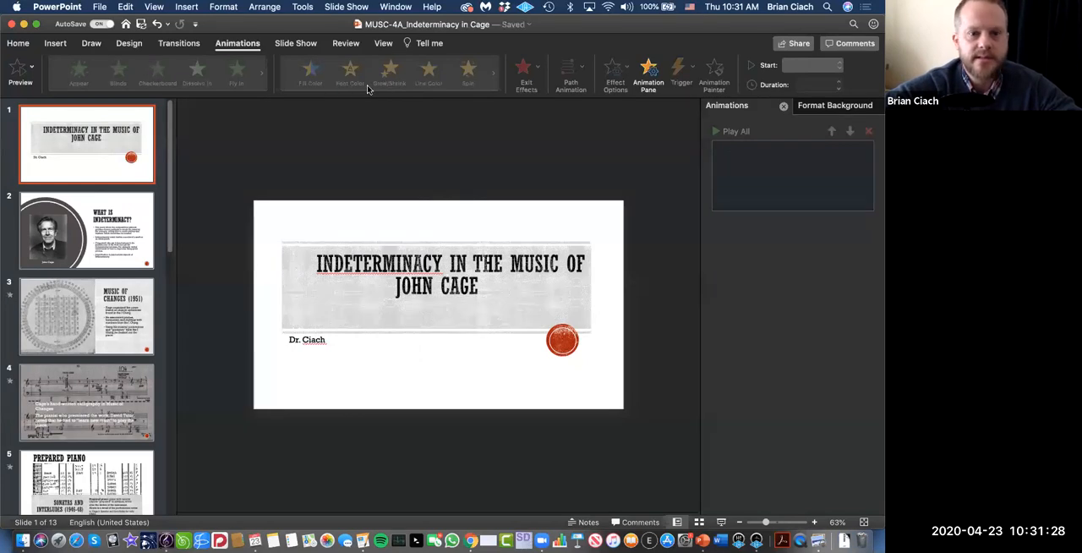
mouse_move(338, 88)
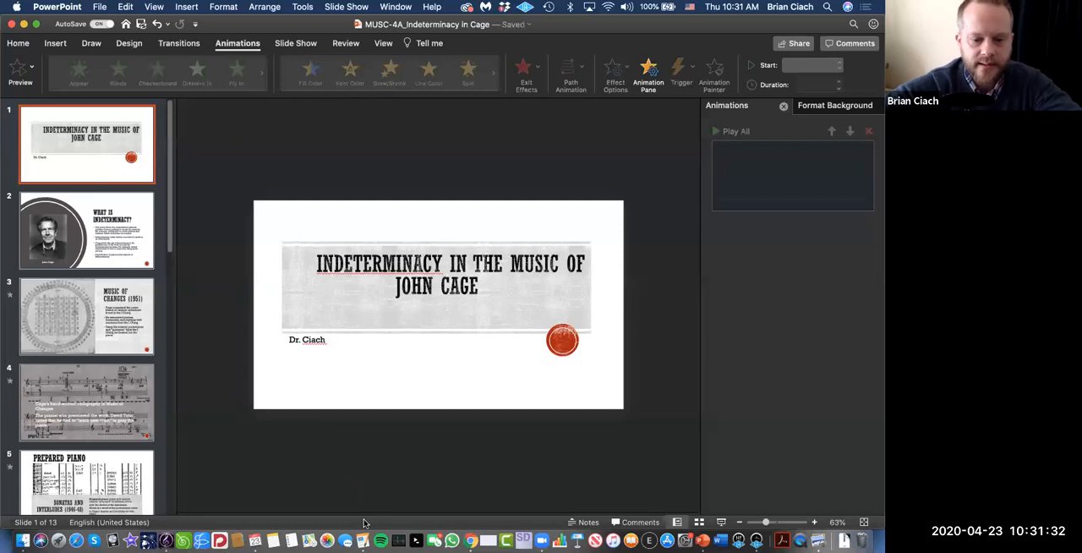
mouse_move(521, 133)
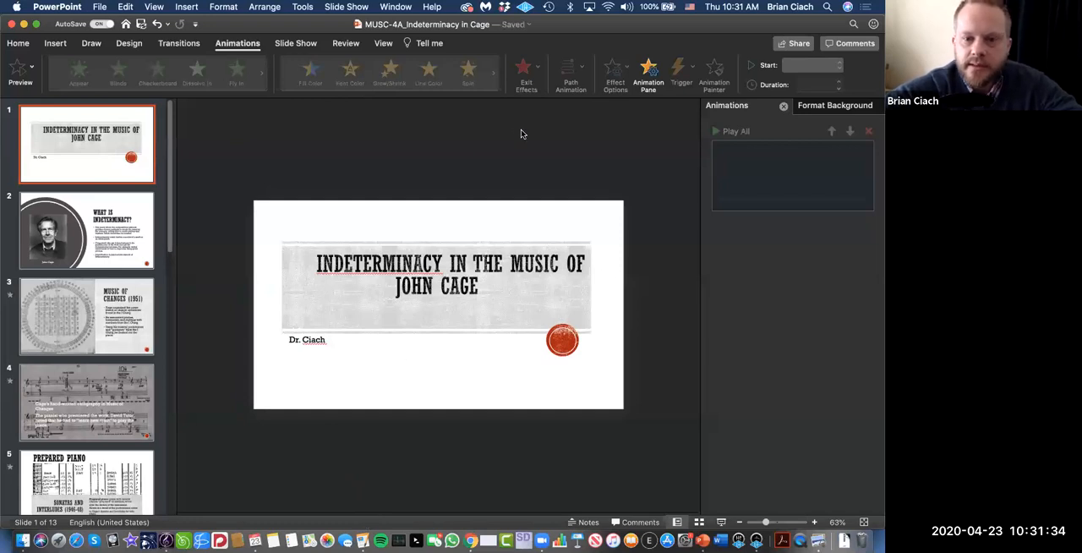
mouse_move(338, 84)
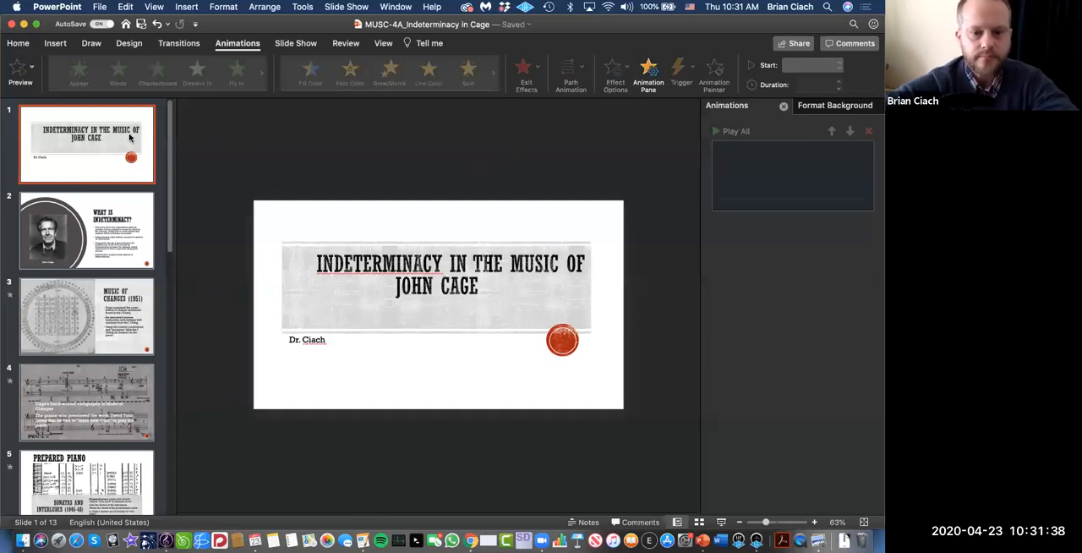
mouse_move(132, 139)
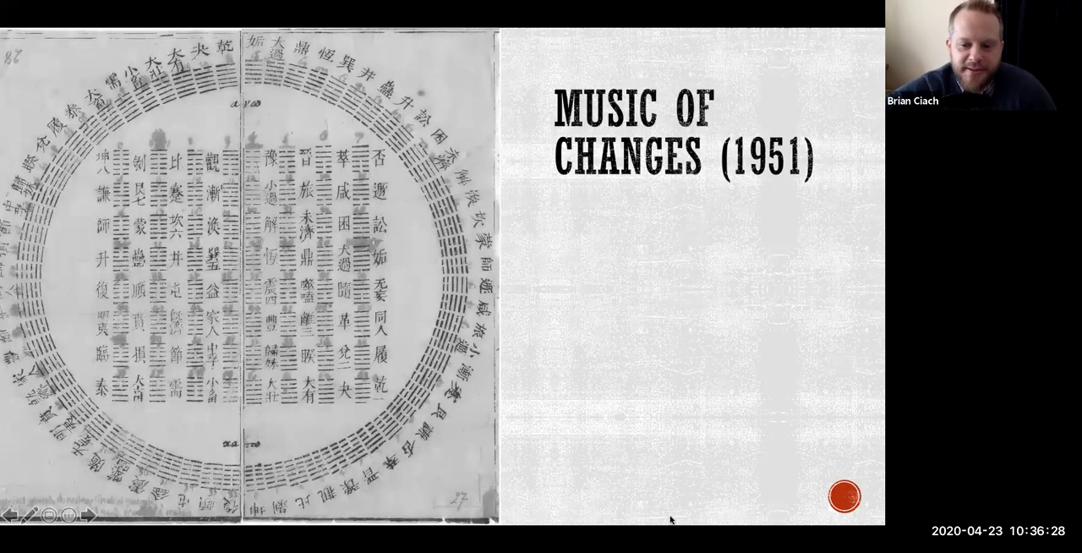
mouse_move(520, 262)
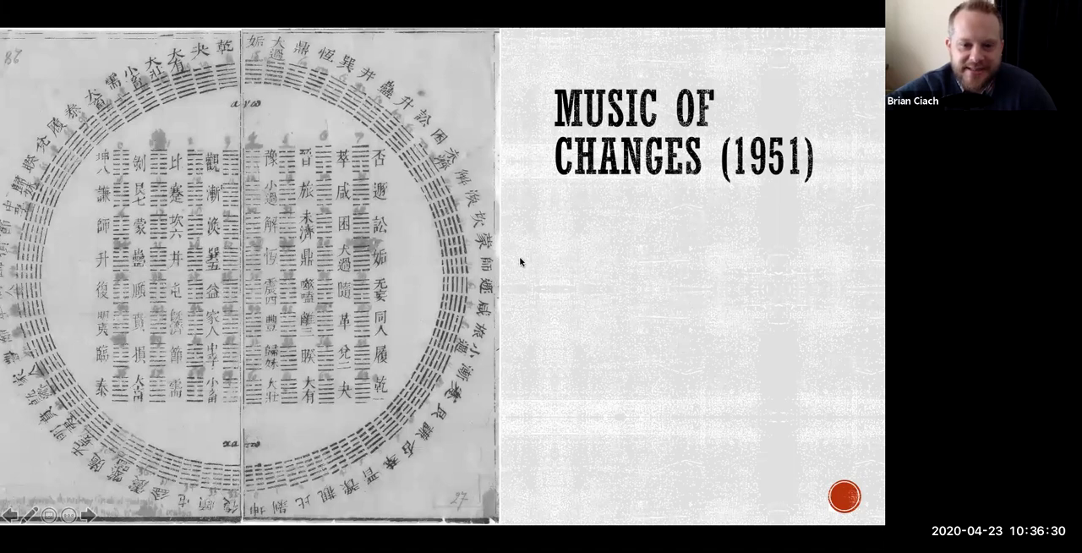
mouse_move(355, 98)
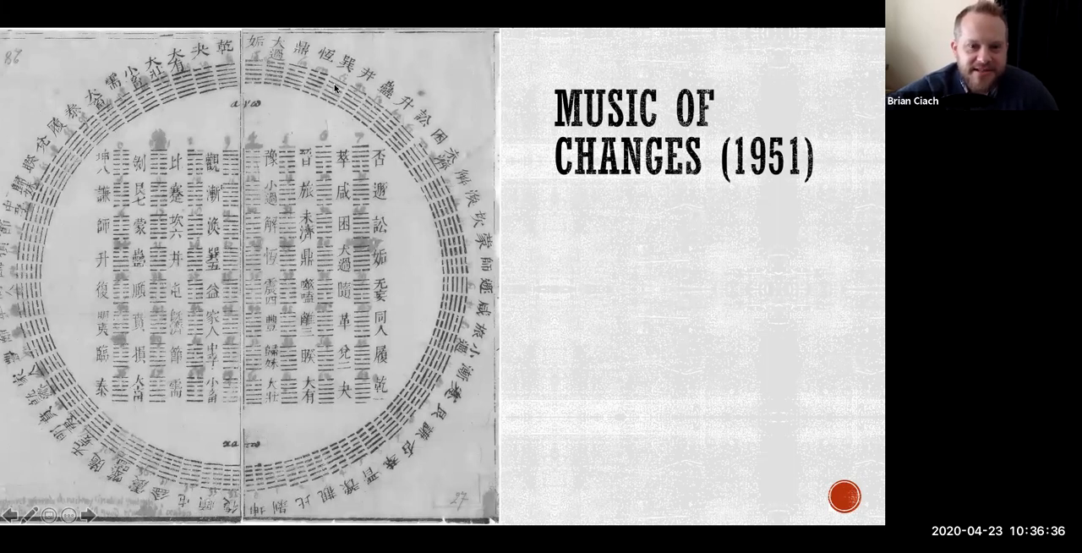
mouse_move(720, 271)
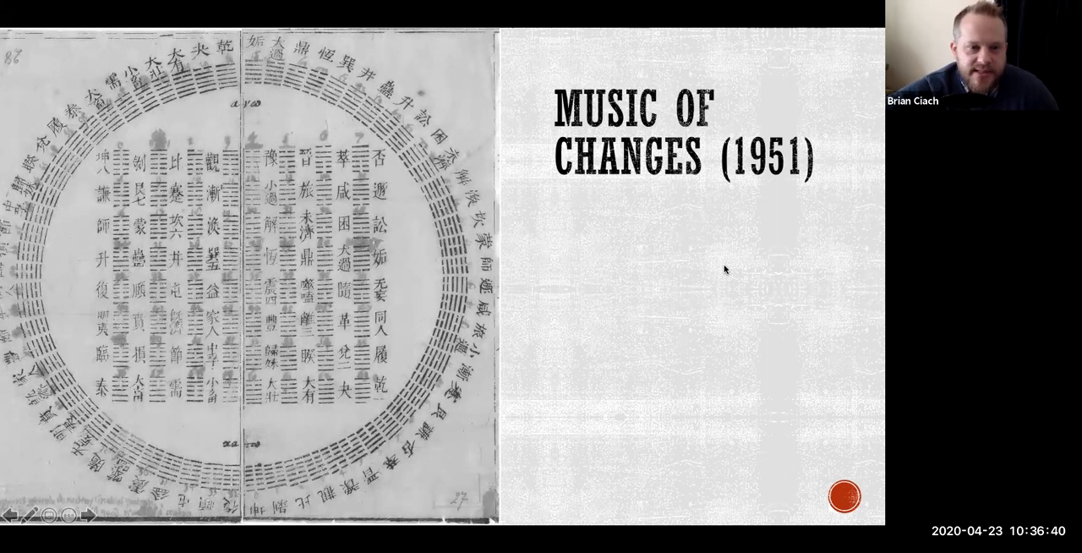
mouse_move(698, 269)
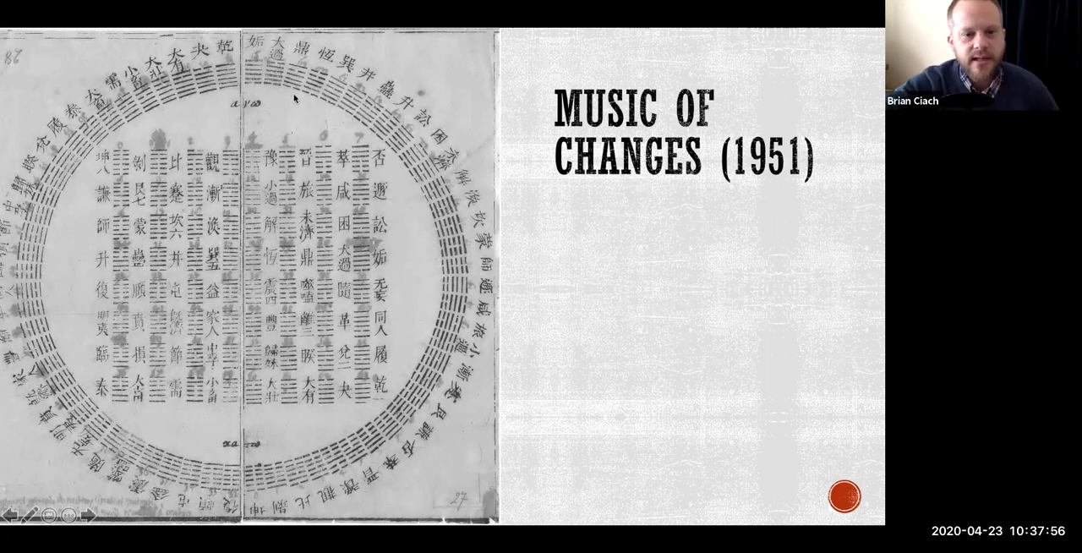
mouse_move(385, 190)
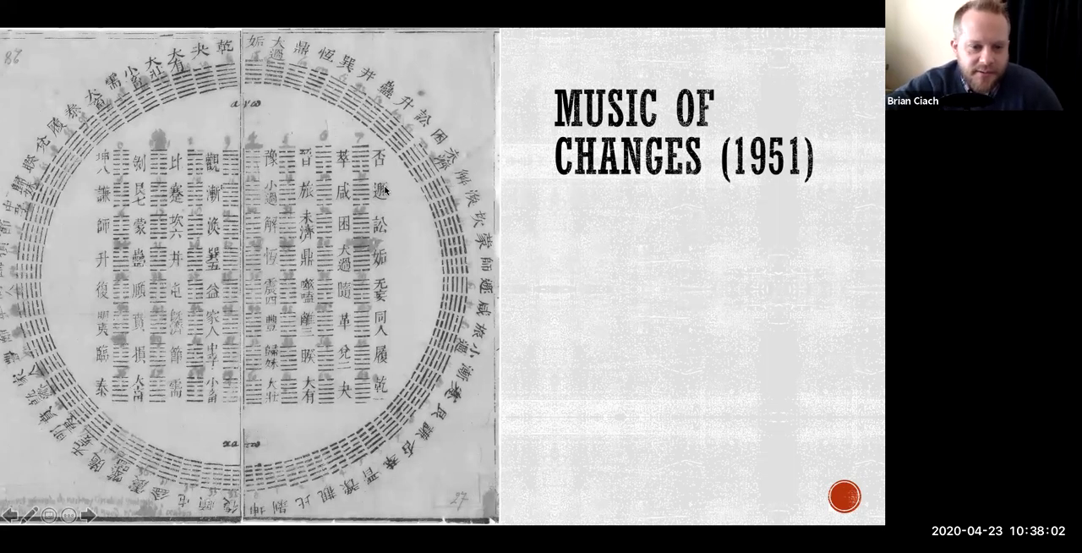
mouse_move(416, 261)
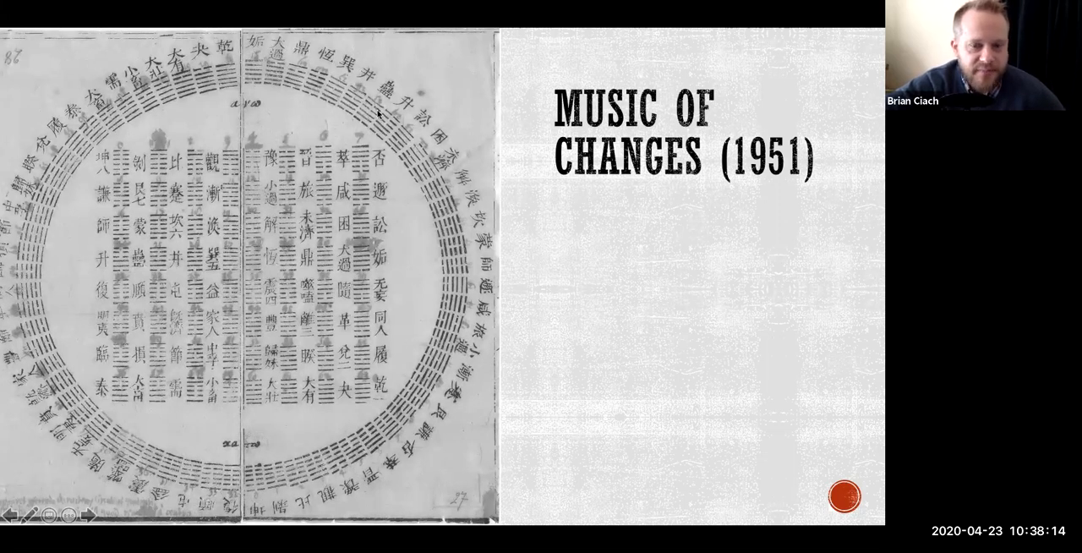
mouse_move(156, 137)
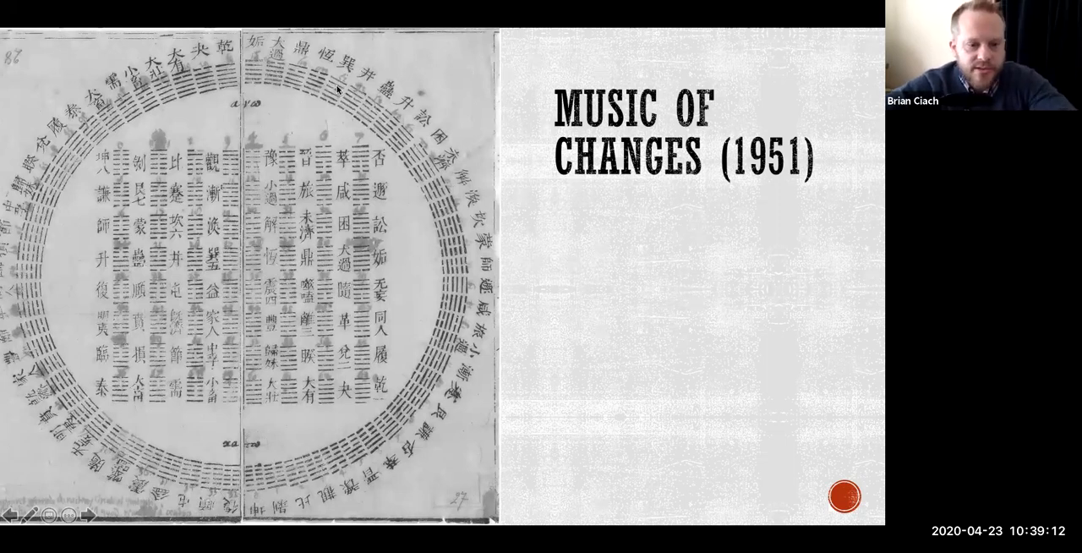
mouse_move(337, 126)
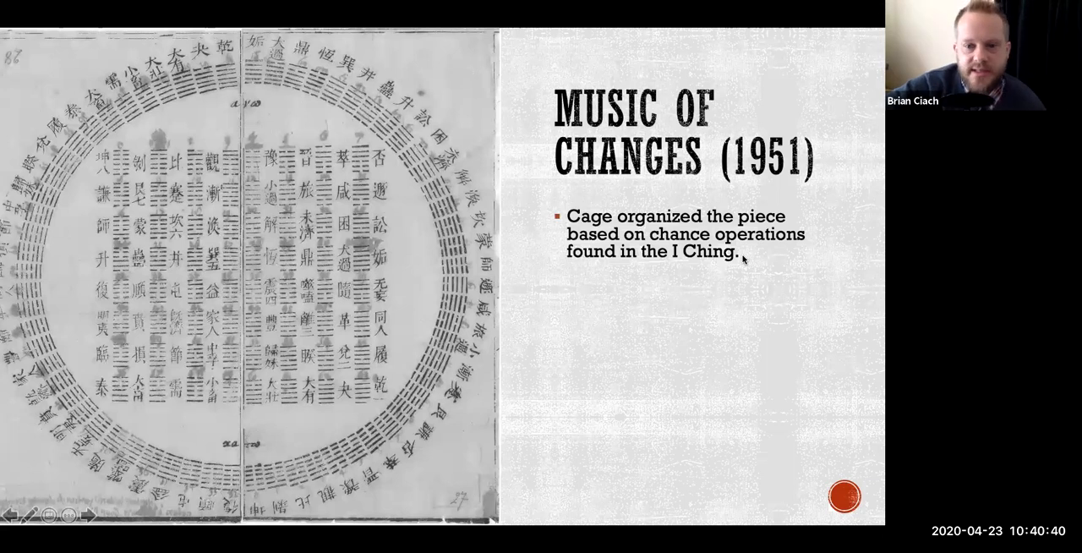
mouse_move(774, 267)
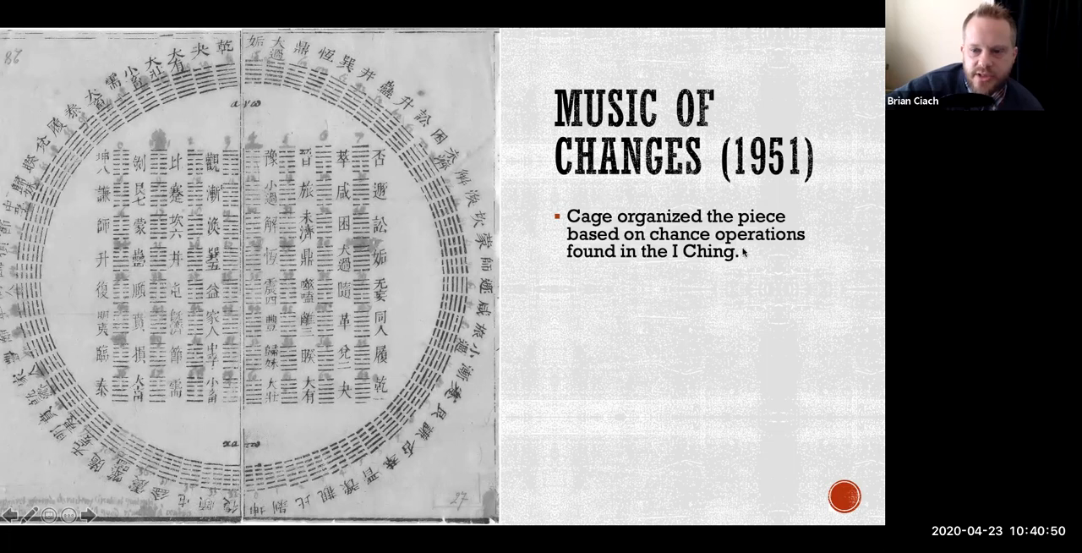
mouse_move(764, 255)
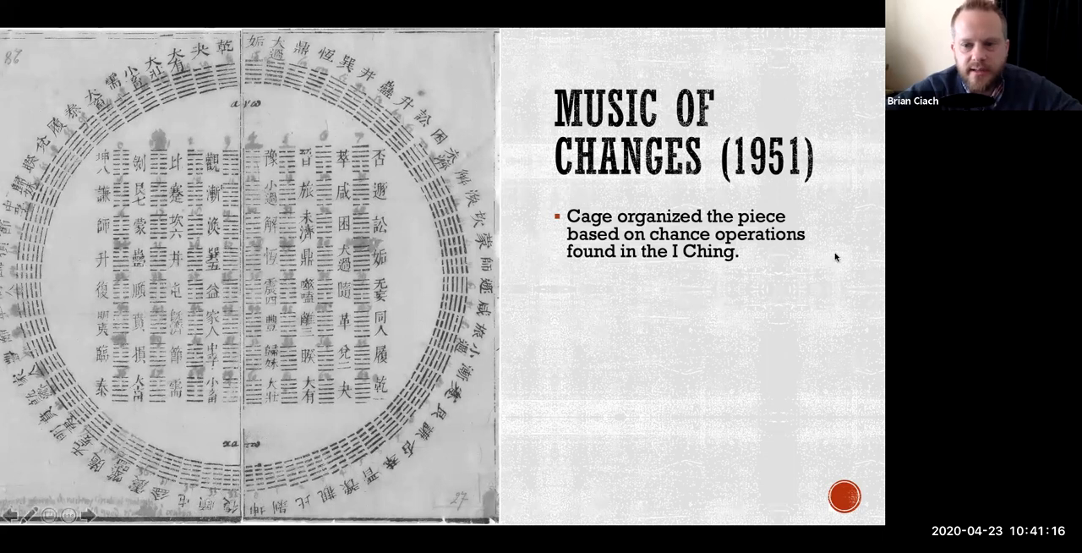
mouse_move(794, 274)
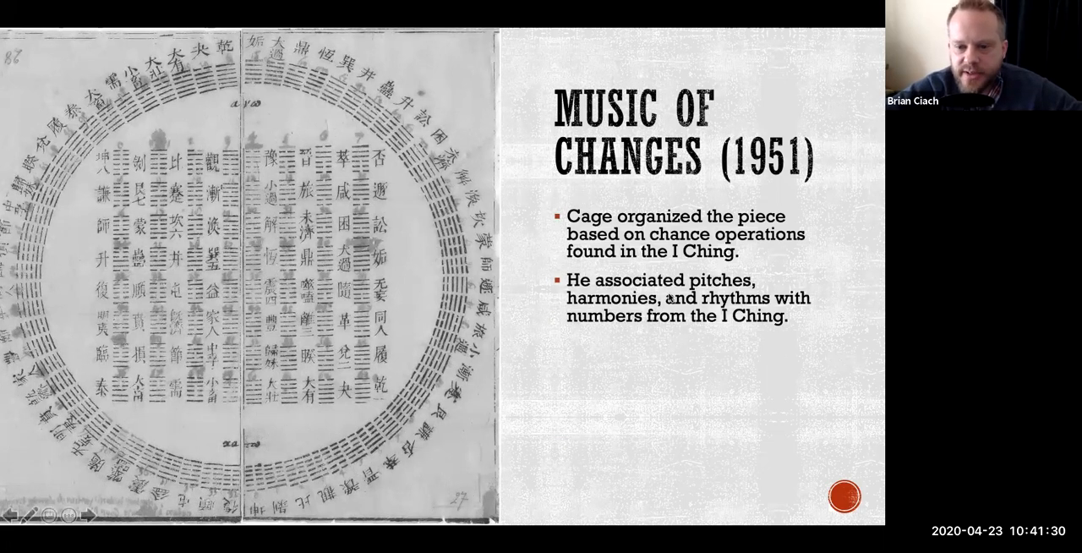
mouse_move(807, 325)
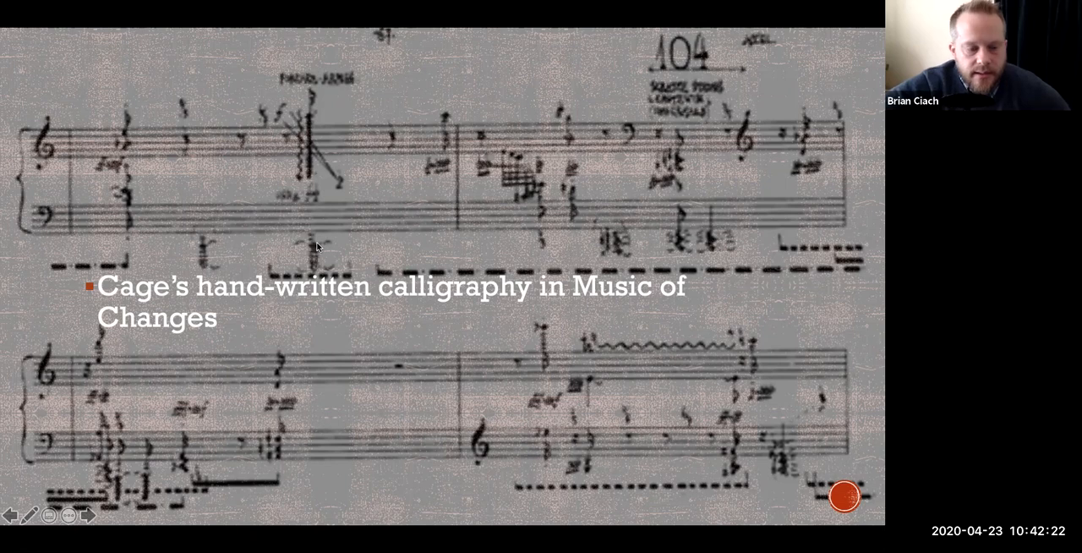
mouse_move(473, 193)
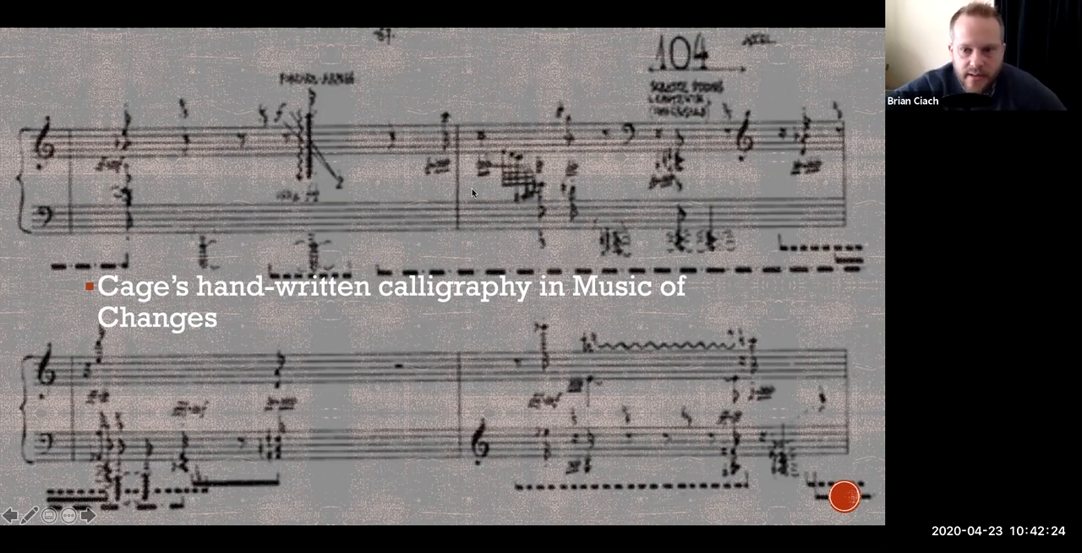
mouse_move(652, 69)
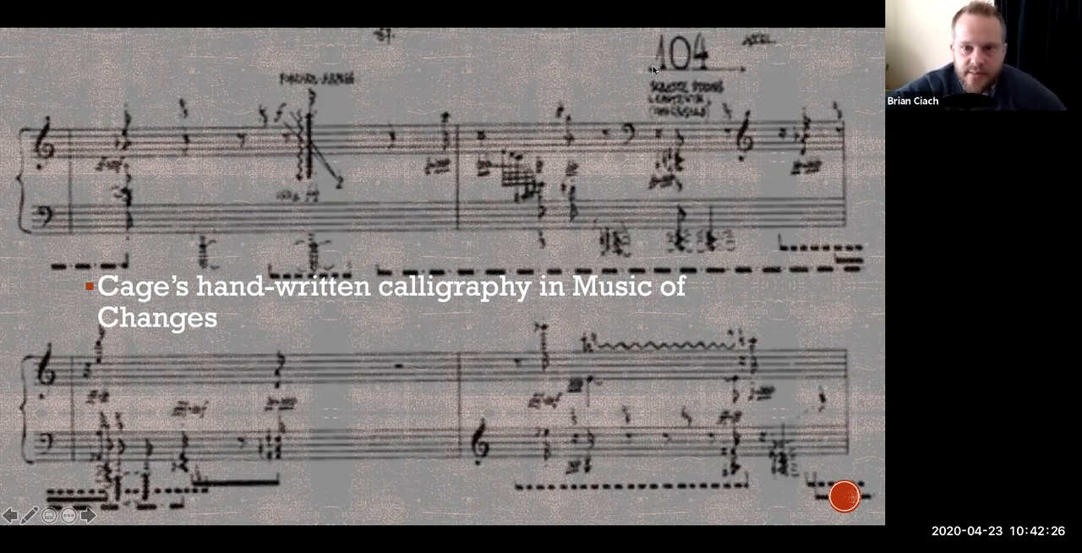
mouse_move(683, 226)
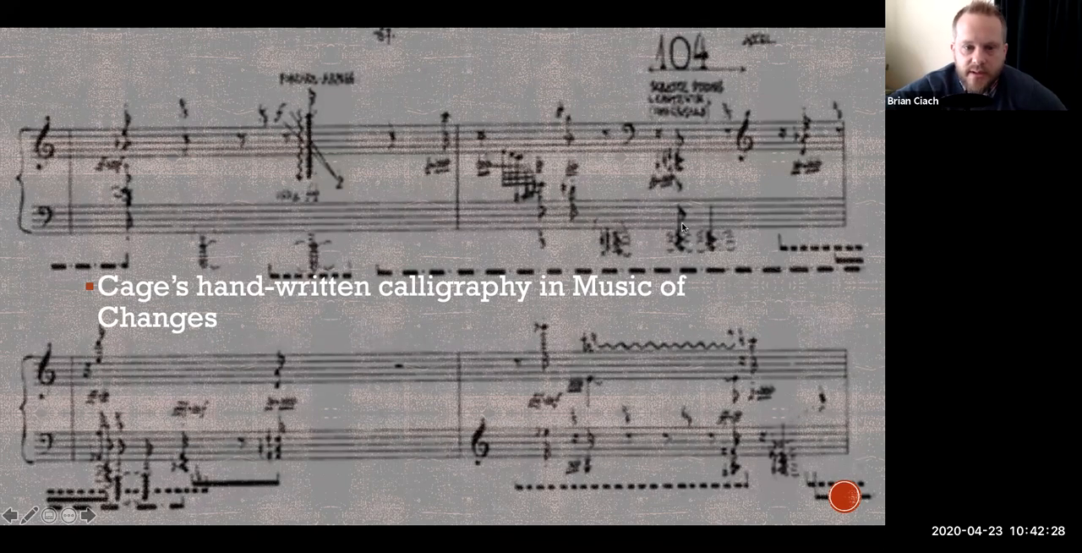
mouse_move(226, 218)
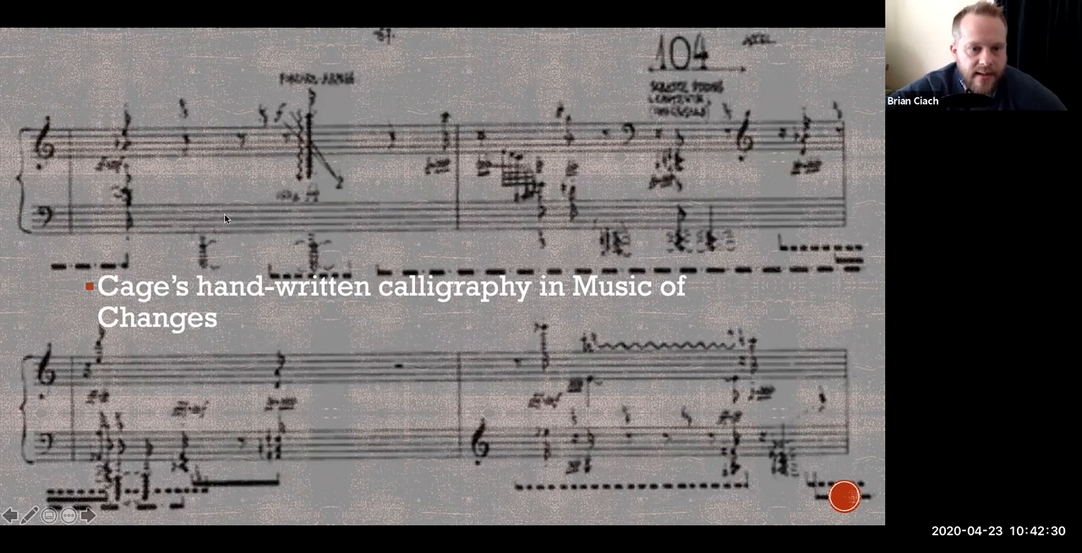
mouse_move(301, 152)
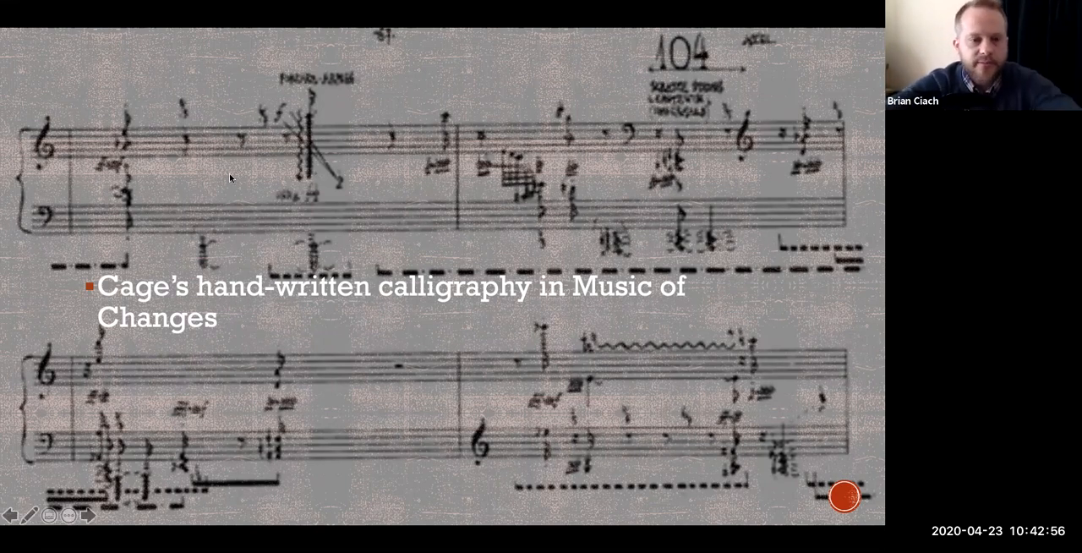
mouse_move(365, 218)
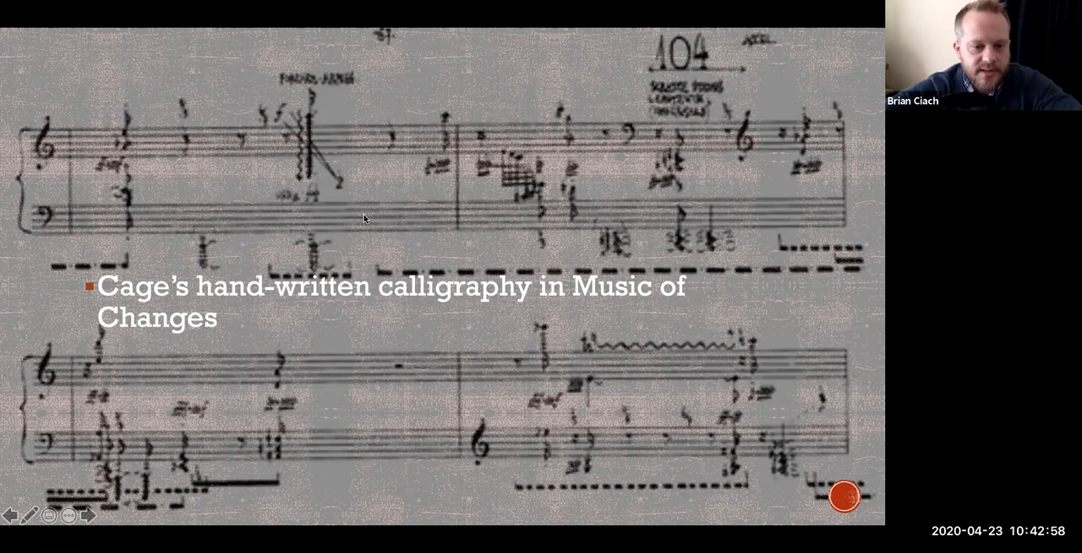
mouse_move(561, 289)
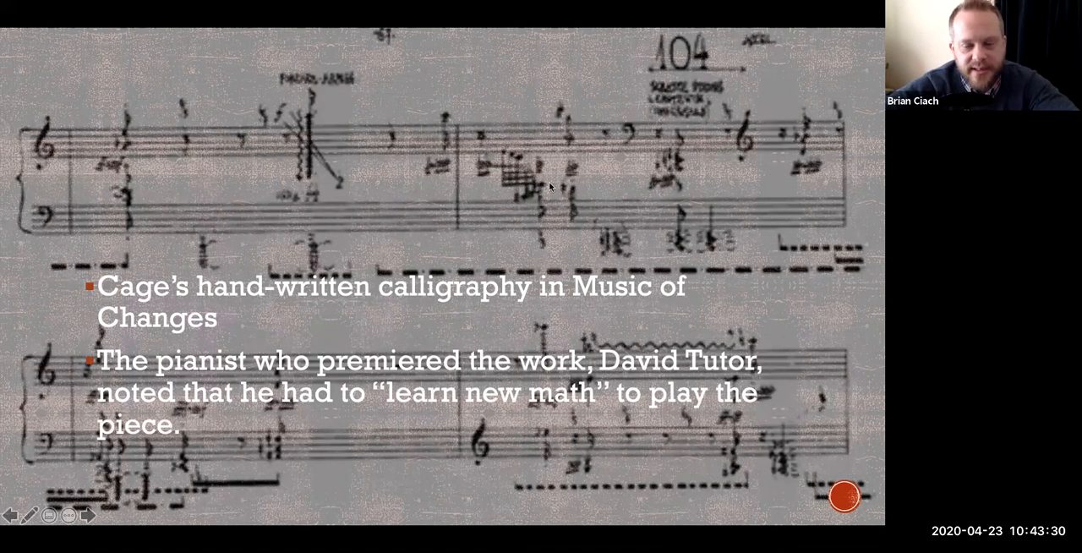
mouse_move(328, 149)
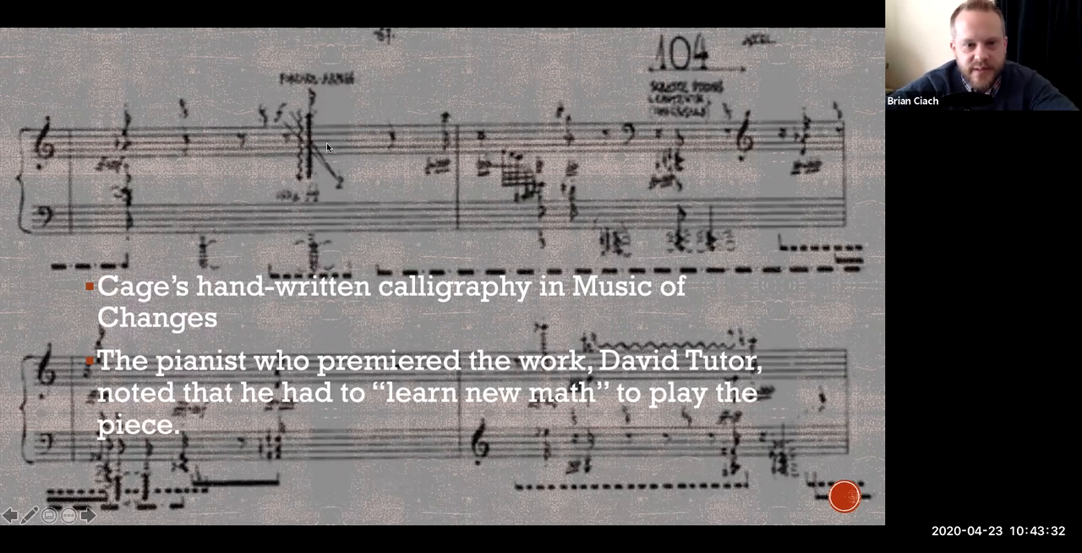
mouse_move(196, 226)
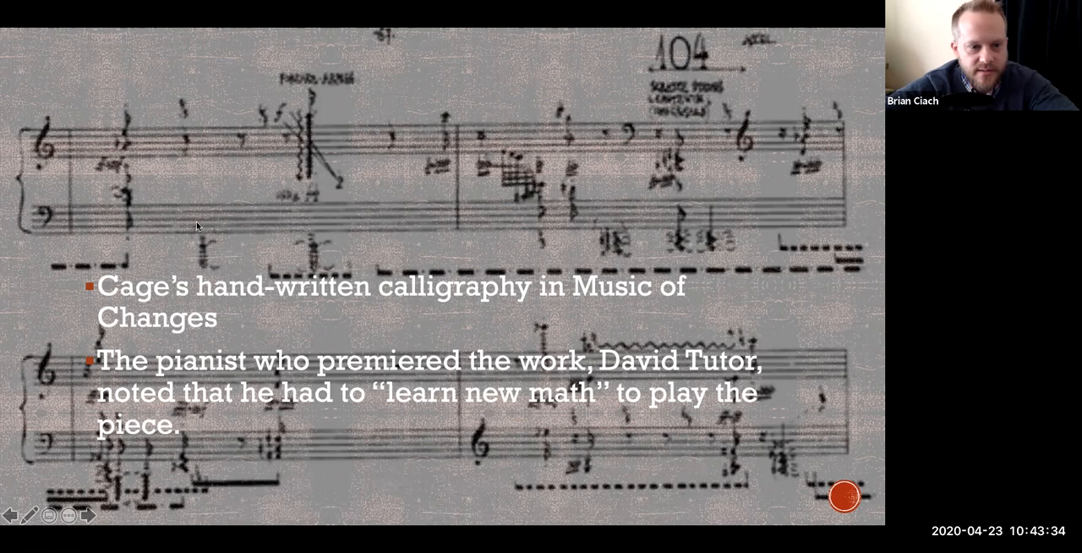
mouse_move(463, 233)
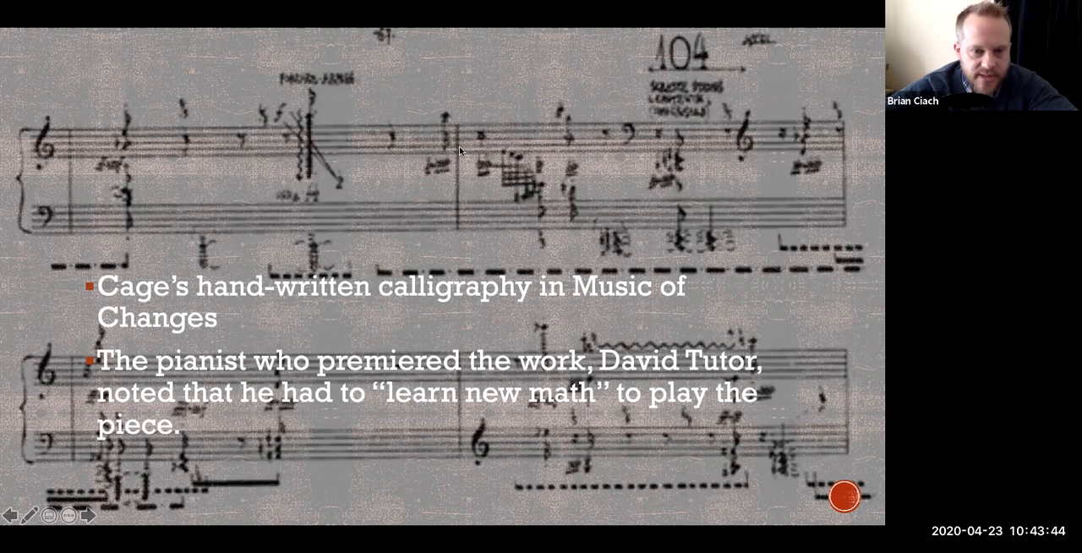
End the slide show and return to editing view on the score slide
key(Escape)
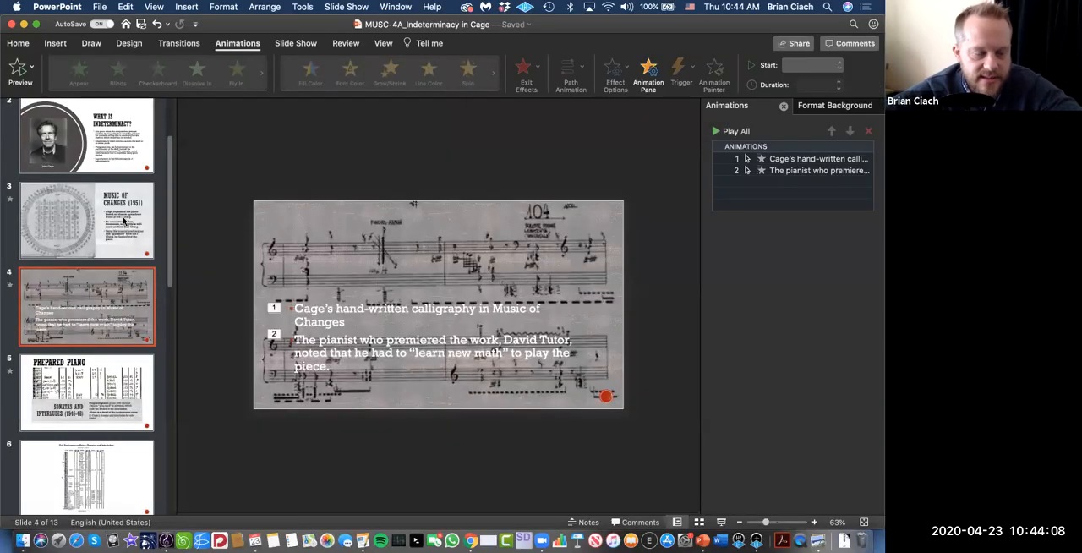
mouse_move(122, 219)
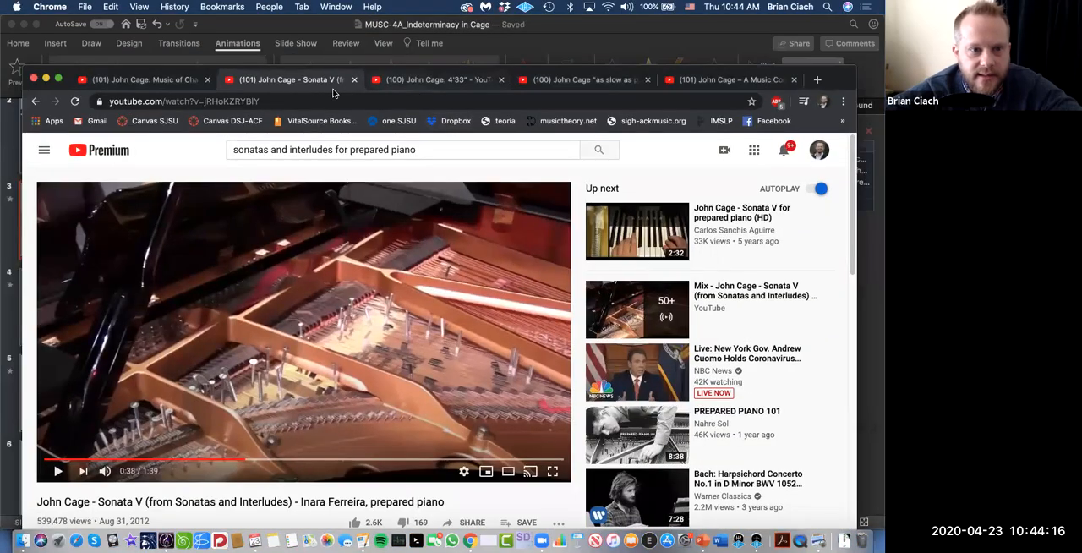
Switch to the Music of Changes score video tab and try to play it, revealing it is unavailable
click(139, 78)
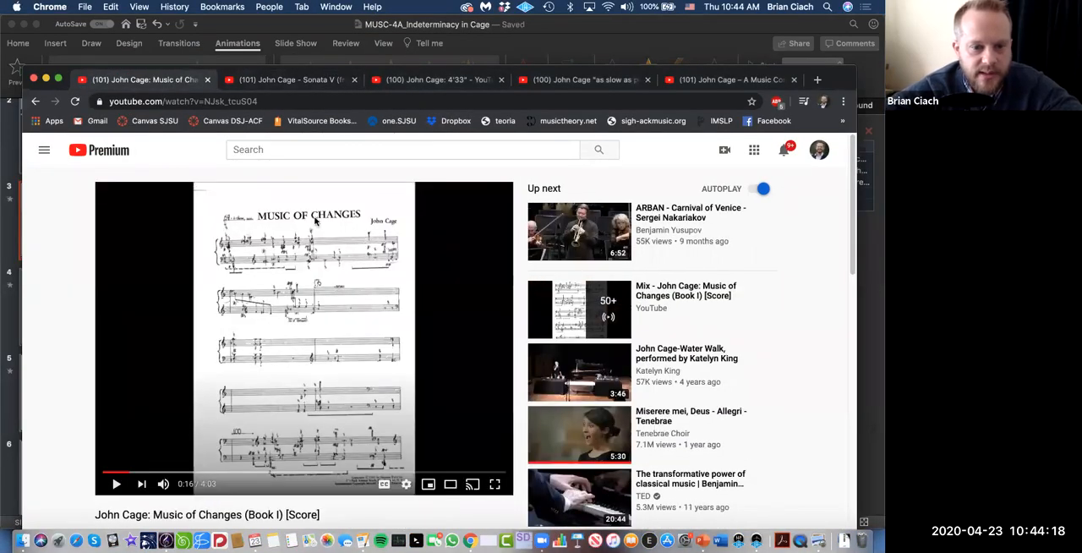
mouse_move(493, 483)
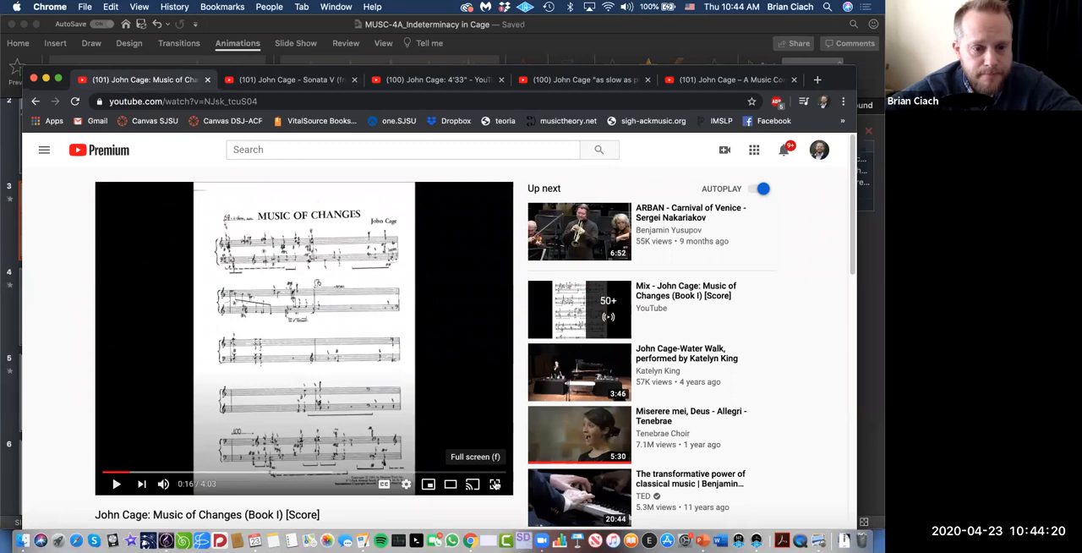
mouse_move(52, 267)
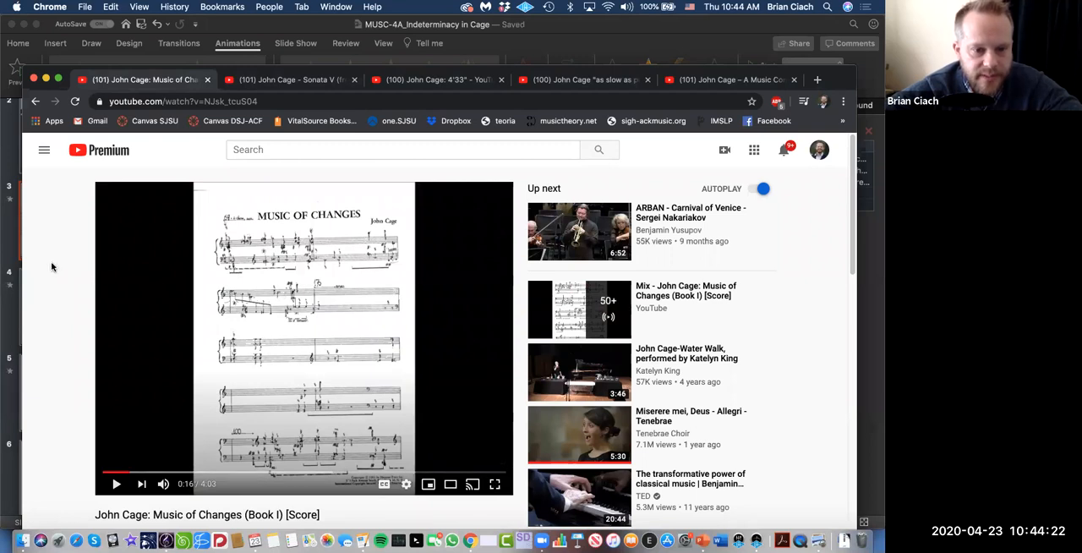
mouse_move(641, 174)
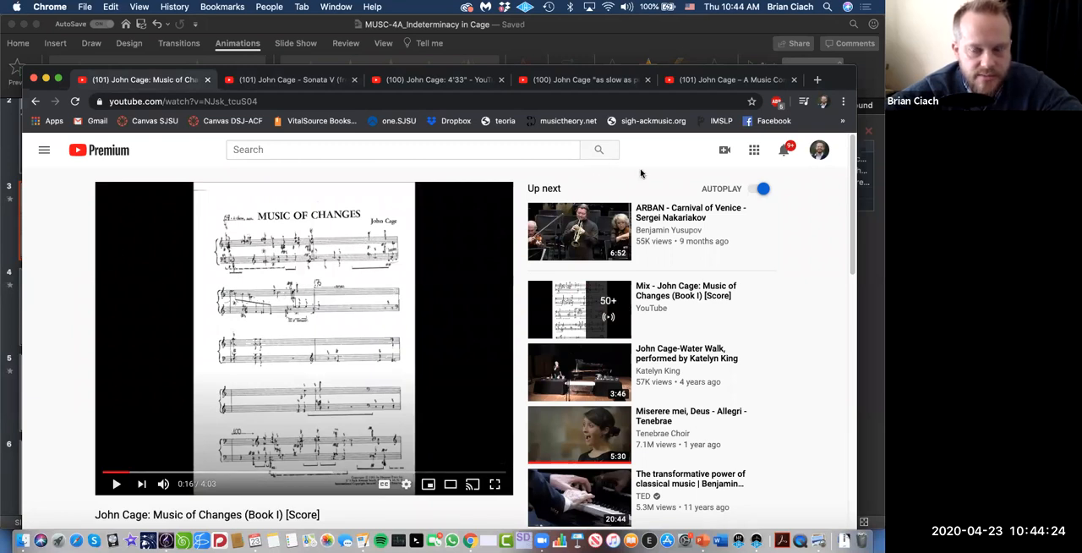
mouse_move(108, 473)
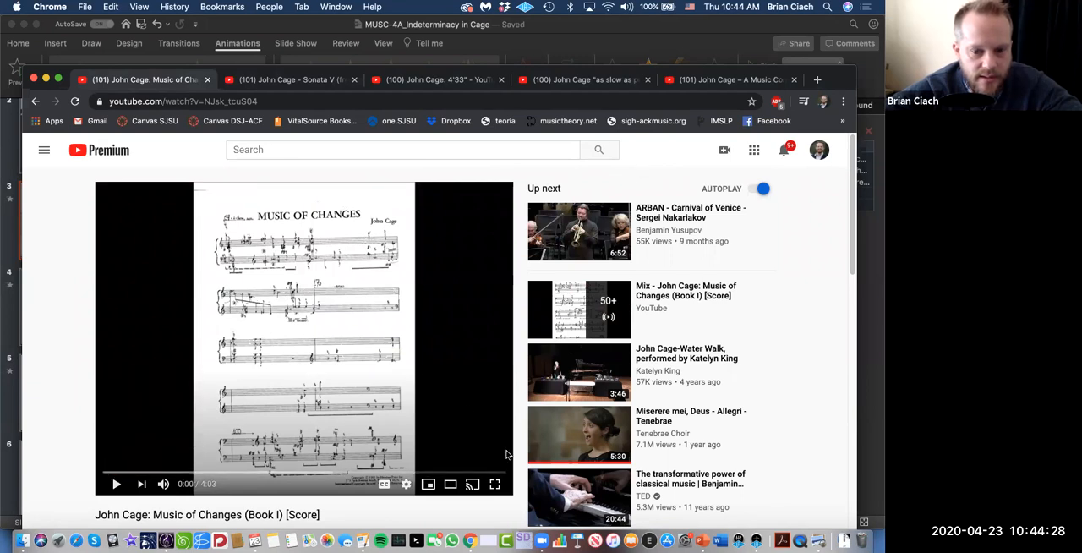
mouse_move(115, 483)
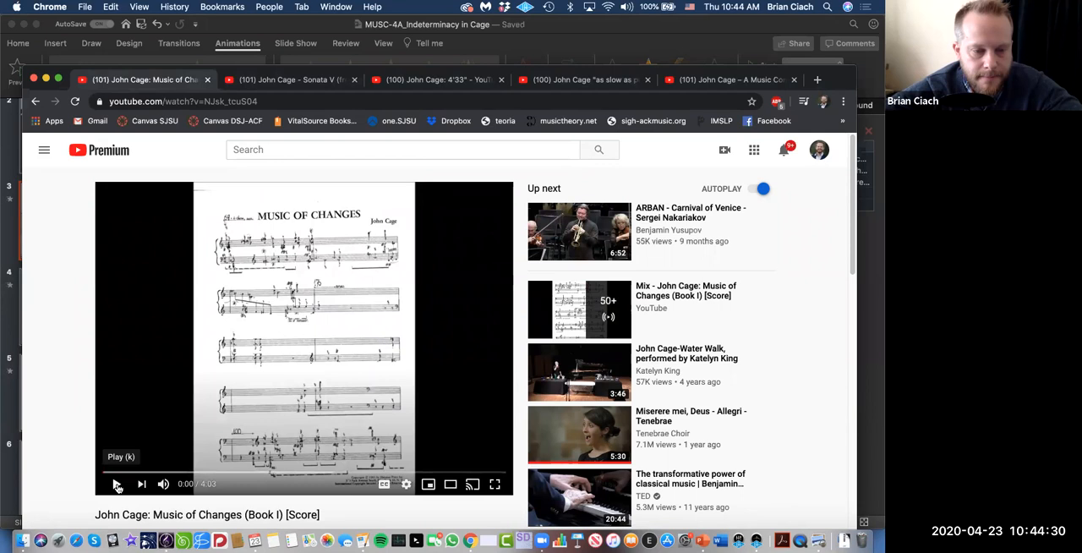
click(115, 483)
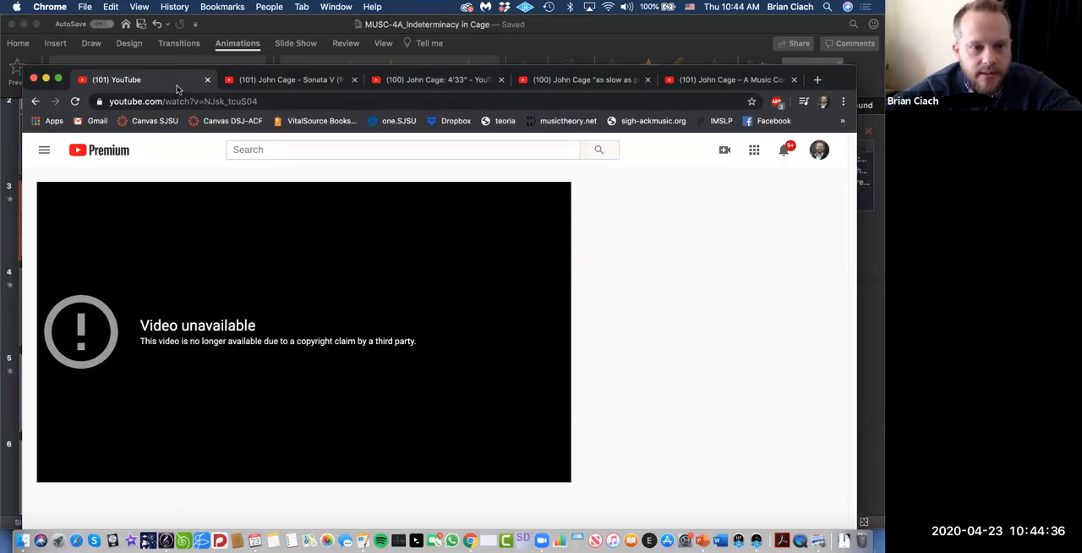
Search YouTube for 'cage music of changes', then refine it to 'cage music of changes score'
click(402, 149)
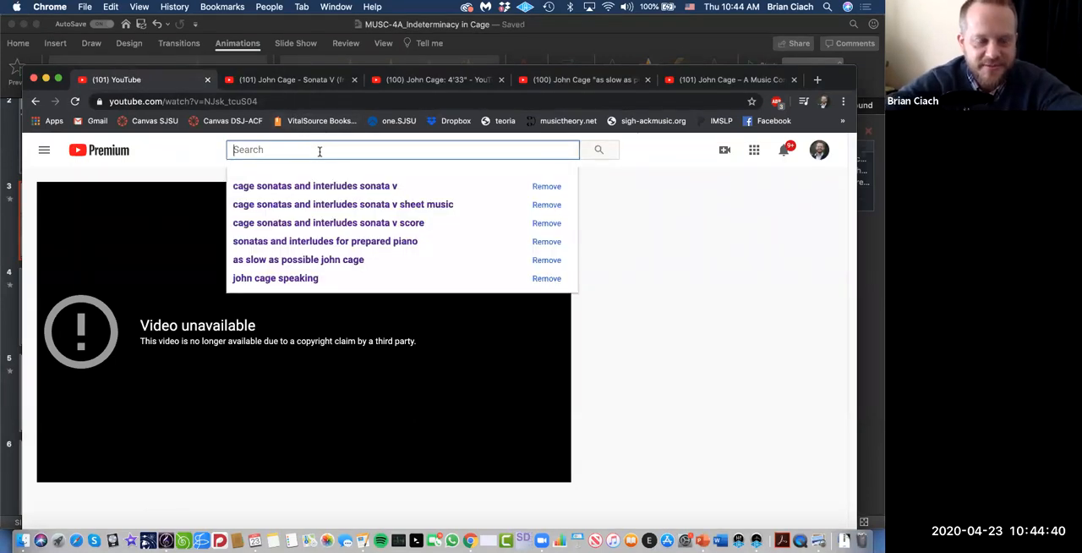
text(cage)
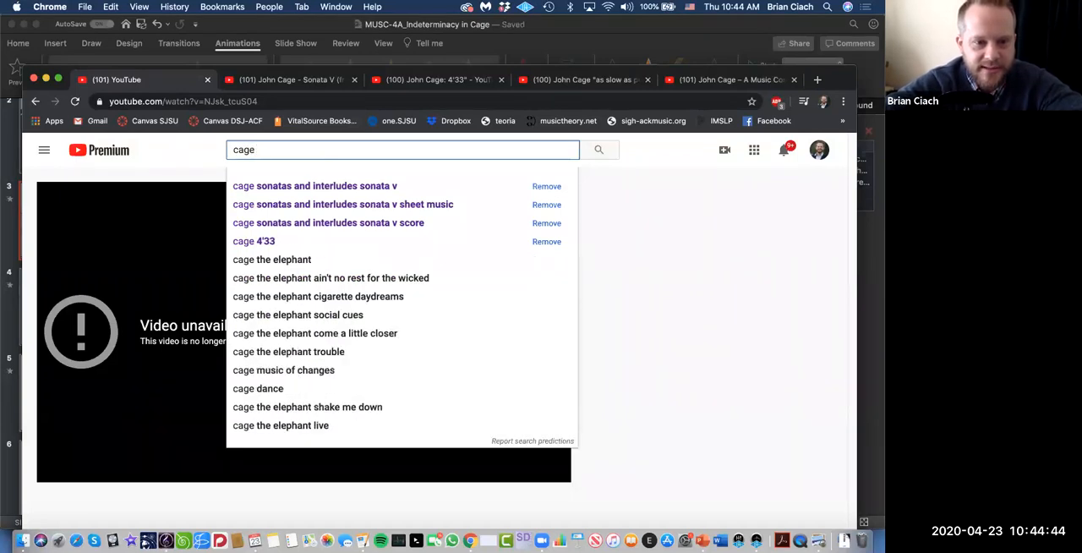
text(music o)
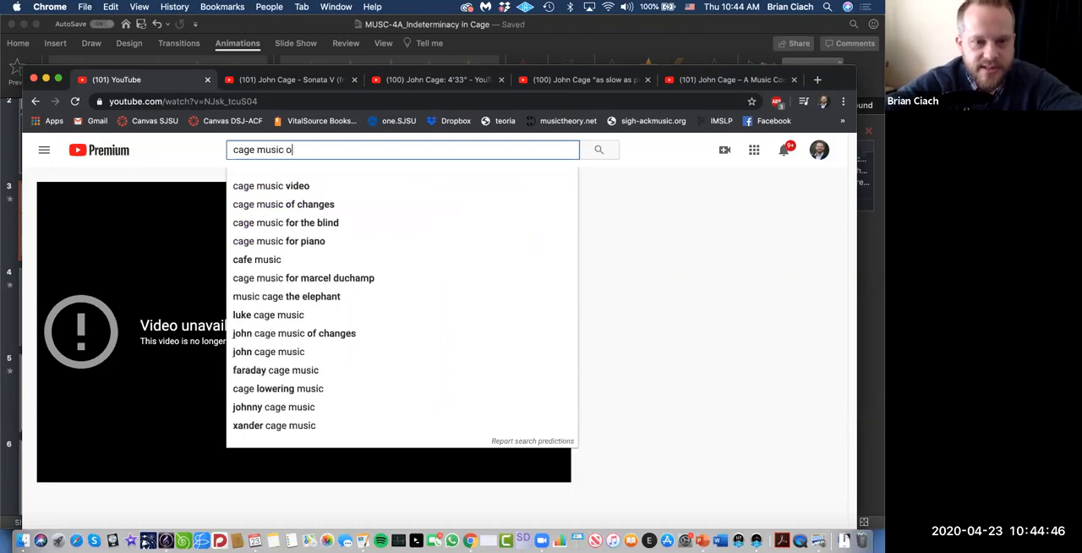
click(284, 203)
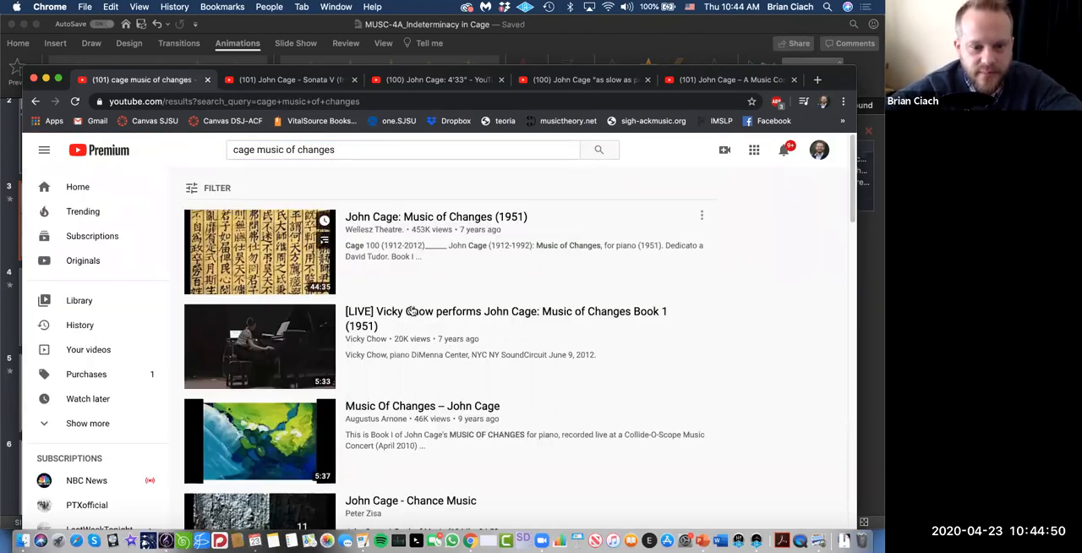
click(402, 148)
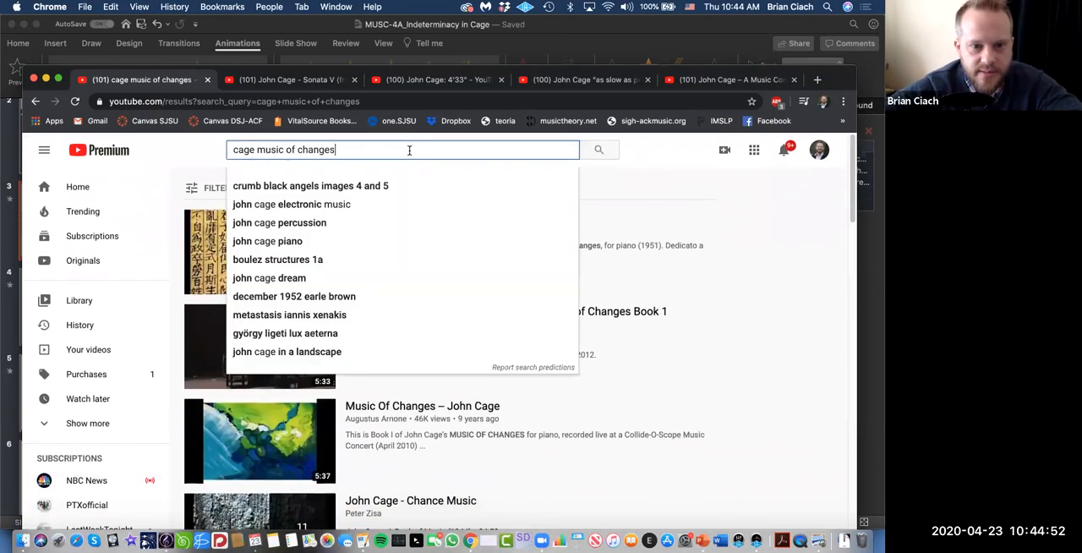
text(score)
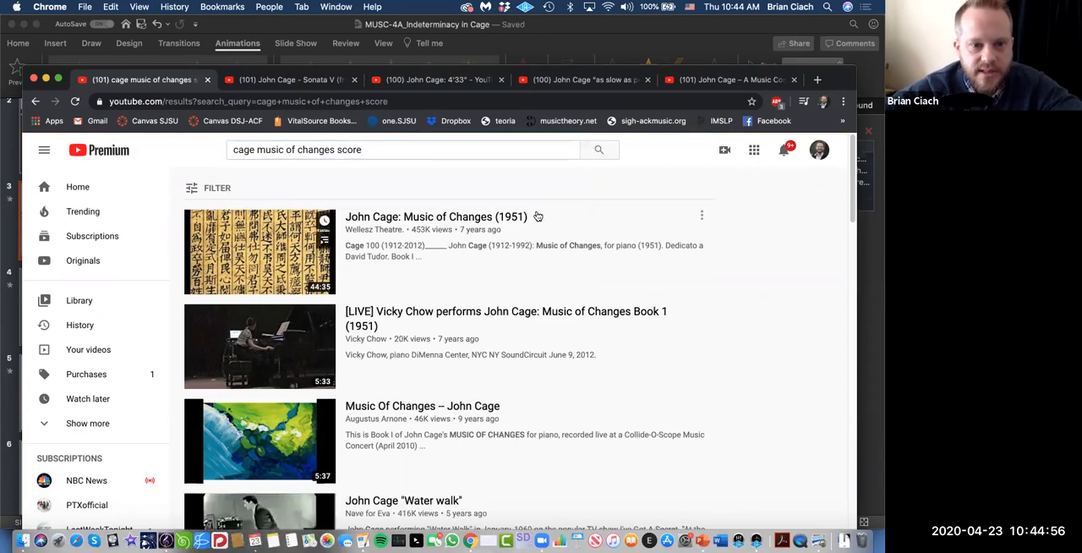
Scroll through the search results for Music of Changes recordings
scroll(down, 3)
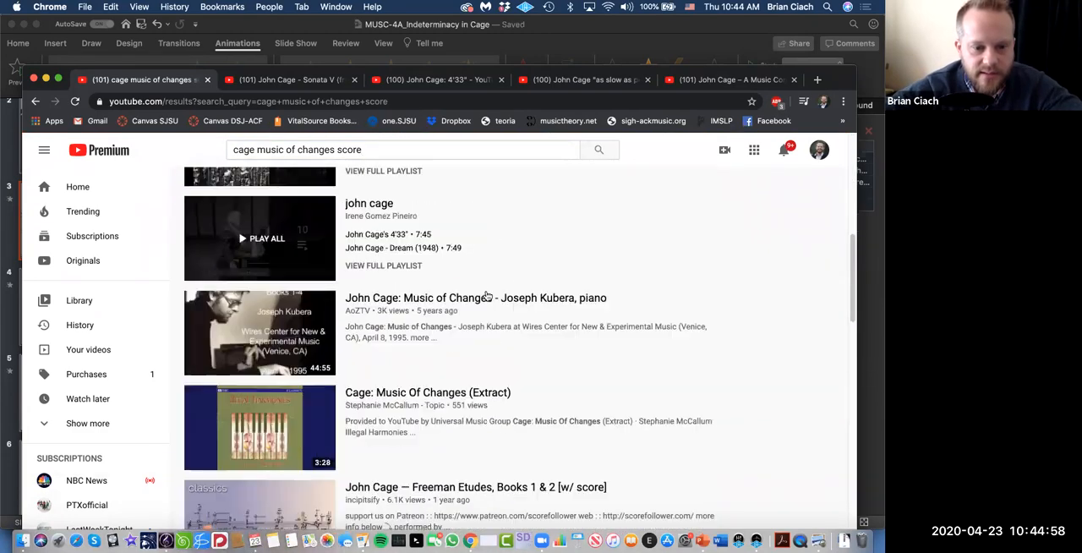
scroll(down, 3)
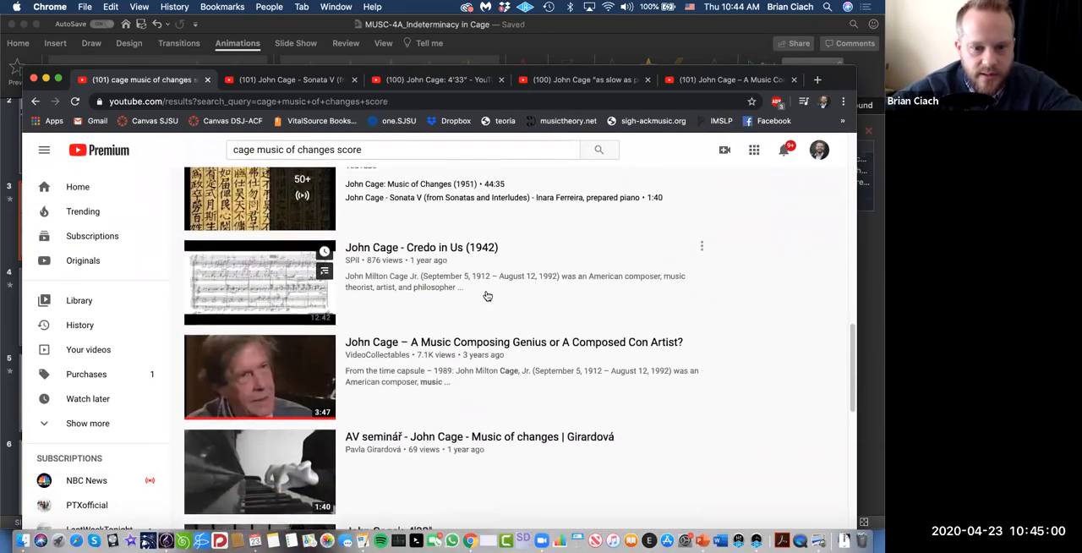
scroll(down, 3)
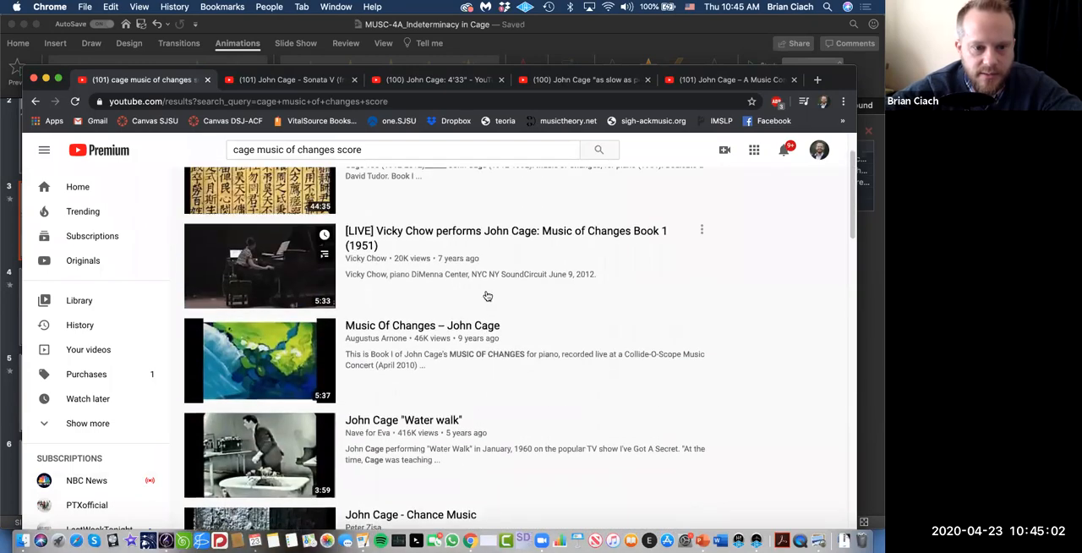
scroll(up, 3)
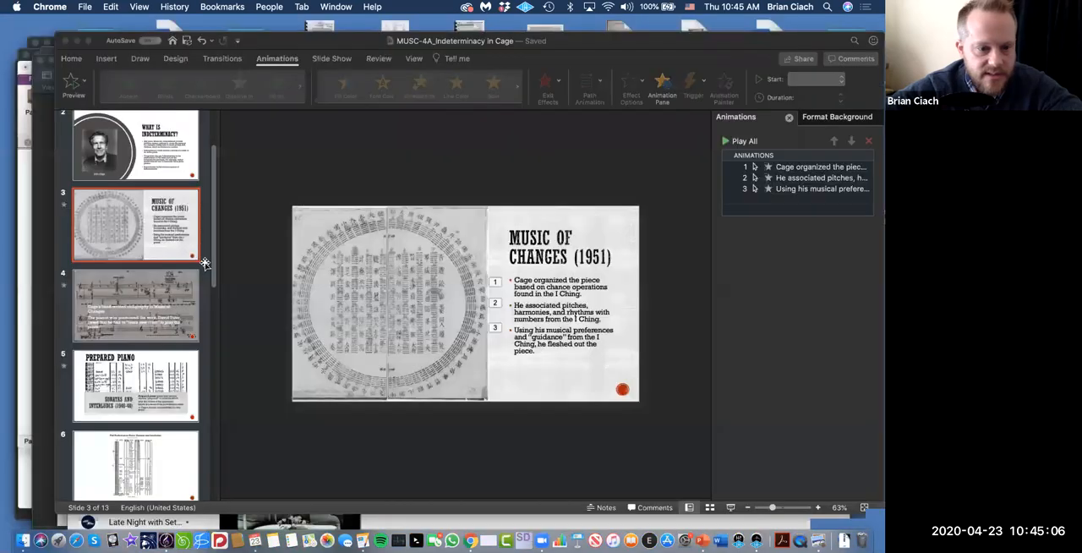
Use the window overview to bring the Chrome YouTube search results back in front
click(135, 304)
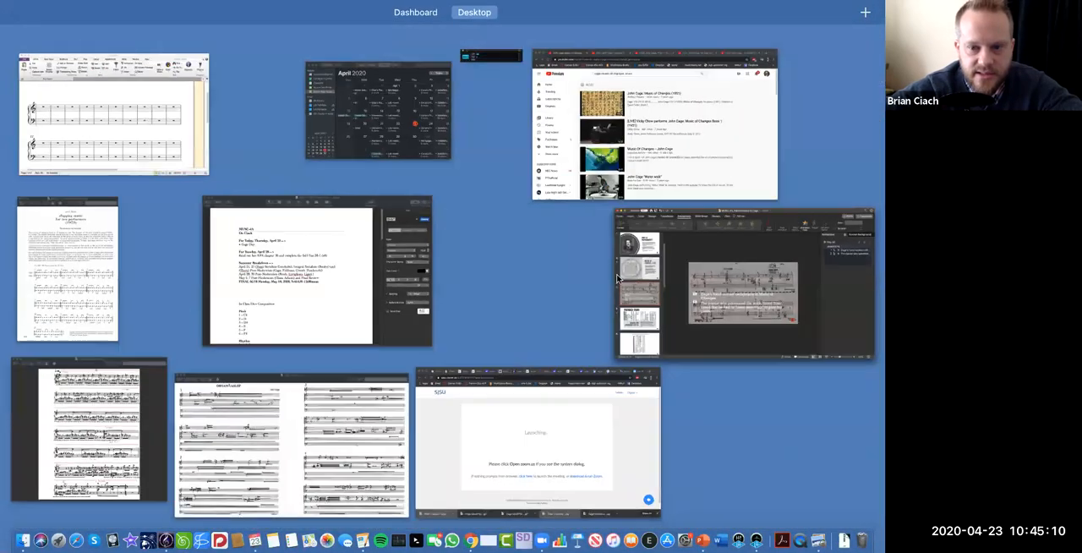
click(656, 122)
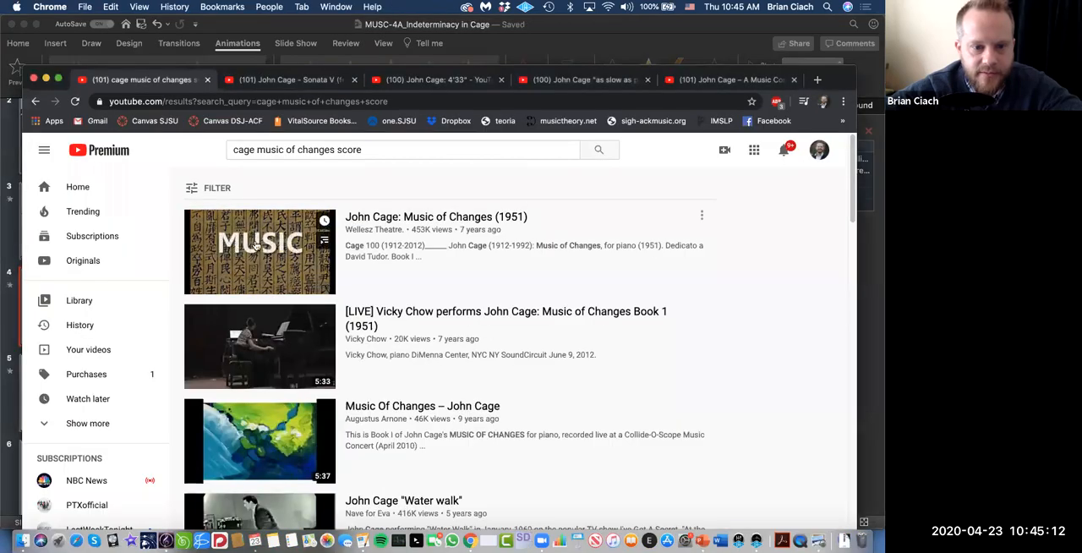
mouse_move(260, 250)
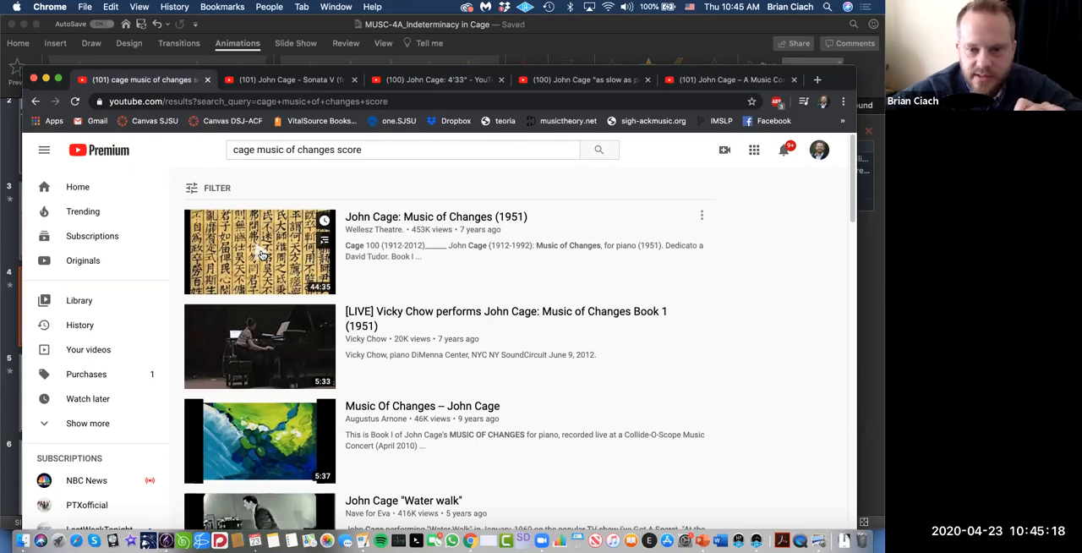
Open the 'John Cage: Music of Changes (1951)' result and start it playing
click(260, 250)
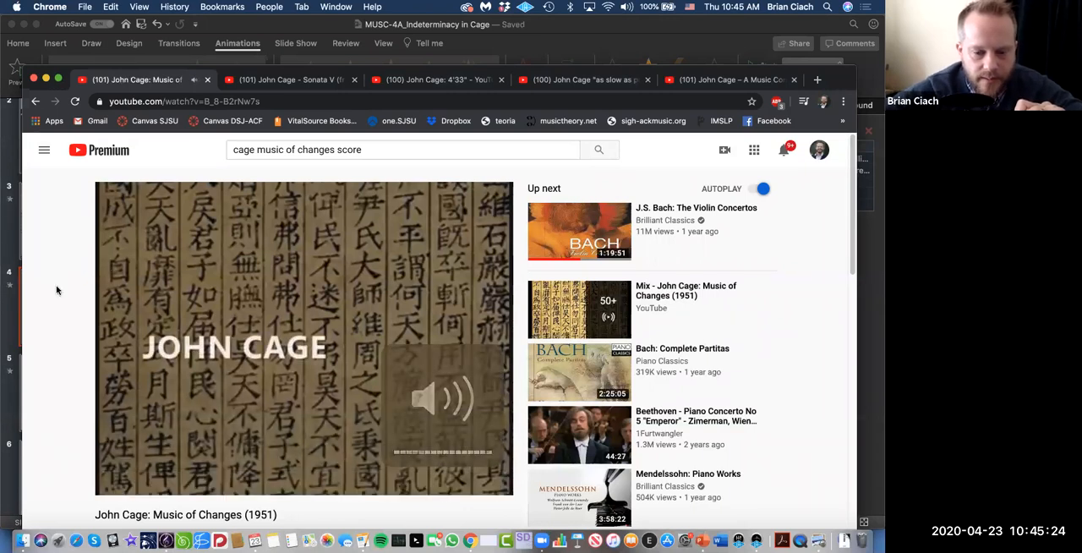
click(301, 338)
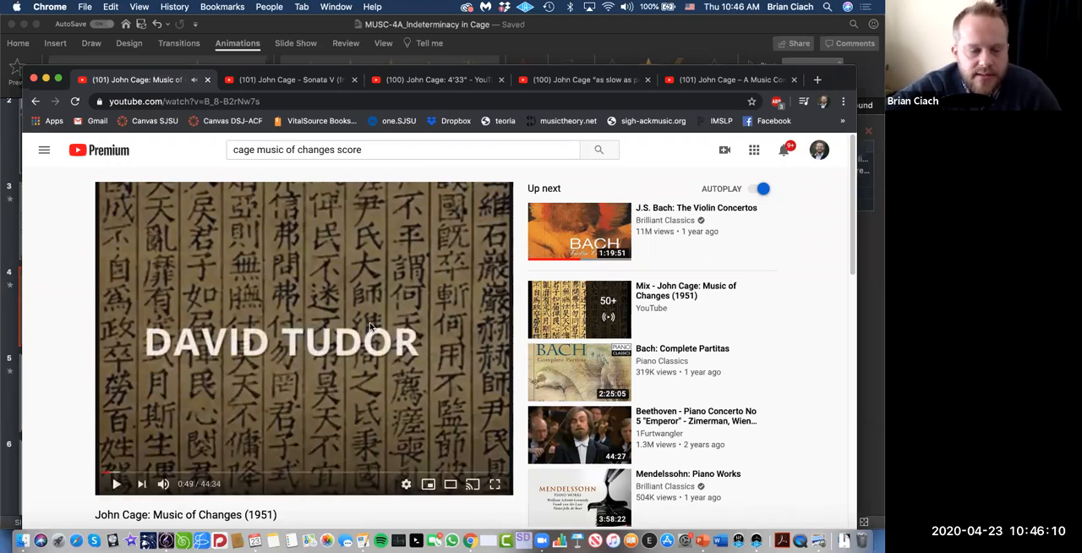
mouse_move(652, 169)
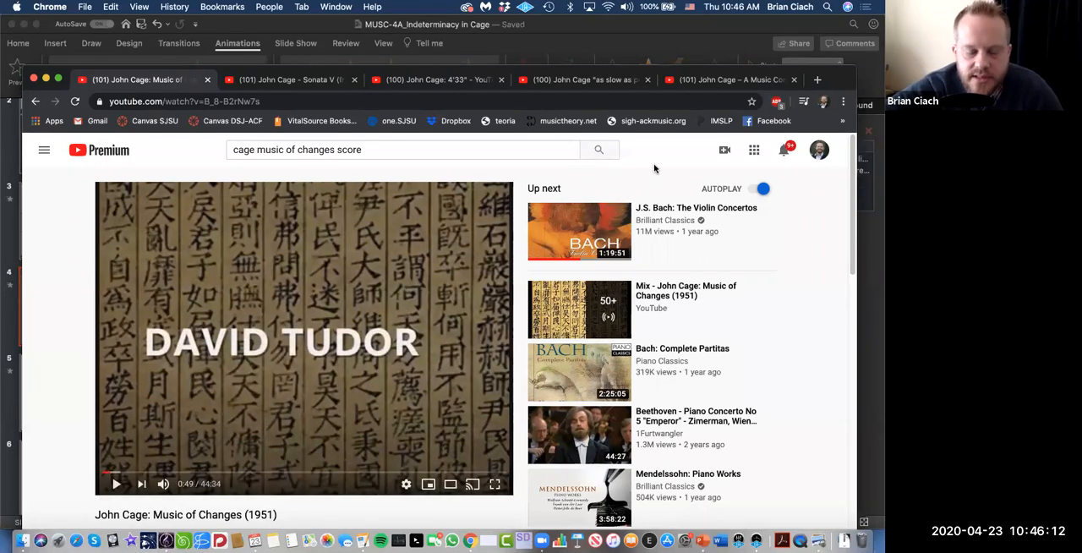
mouse_move(265, 233)
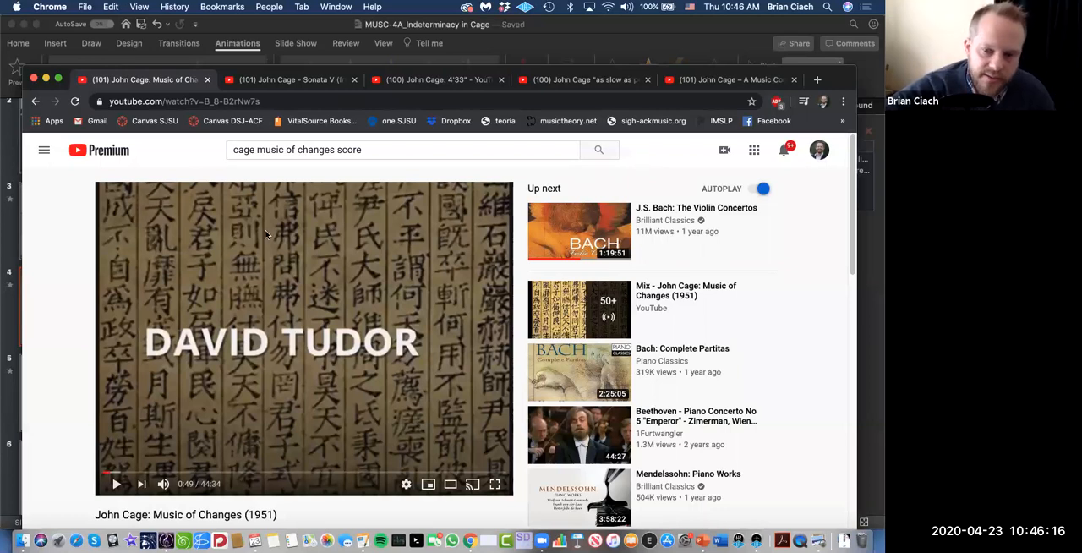
mouse_move(645, 176)
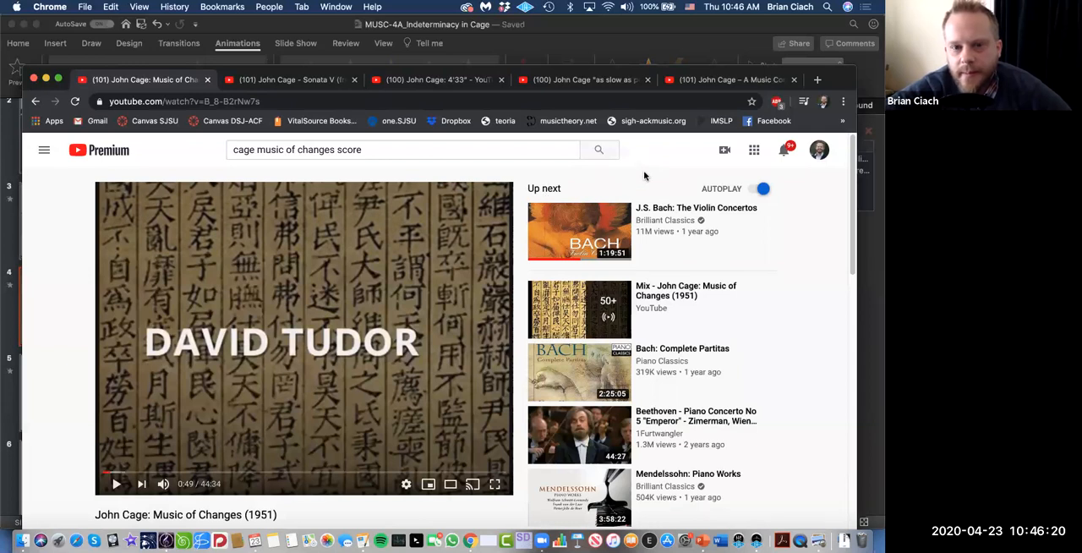
mouse_move(291, 280)
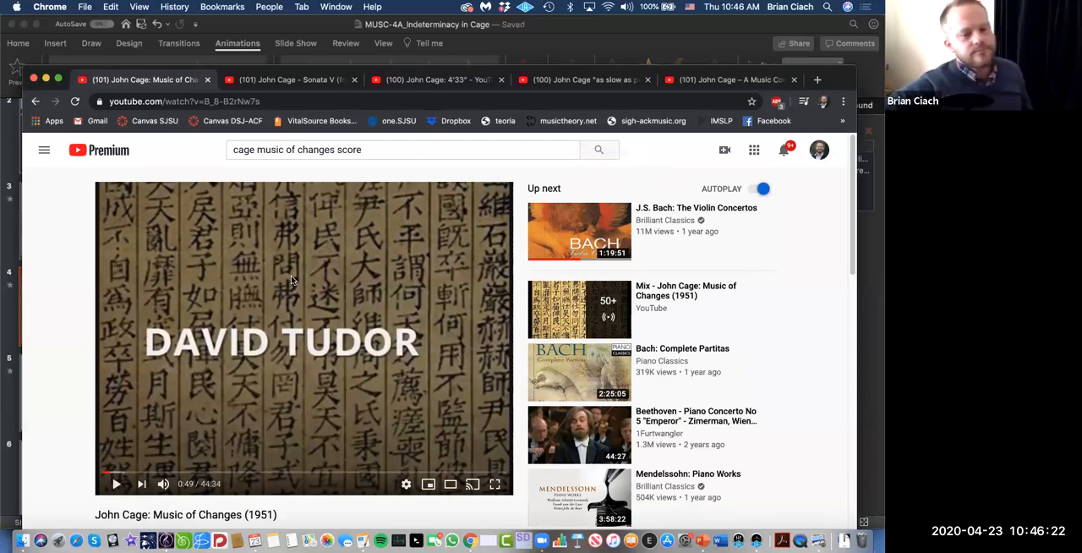
mouse_move(217, 177)
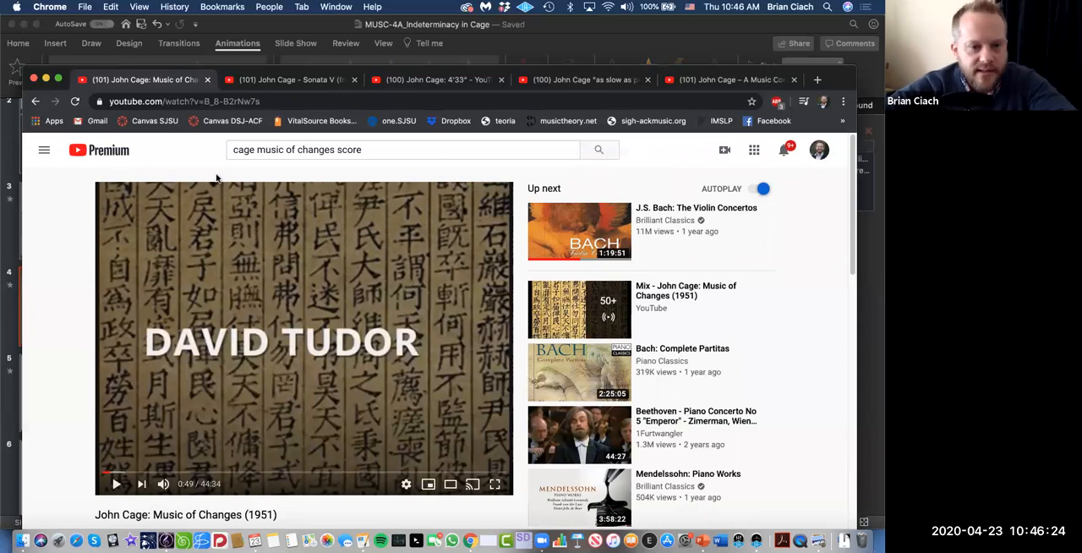
mouse_move(183, 178)
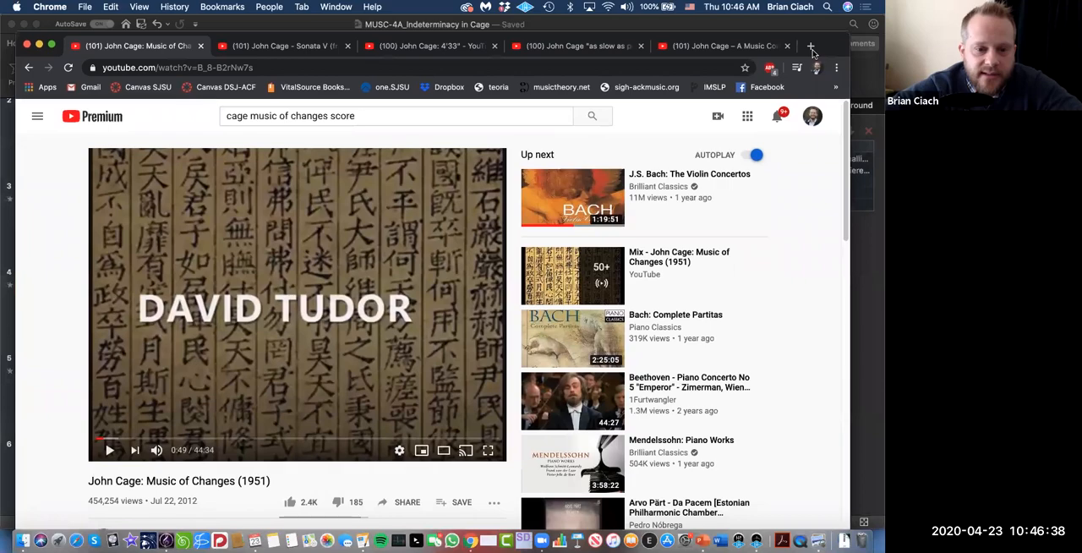
scroll(down, 3)
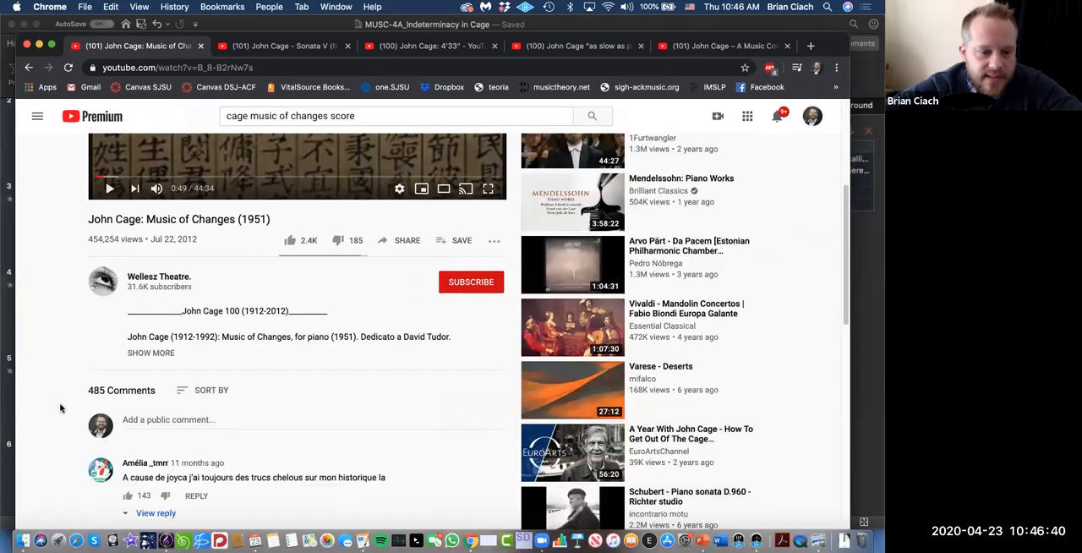
scroll(down, 3)
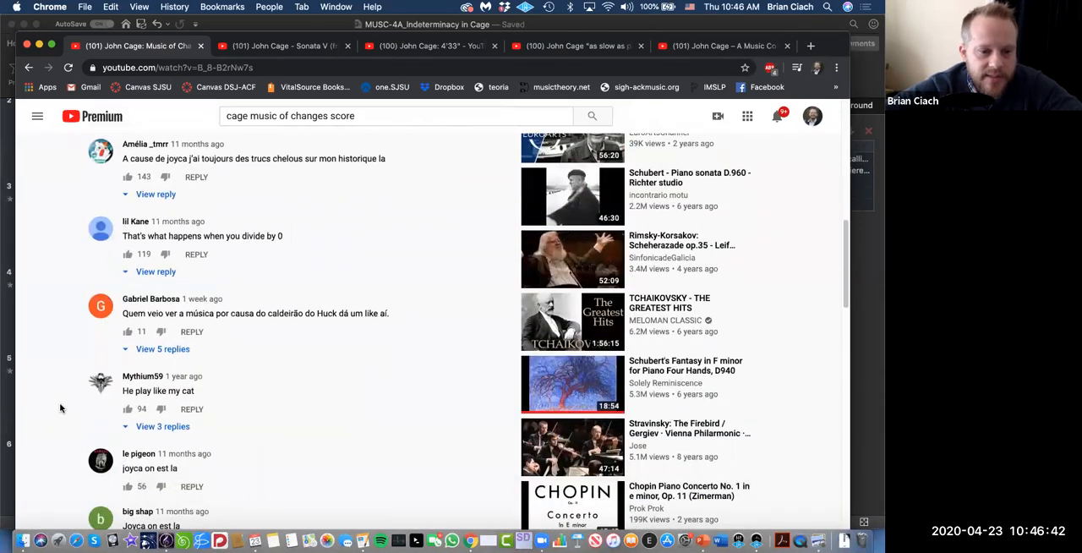
scroll(down, 3)
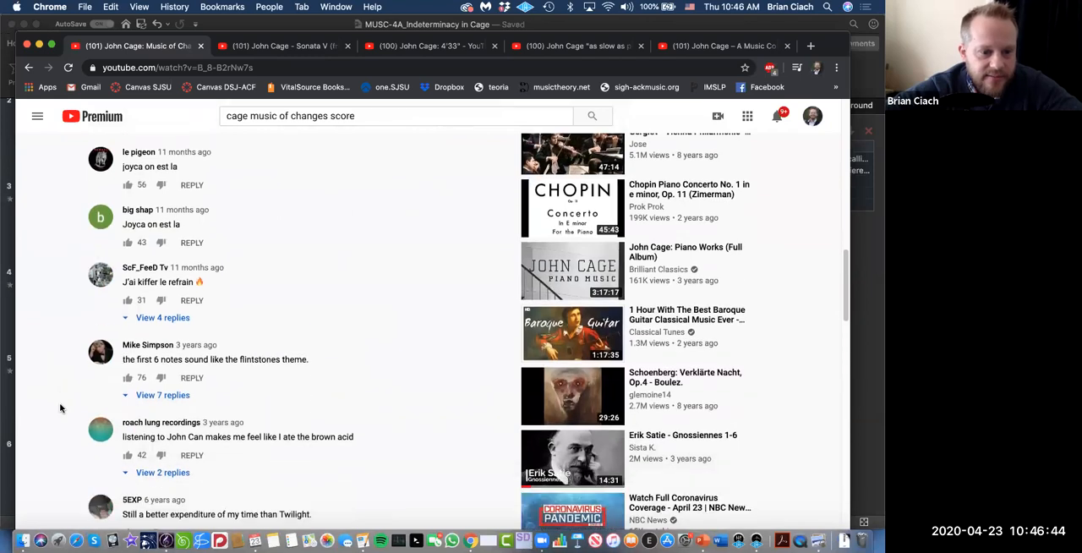
scroll(down, 3)
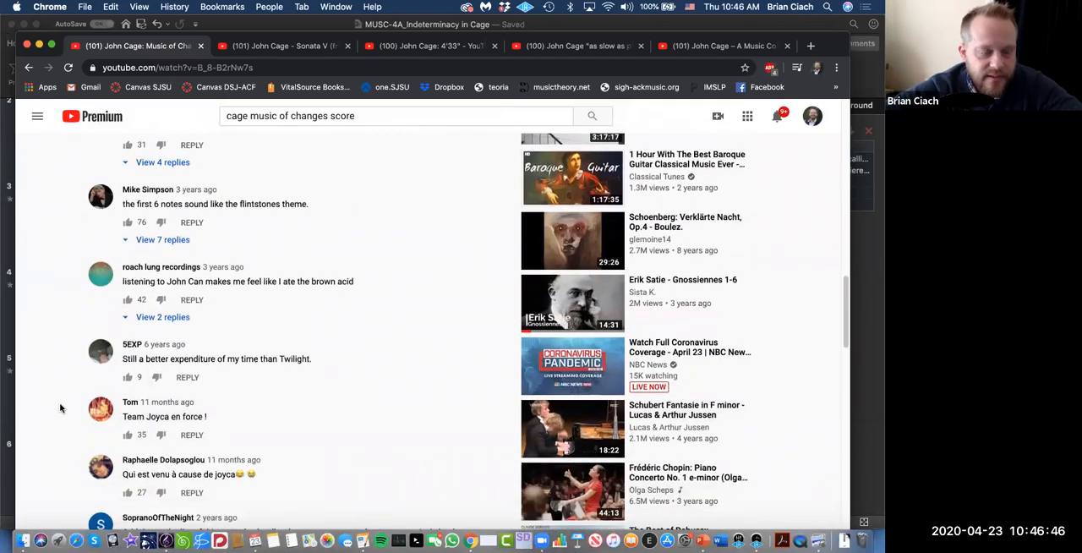
mouse_move(321, 206)
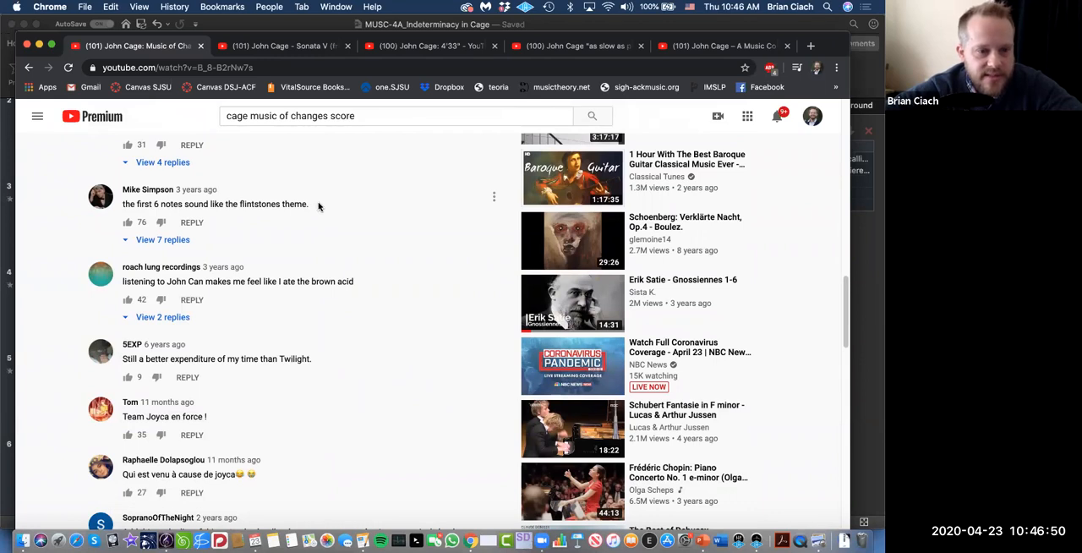
scroll(down, 3)
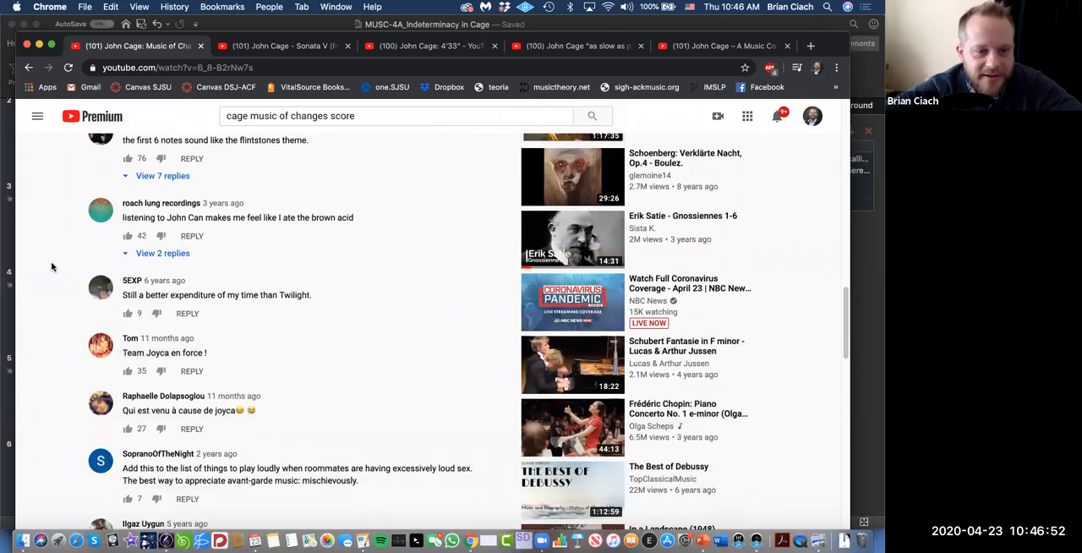
scroll(down, 3)
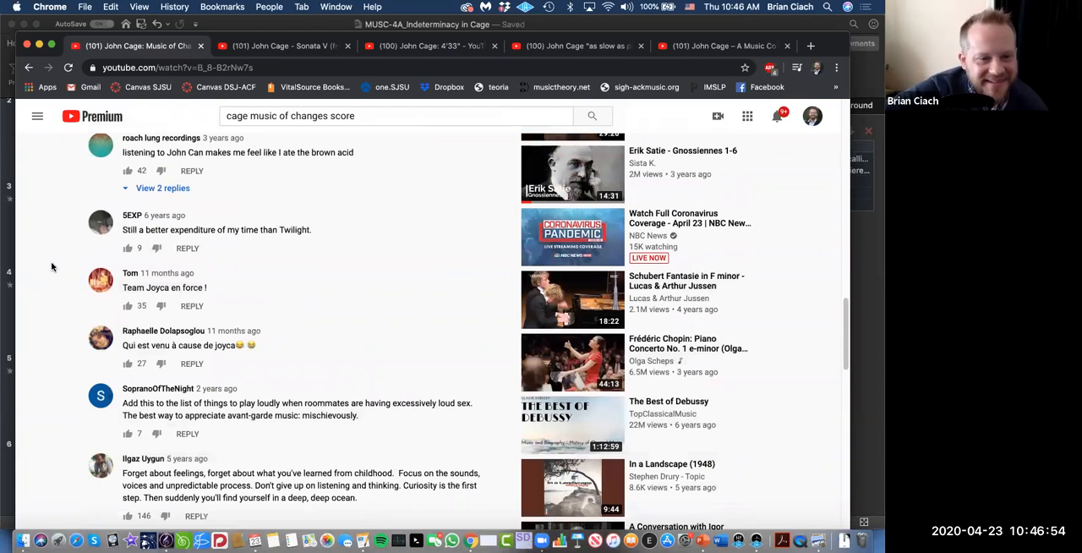
scroll(down, 3)
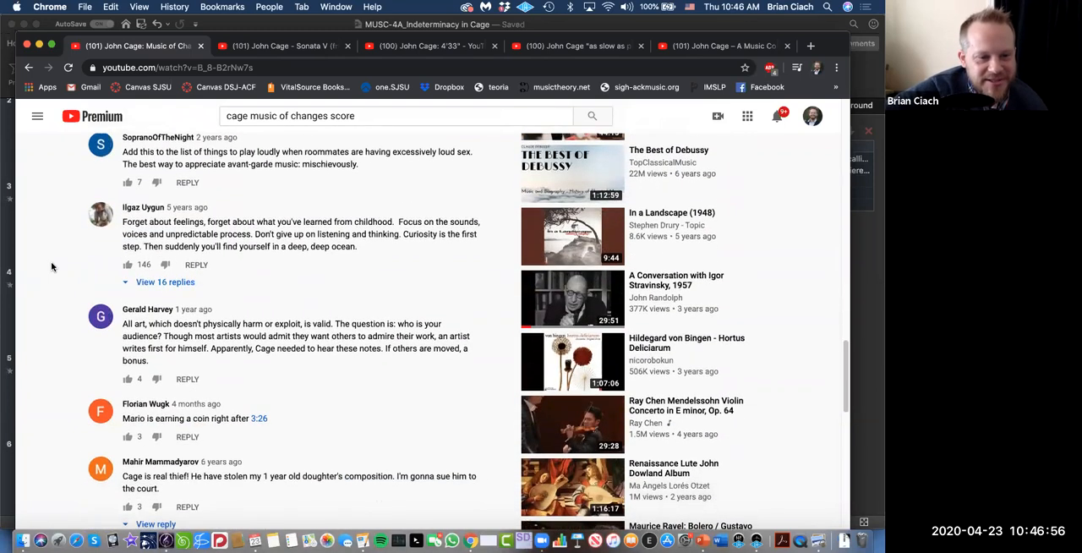
scroll(down, 3)
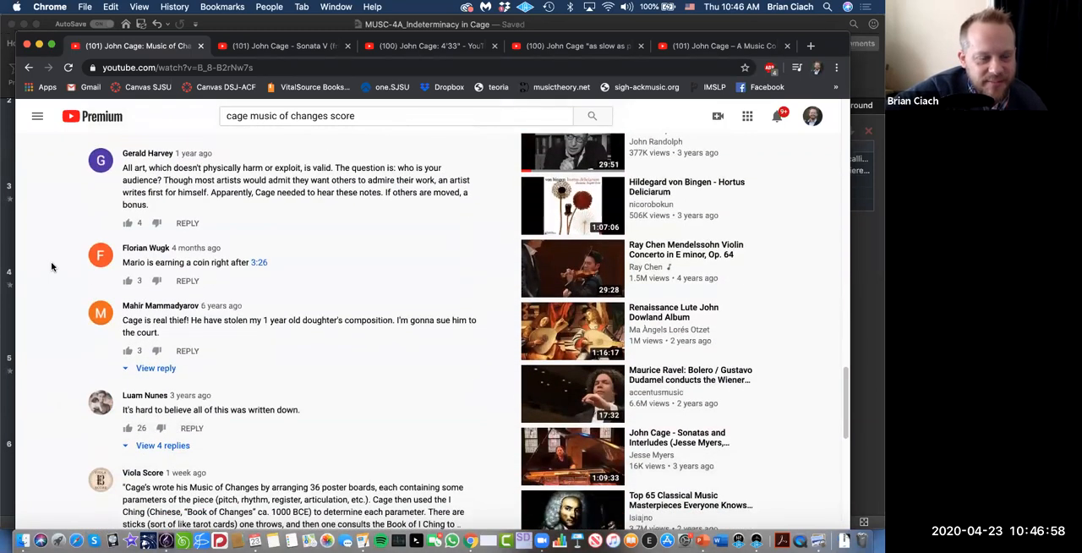
mouse_move(281, 262)
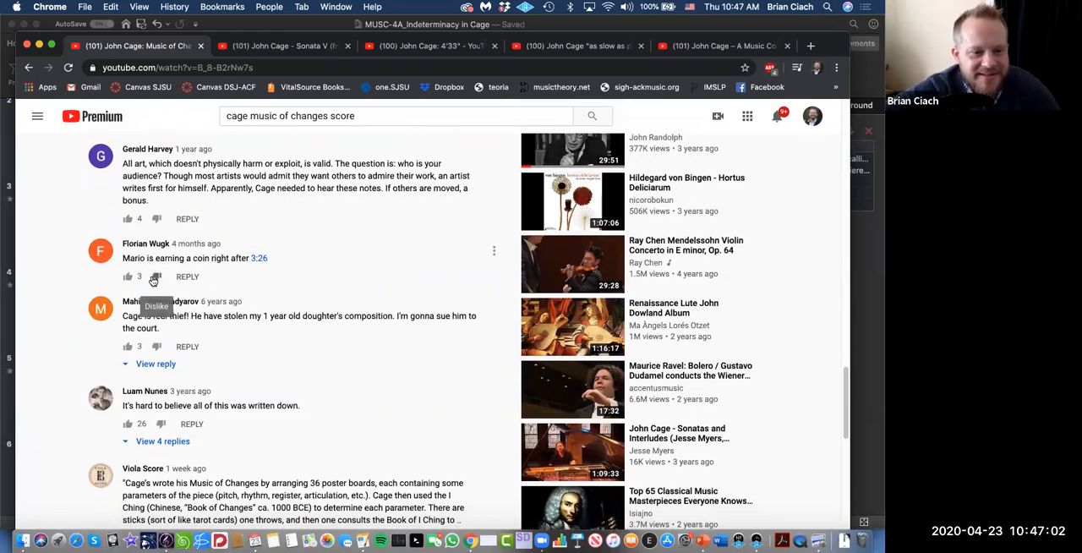
scroll(down, 3)
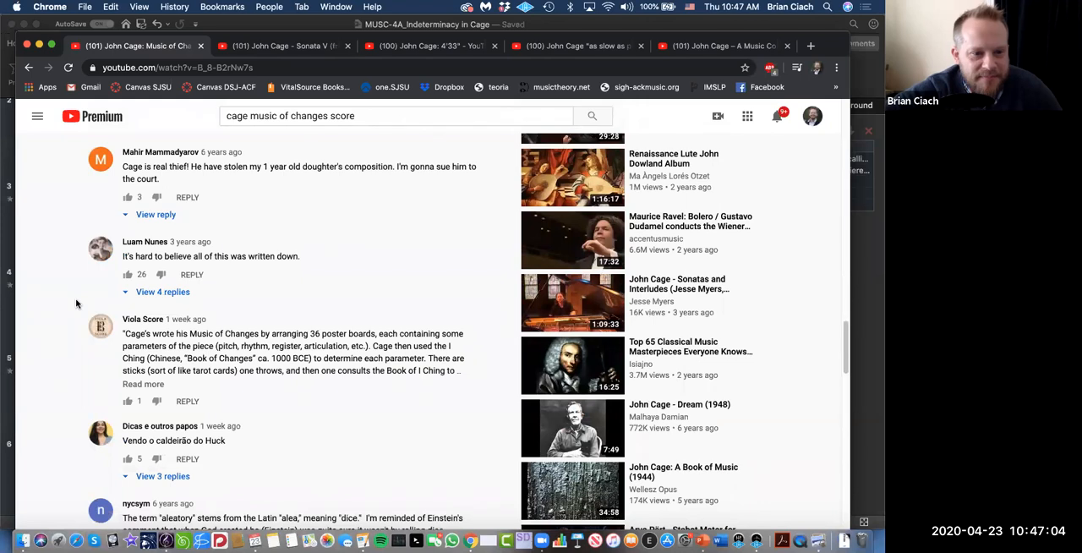
mouse_move(193, 251)
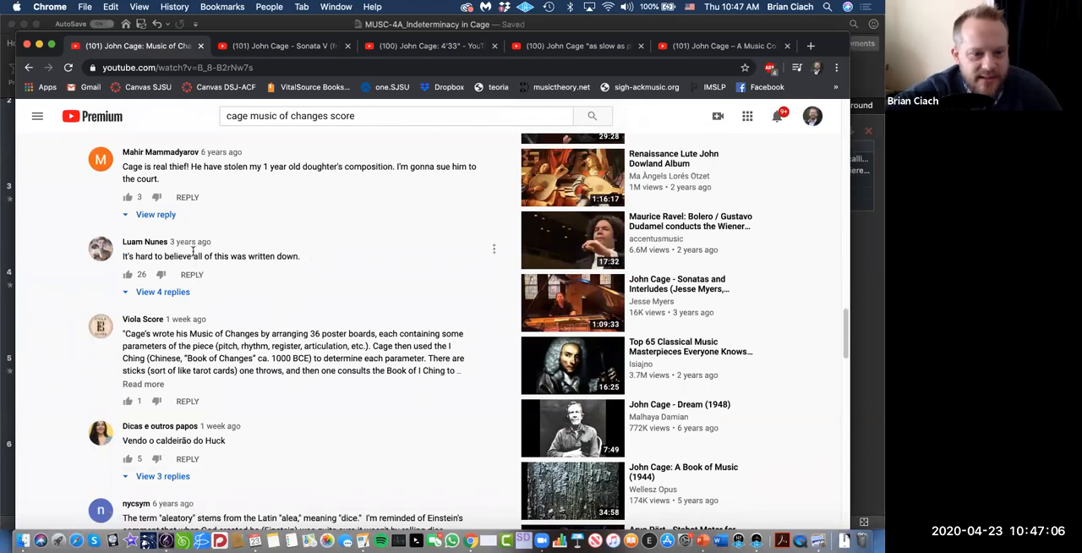
scroll(down, 3)
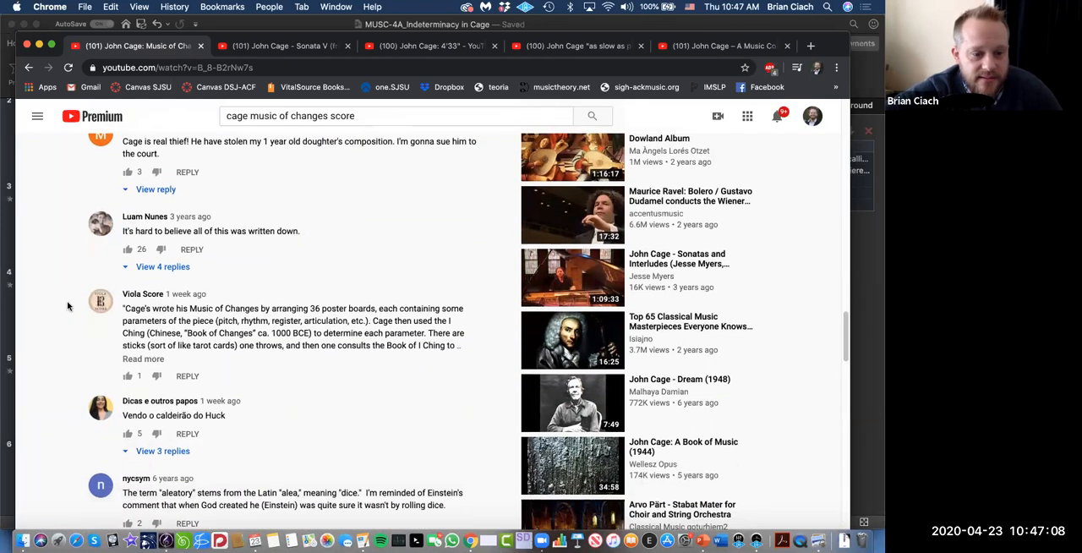
scroll(down, 3)
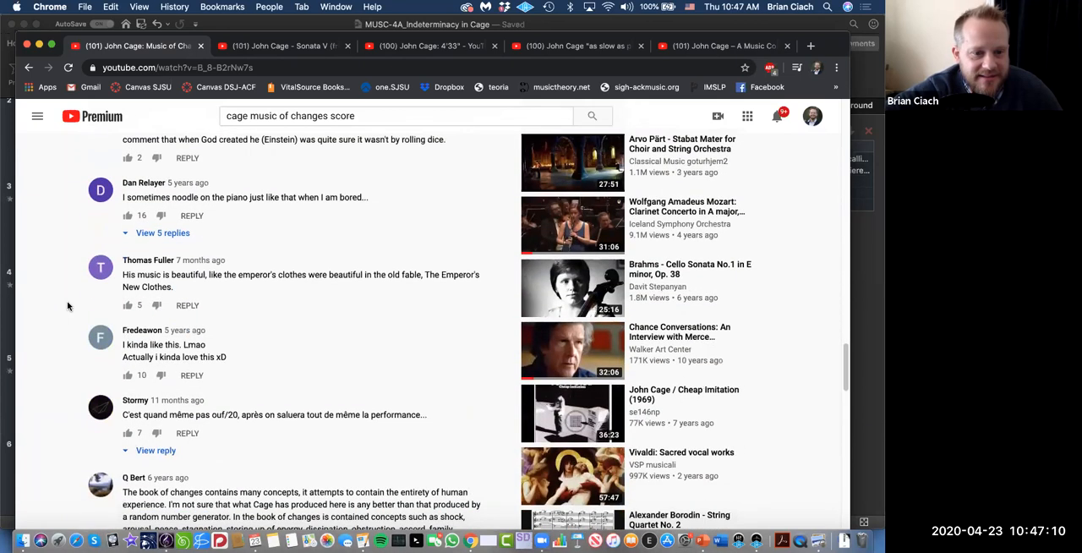
scroll(down, 3)
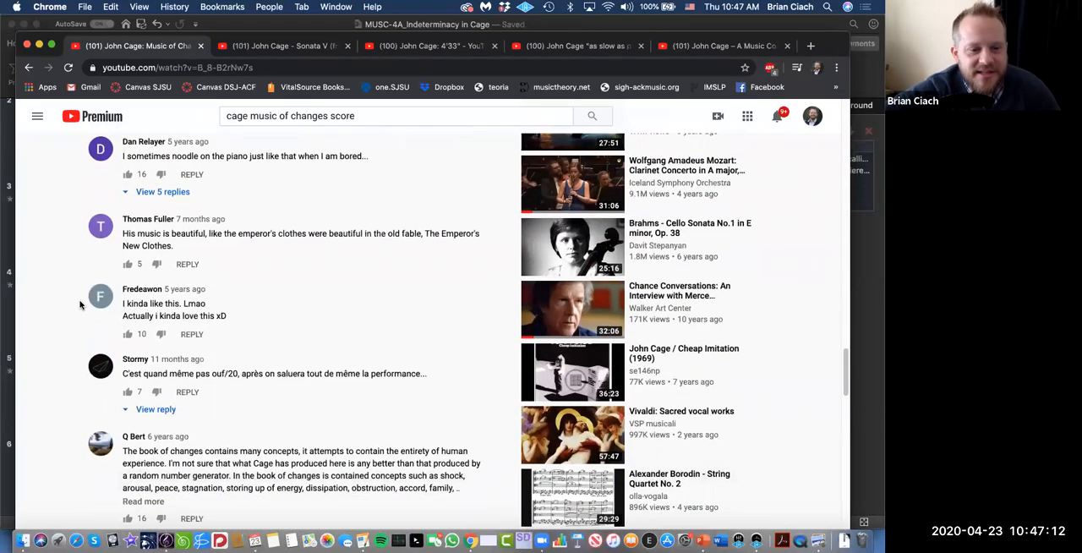
scroll(down, 3)
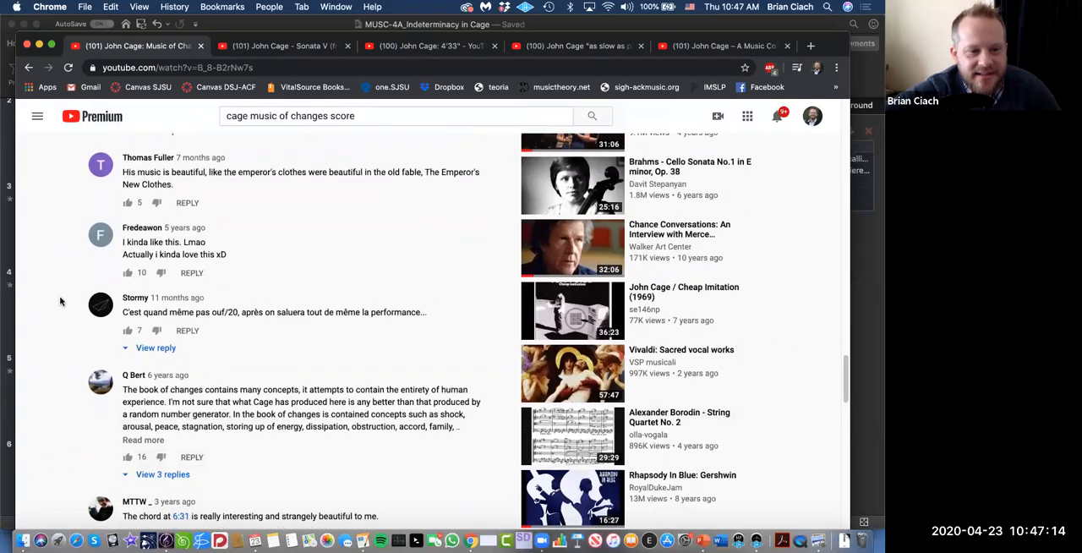
scroll(down, 3)
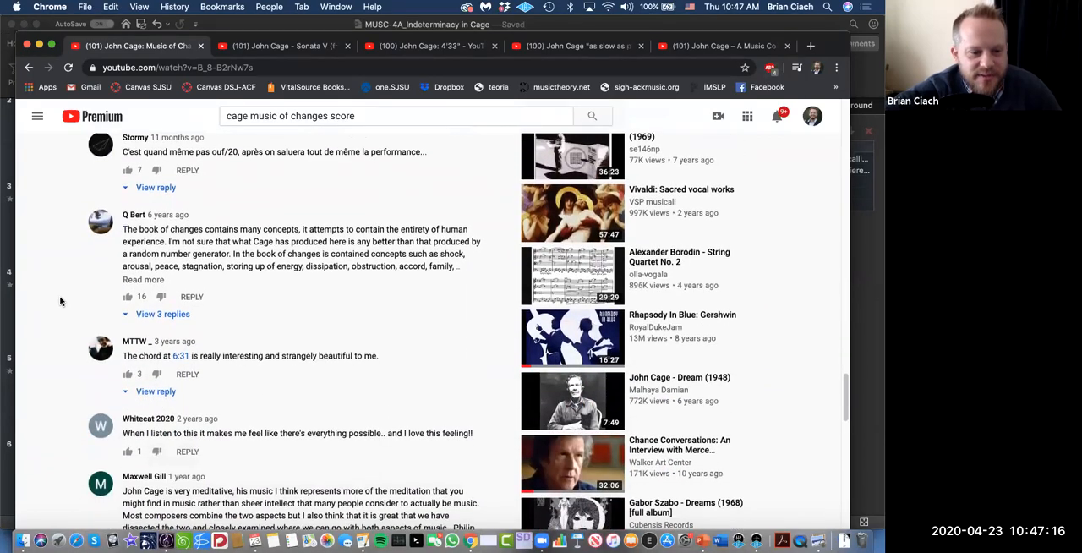
scroll(down, 3)
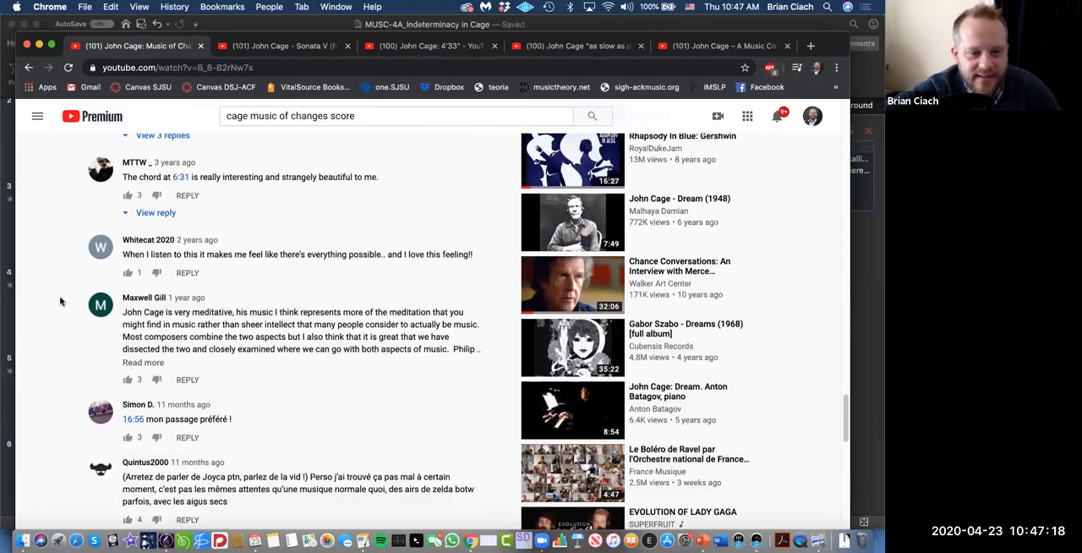
scroll(down, 3)
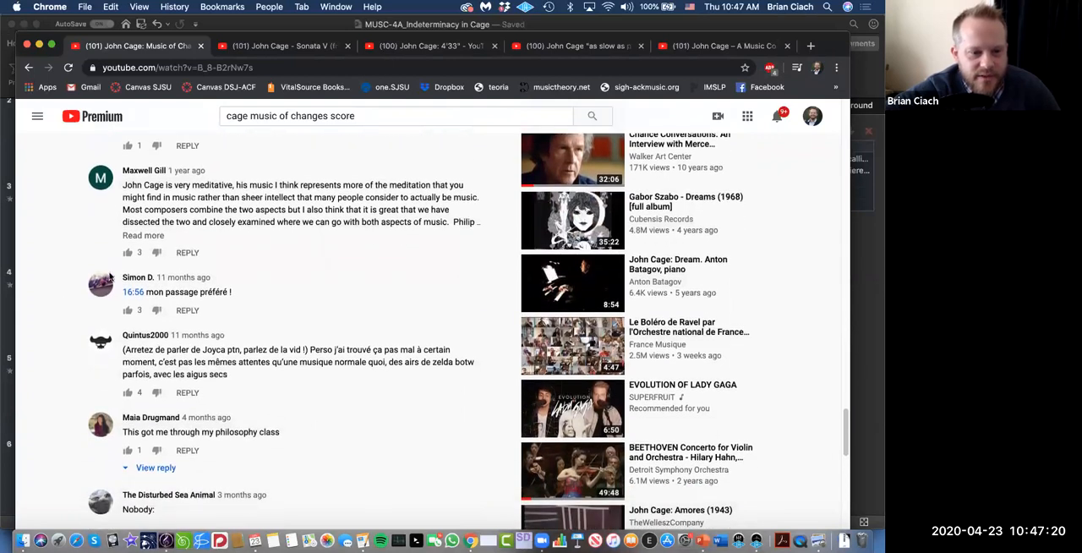
scroll(down, 3)
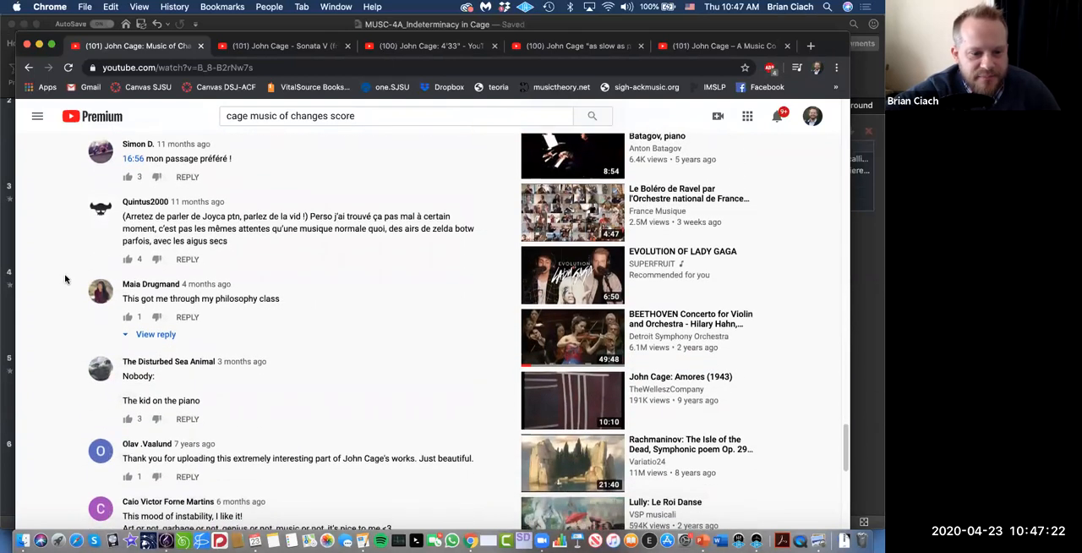
scroll(down, 3)
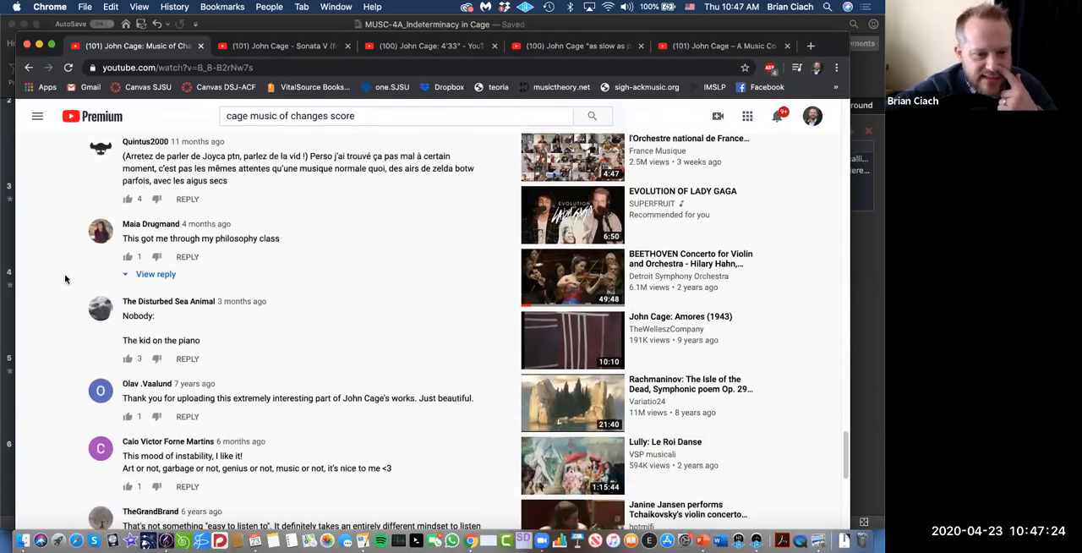
scroll(down, 3)
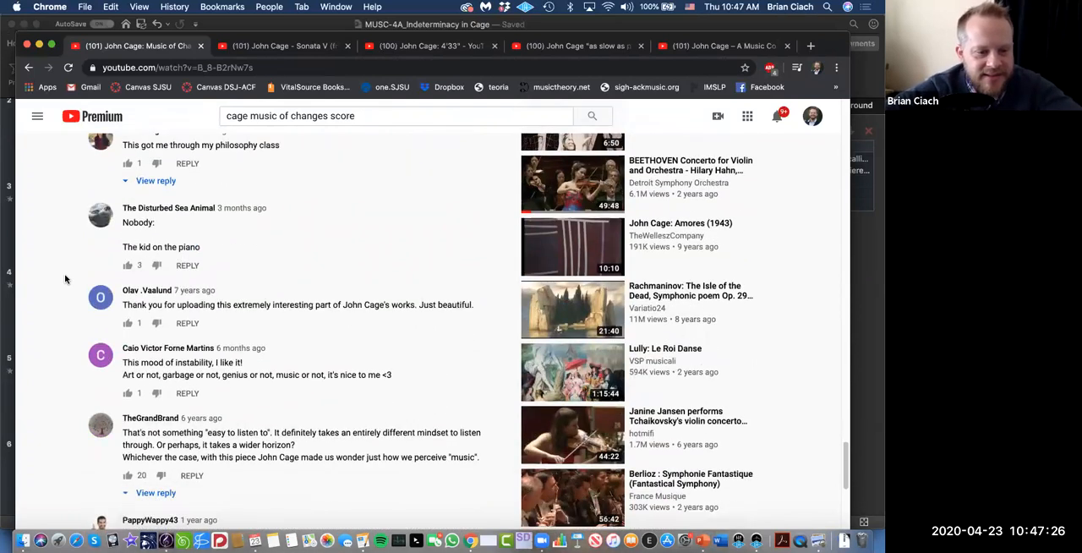
scroll(down, 3)
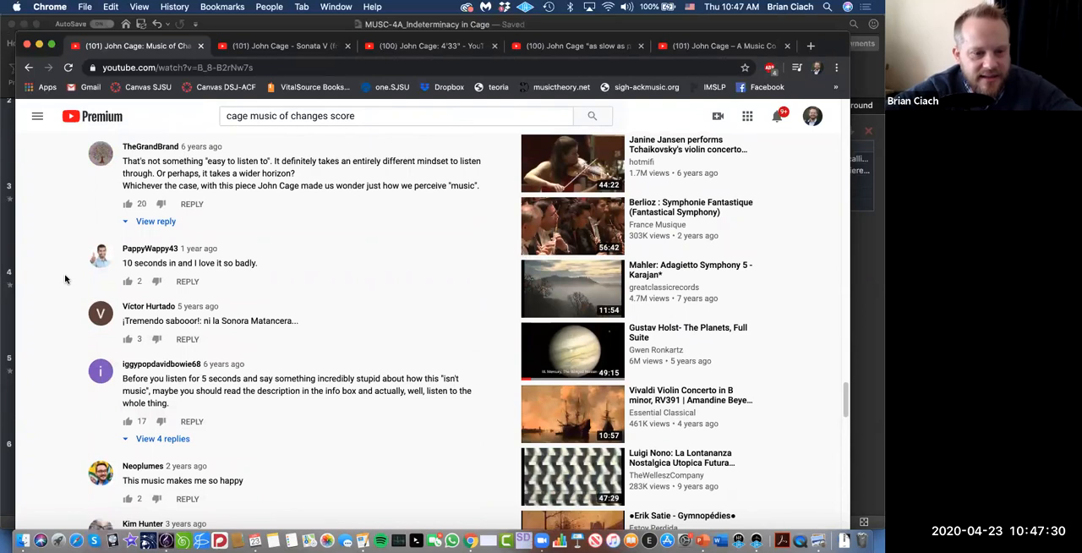
scroll(down, 3)
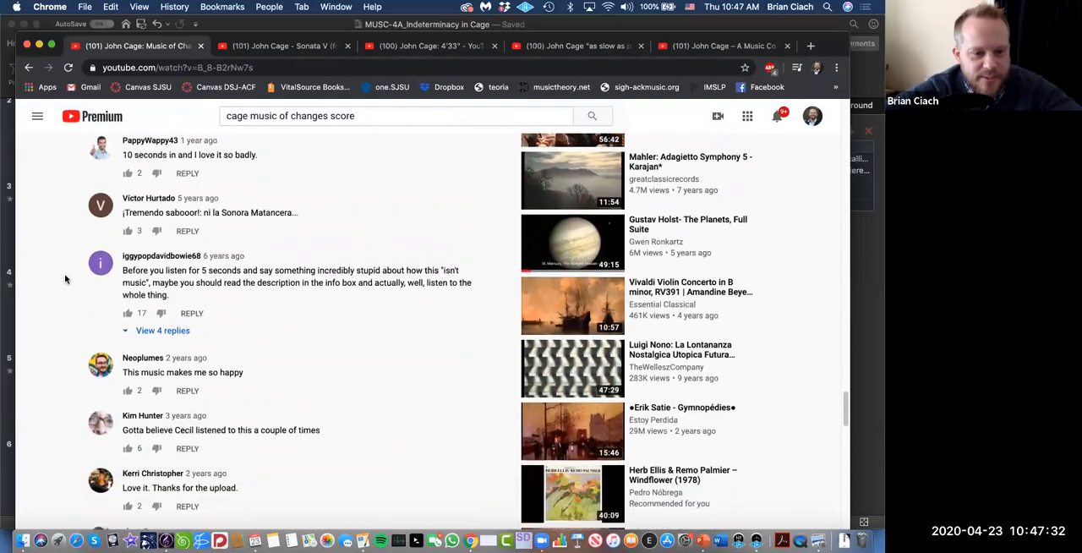
scroll(down, 3)
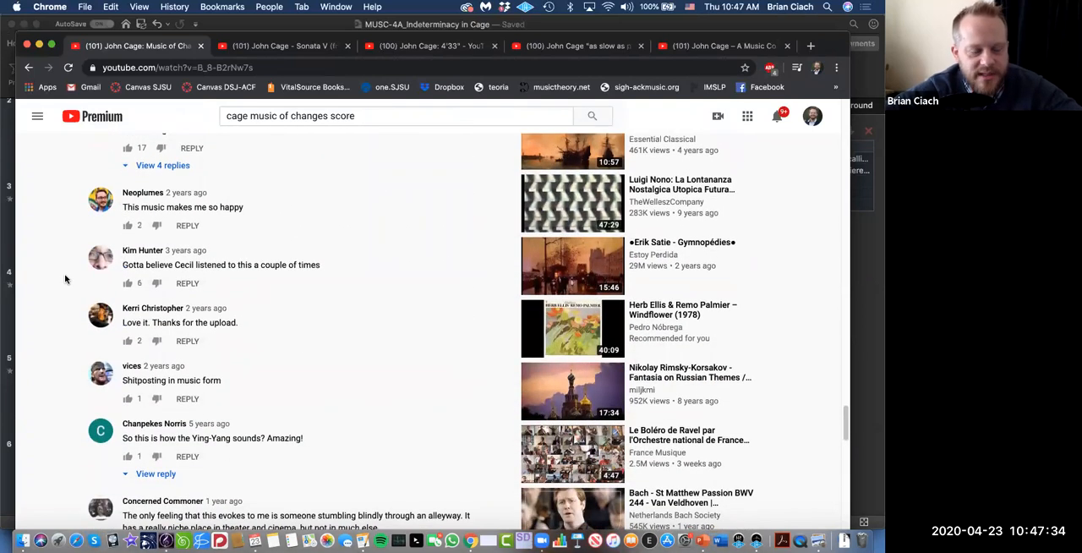
scroll(down, 3)
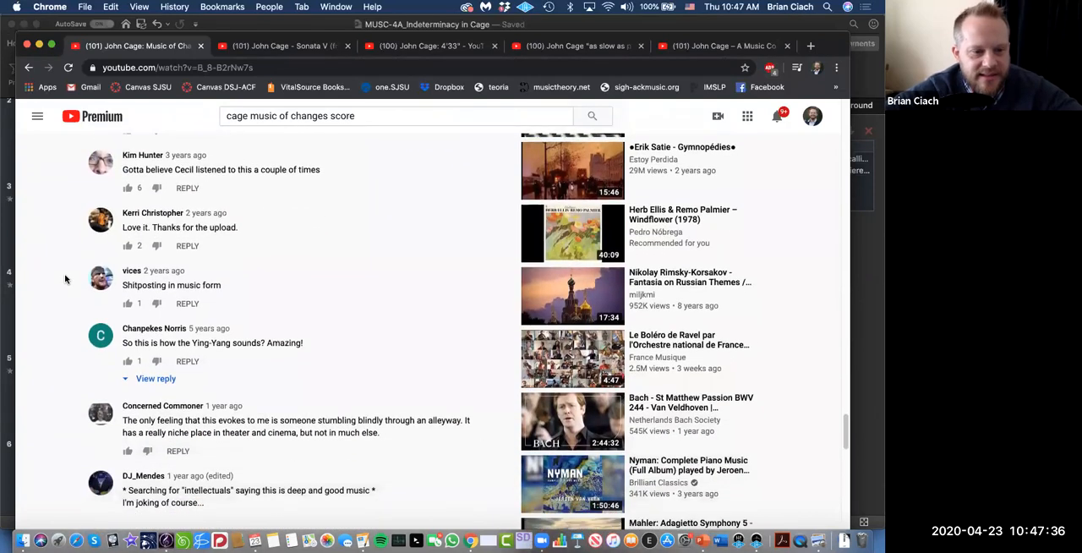
scroll(down, 3)
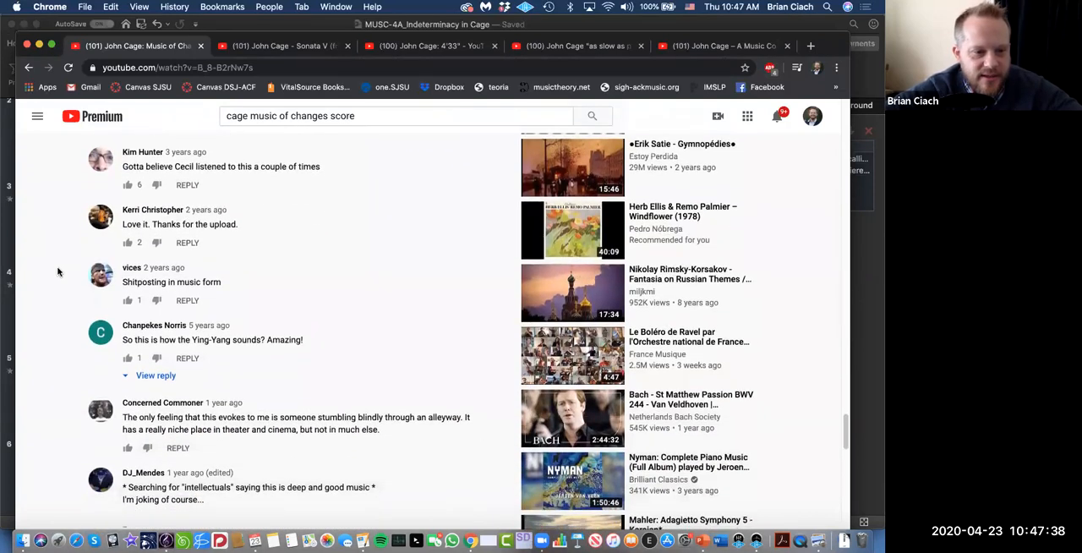
scroll(down, 3)
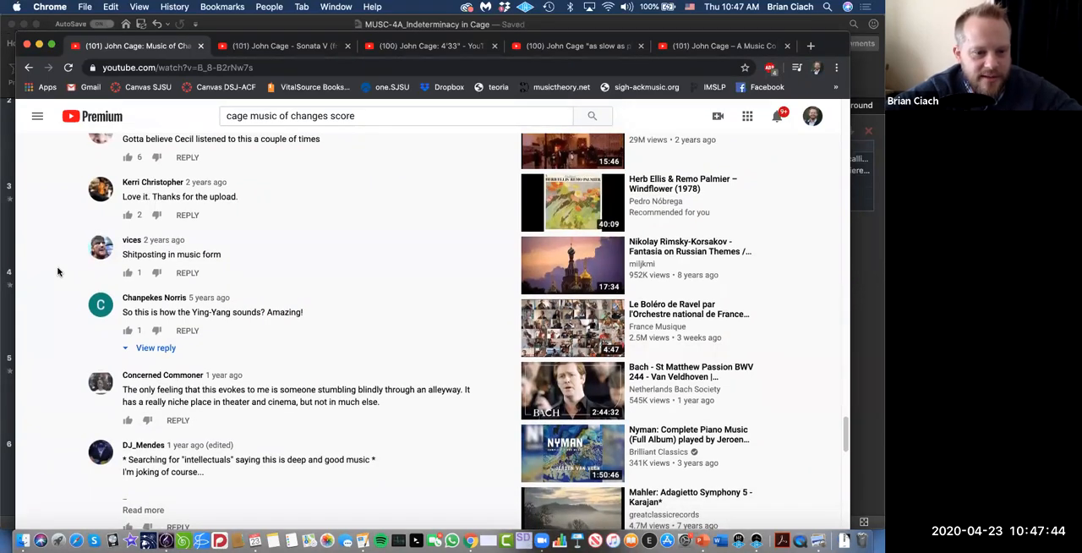
scroll(down, 3)
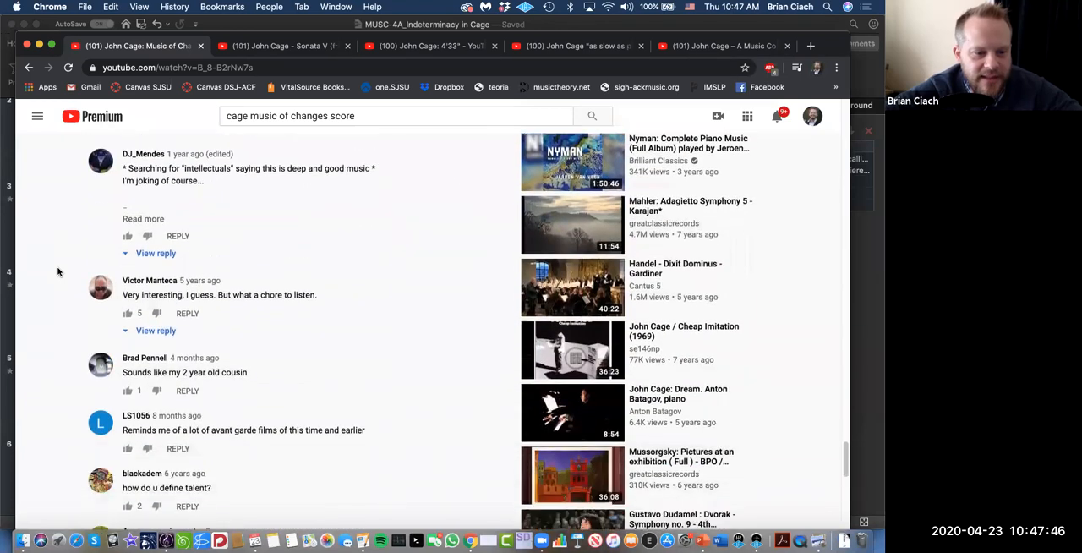
scroll(down, 3)
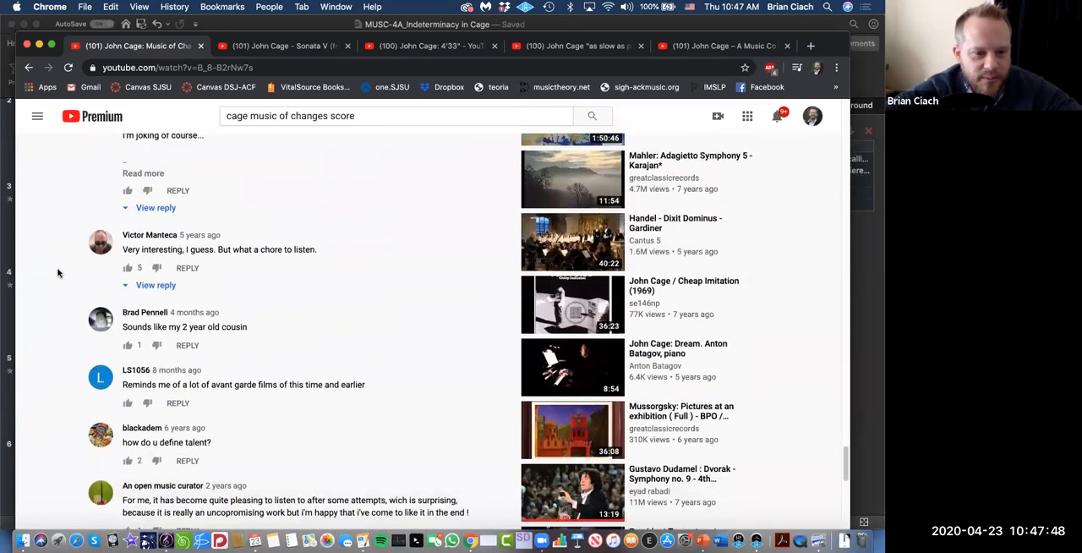
scroll(down, 3)
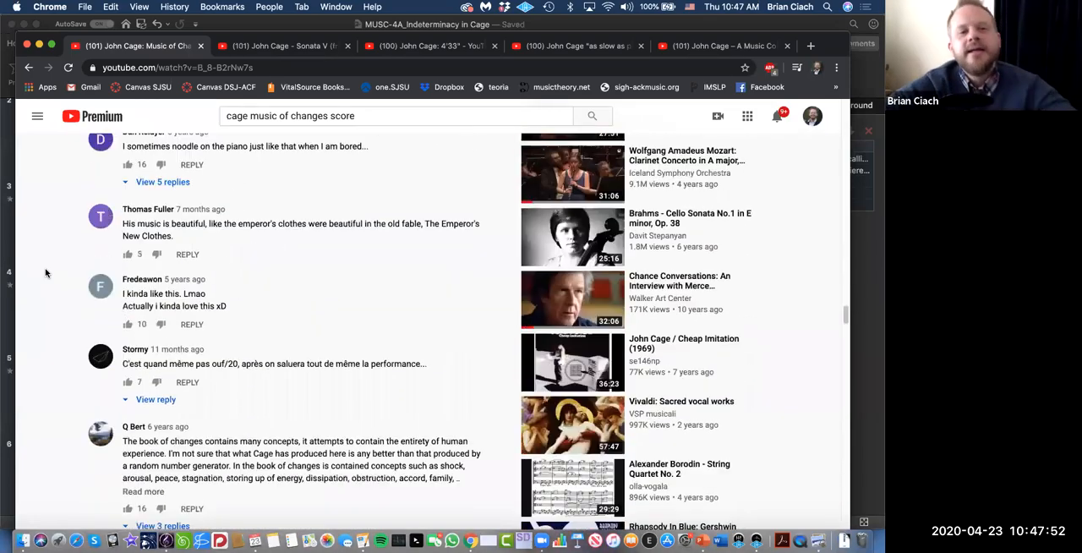
scroll(up, 3)
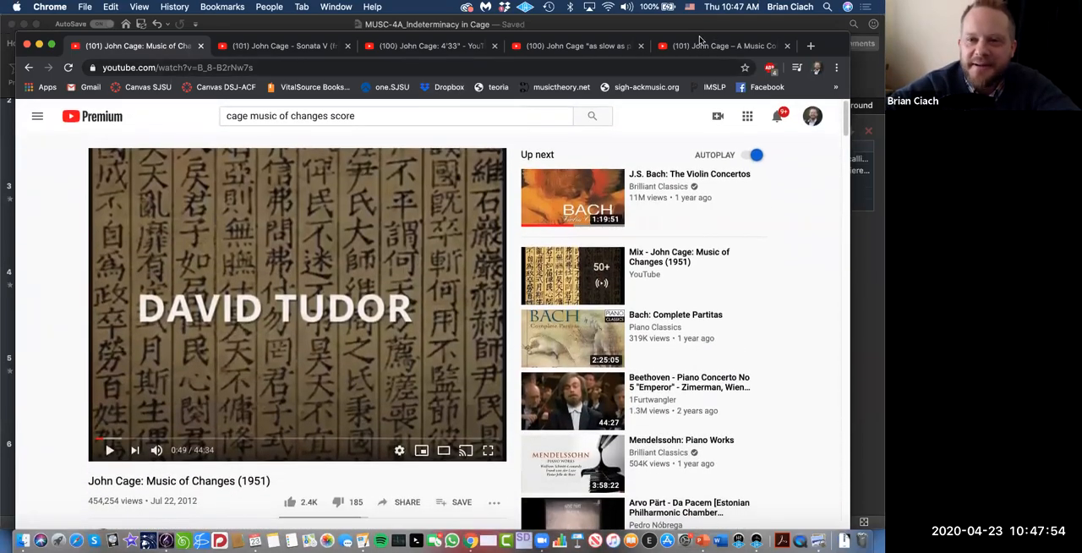
mouse_move(50, 269)
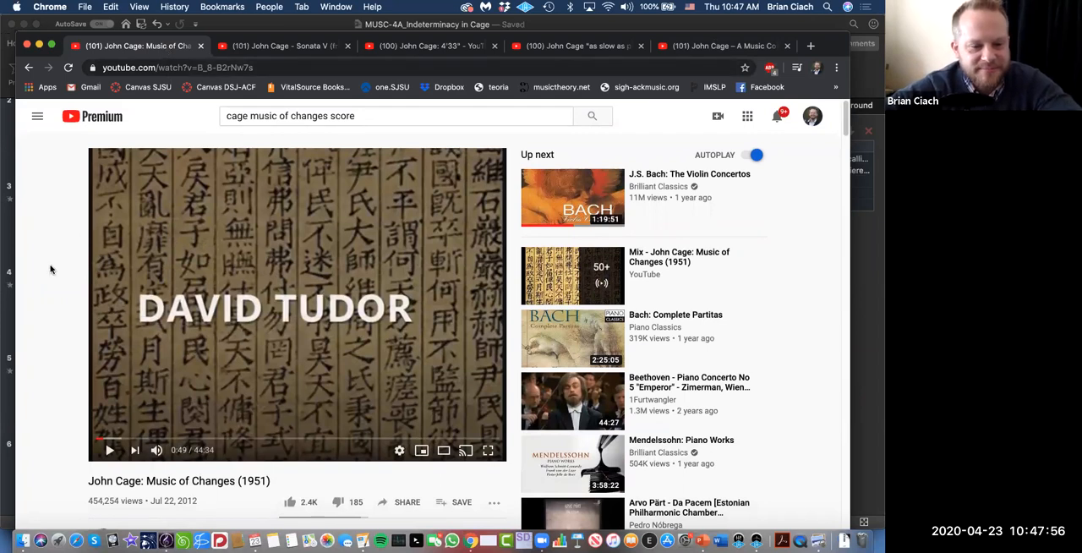
scroll(down, 3)
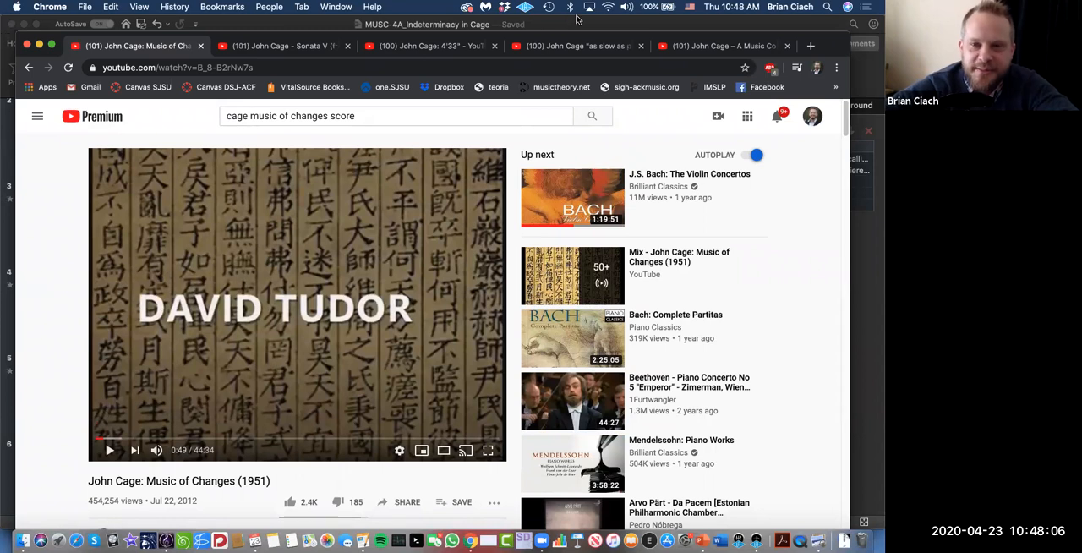
mouse_move(44, 266)
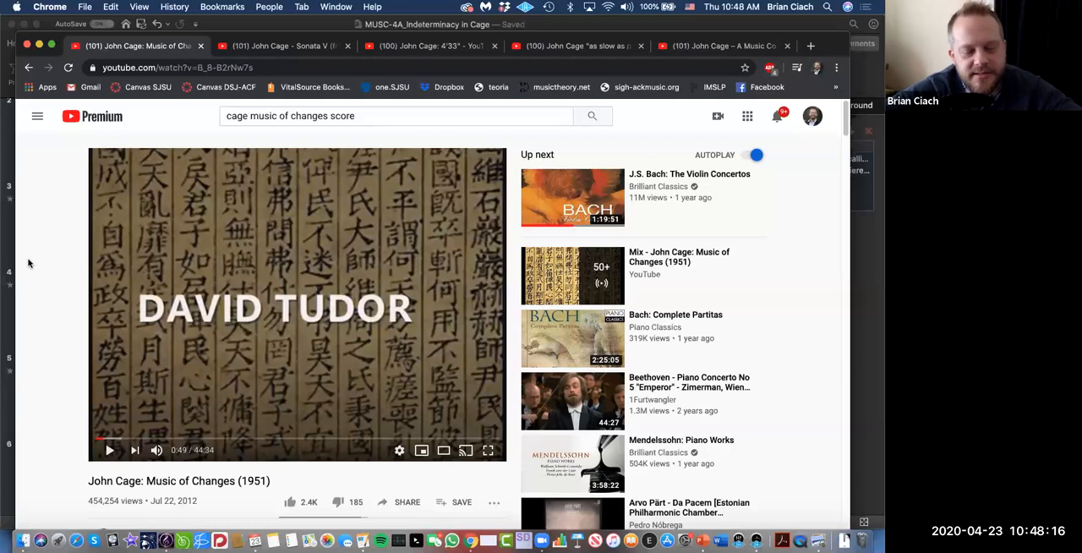
mouse_move(47, 262)
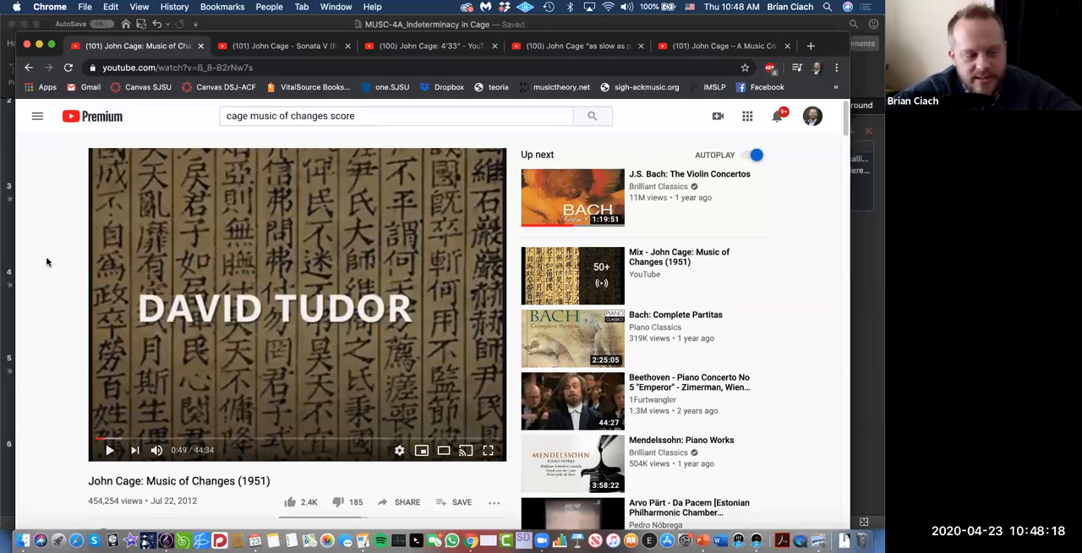
scroll(down, 3)
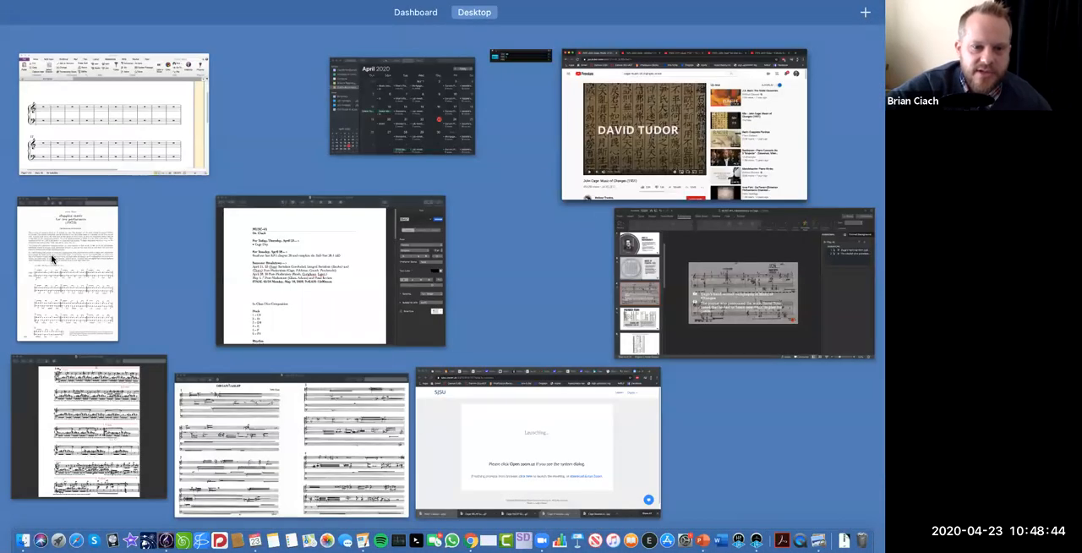
Bring the PowerPoint lecture deck window to the front on the Music of Changes score slide
click(744, 284)
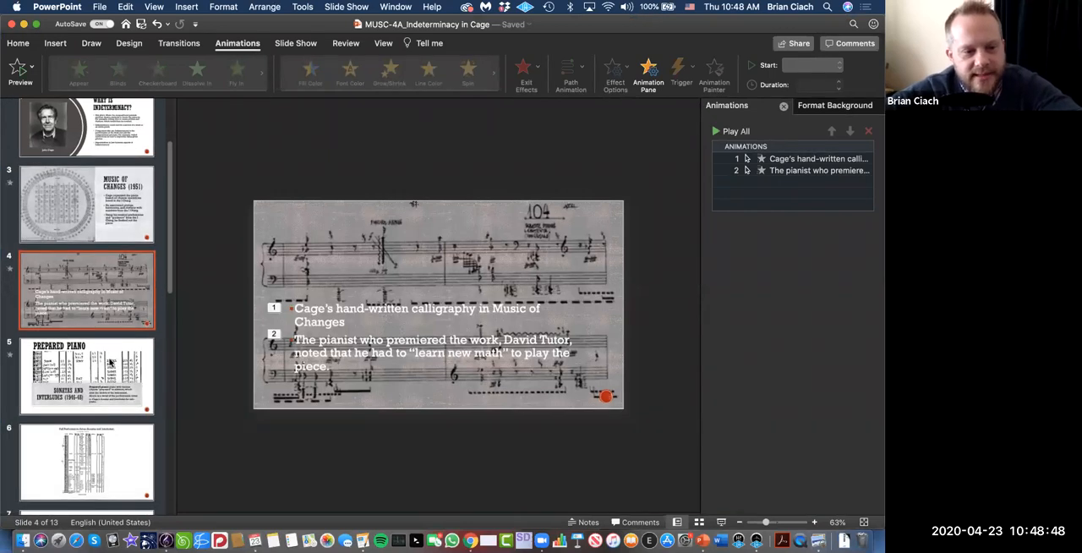
mouse_move(109, 363)
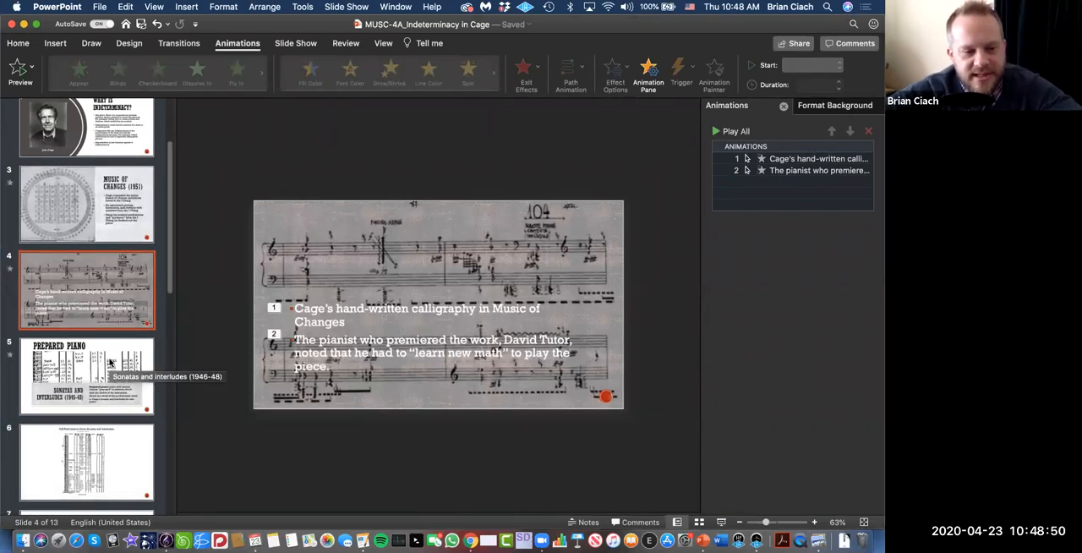
mouse_move(375, 260)
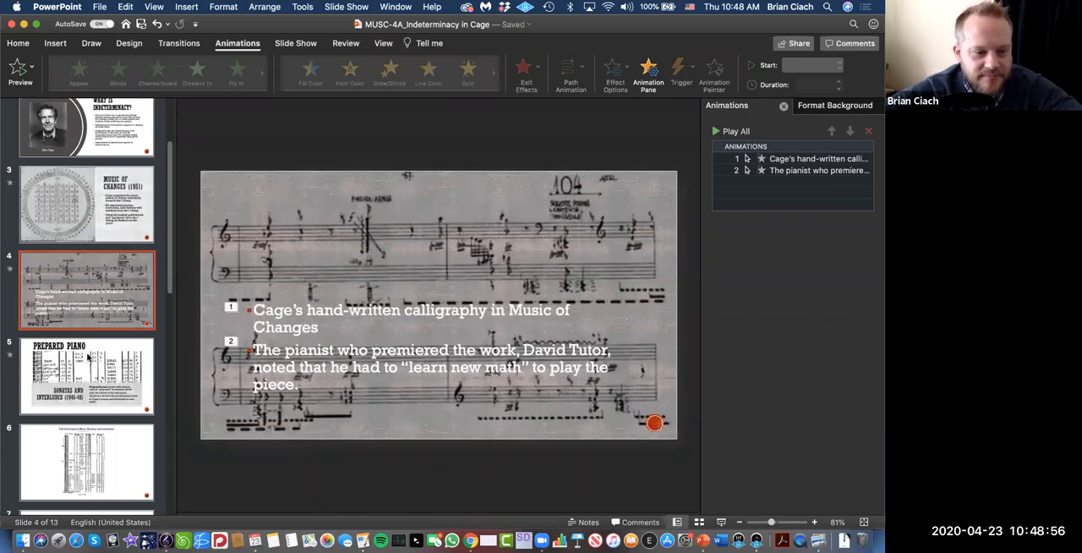
Go to the Prepared Piano slide on Sonatas and Interludes via the slide navigator
click(86, 375)
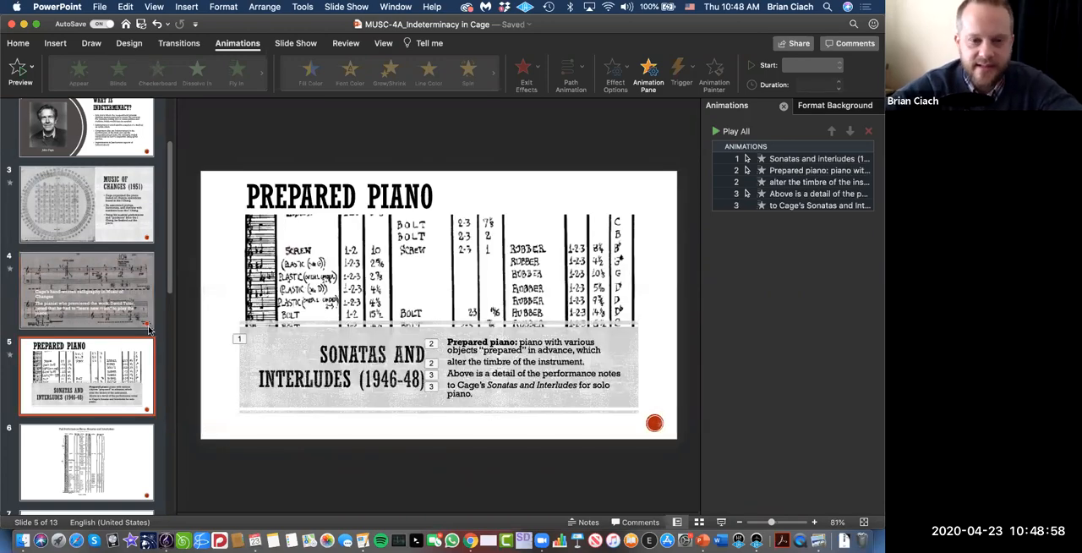
mouse_move(149, 330)
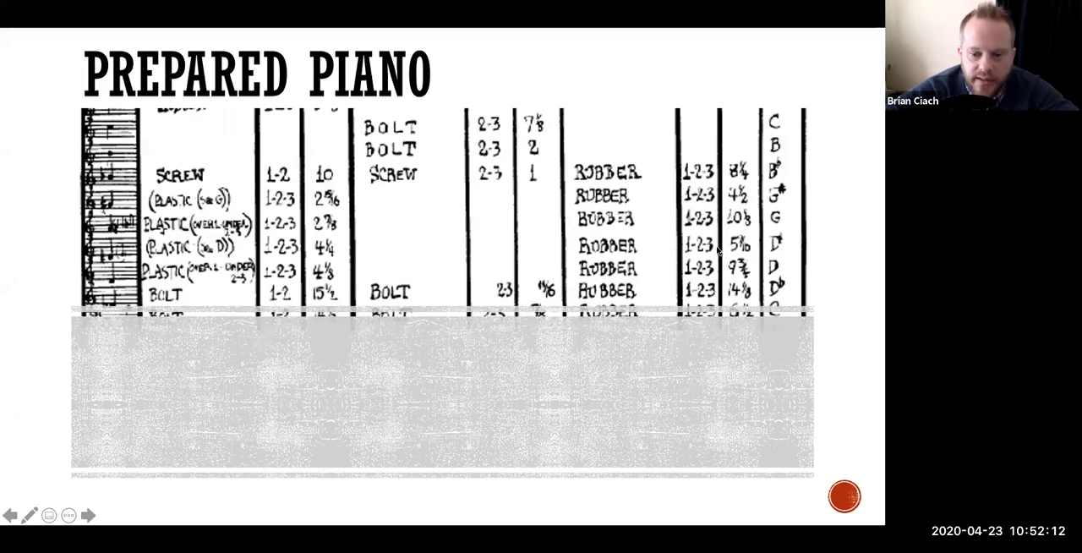
mouse_move(670, 206)
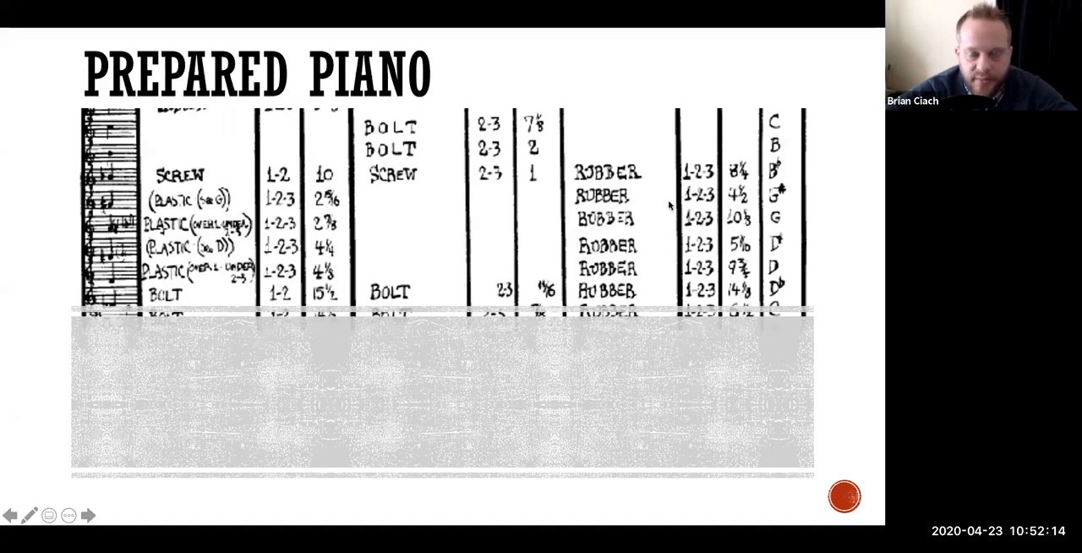
mouse_move(548, 170)
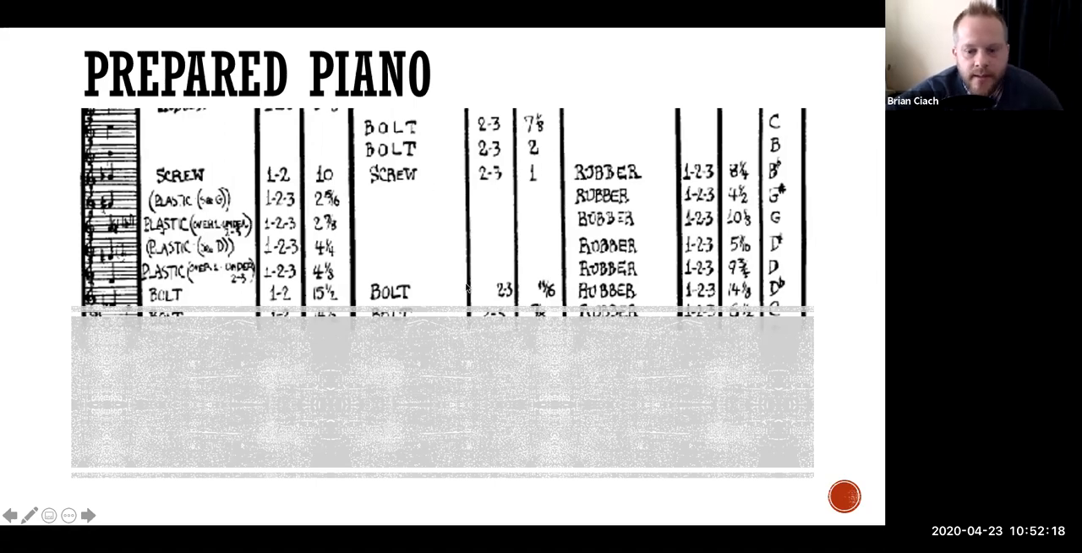
mouse_move(676, 348)
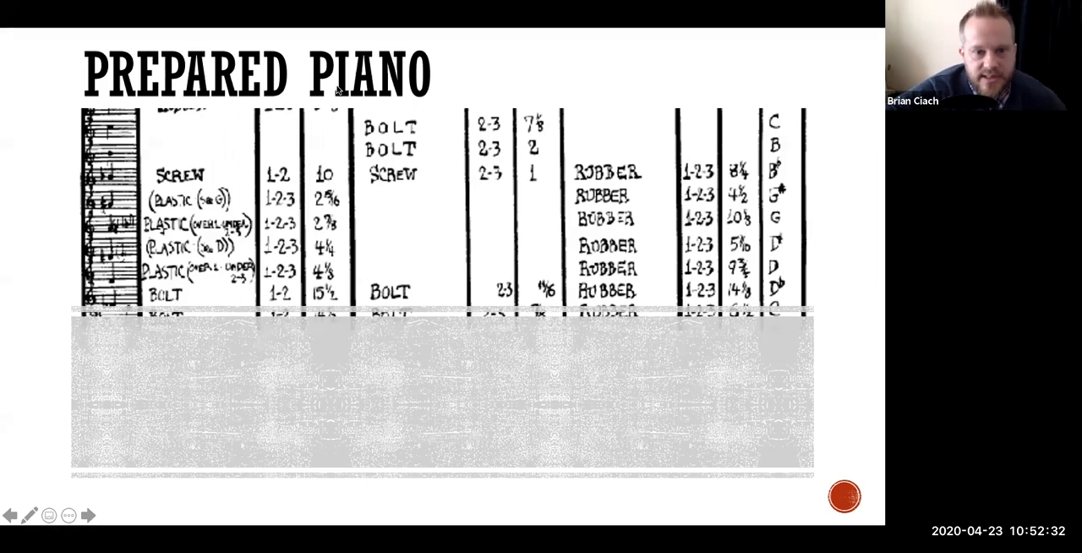
mouse_move(392, 223)
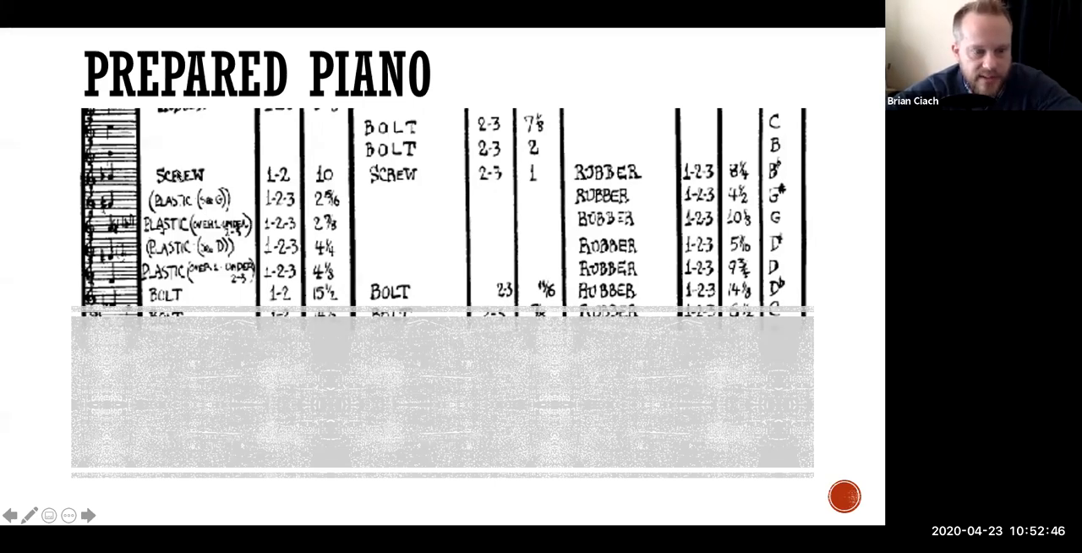
mouse_move(328, 497)
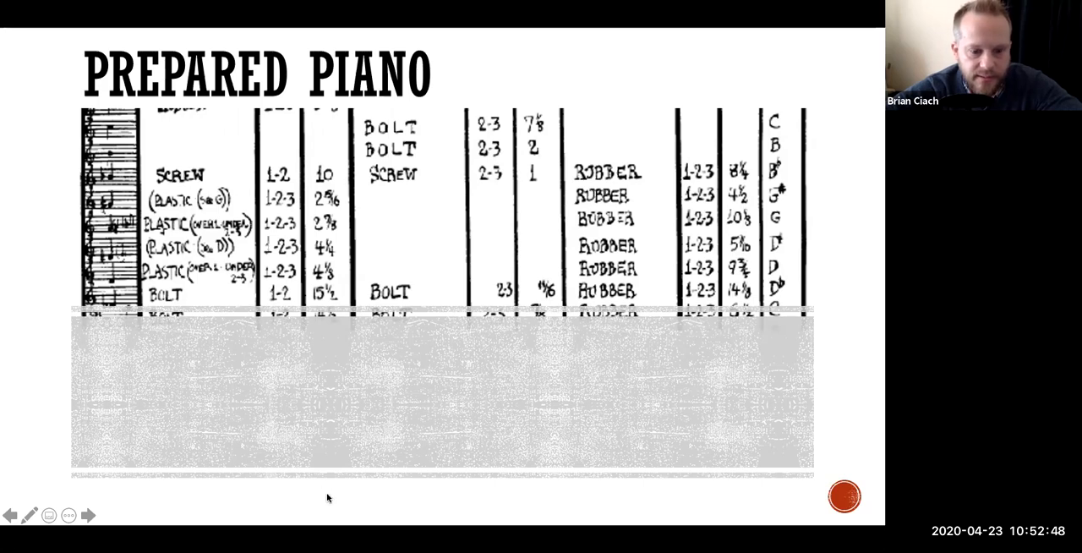
mouse_move(520, 135)
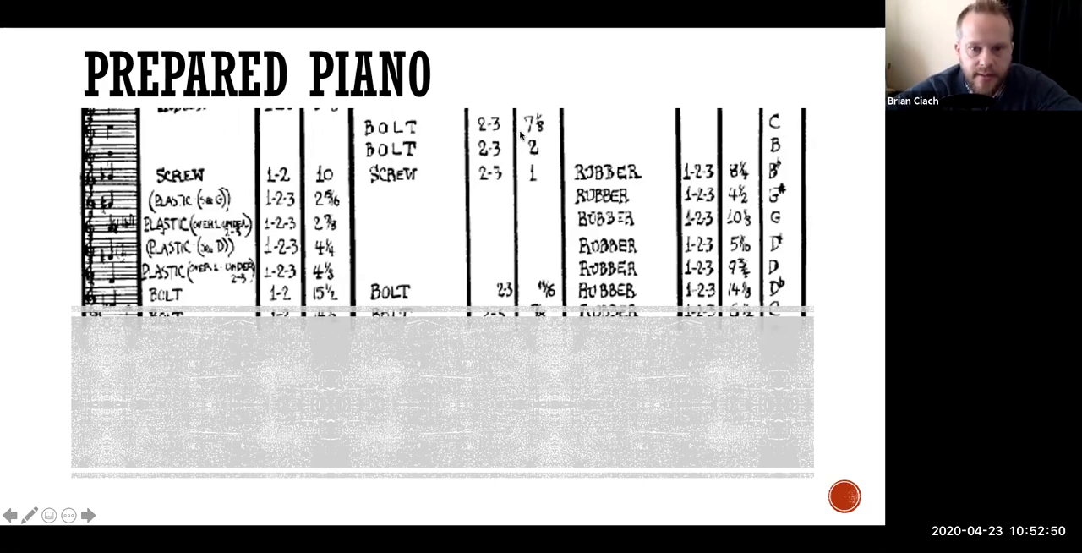
mouse_move(253, 179)
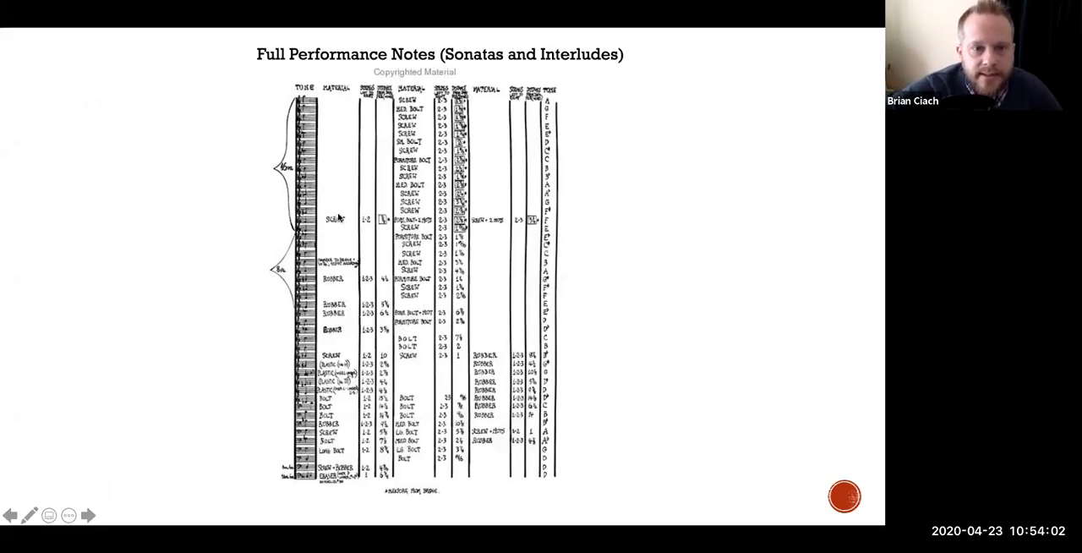
mouse_move(334, 159)
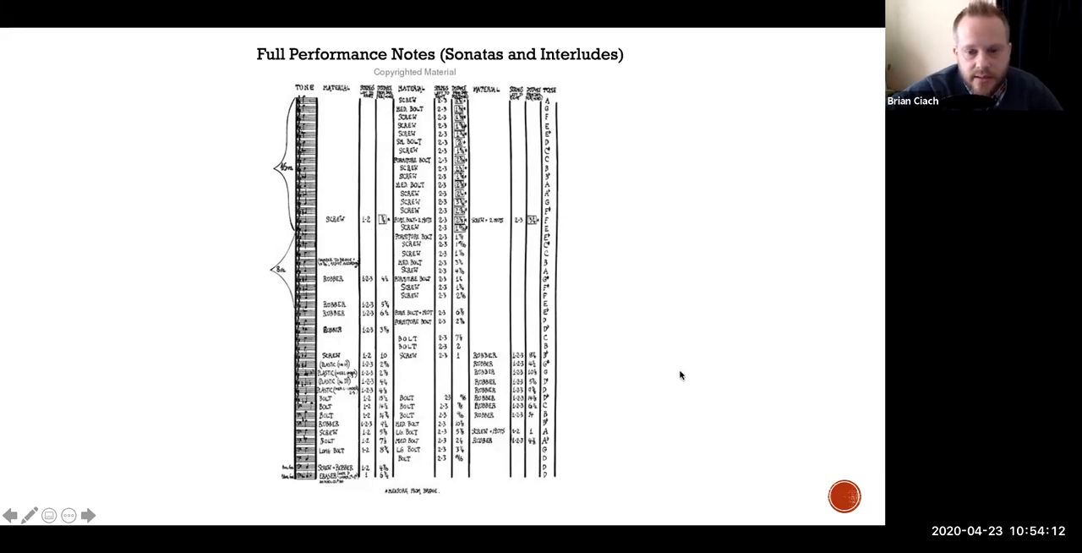
mouse_move(561, 139)
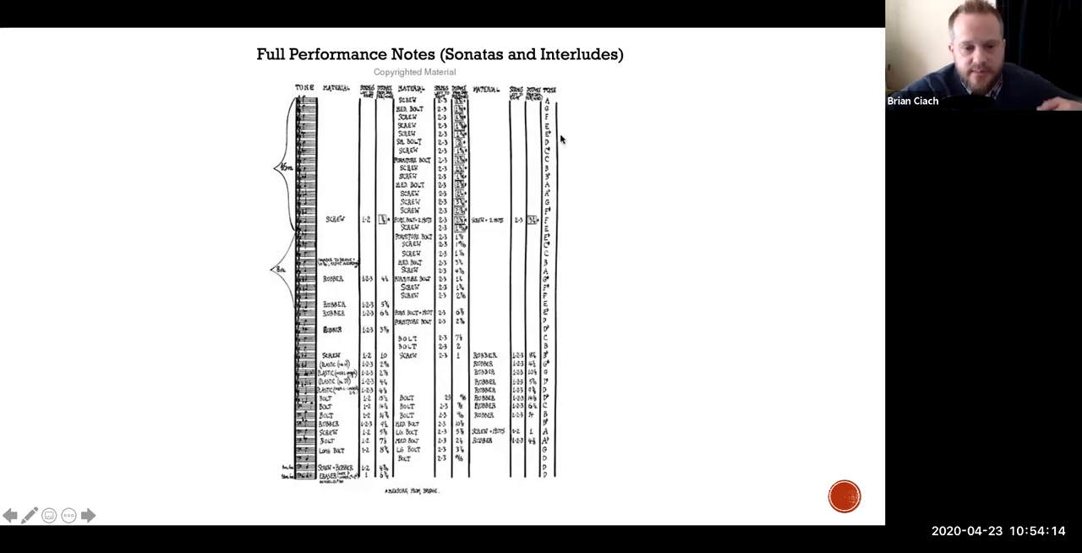
mouse_move(461, 399)
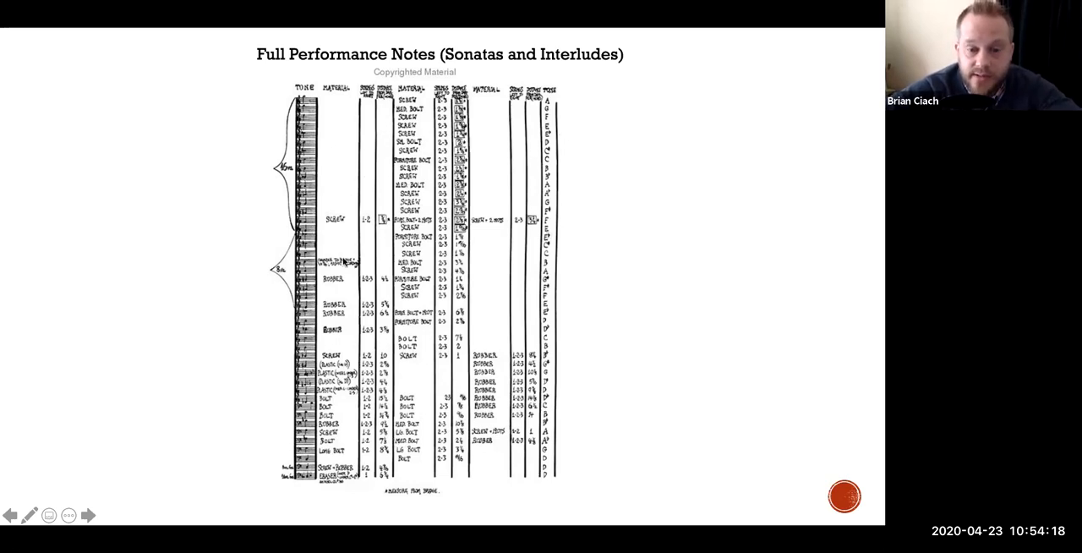
mouse_move(488, 228)
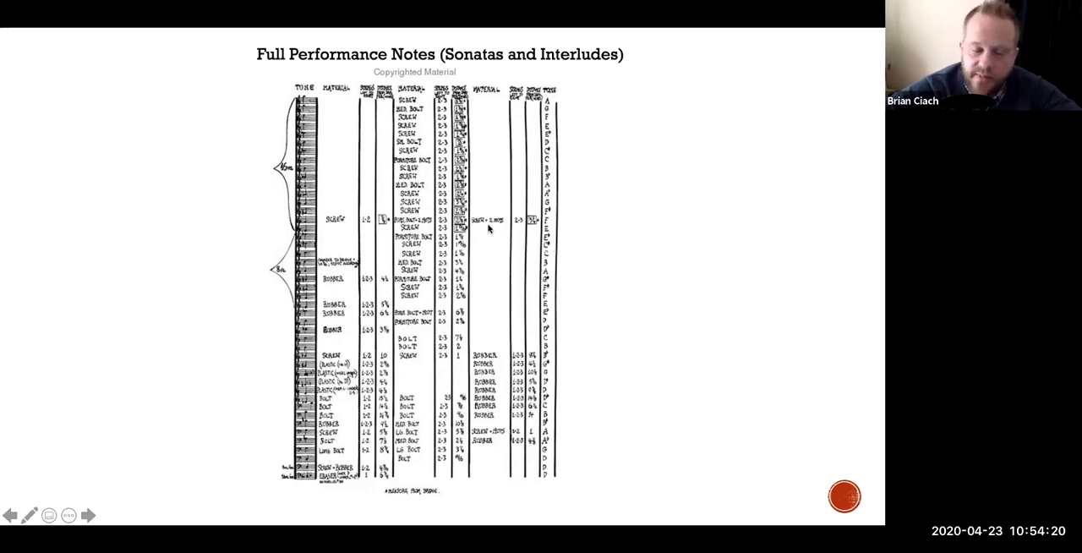
mouse_move(344, 338)
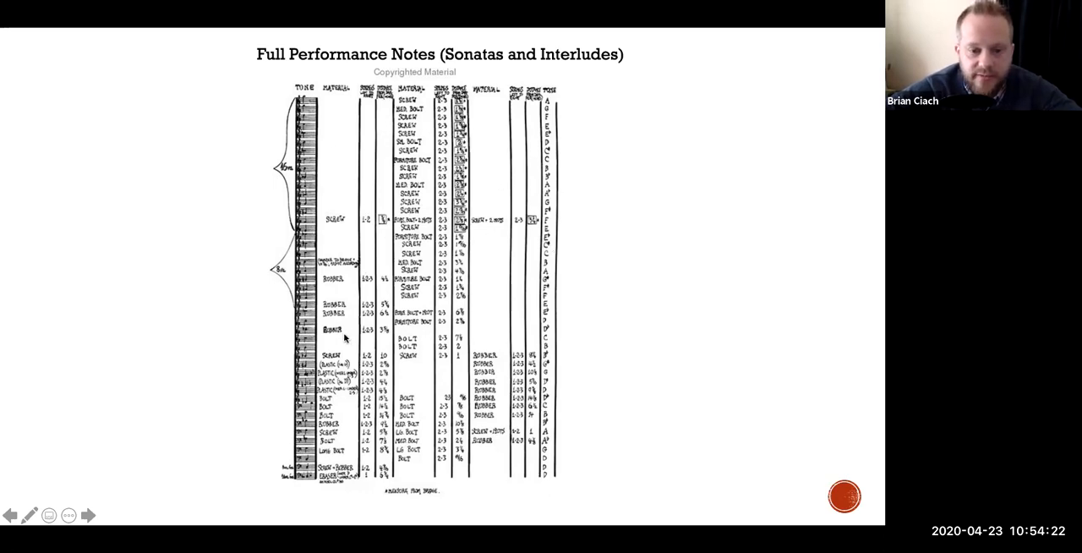
mouse_move(473, 336)
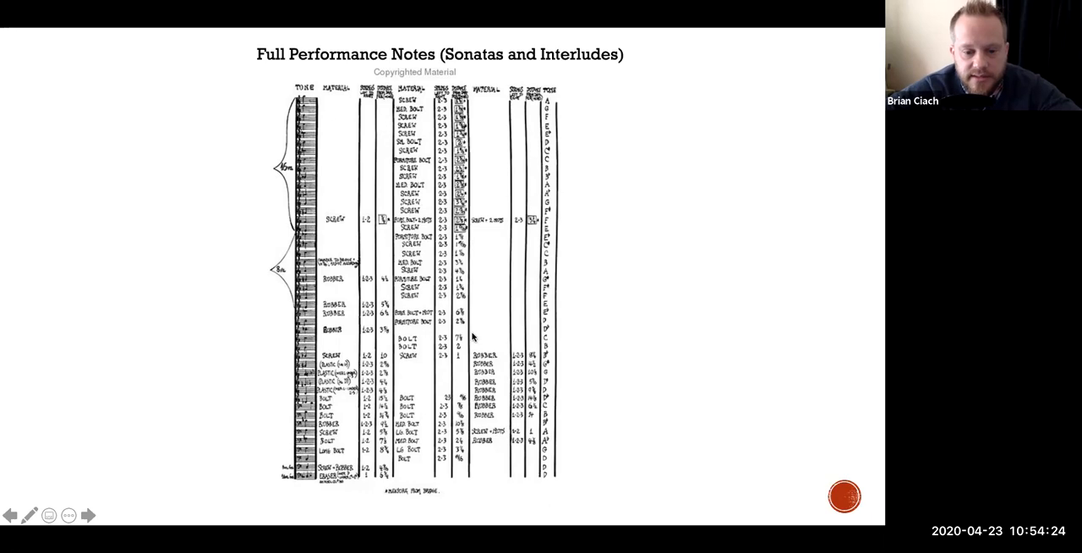
mouse_move(585, 236)
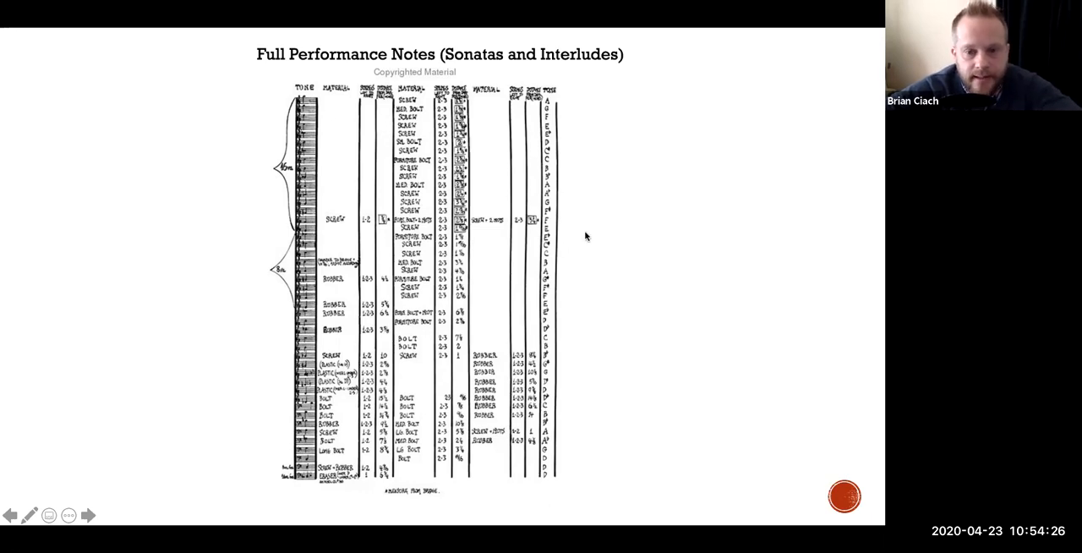
mouse_move(602, 230)
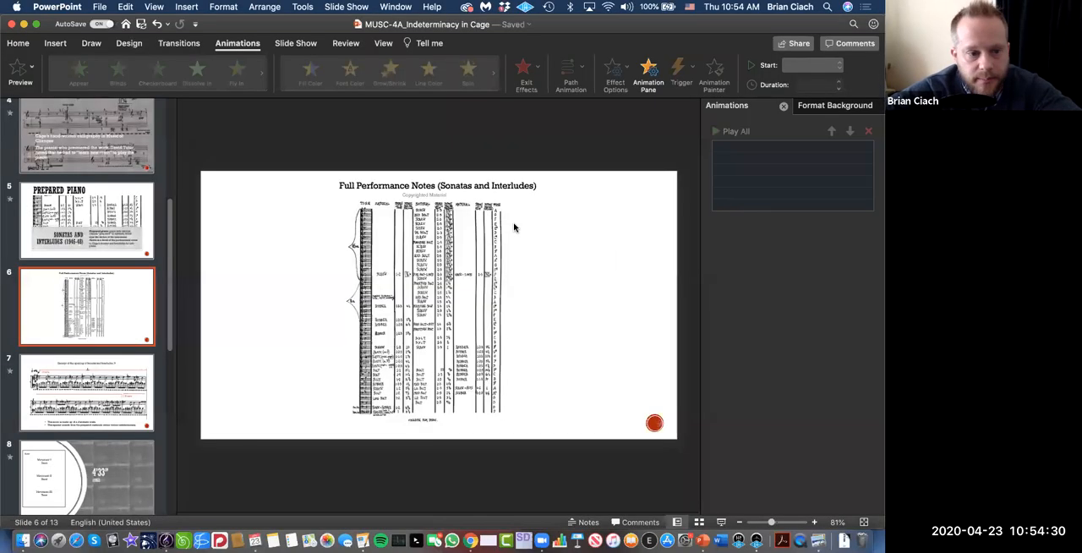
mouse_move(121, 382)
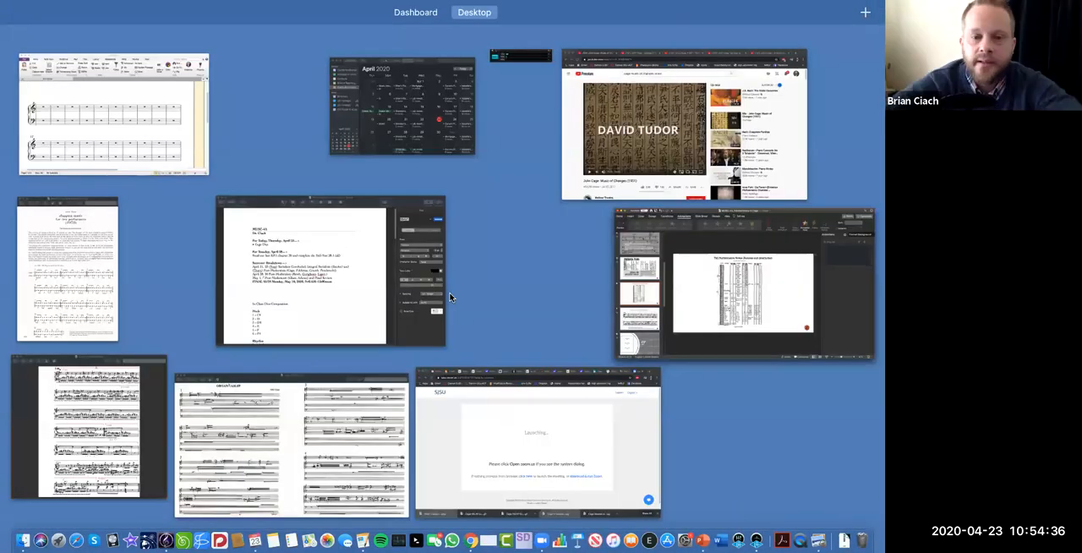
mouse_move(398, 262)
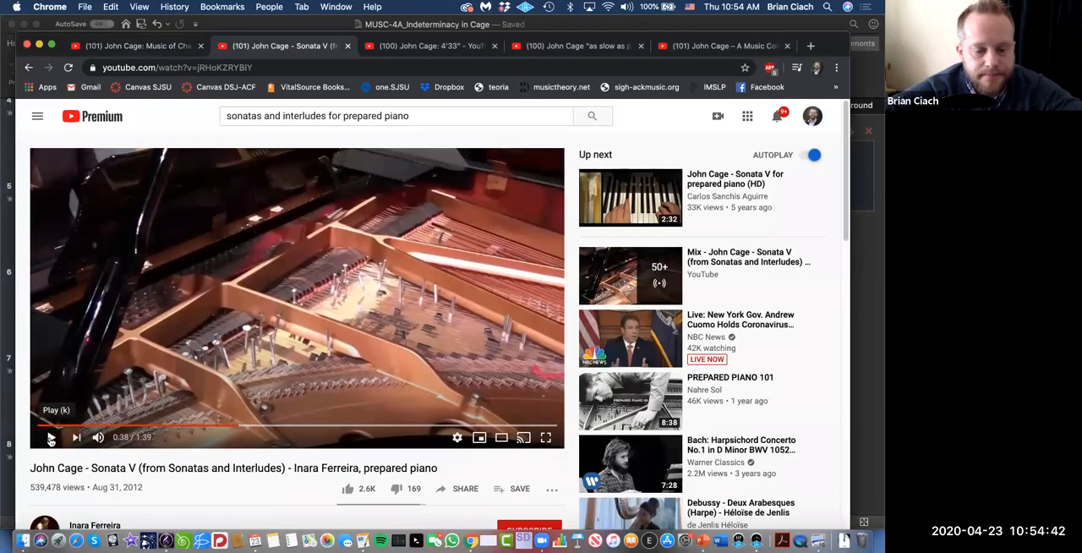
Play the Sonata V prepared-piano performance and expand it to full screen
click(51, 436)
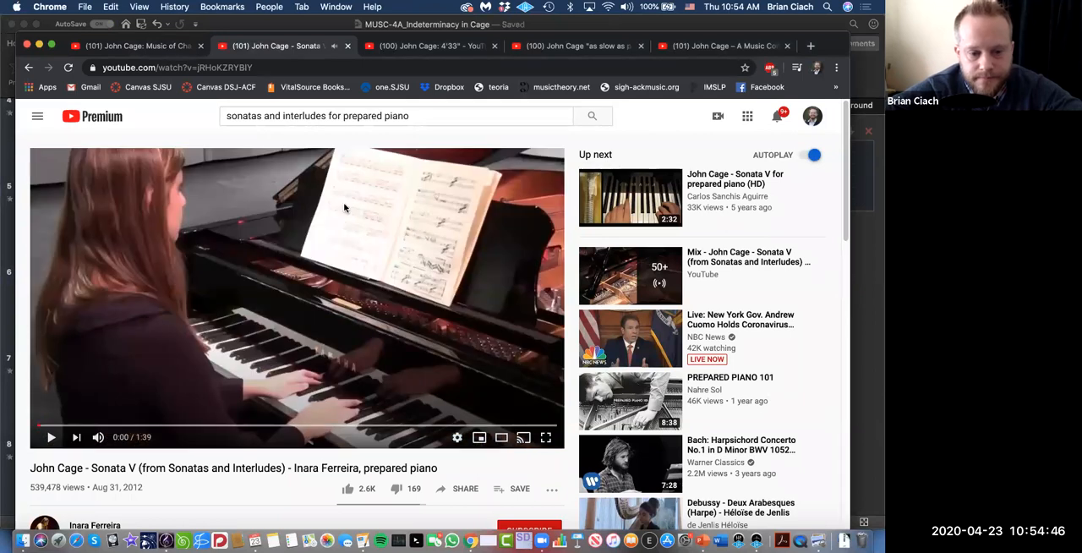
click(51, 436)
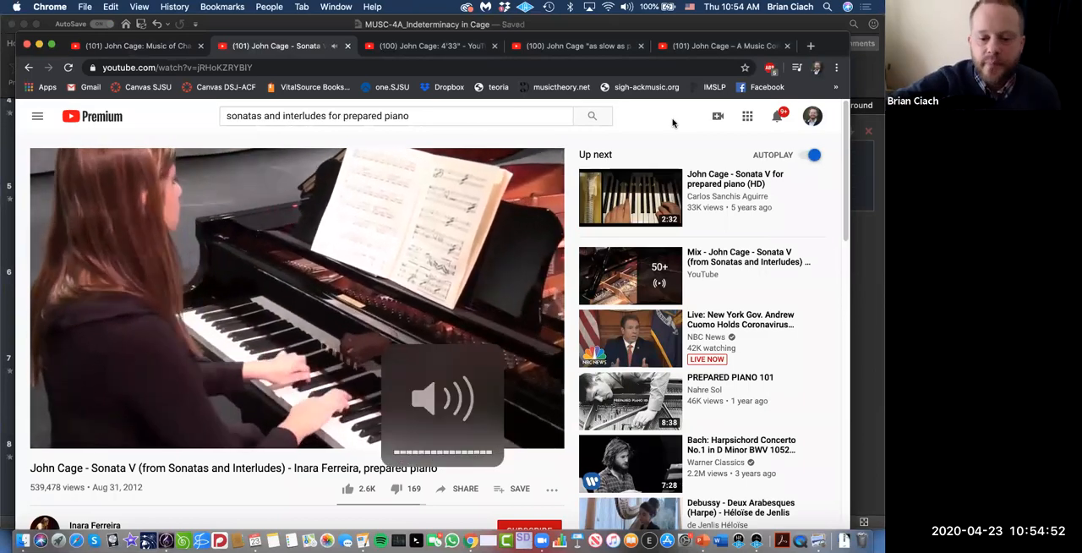
click(296, 296)
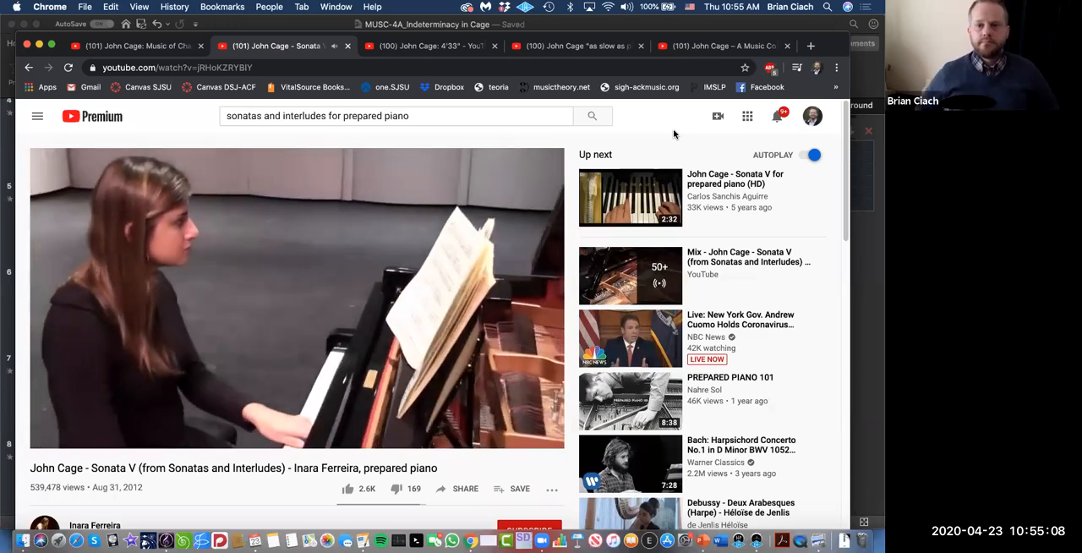
click(296, 296)
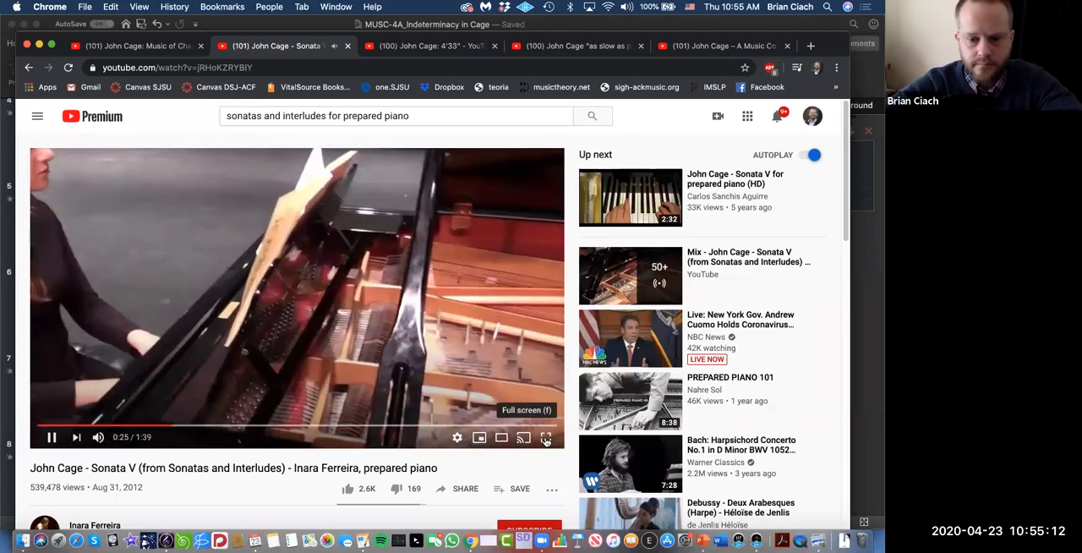
click(544, 436)
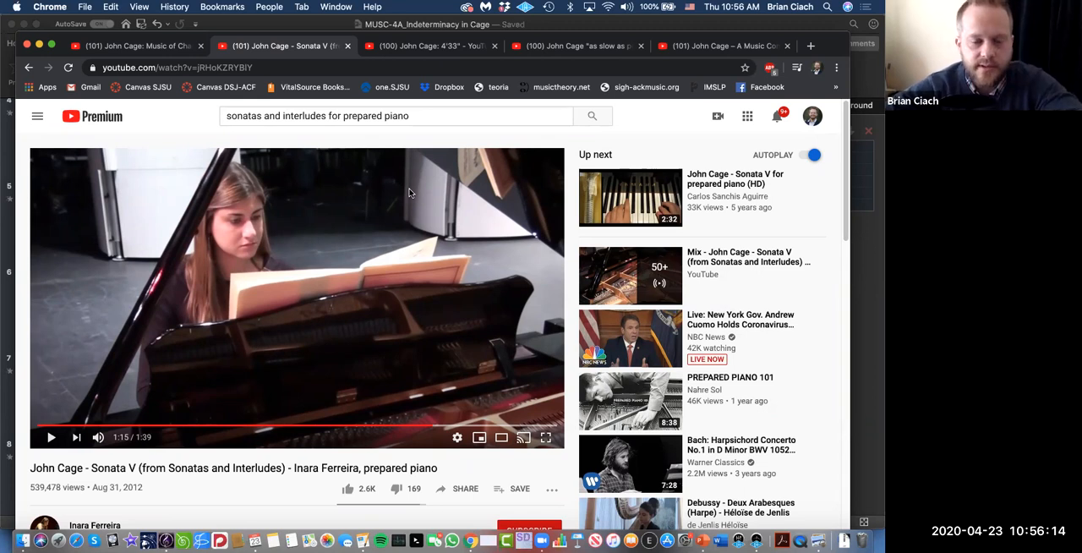
mouse_move(338, 88)
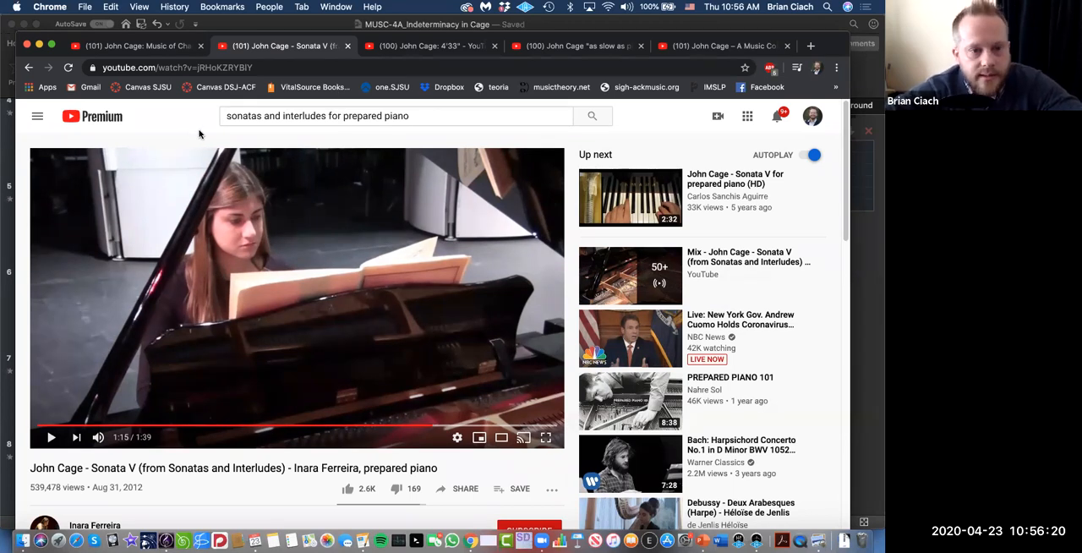
mouse_move(369, 524)
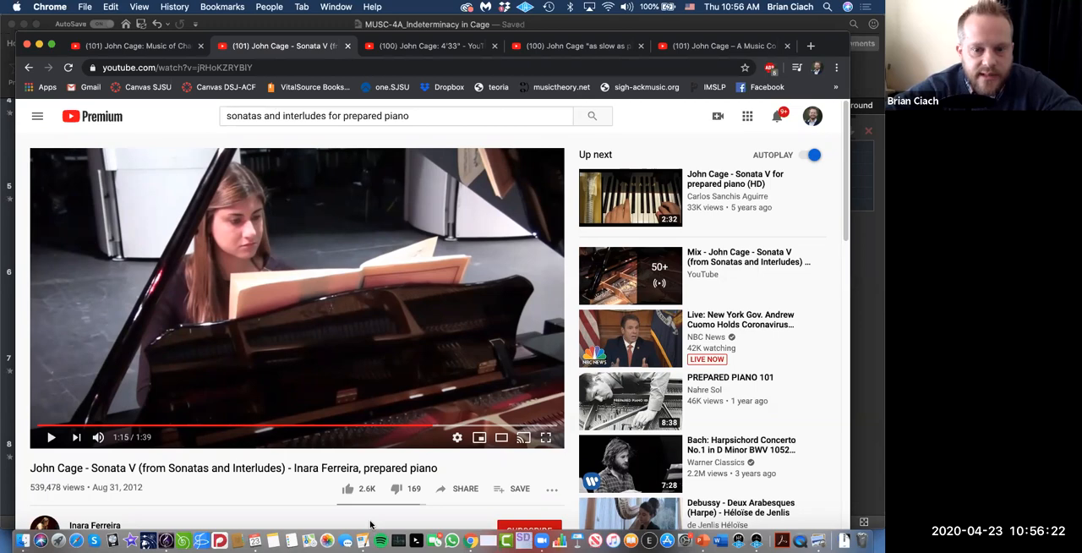
mouse_move(348, 84)
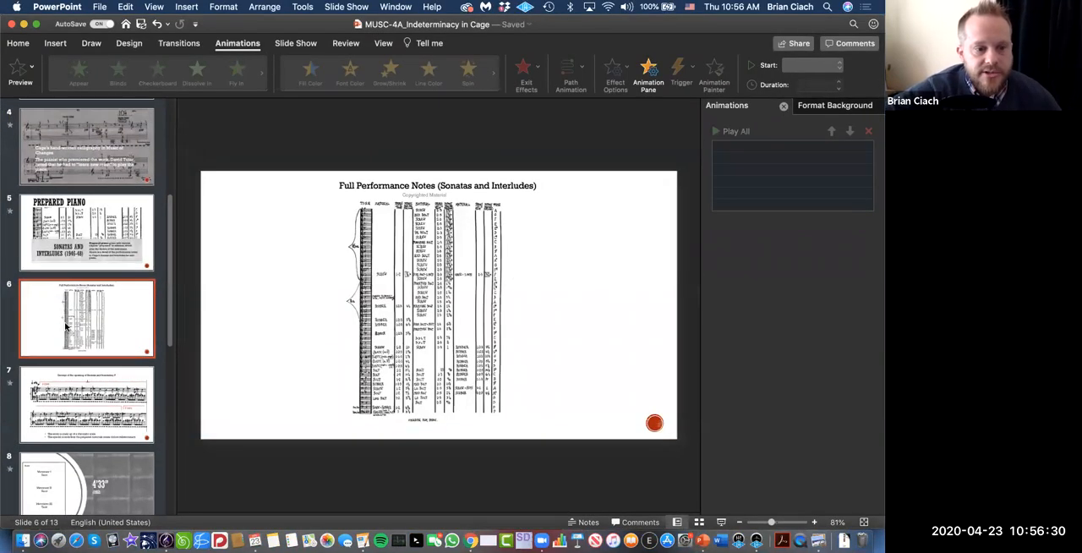
click(87, 375)
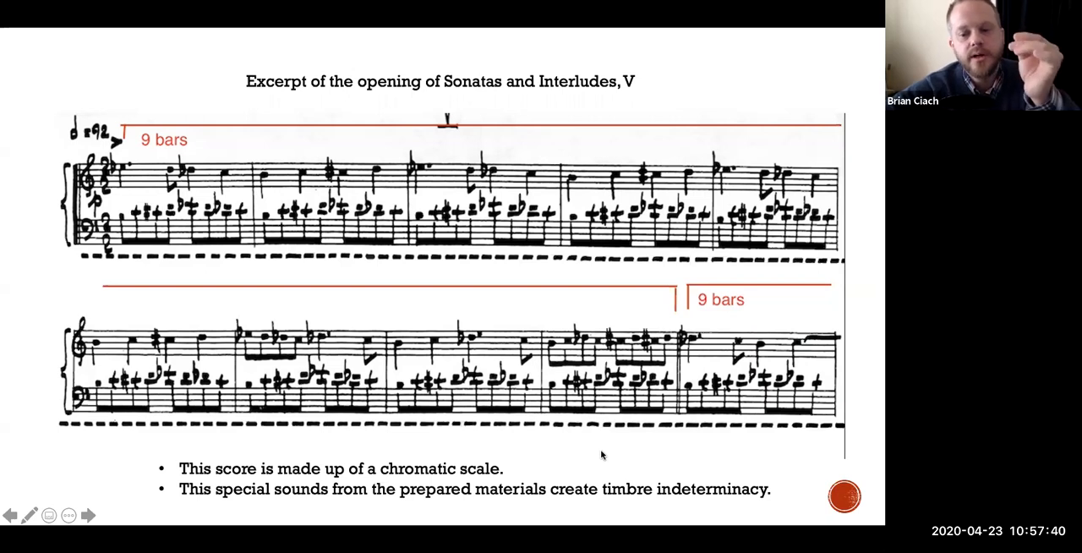
mouse_move(619, 272)
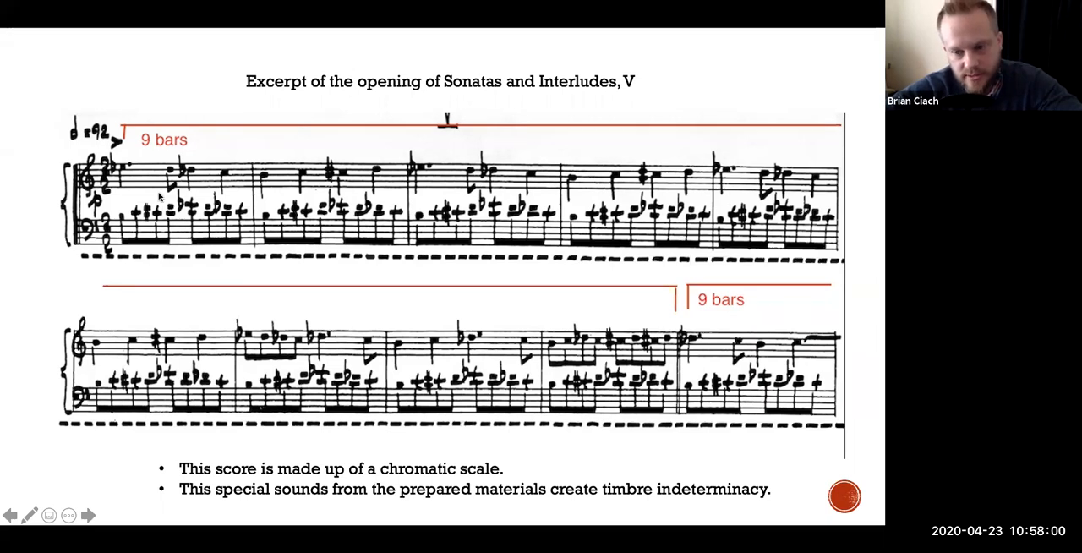
mouse_move(500, 115)
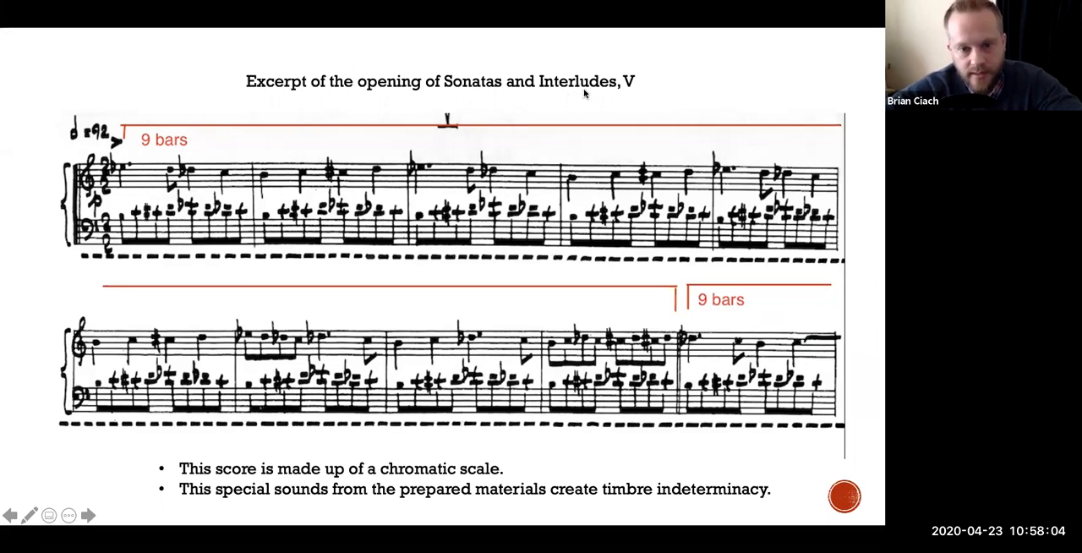
mouse_move(337, 145)
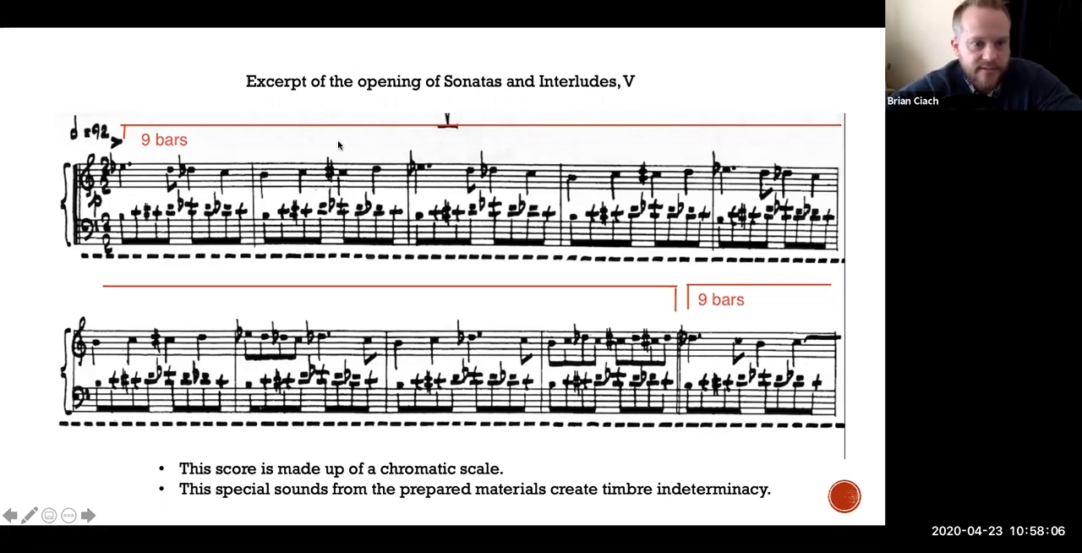
mouse_move(389, 122)
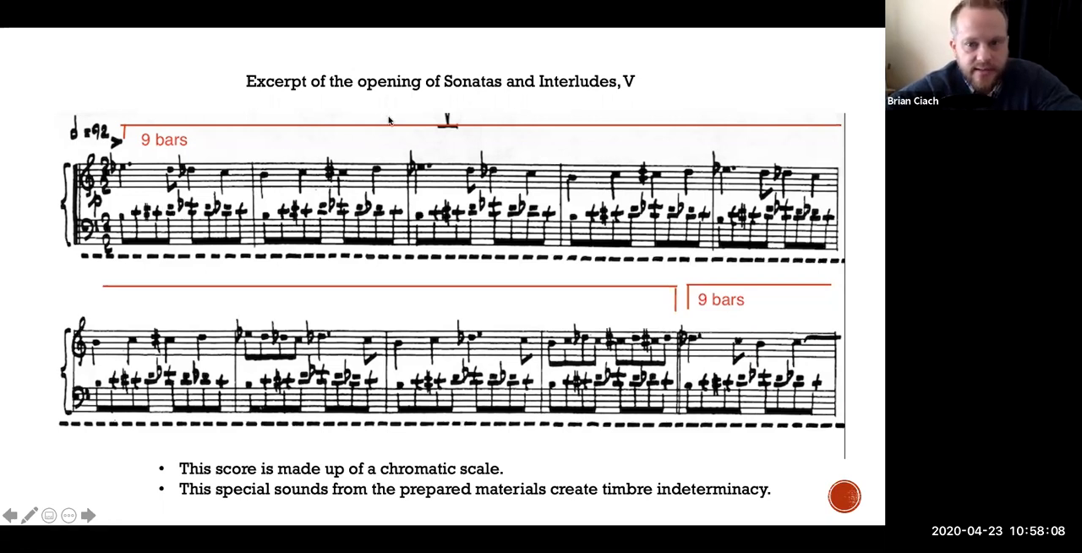
mouse_move(449, 189)
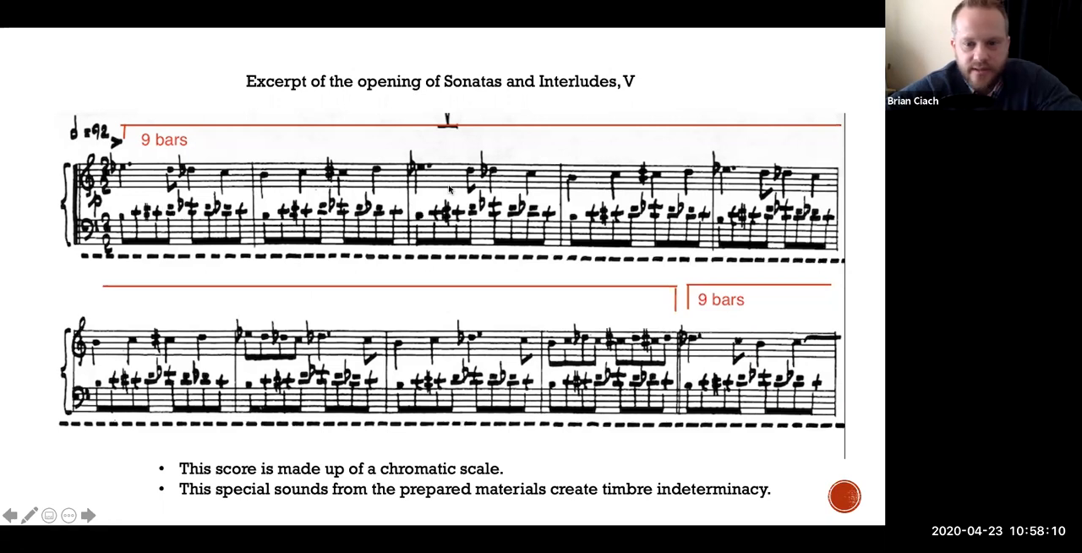
mouse_move(347, 142)
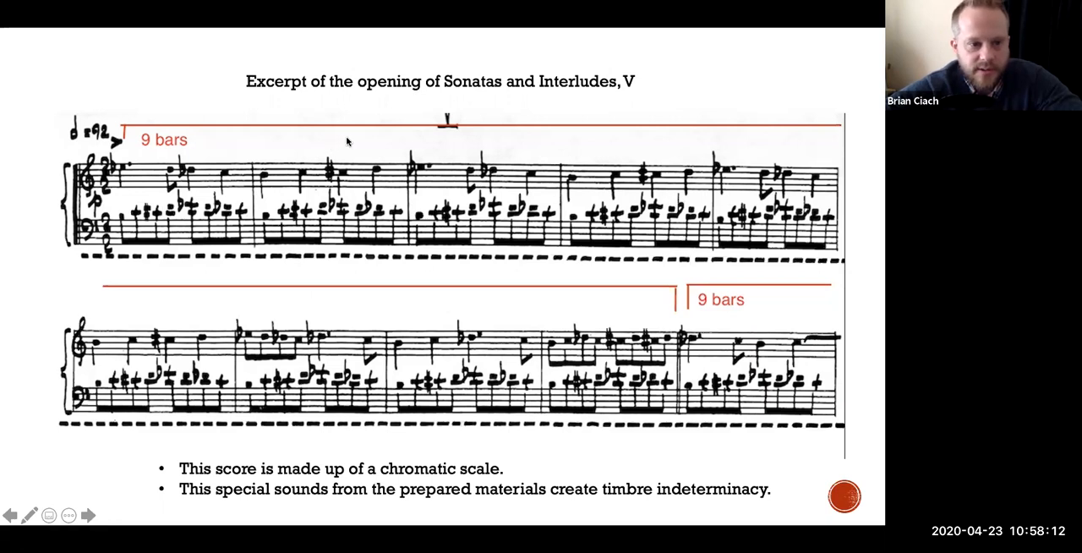
mouse_move(450, 129)
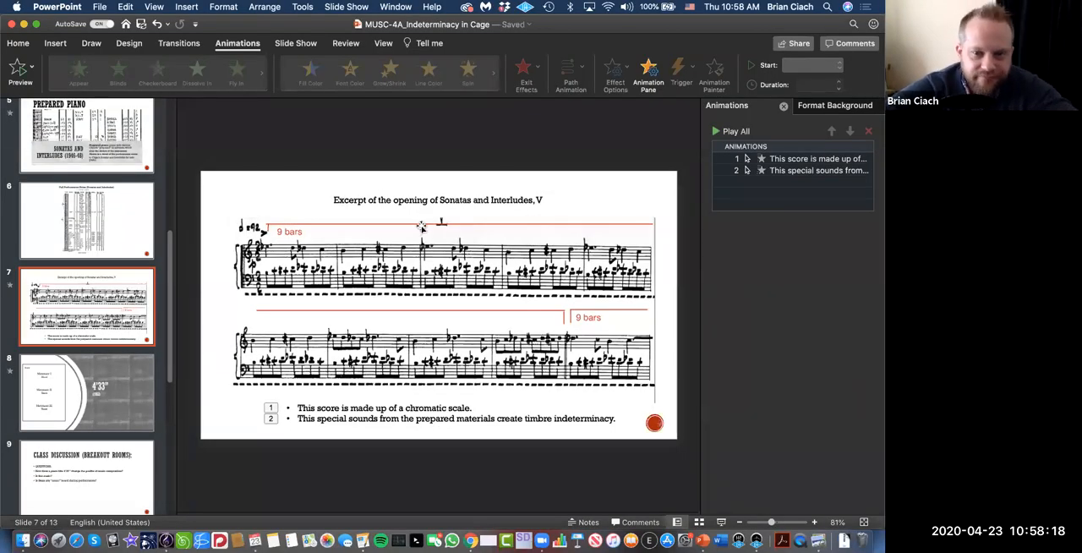
mouse_move(486, 208)
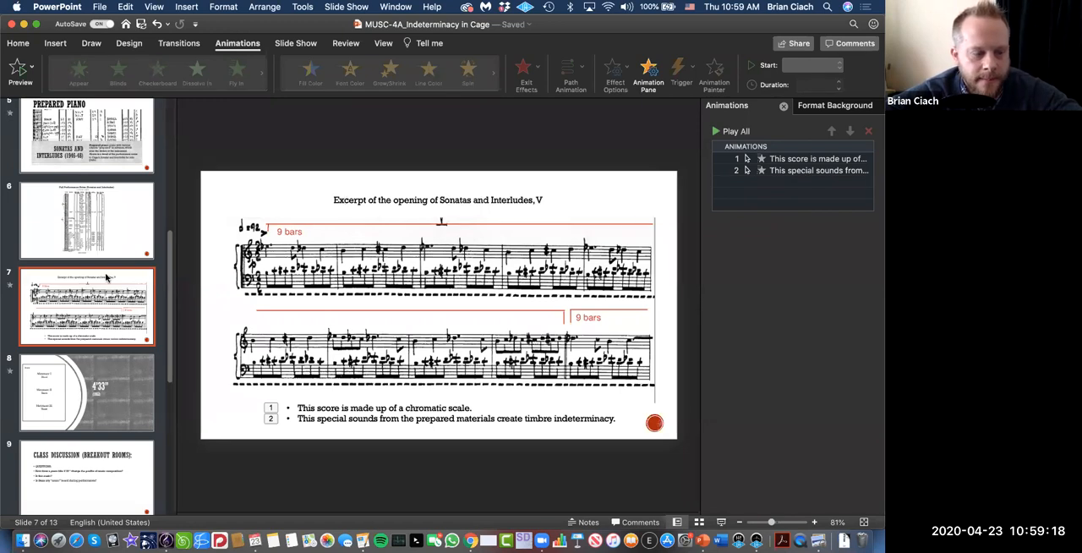
Scroll up and down through the slide thumbnail pane to browse the deck
scroll(up, 3)
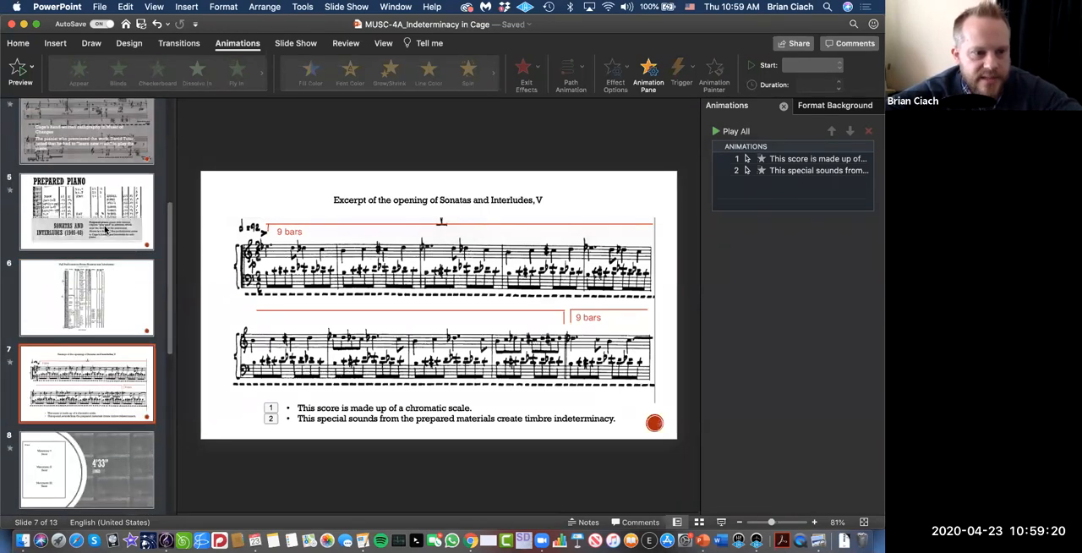
scroll(up, 3)
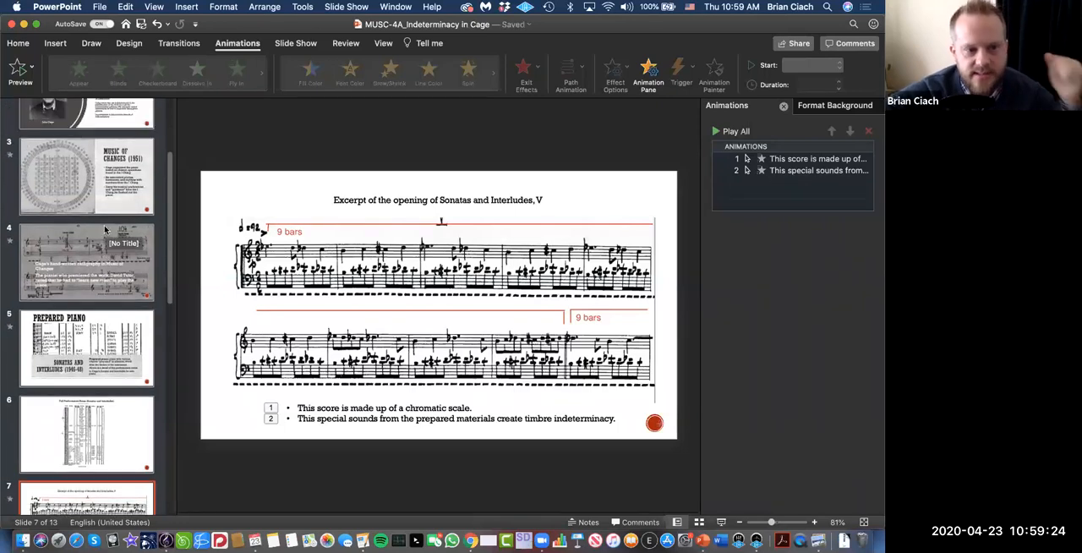
scroll(down, 3)
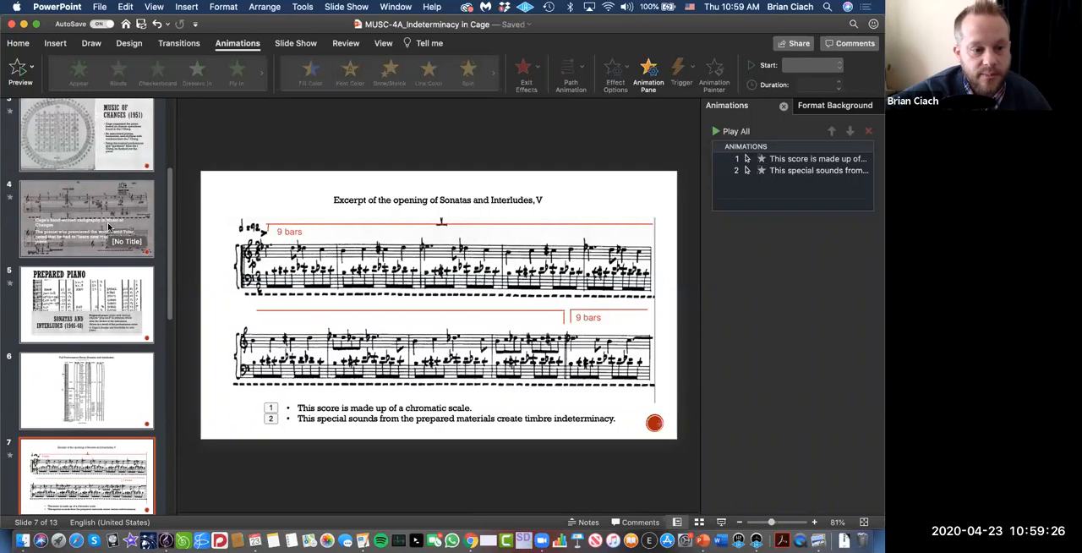
scroll(down, 3)
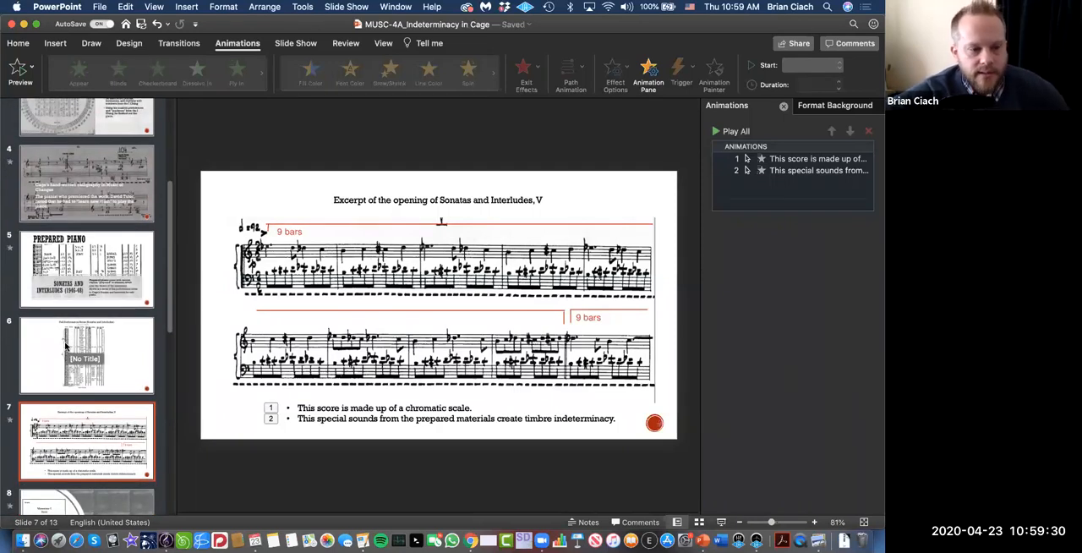
scroll(down, 3)
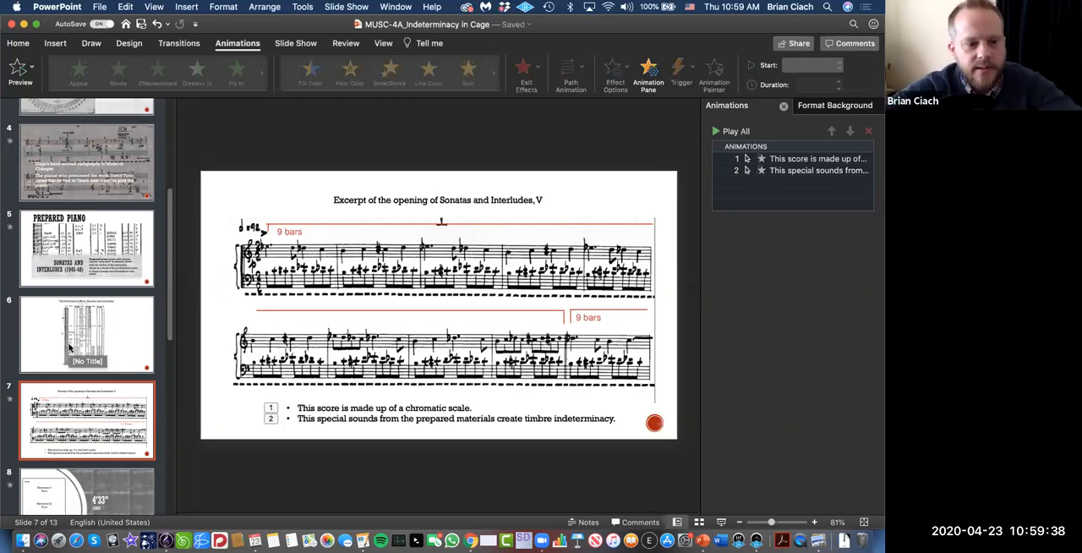
mouse_move(115, 331)
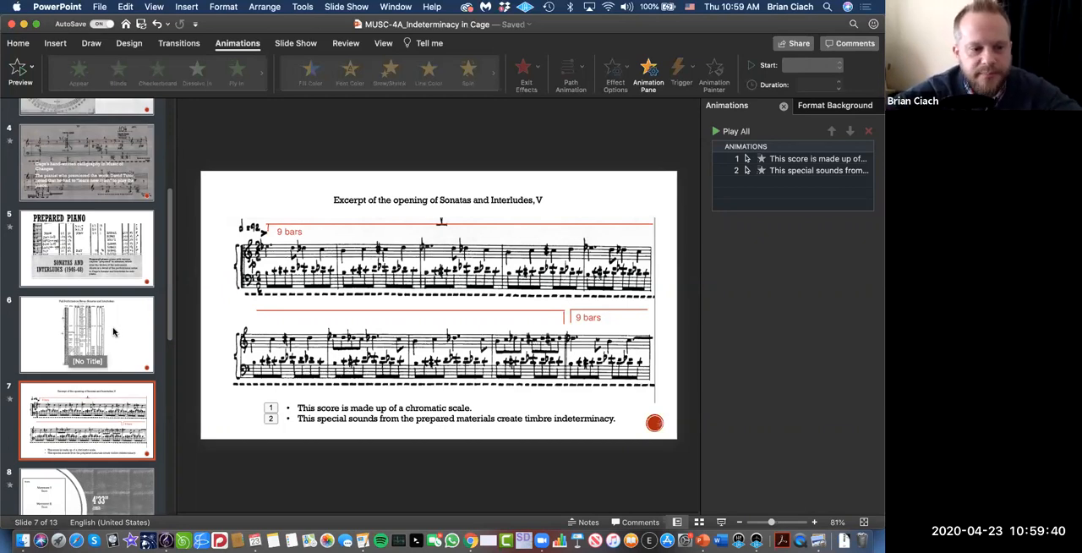
scroll(down, 3)
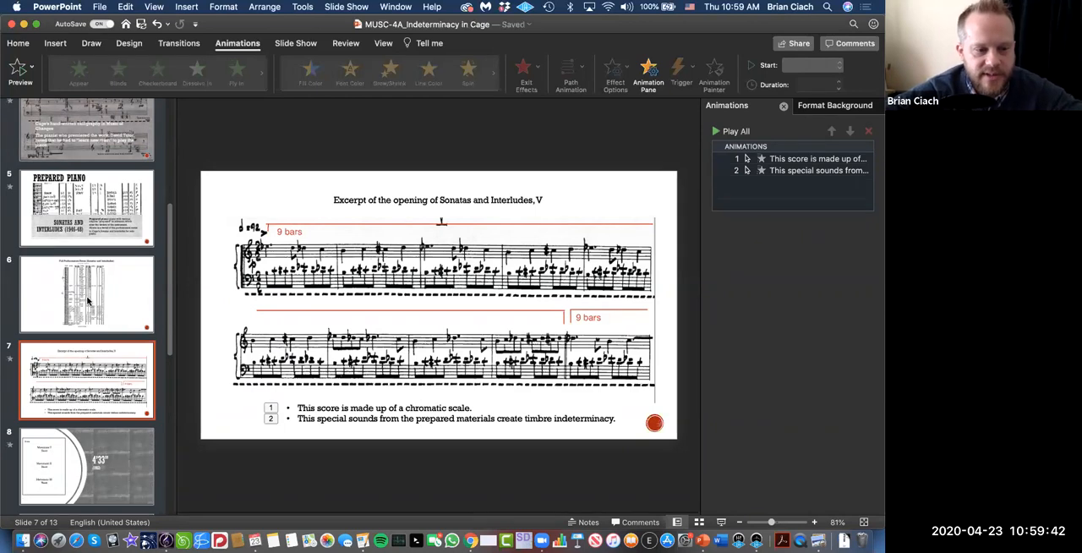
scroll(down, 3)
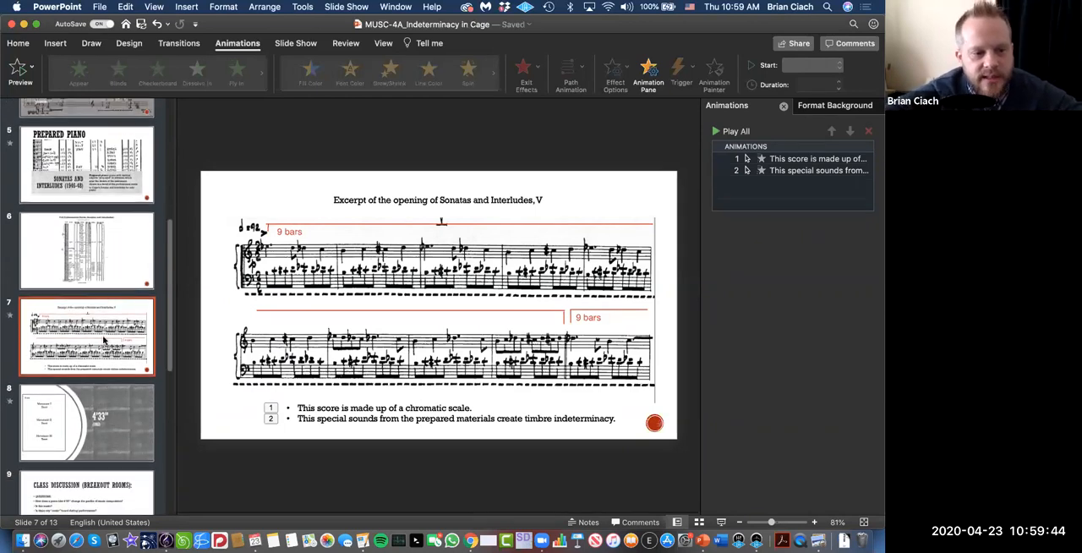
scroll(down, 3)
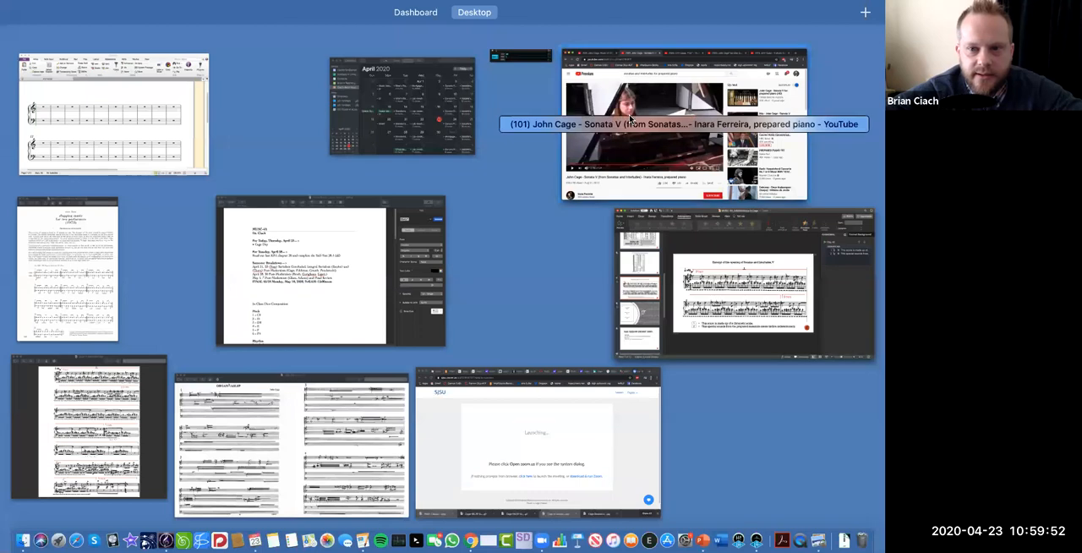
Switch to the John Cage 4'33" video tab and start it playing full screen
click(680, 121)
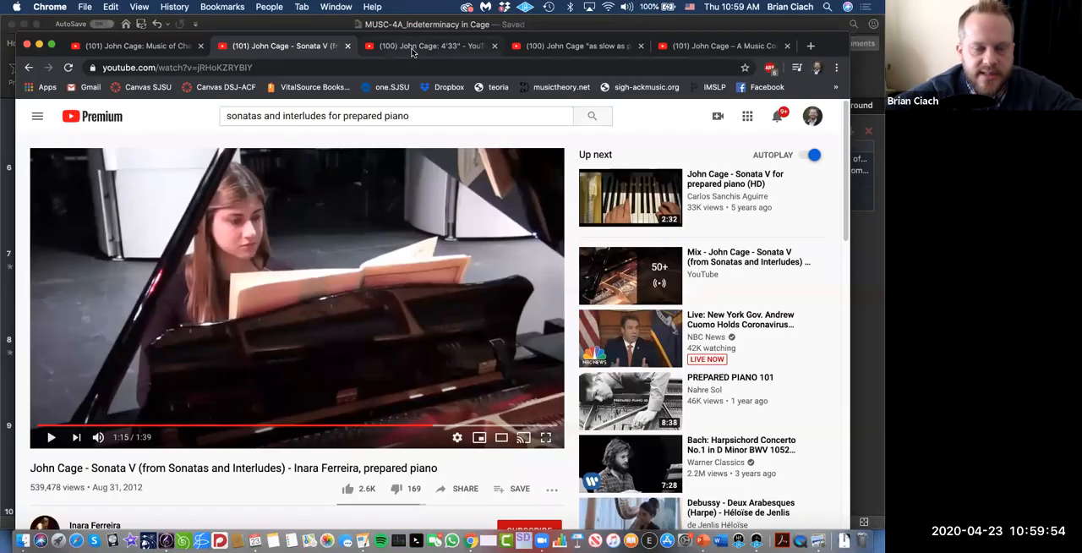
mouse_move(423, 45)
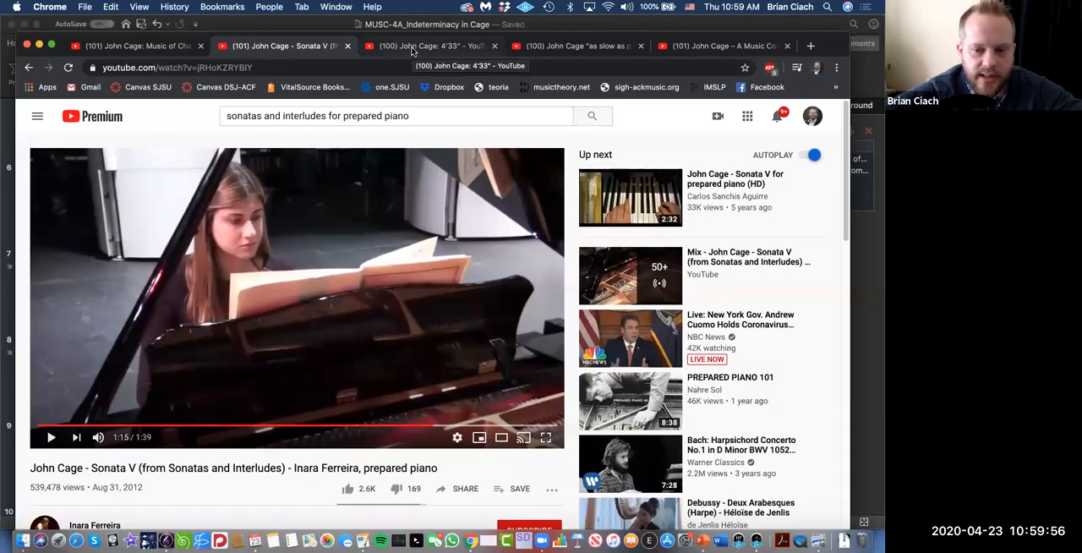
click(431, 45)
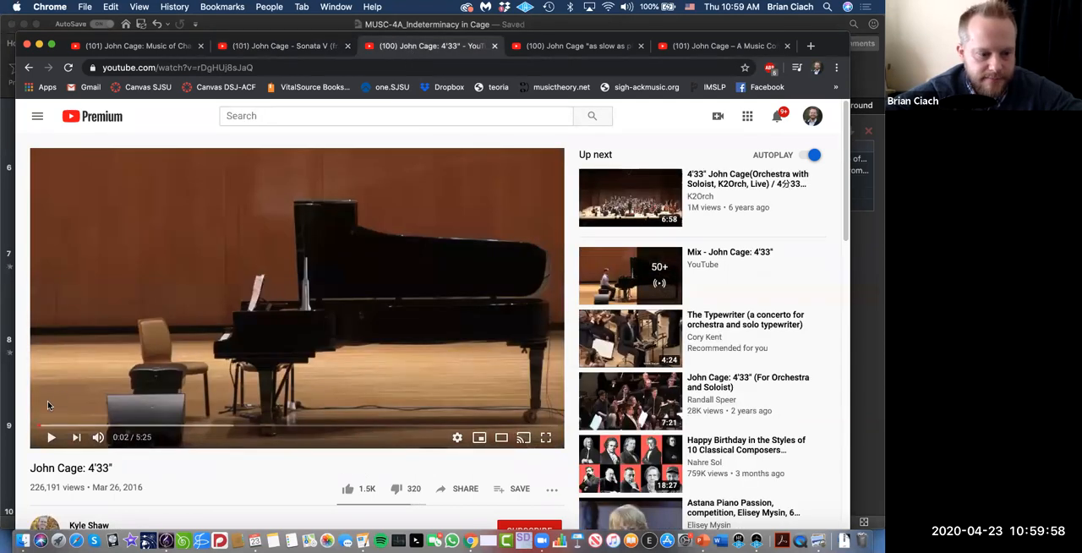
mouse_move(51, 436)
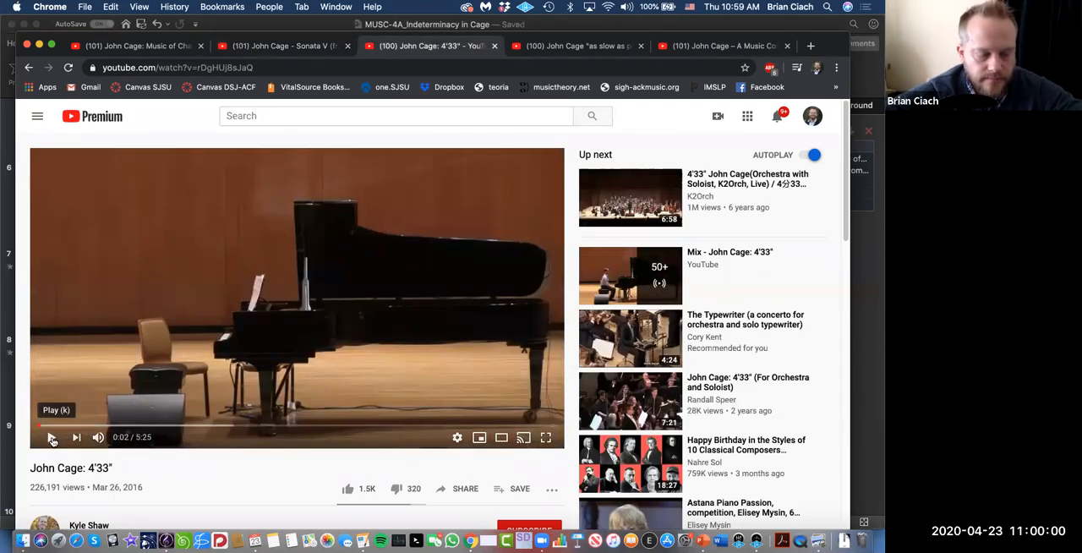
click(51, 436)
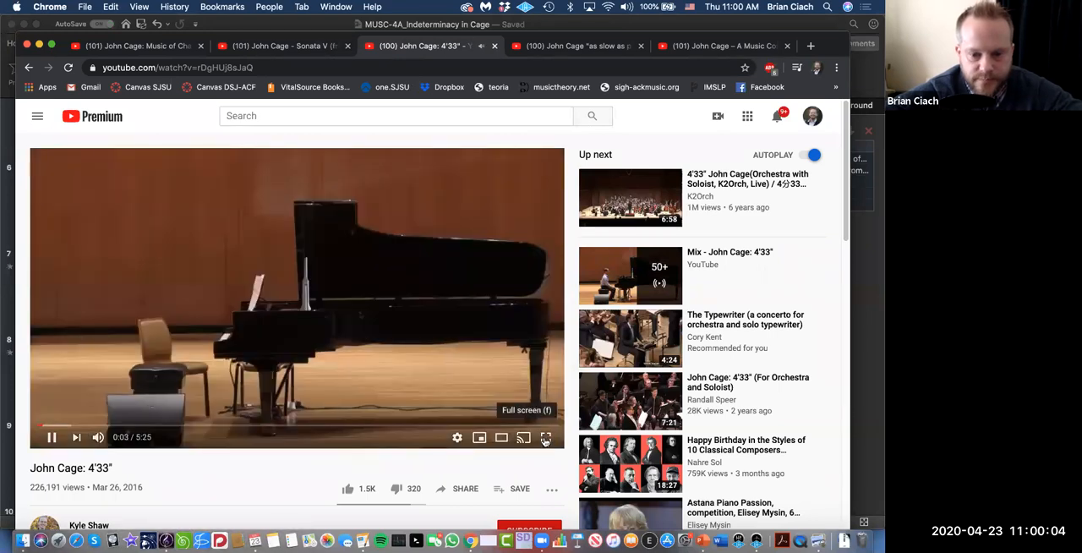
click(544, 436)
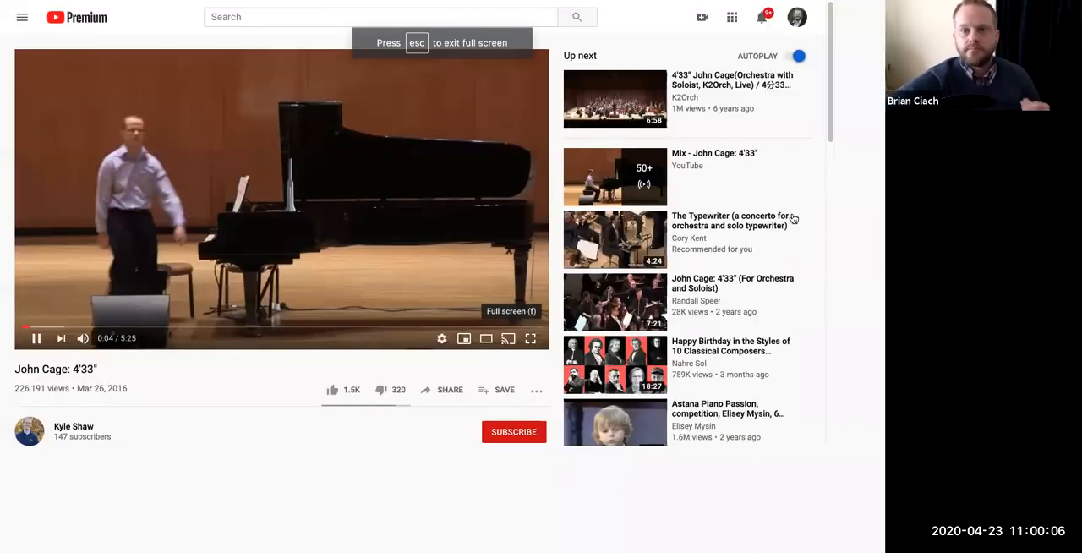
Leave full screen as the 4'33" performance runs into its second minute
key(Escape)
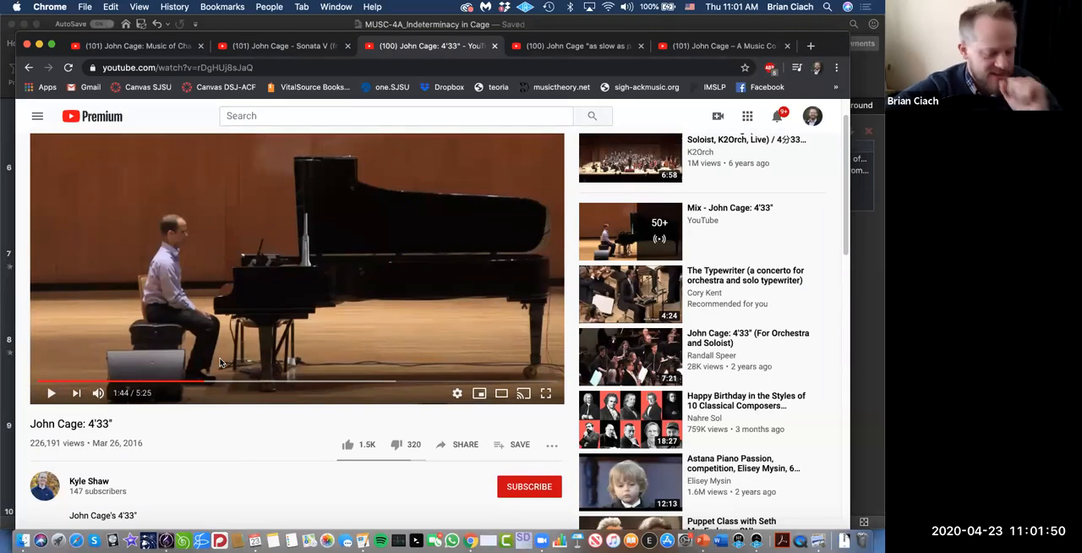
mouse_move(409, 277)
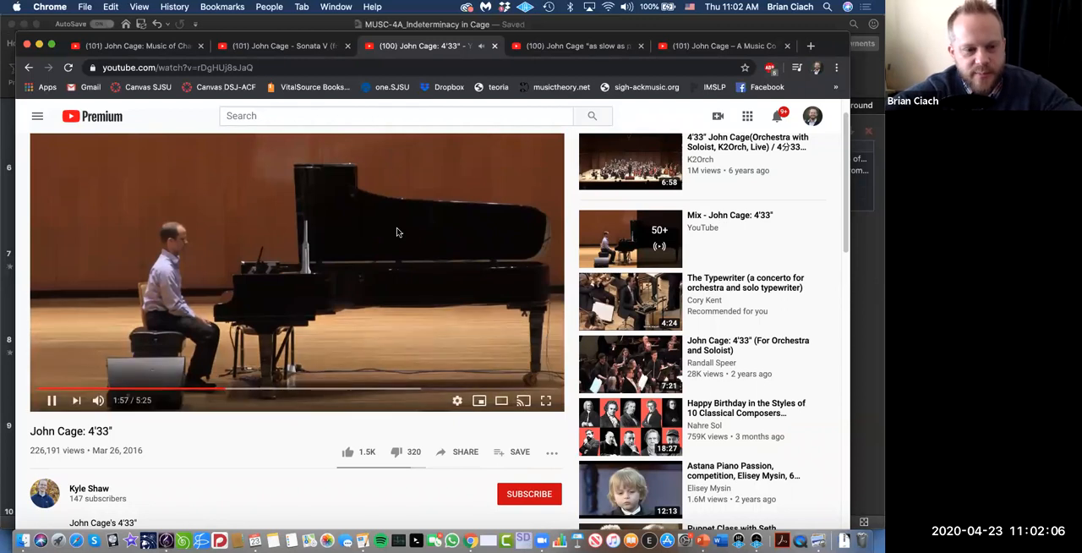
mouse_move(421, 226)
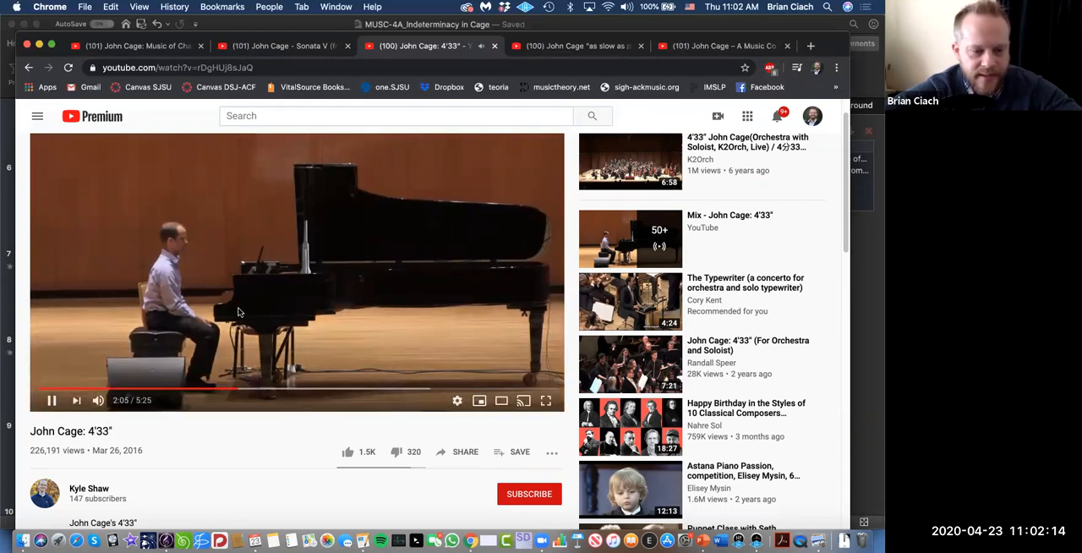
mouse_move(186, 379)
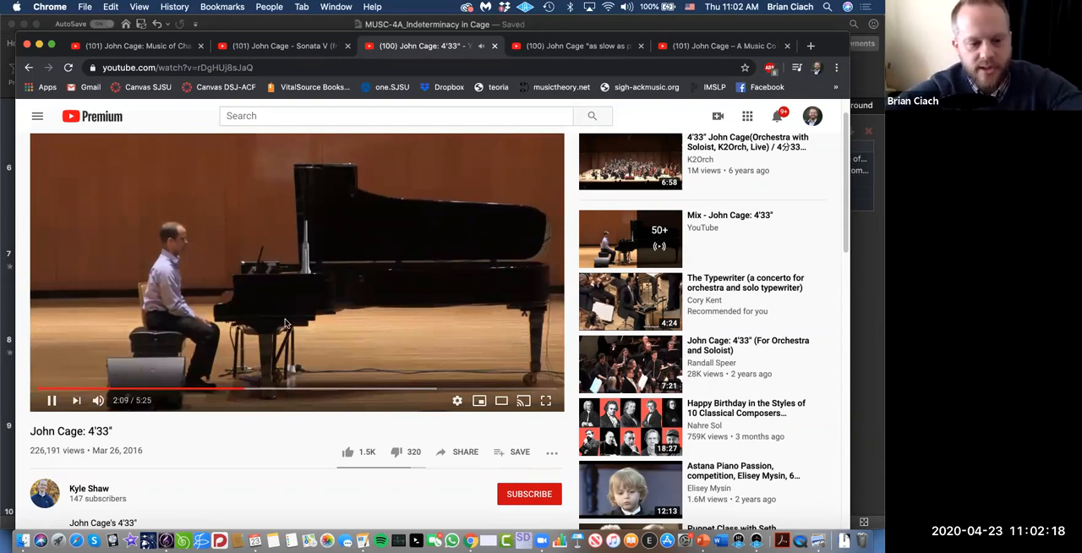
mouse_move(239, 300)
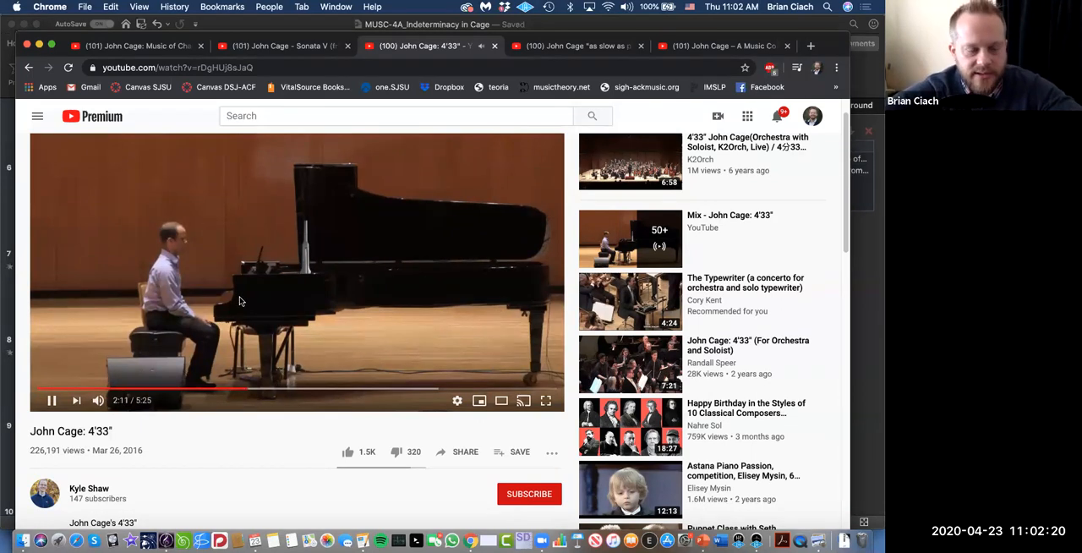
mouse_move(375, 252)
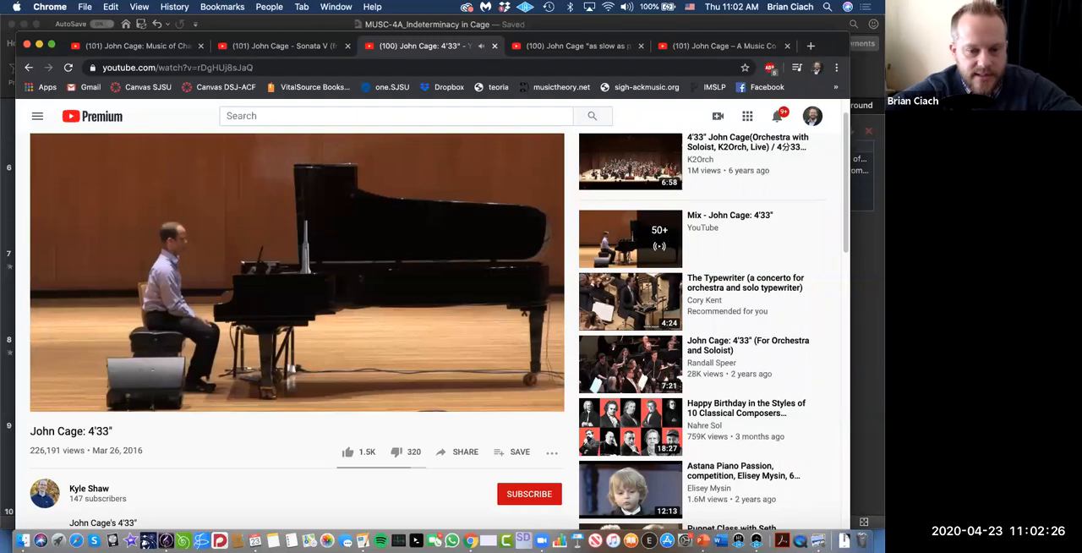
mouse_move(651, 138)
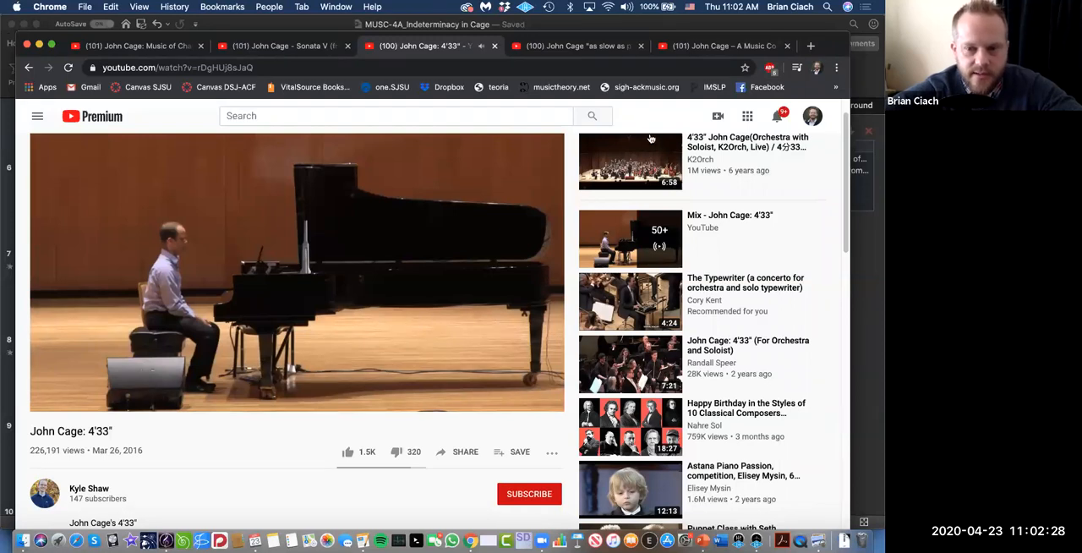
mouse_move(673, 527)
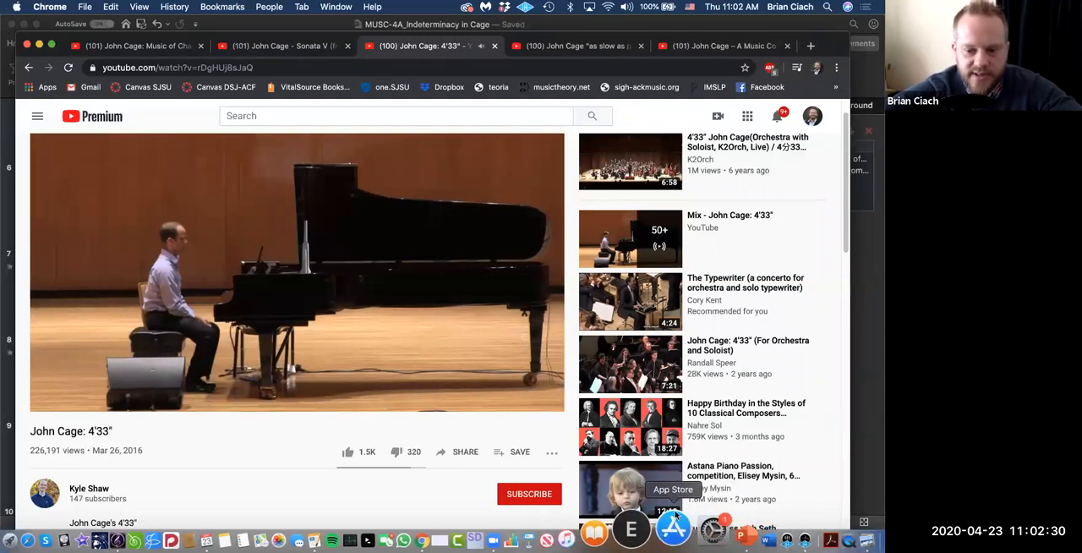
mouse_move(679, 338)
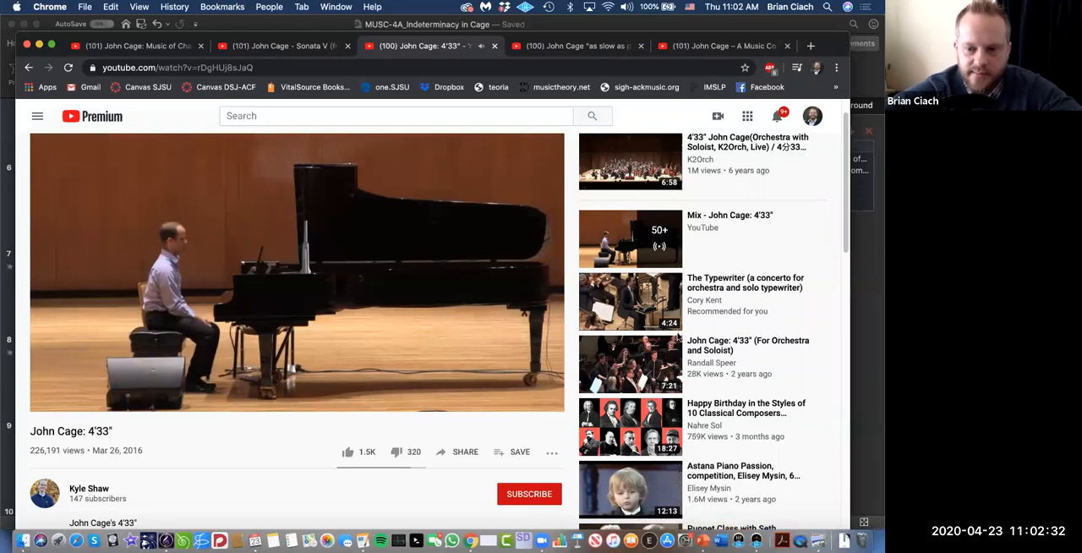
mouse_move(458, 176)
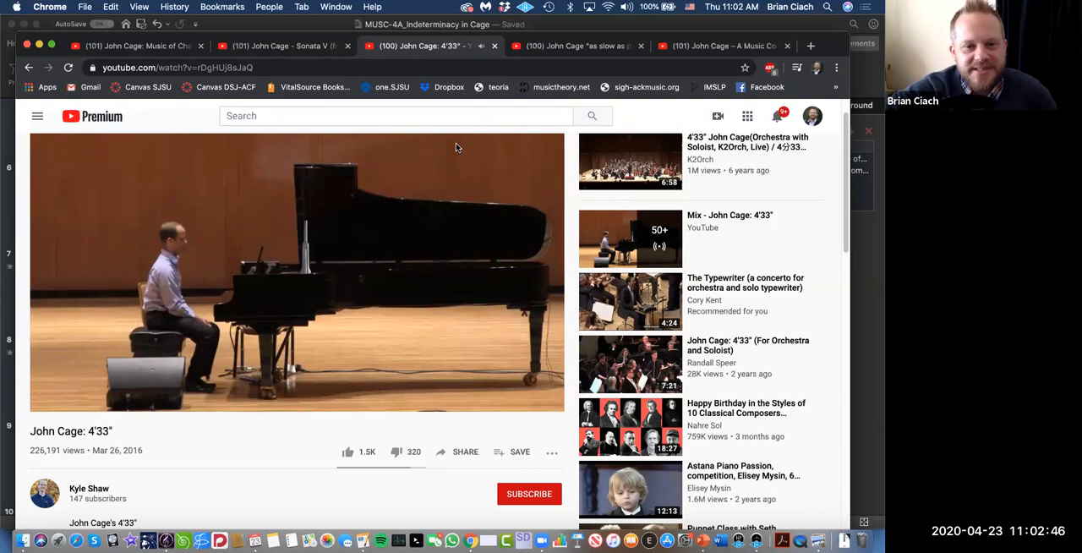
mouse_move(438, 162)
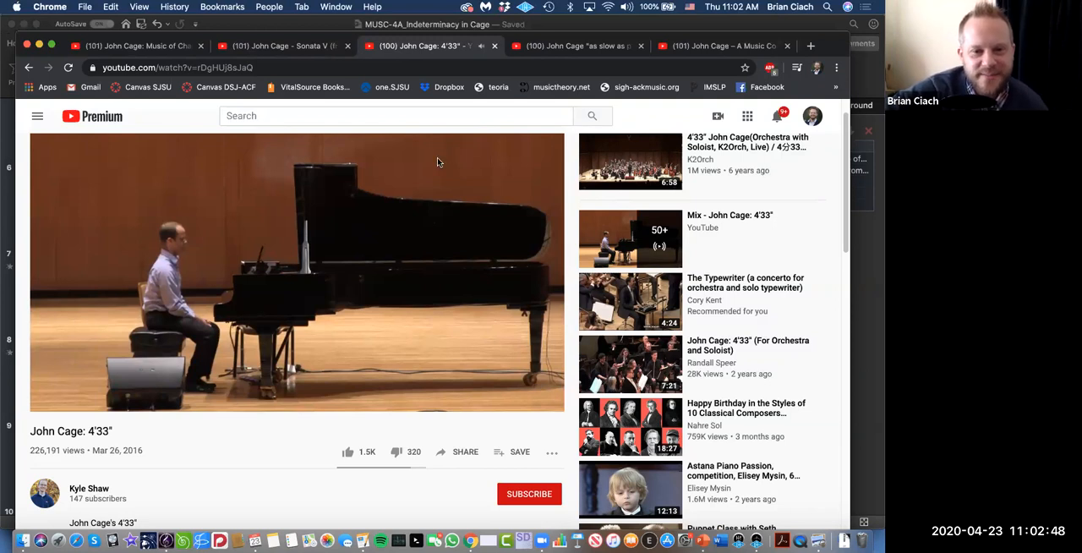
mouse_move(424, 184)
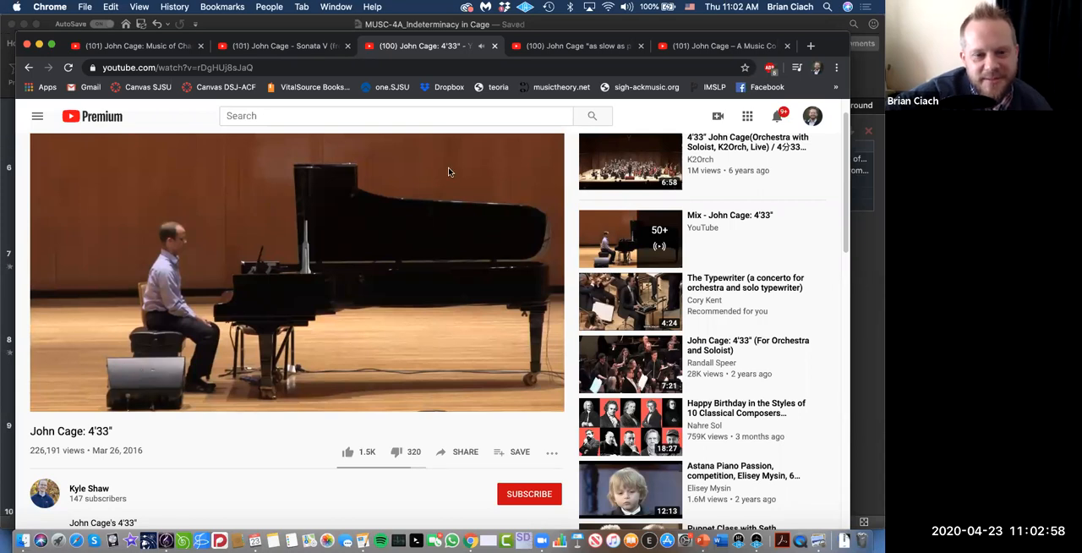
mouse_move(470, 174)
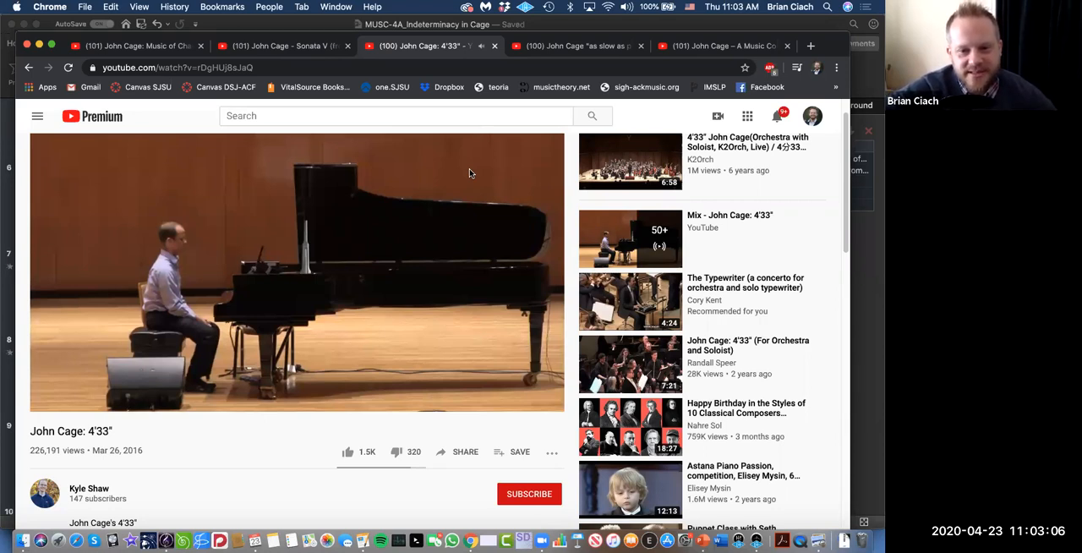
mouse_move(389, 264)
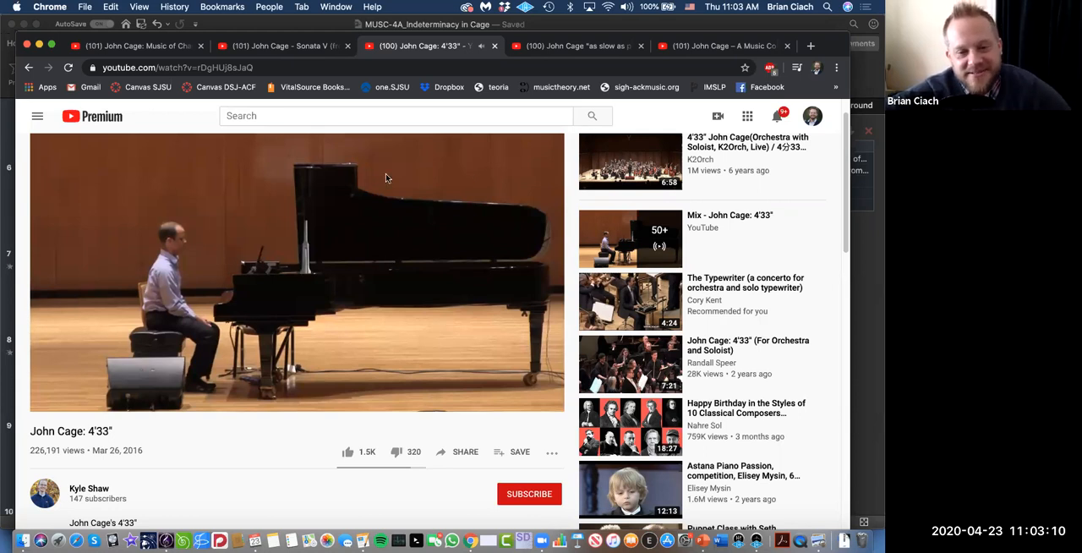
mouse_move(338, 88)
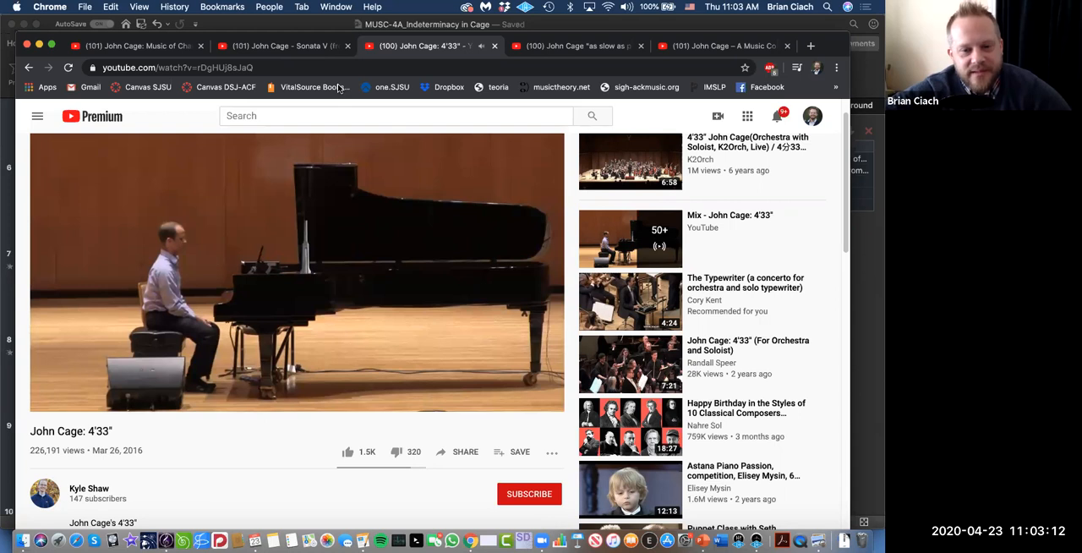
mouse_move(165, 115)
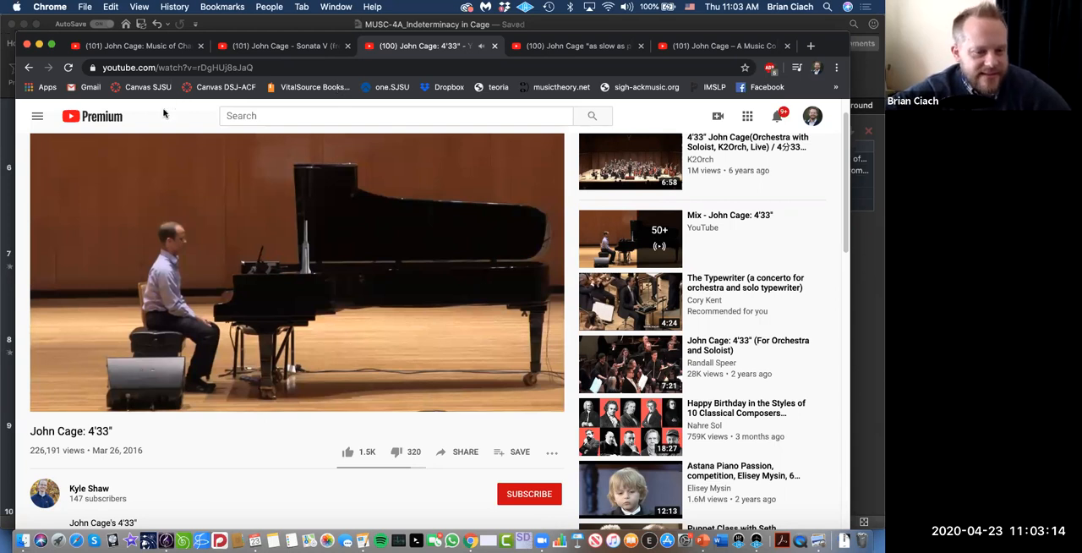
mouse_move(194, 432)
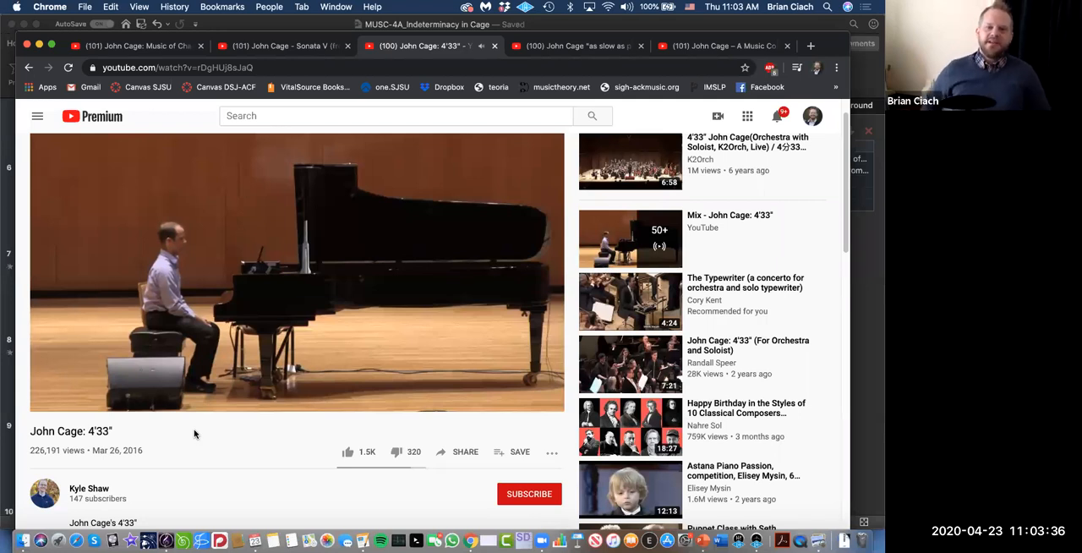
mouse_move(287, 278)
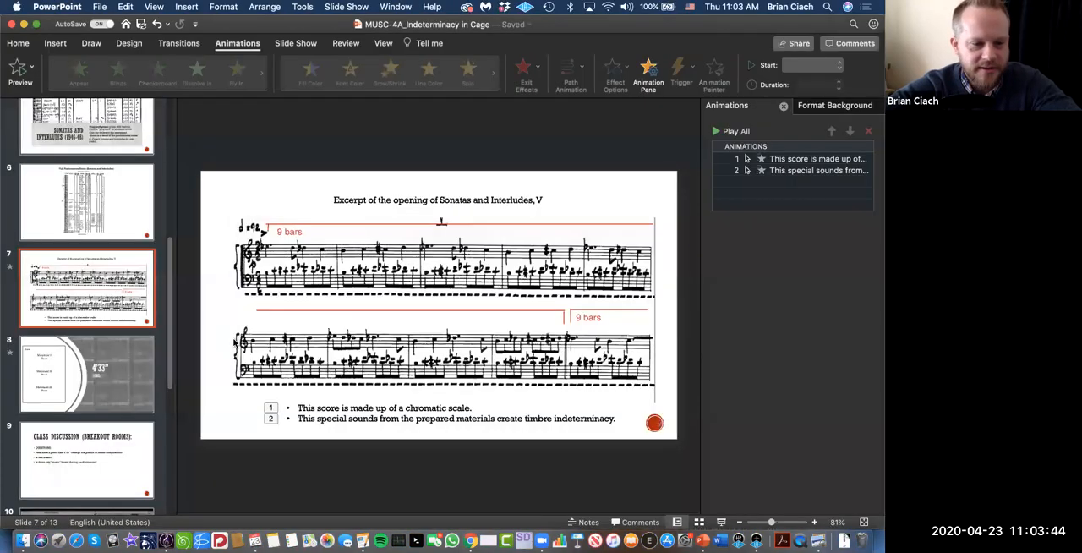
click(87, 375)
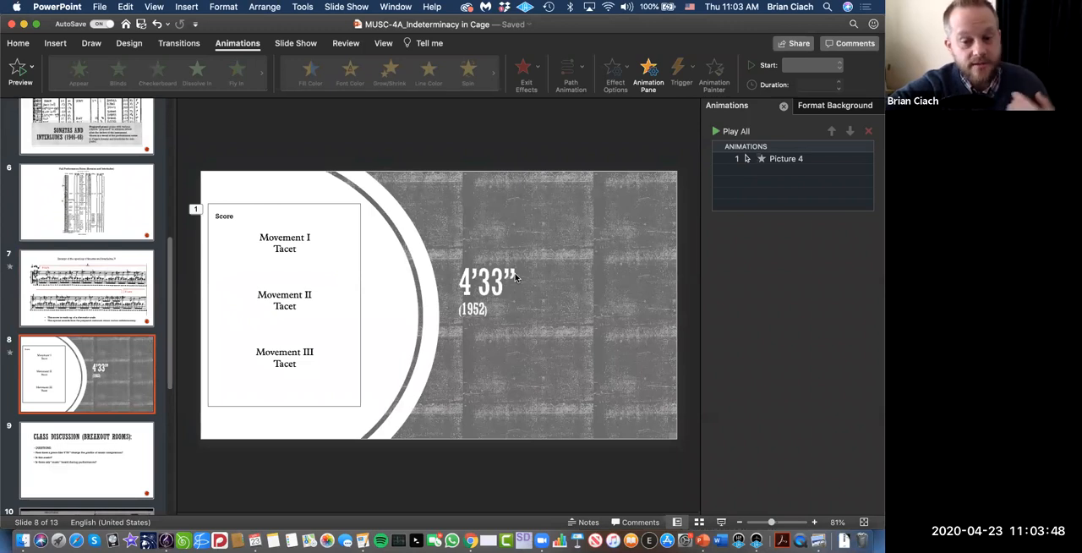
mouse_move(504, 321)
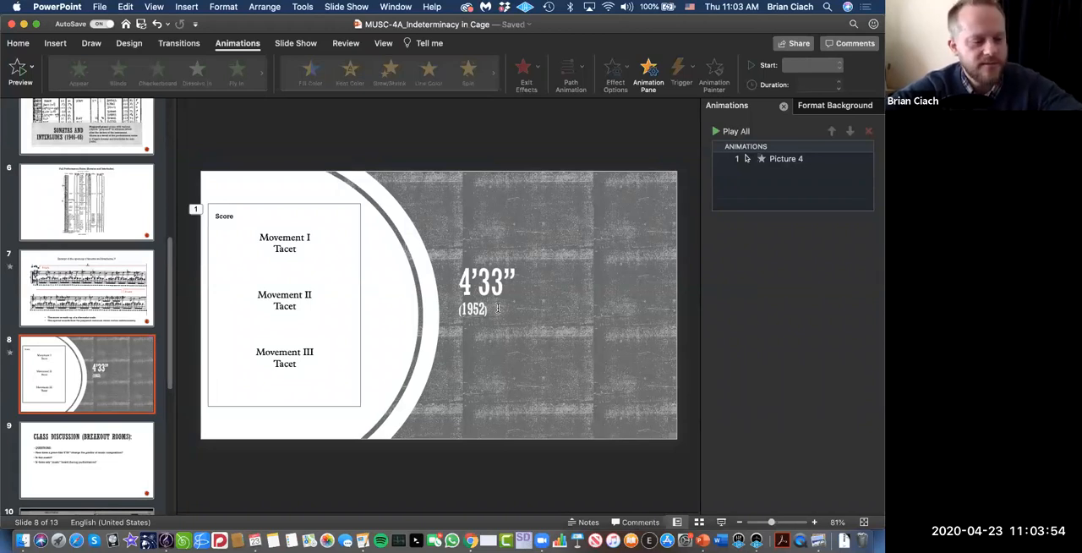
mouse_move(336, 279)
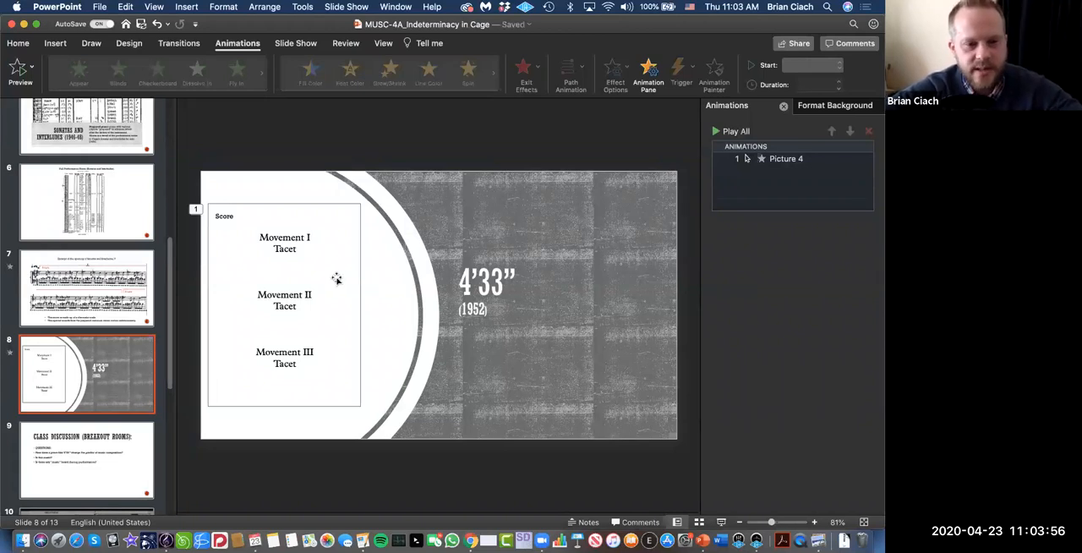
mouse_move(314, 244)
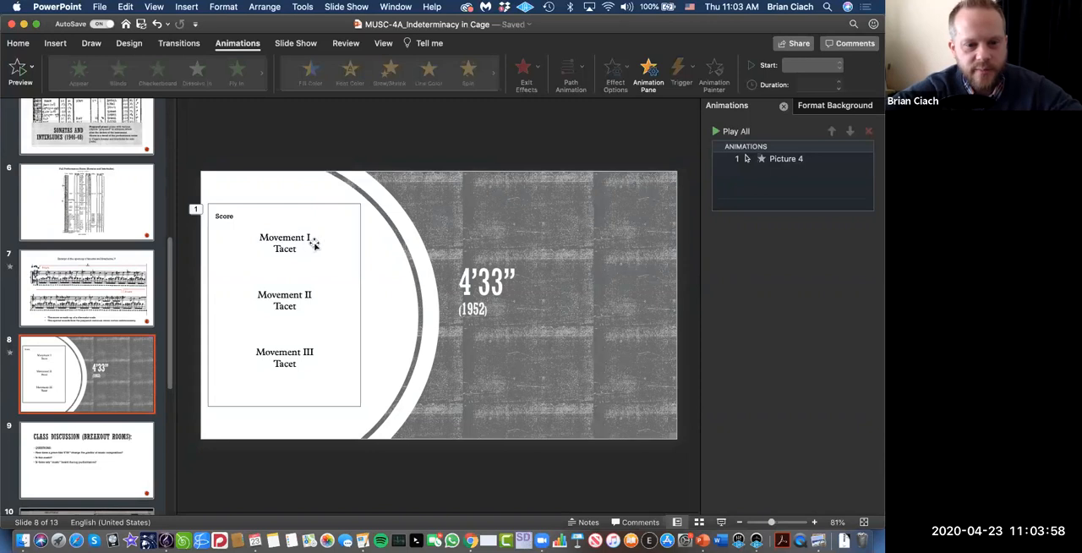
mouse_move(302, 251)
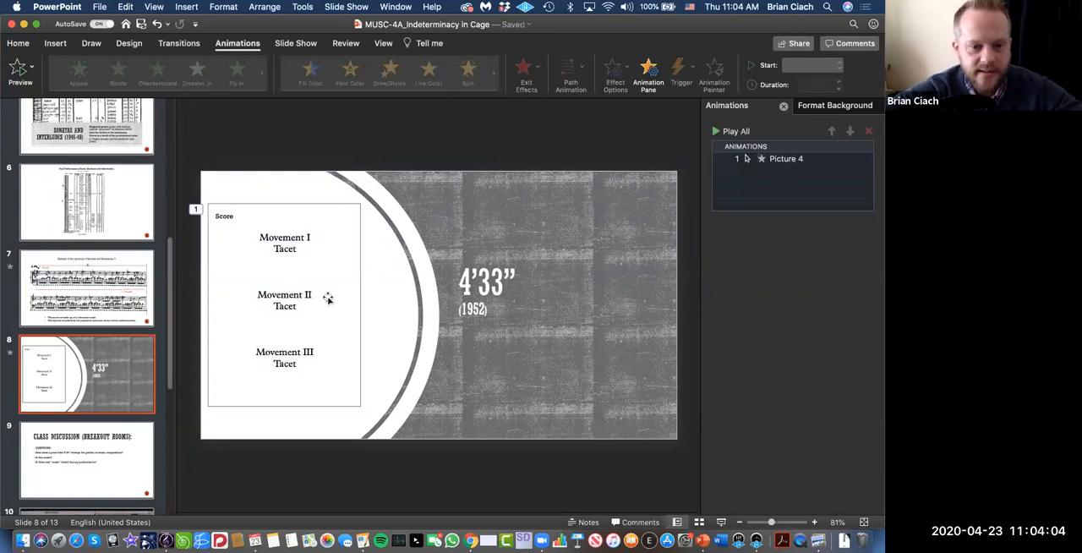
mouse_move(308, 306)
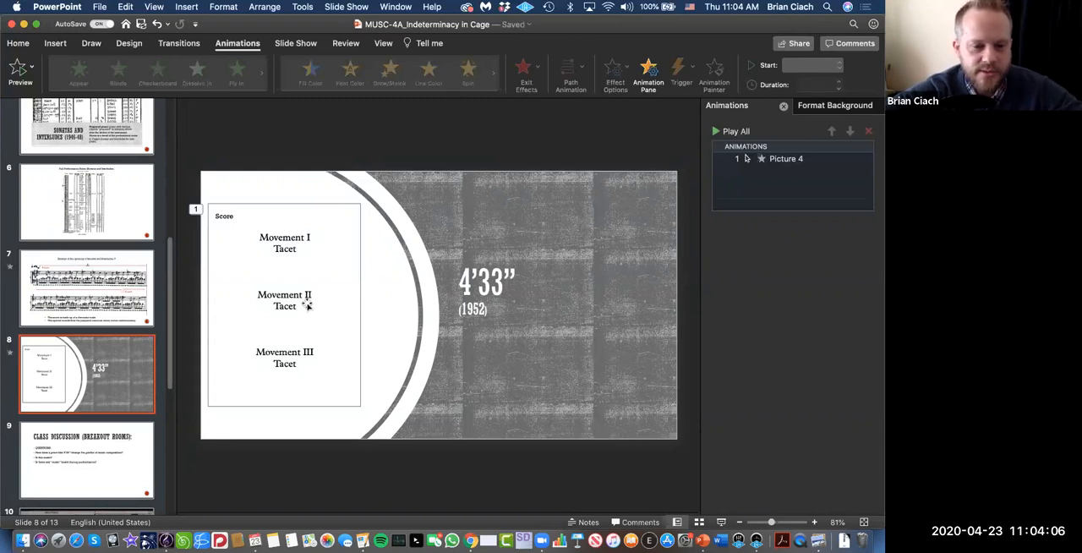
mouse_move(527, 316)
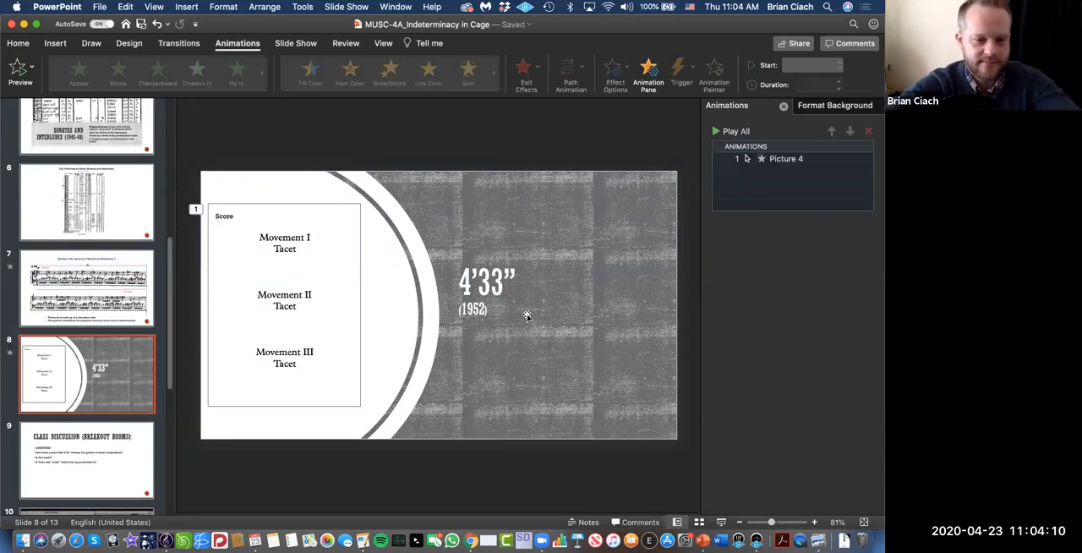
mouse_move(664, 442)
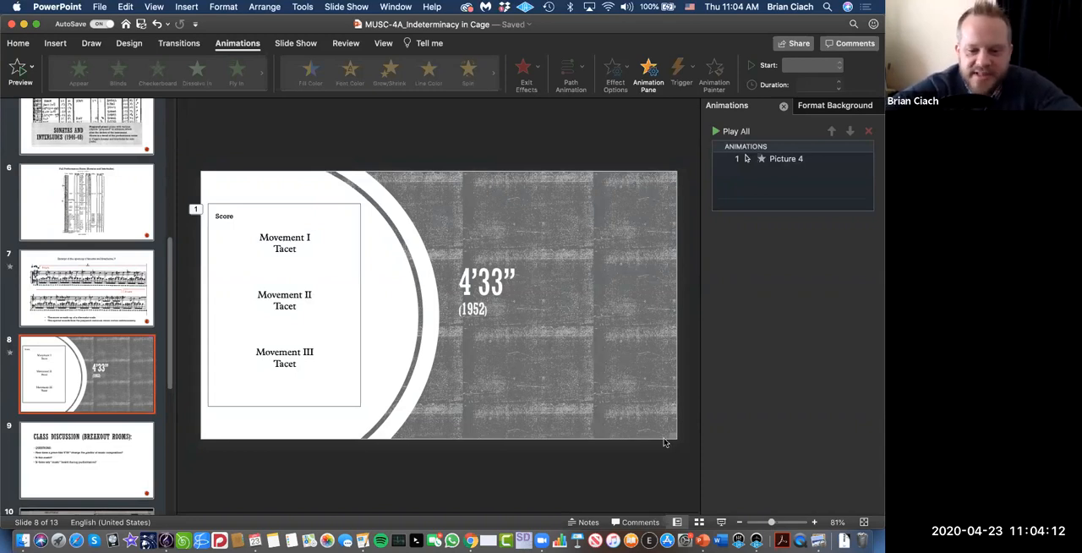
mouse_move(524, 250)
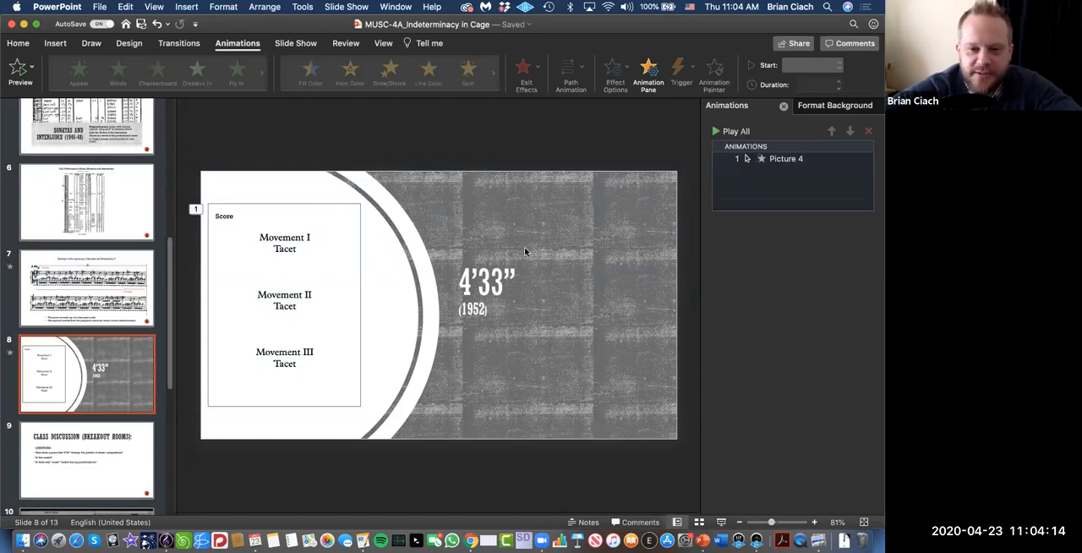
mouse_move(477, 189)
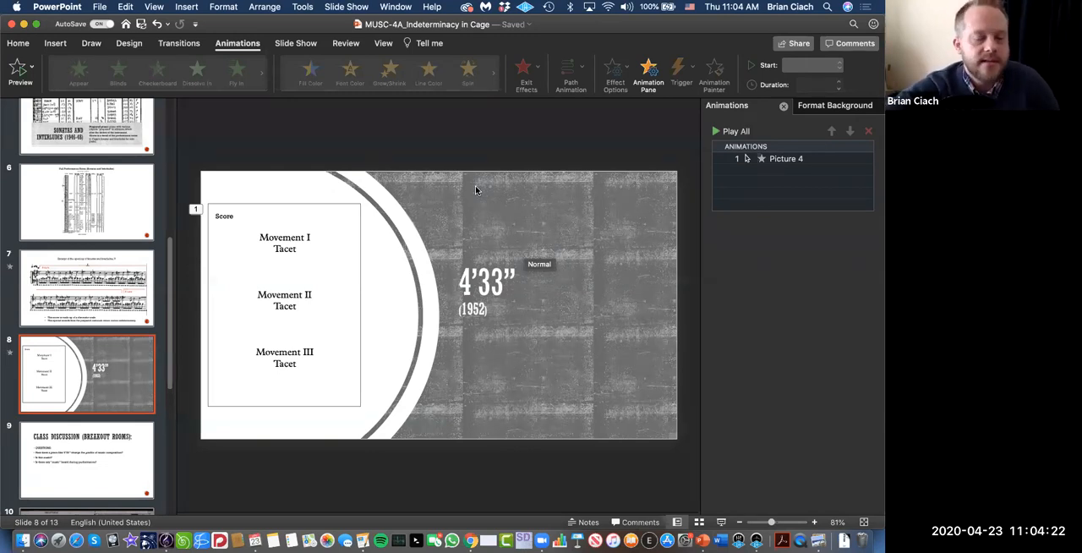
mouse_move(433, 235)
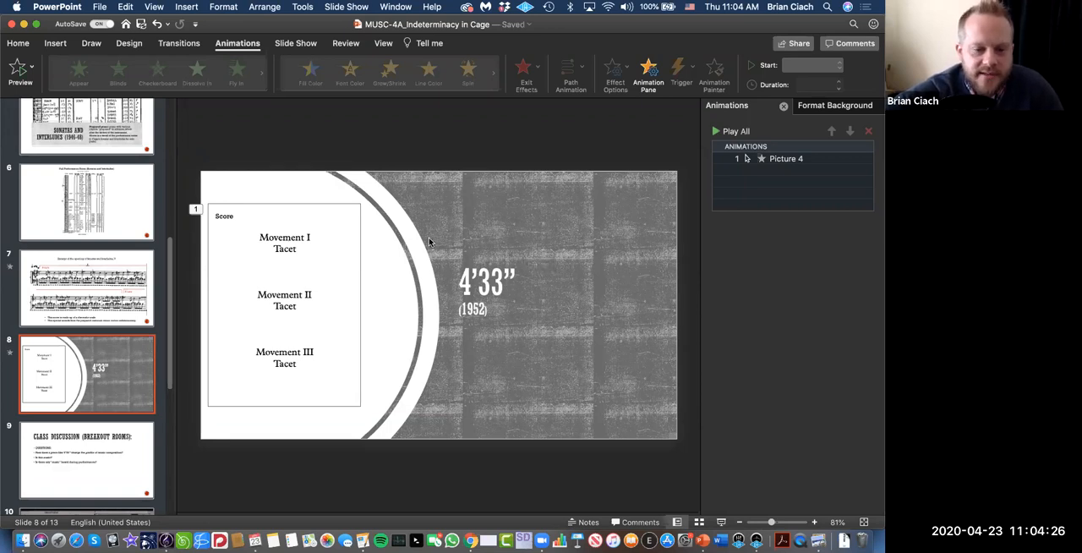
mouse_move(338, 88)
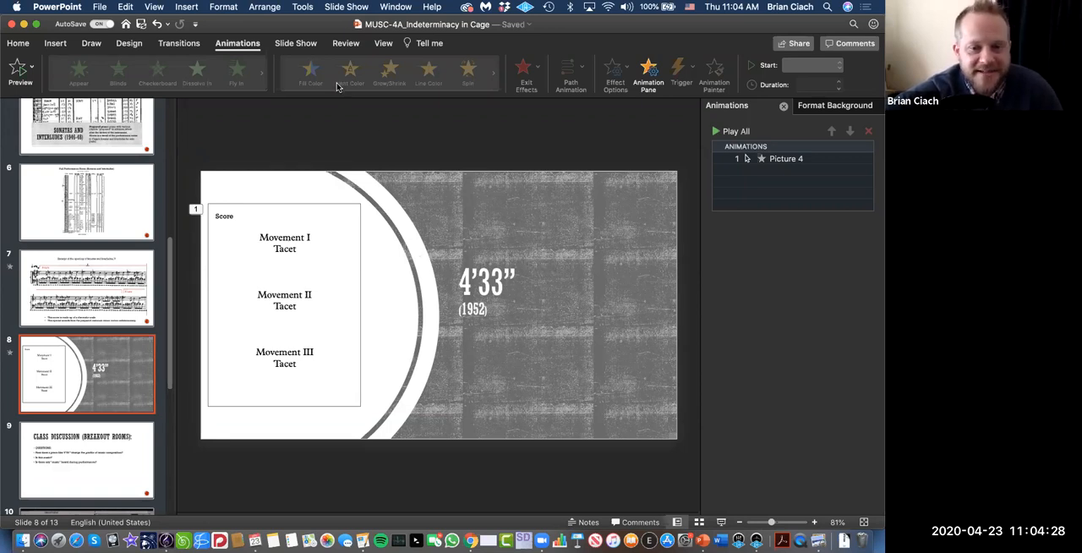
mouse_move(416, 200)
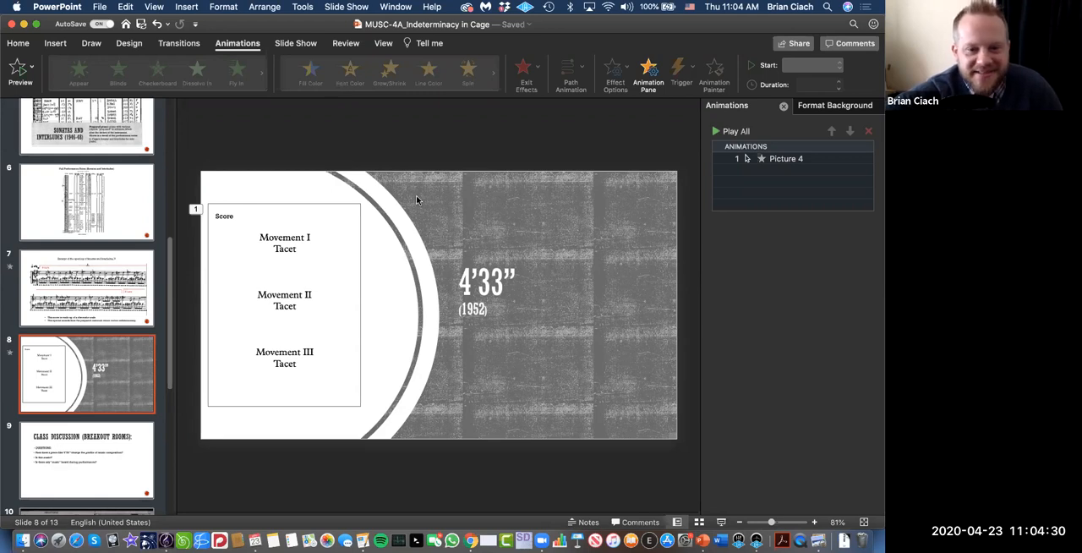
mouse_move(453, 184)
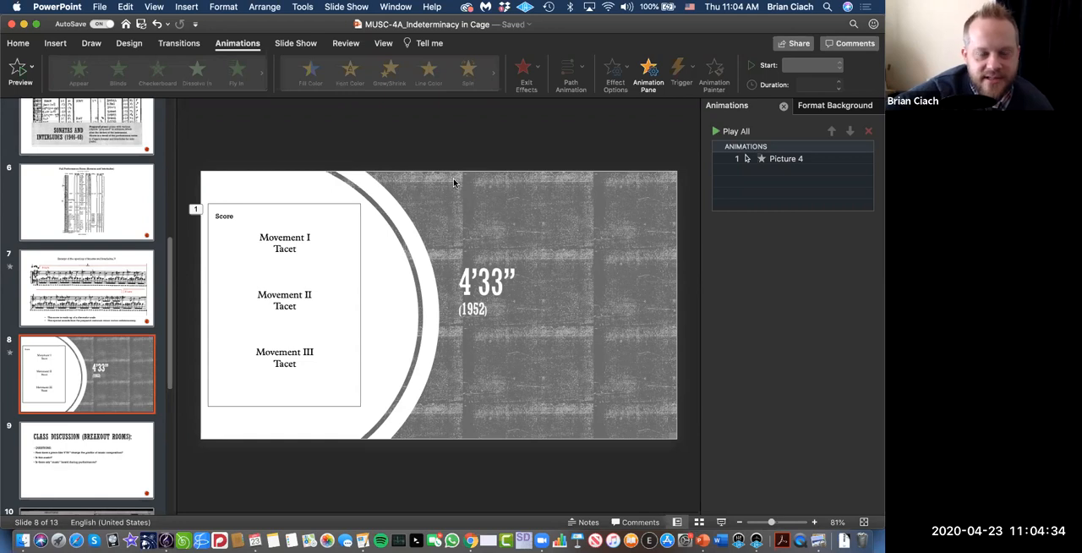
mouse_move(396, 139)
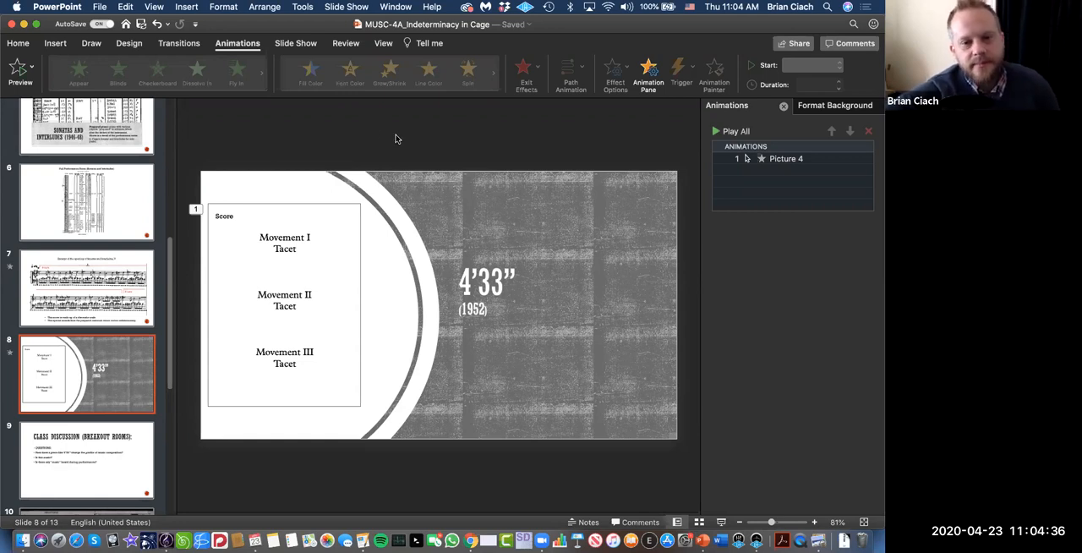
mouse_move(336, 92)
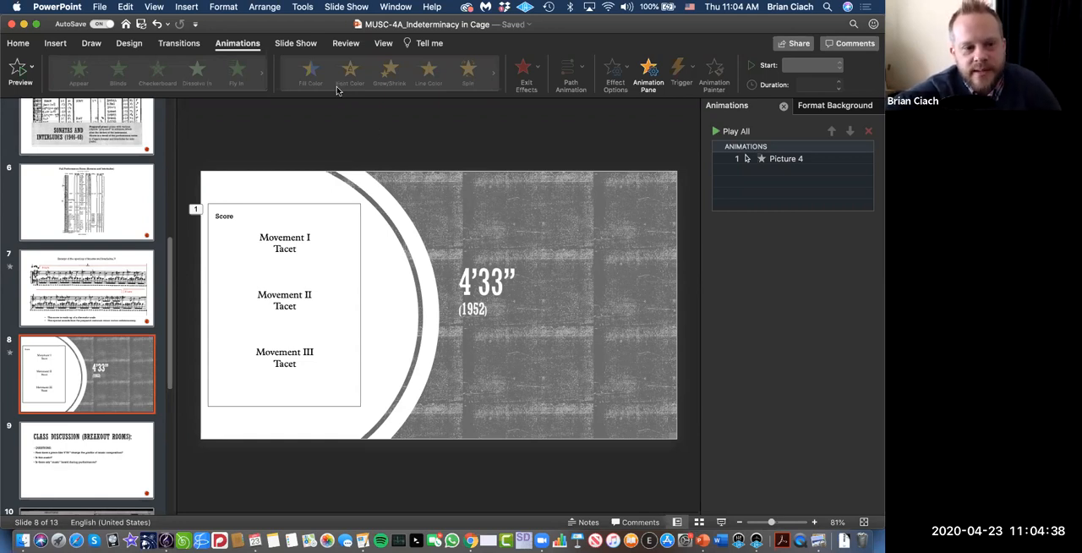
mouse_move(319, 209)
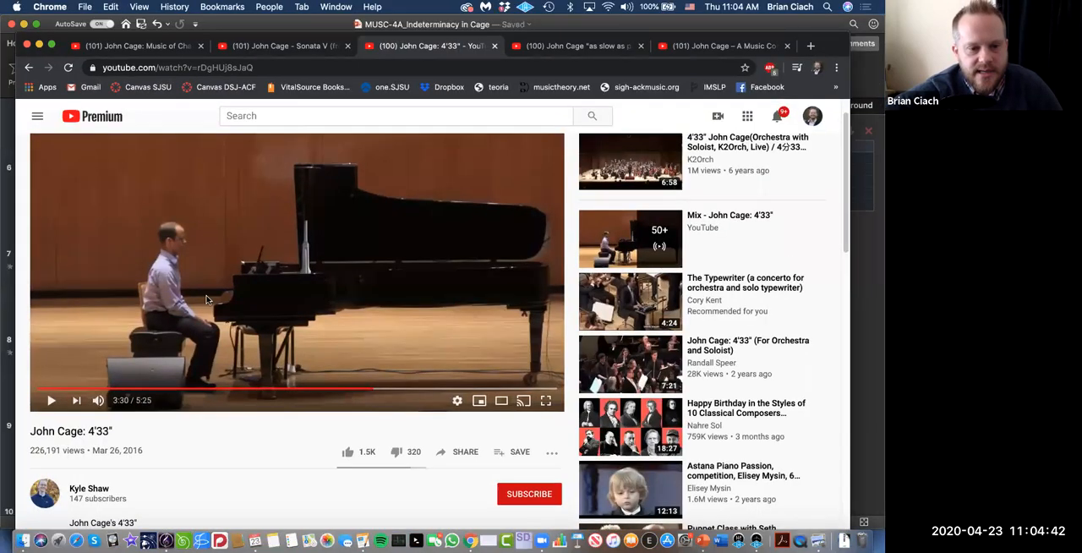
mouse_move(250, 279)
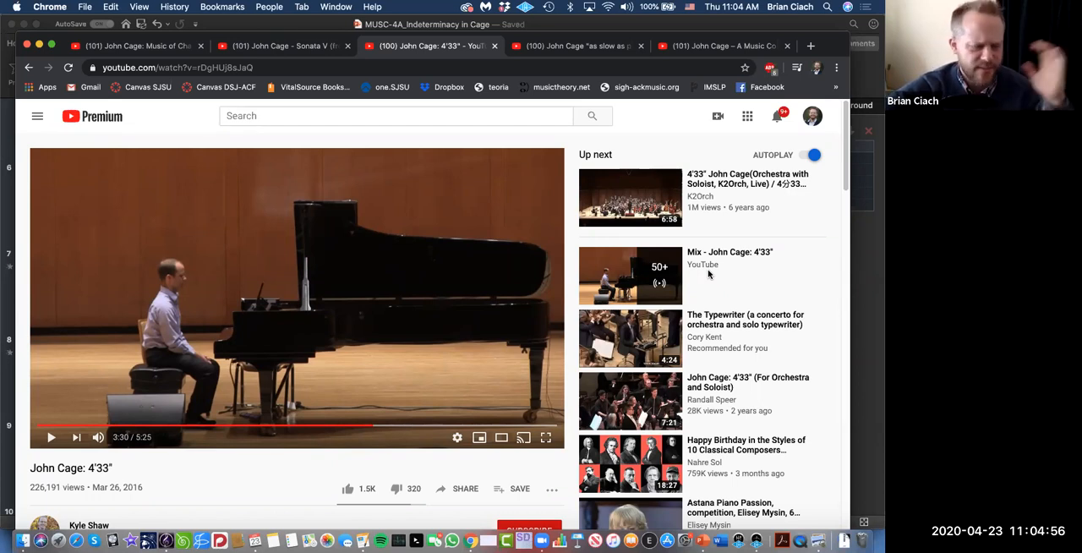
mouse_move(705, 130)
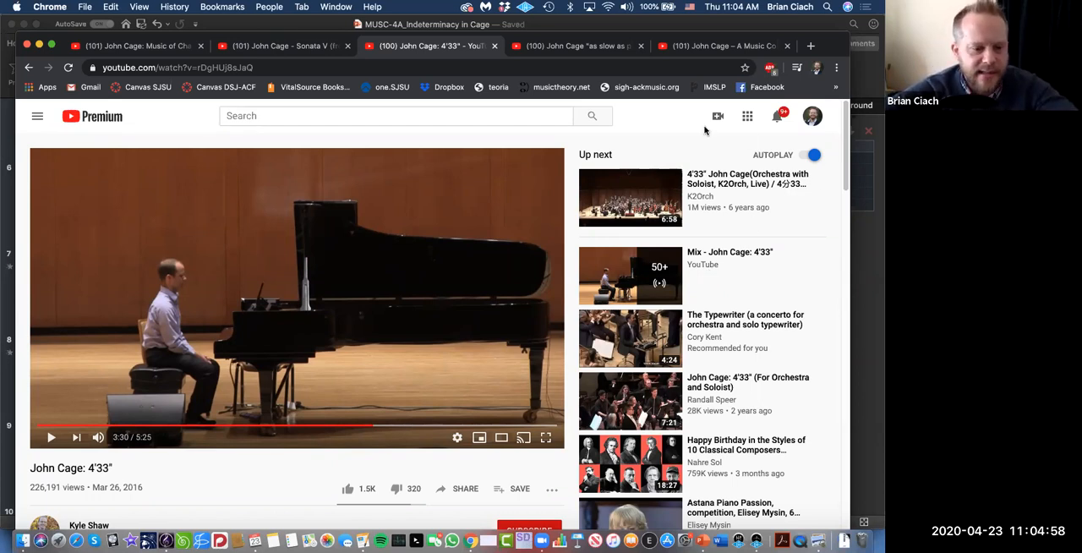
mouse_move(686, 129)
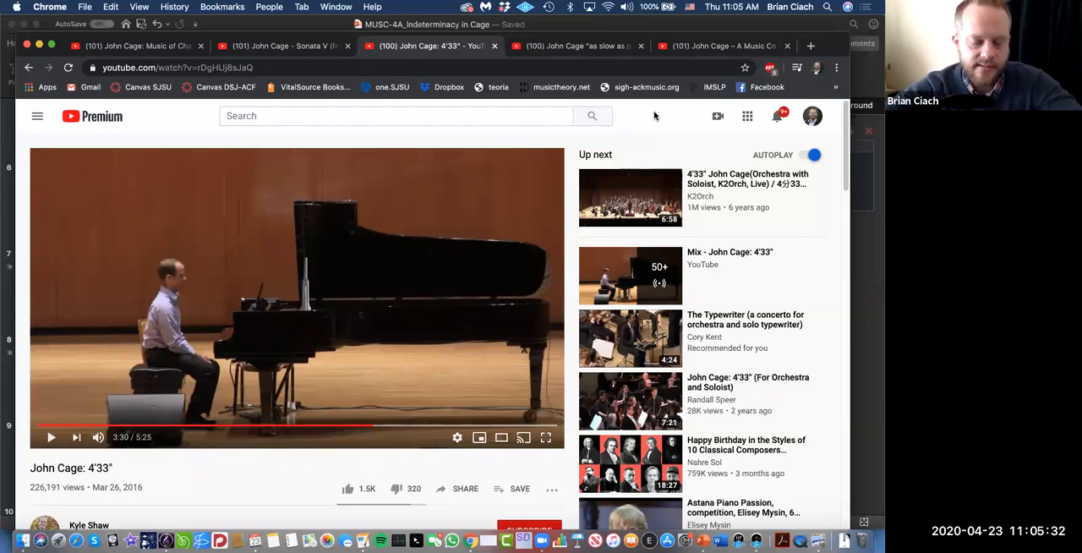
mouse_move(688, 341)
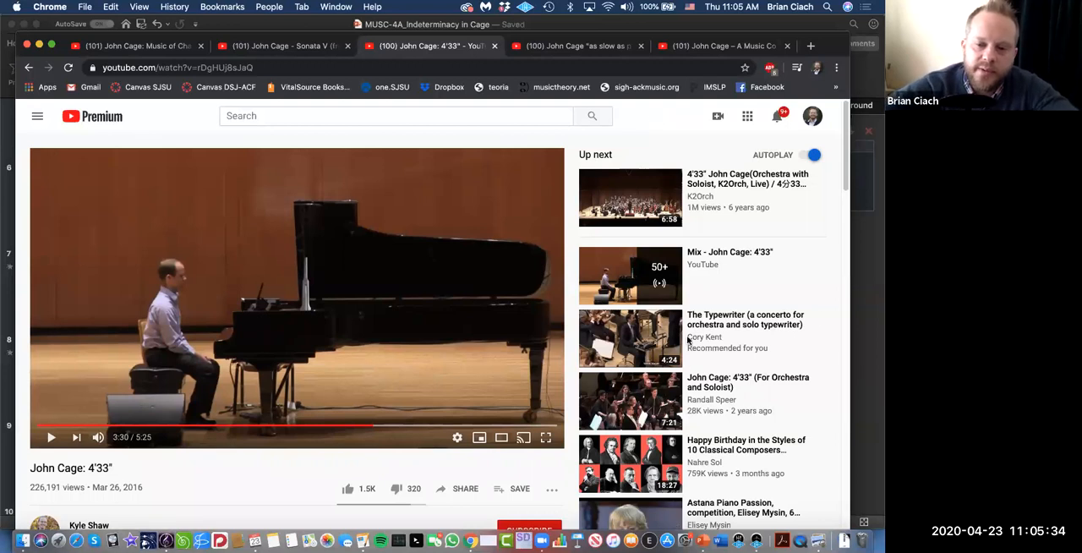
mouse_move(476, 201)
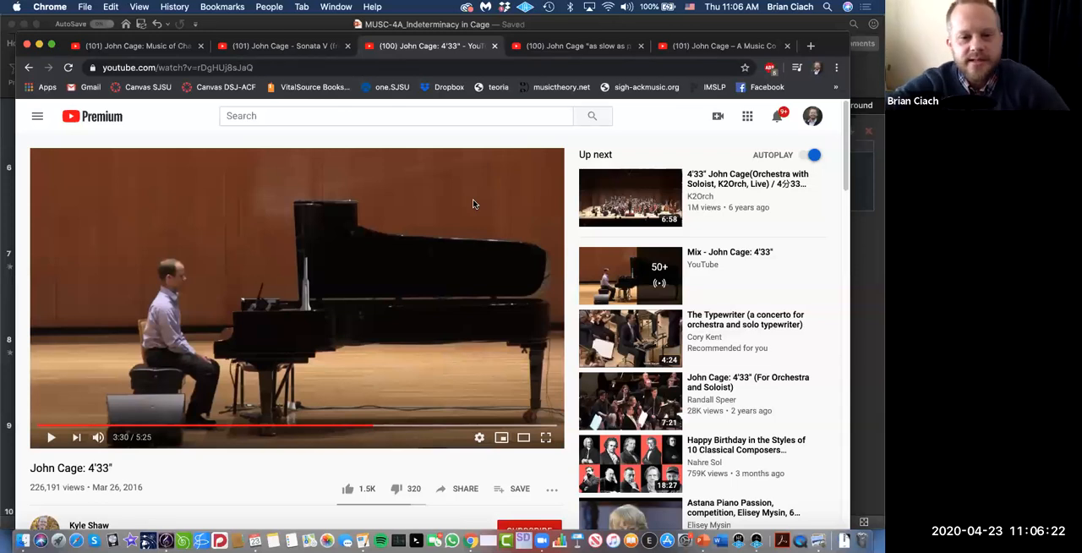
mouse_move(463, 226)
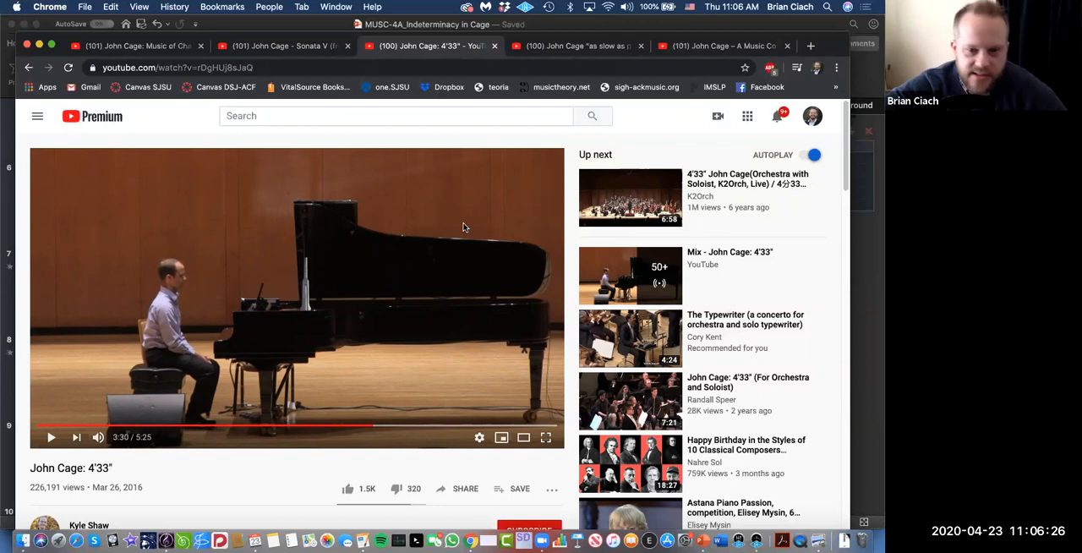
mouse_move(456, 247)
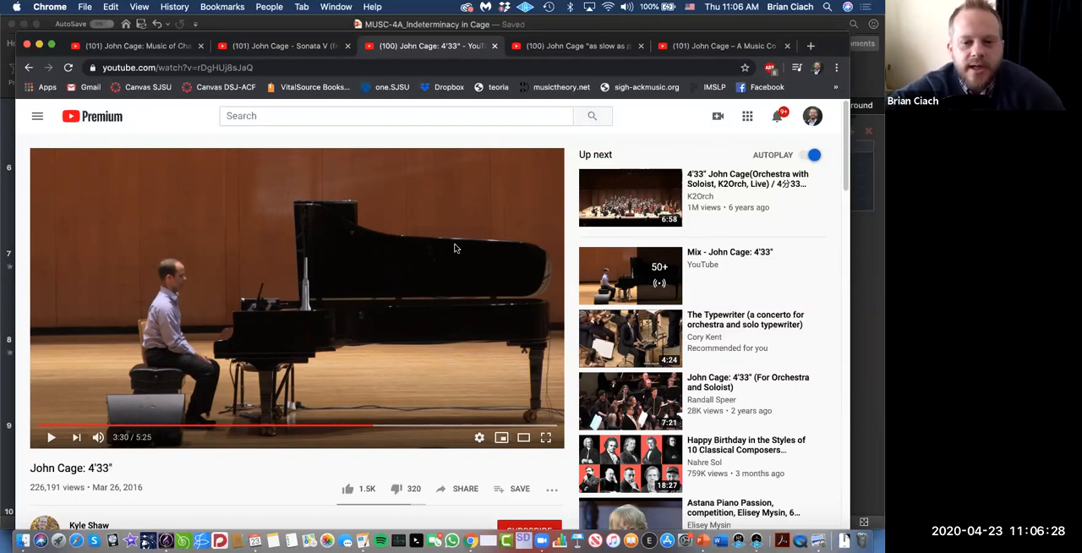
mouse_move(405, 320)
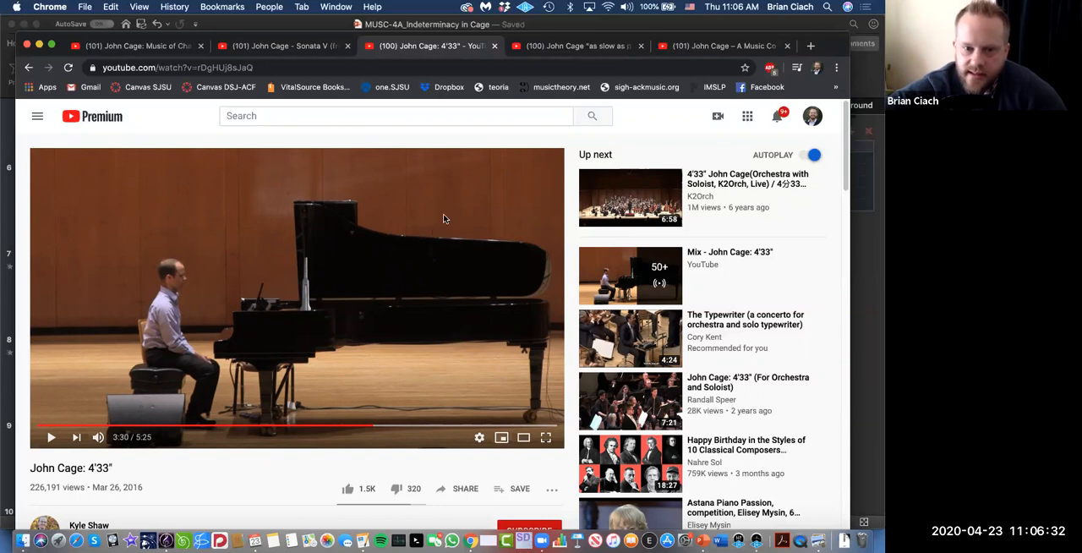
mouse_move(392, 319)
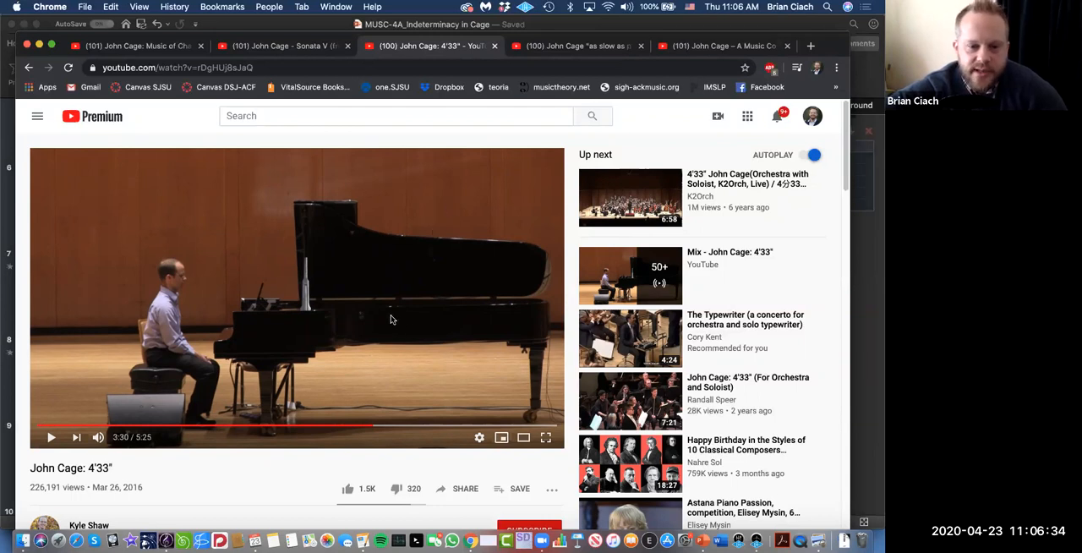
mouse_move(368, 321)
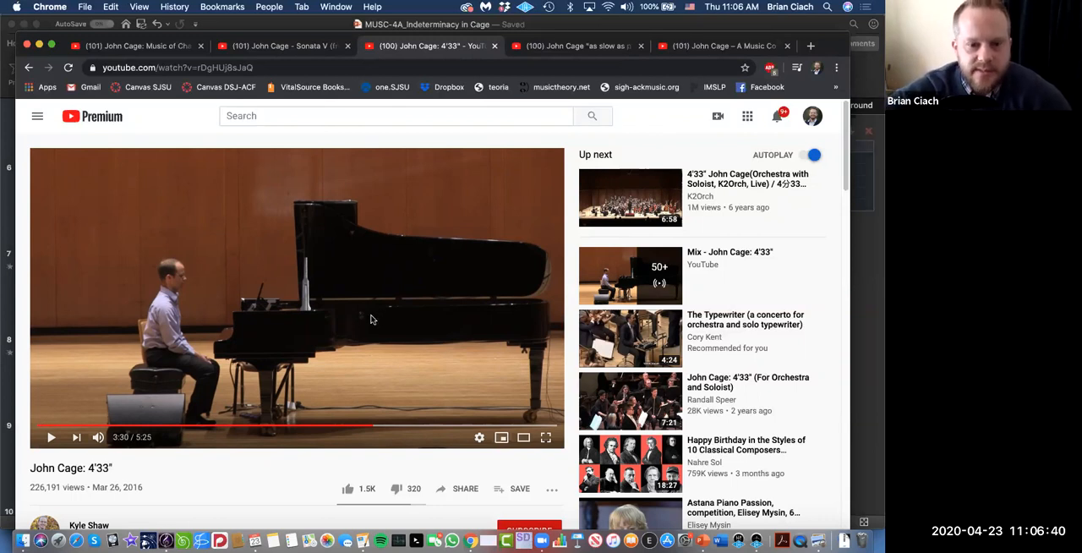
mouse_move(395, 277)
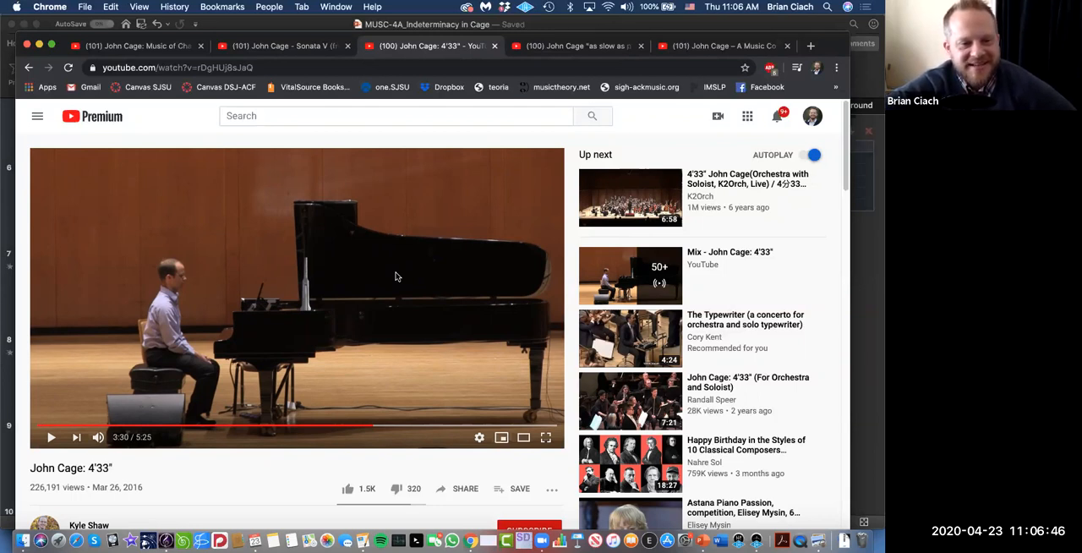
mouse_move(358, 327)
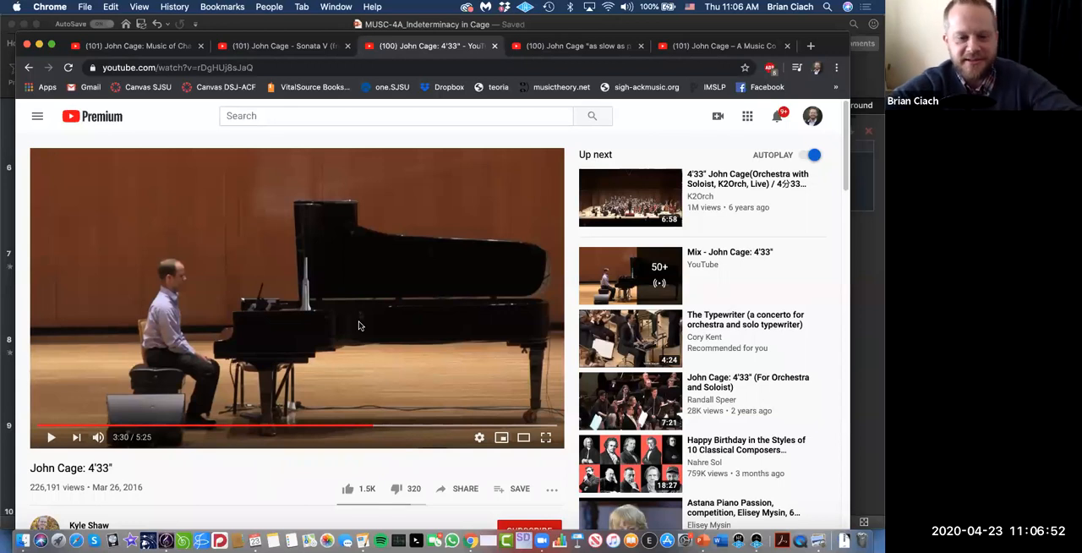
mouse_move(338, 88)
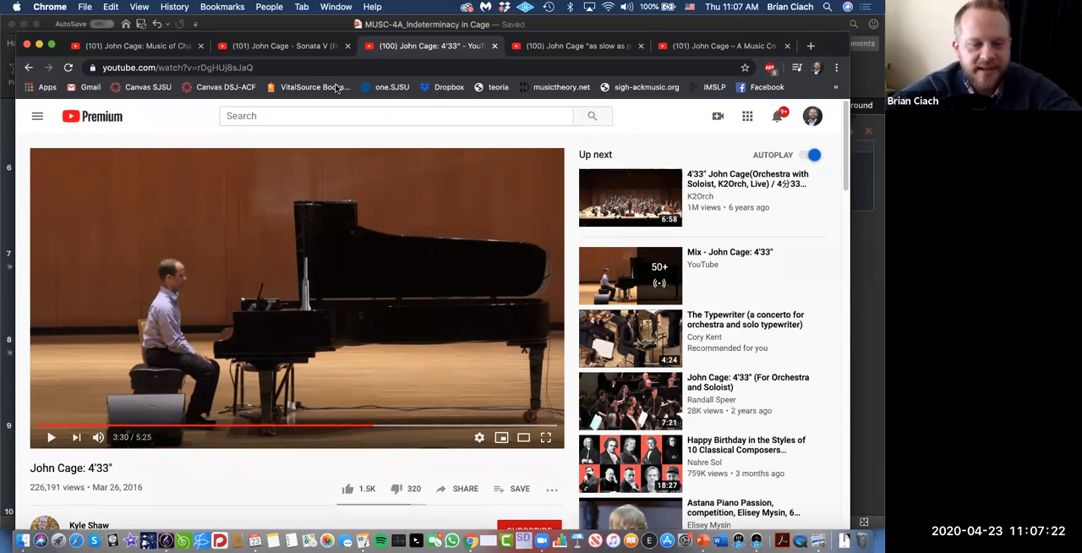
mouse_move(193, 125)
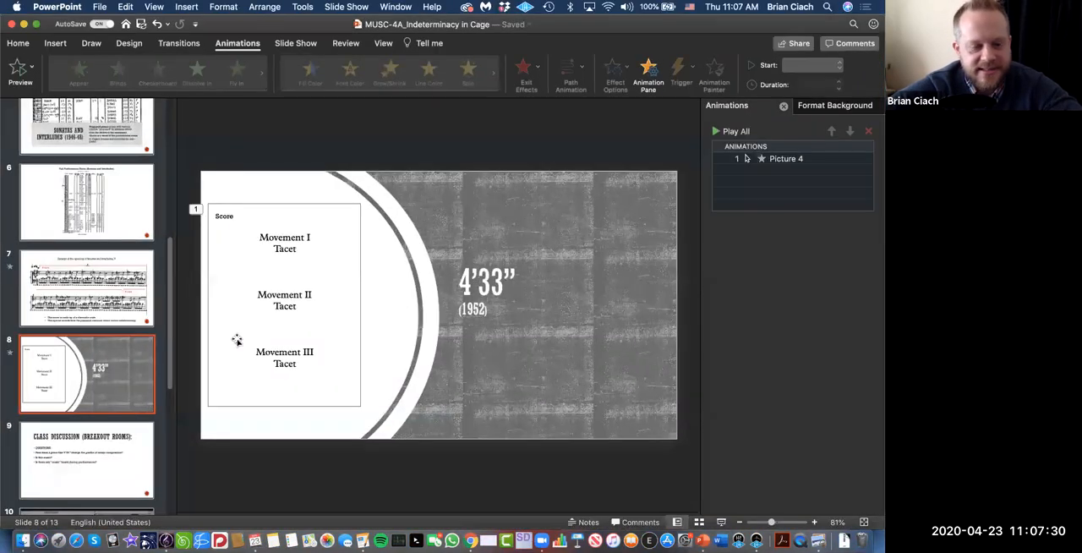
Advance past the breakout discussion slide to the As Slow As Possible slide
click(88, 460)
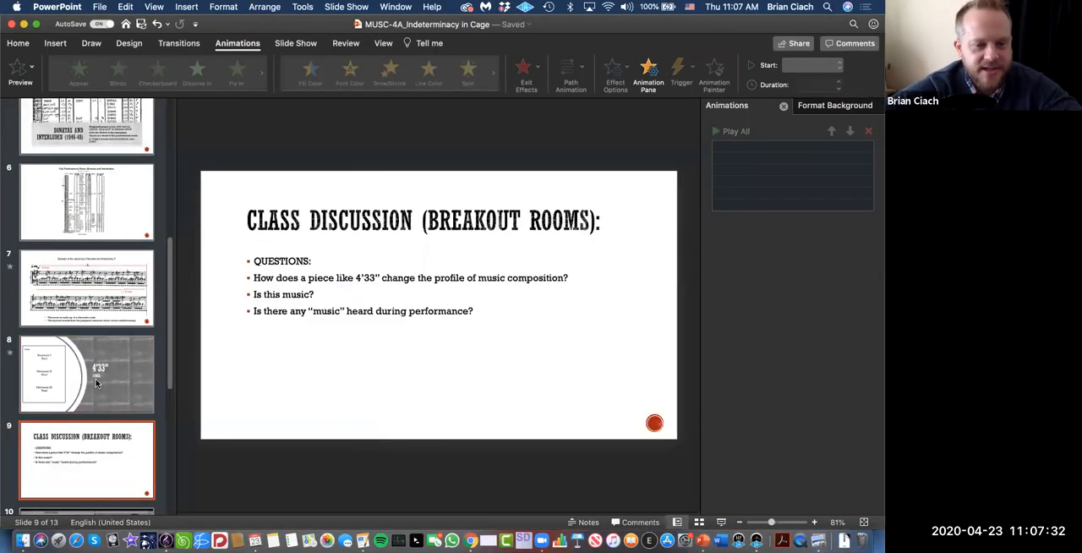
click(87, 373)
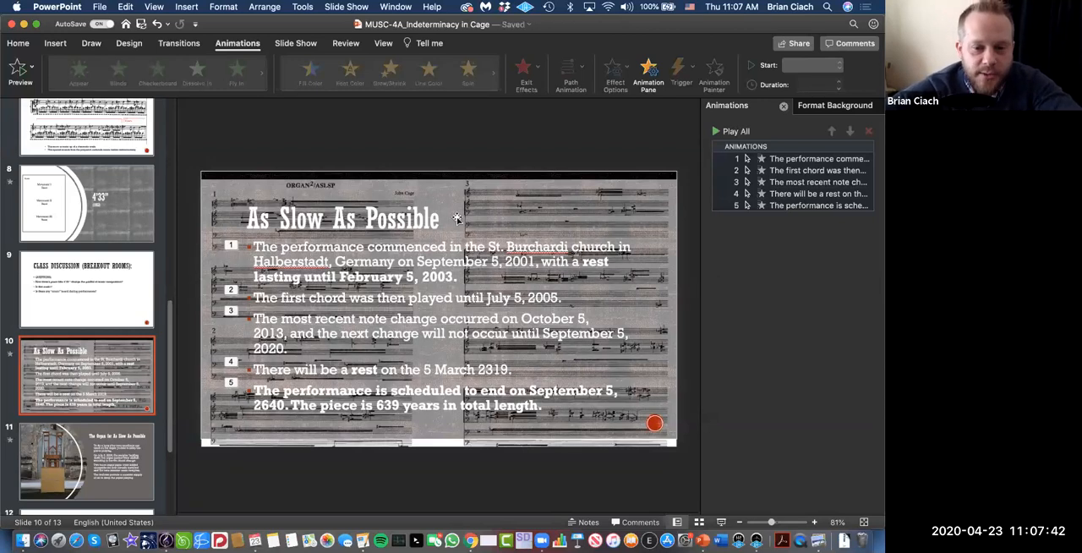
mouse_move(465, 230)
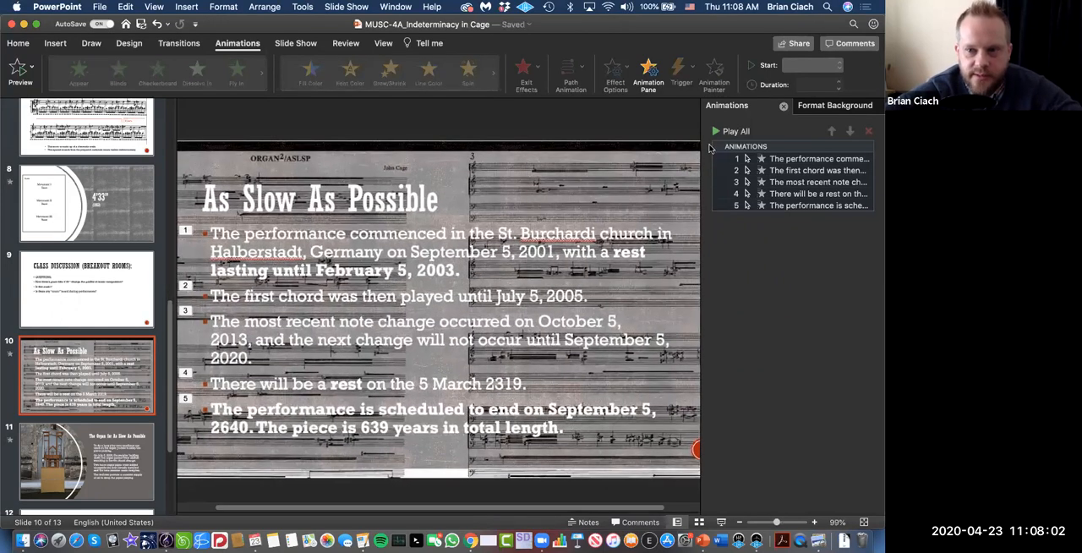
mouse_move(605, 139)
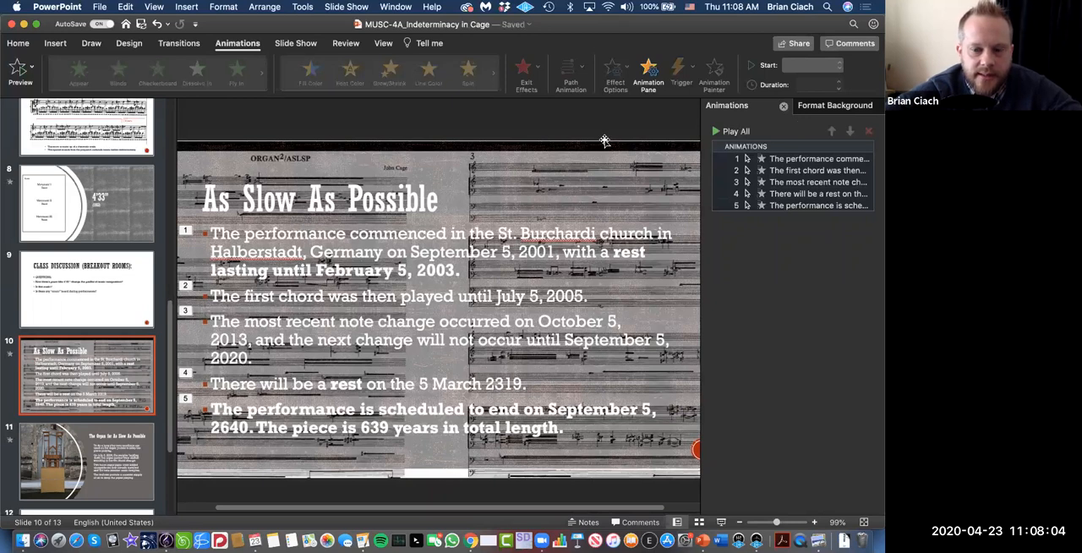
mouse_move(546, 210)
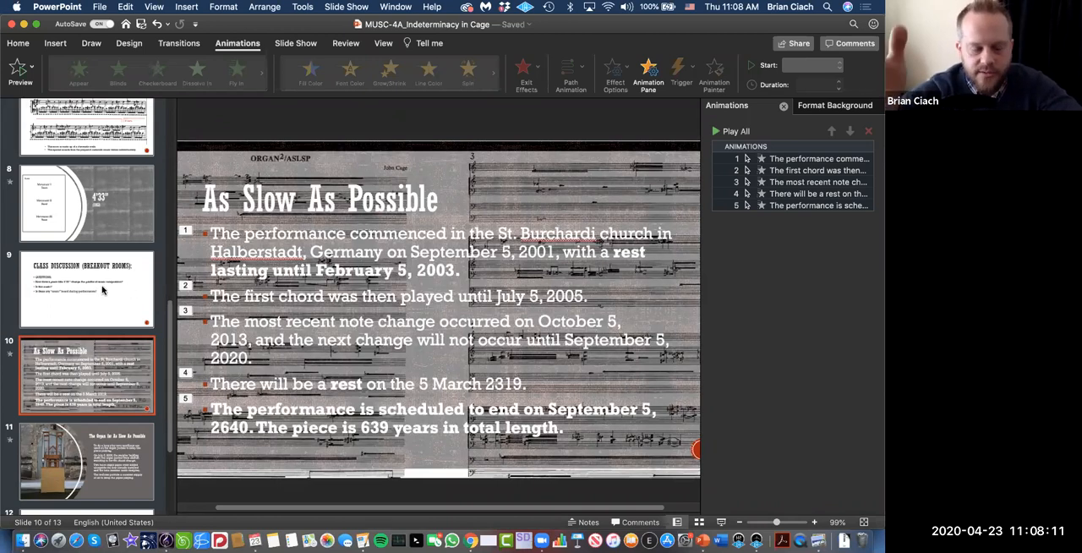
mouse_move(101, 291)
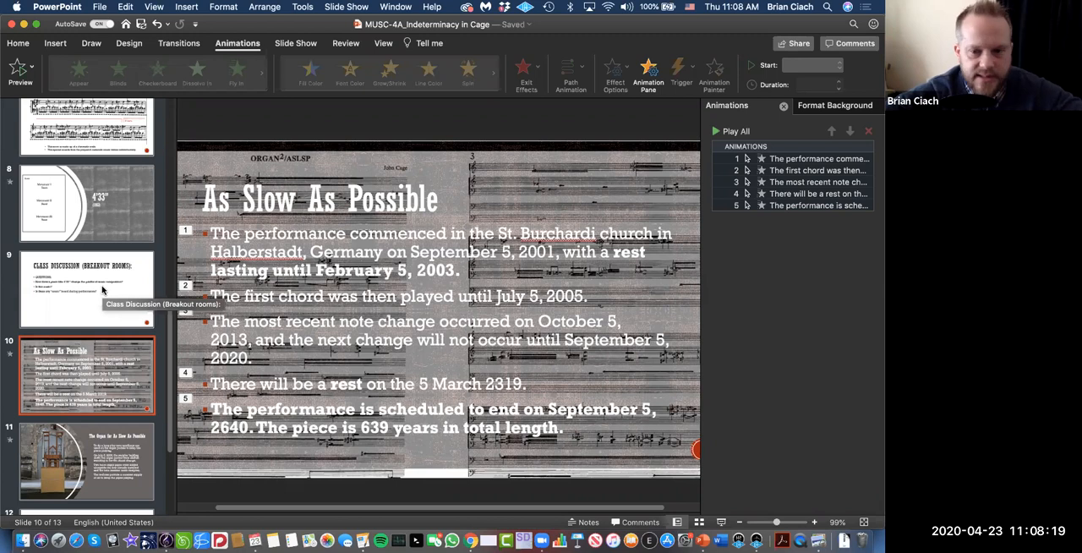
mouse_move(482, 274)
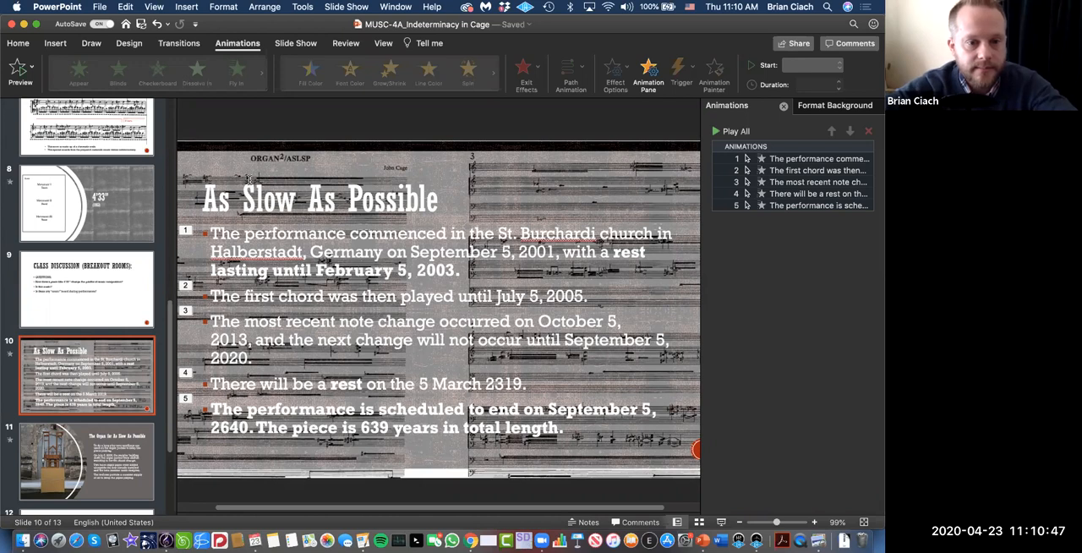
mouse_move(449, 325)
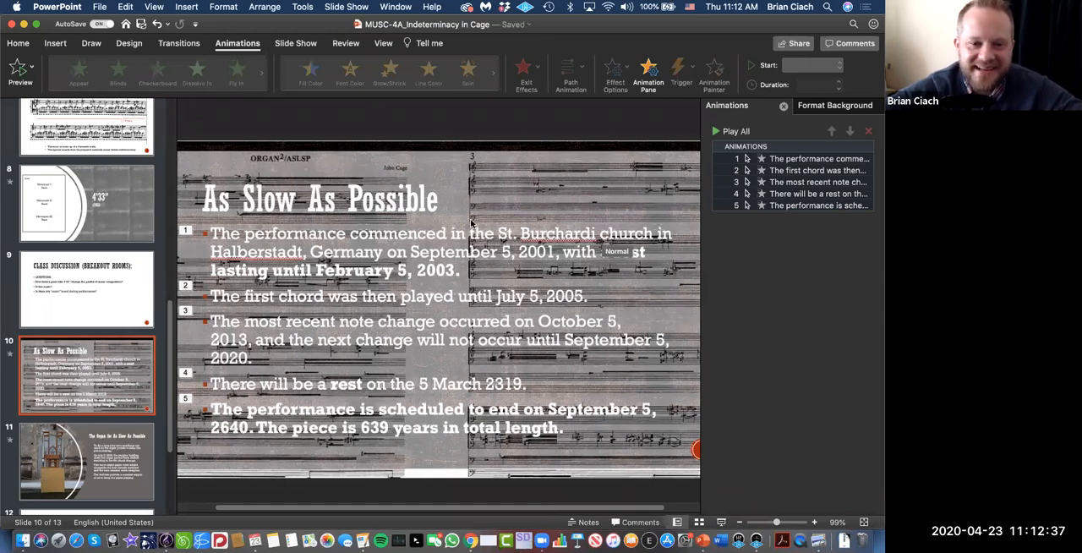
mouse_move(336, 88)
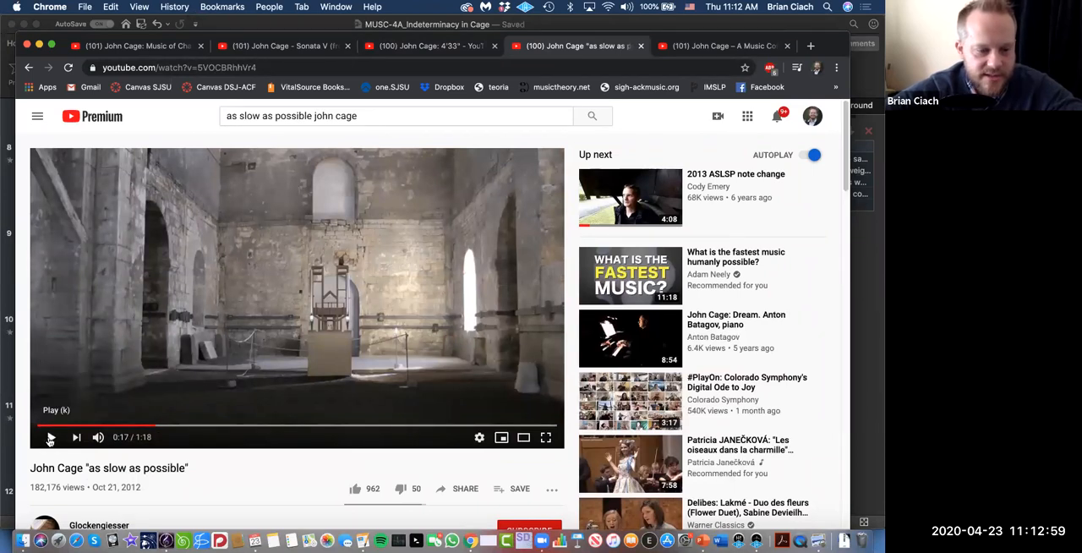
Resume the "as slow as possible" organ video and show it full screen
click(51, 436)
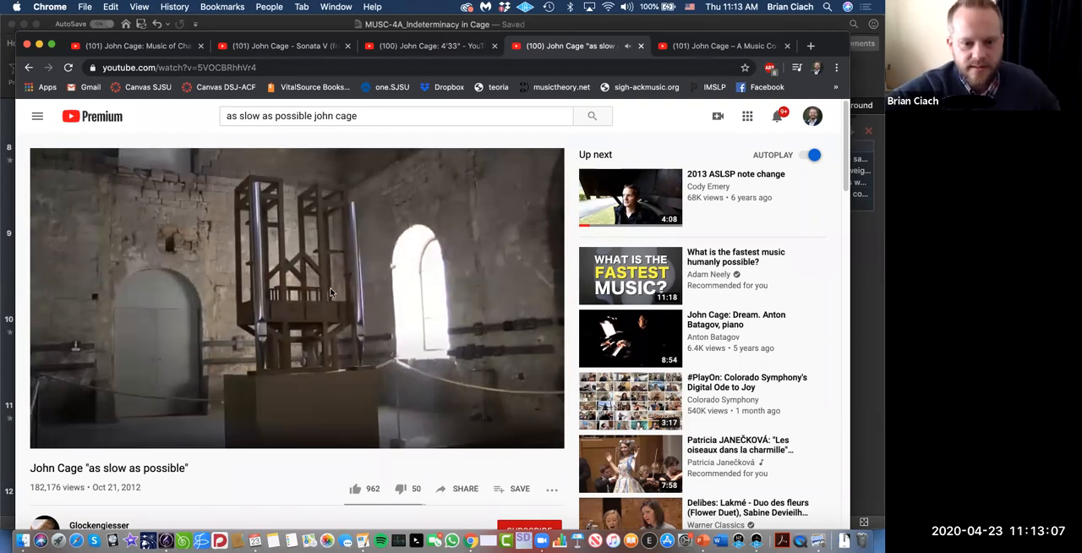
click(296, 296)
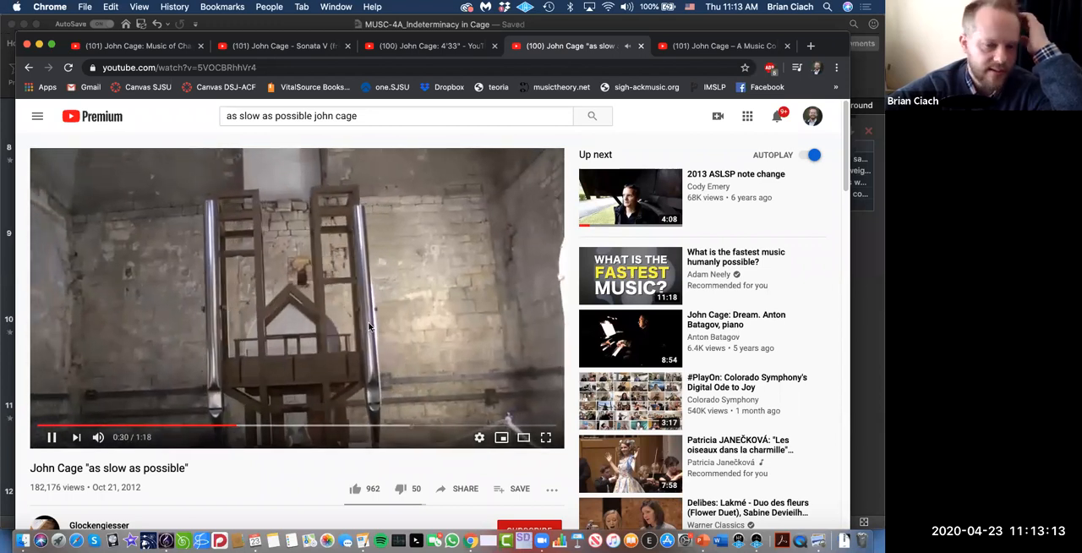
mouse_move(298, 402)
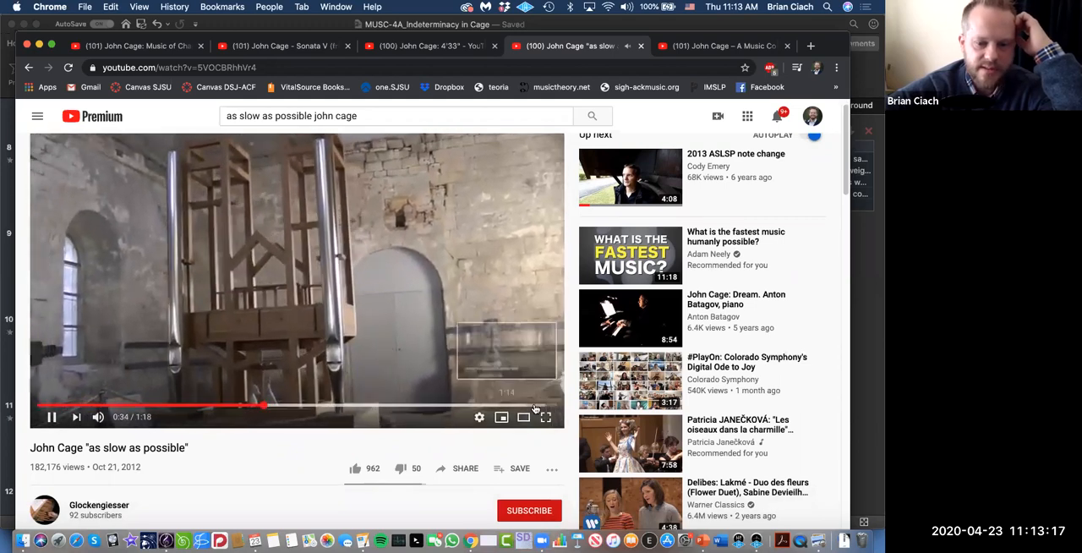
click(544, 415)
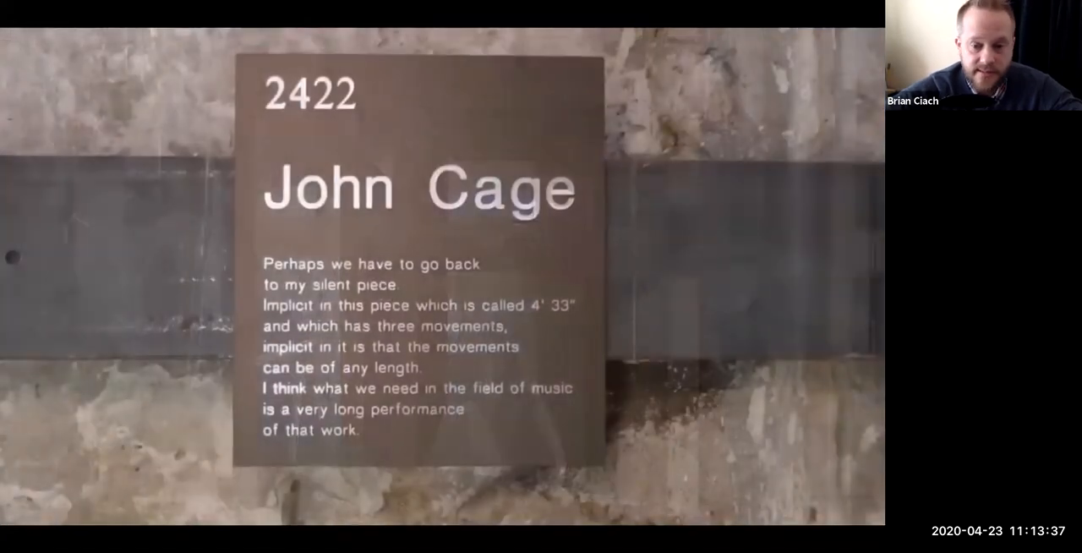
Let the organ video finish at 1:18, then leave it for the overview of open windows
click(443, 272)
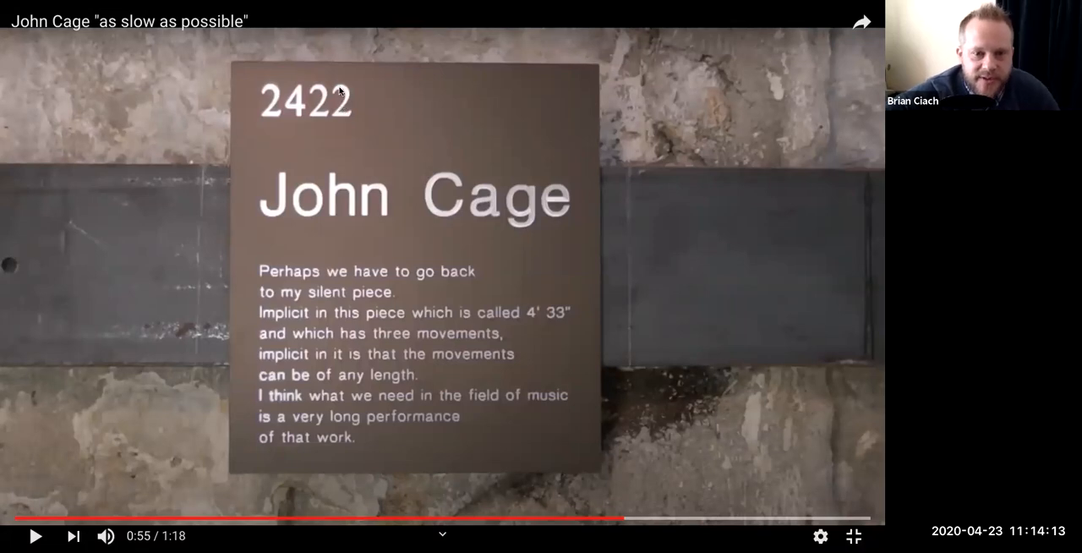
mouse_move(493, 279)
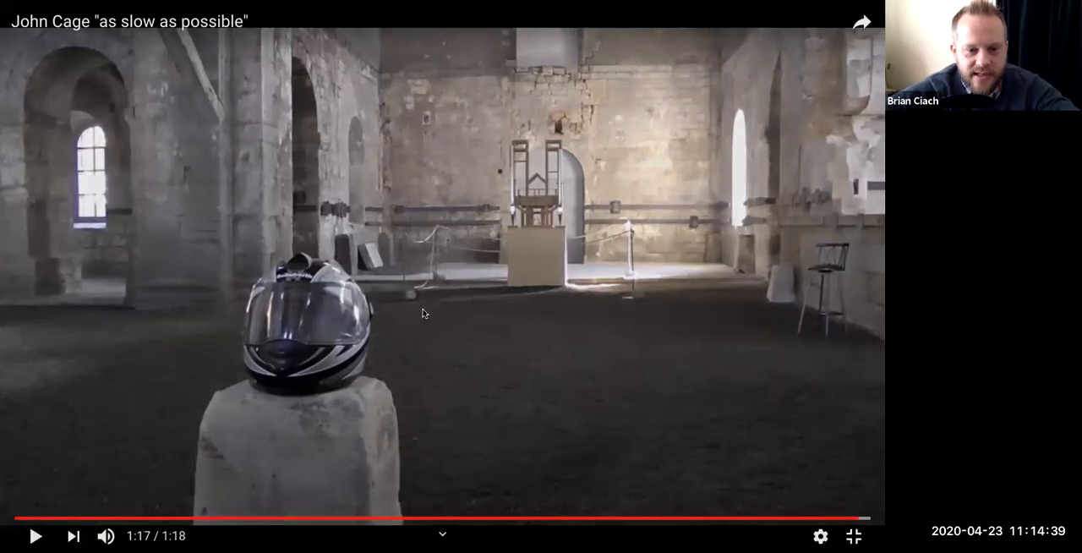
mouse_move(446, 301)
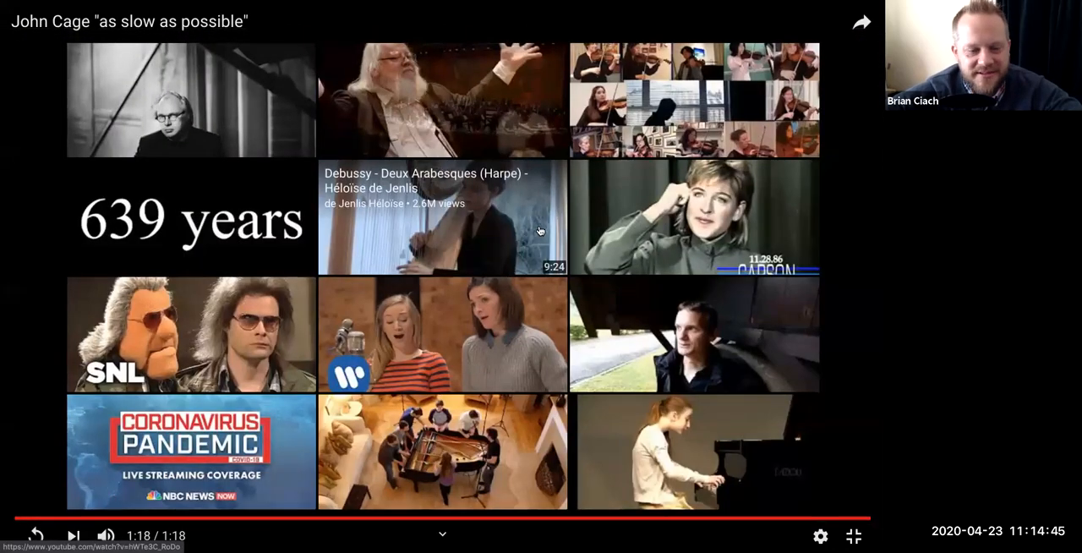
click(852, 536)
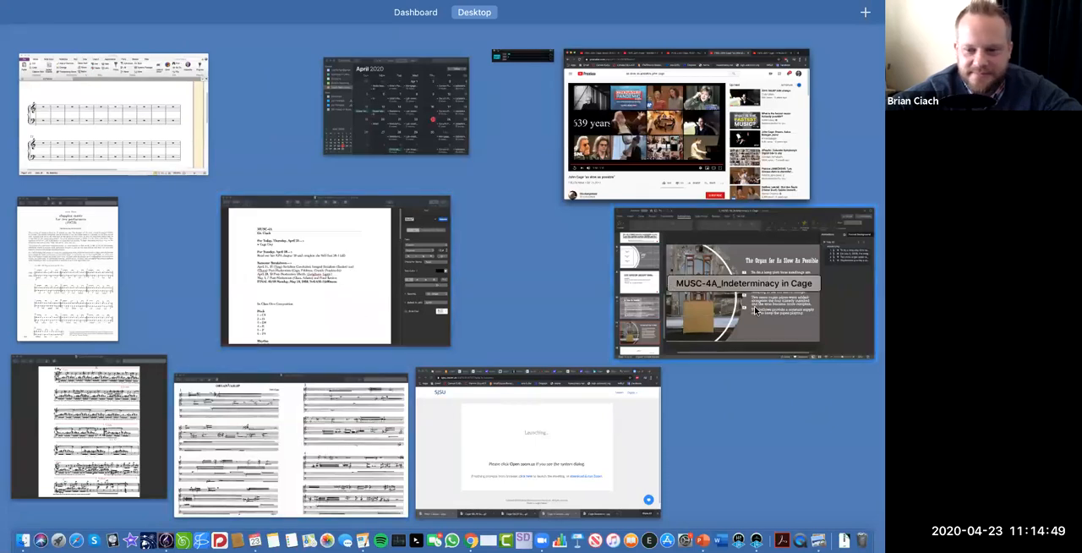
Bring the lecture deck back to the front and move on to the ASLSP score slide
click(742, 283)
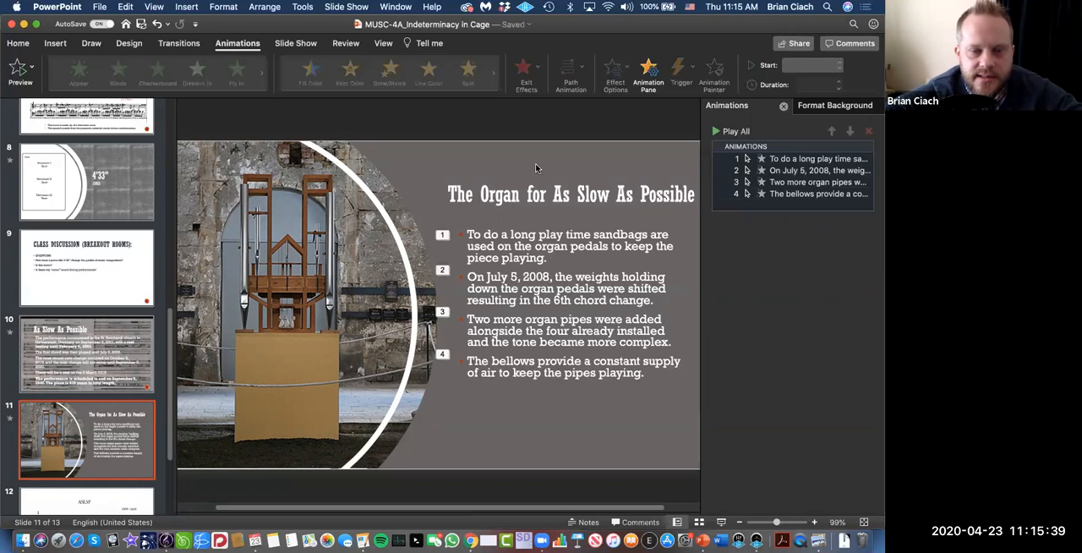
scroll(down, 3)
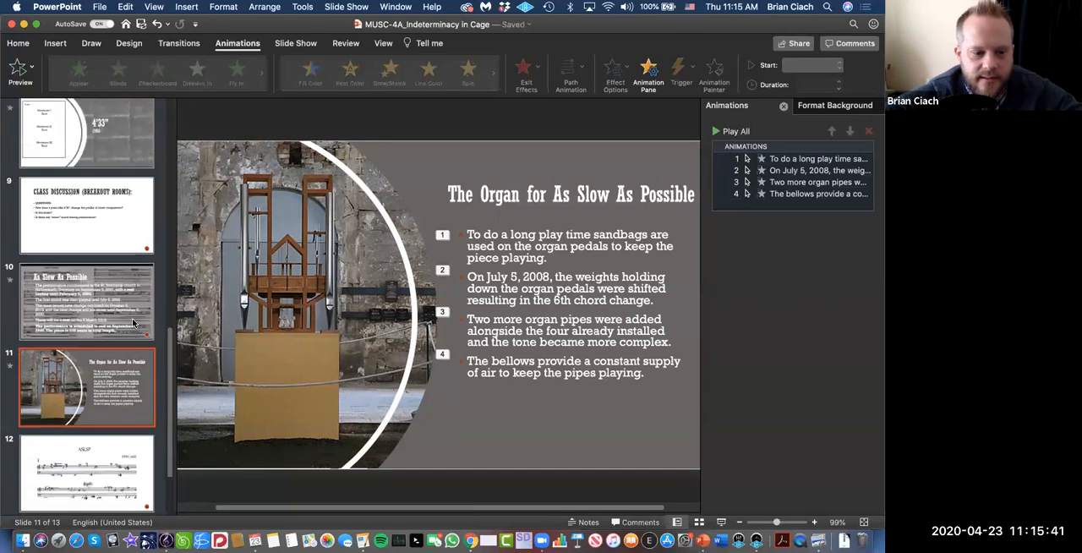
click(88, 469)
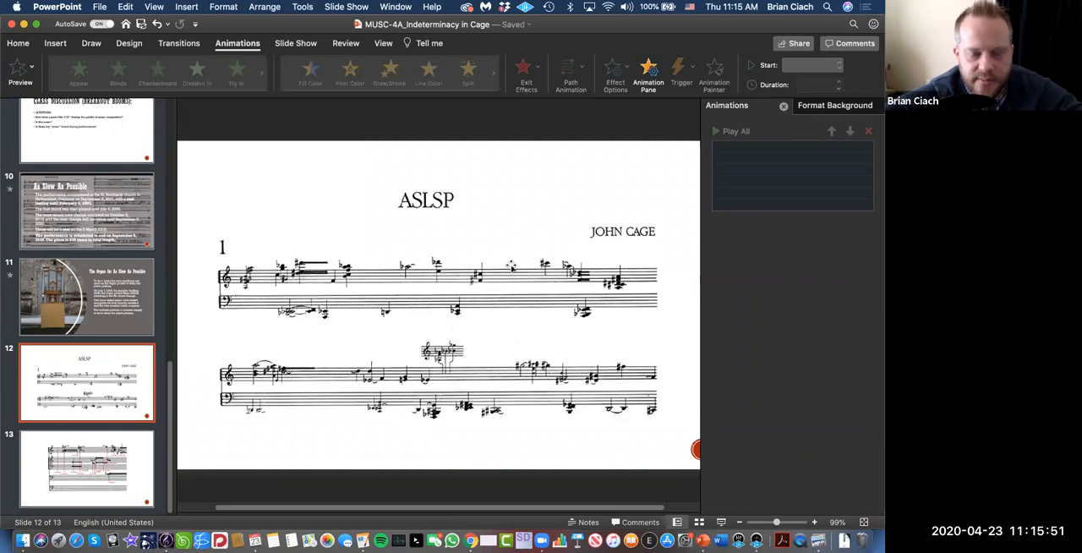
mouse_move(480, 331)
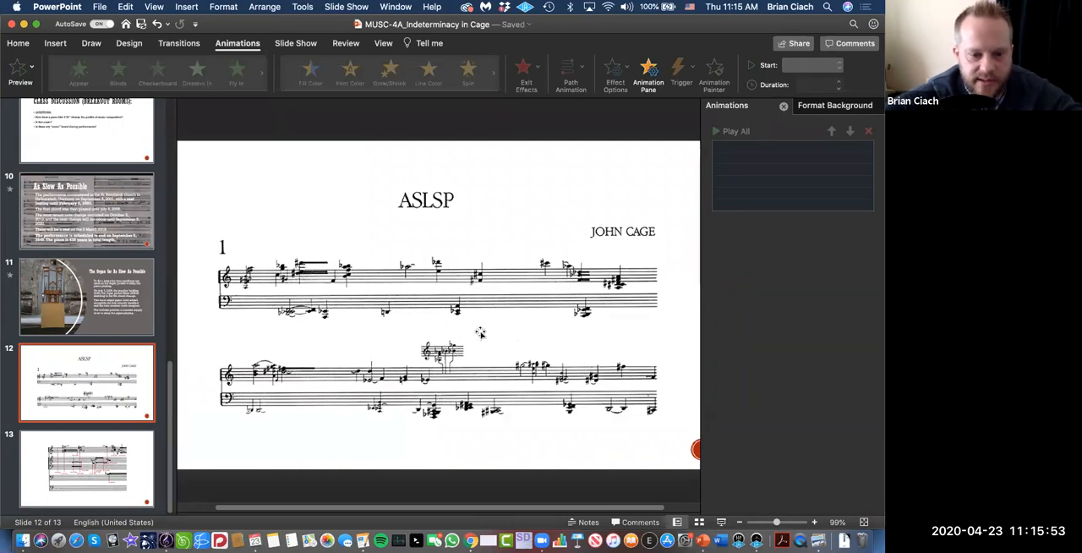
mouse_move(585, 399)
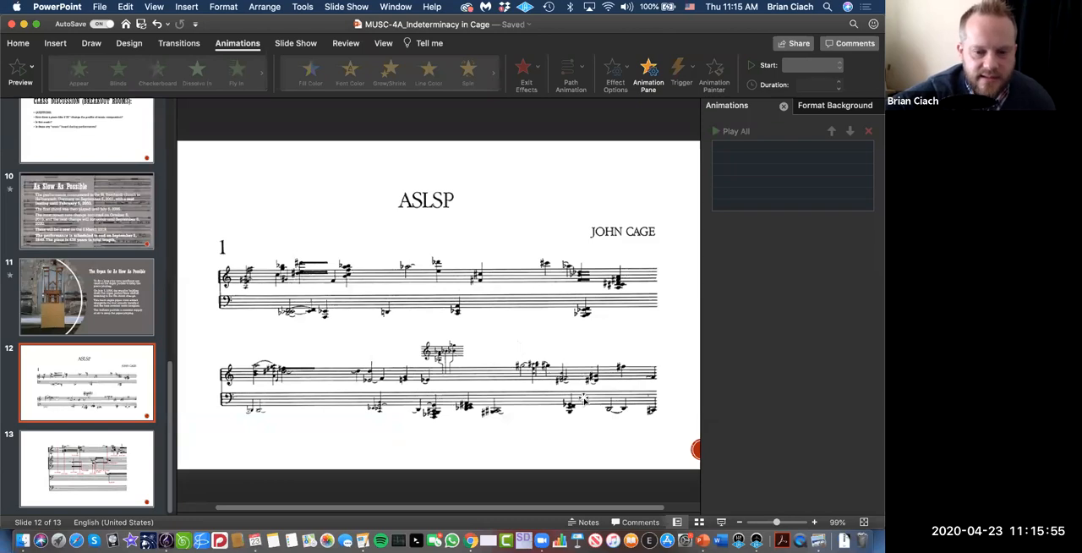
mouse_move(511, 325)
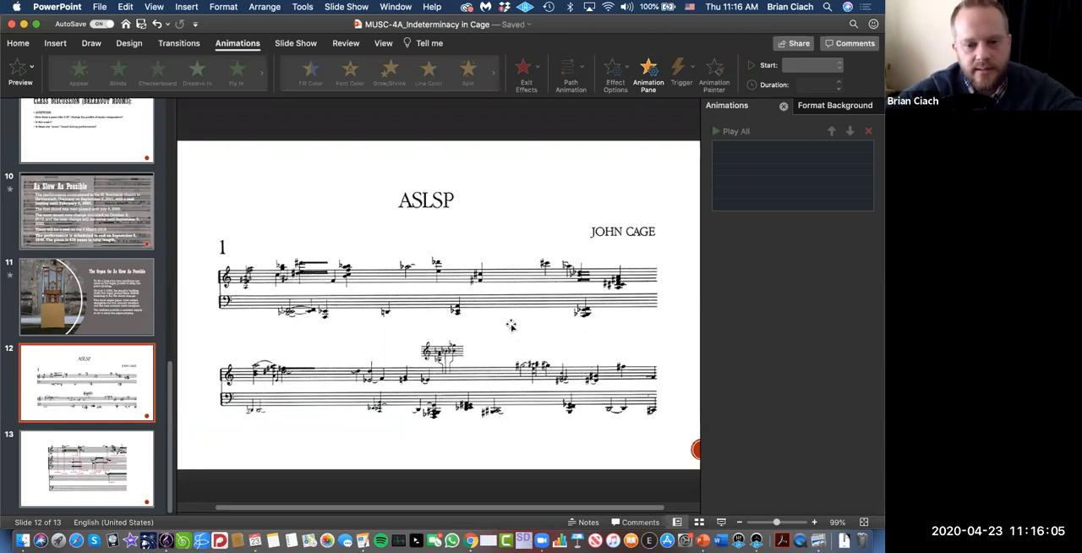
mouse_move(446, 286)
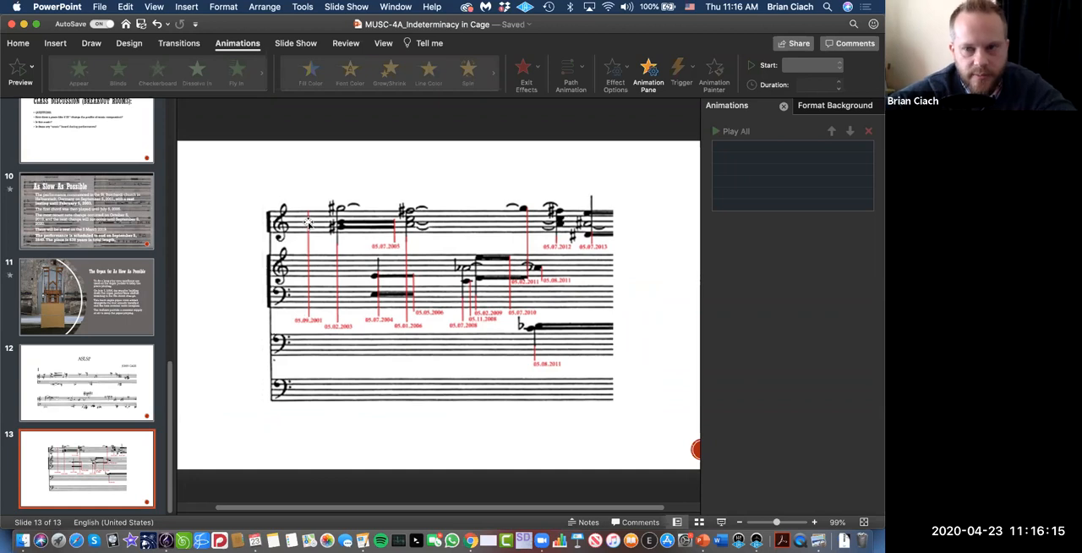
mouse_move(298, 328)
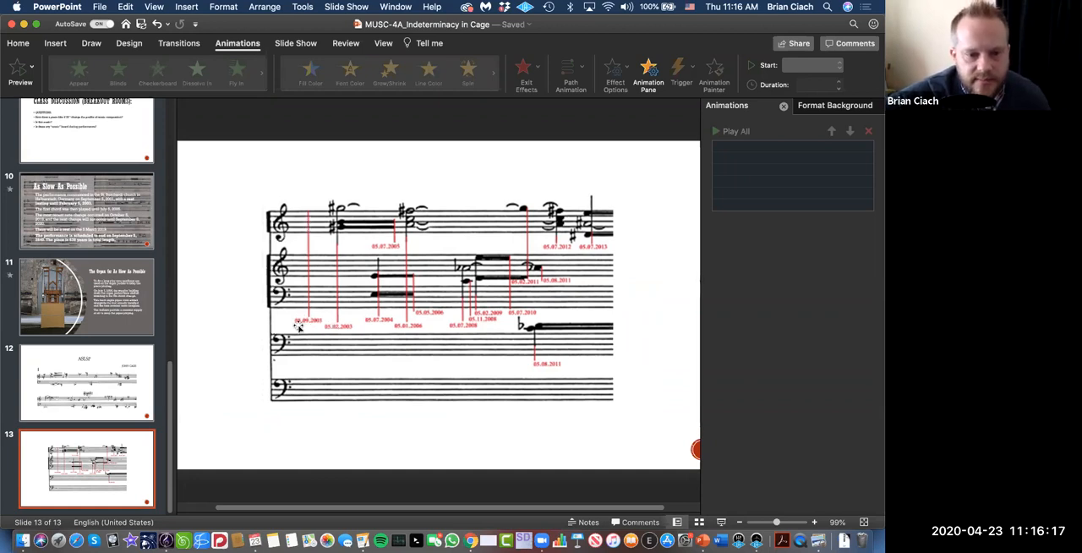
mouse_move(310, 213)
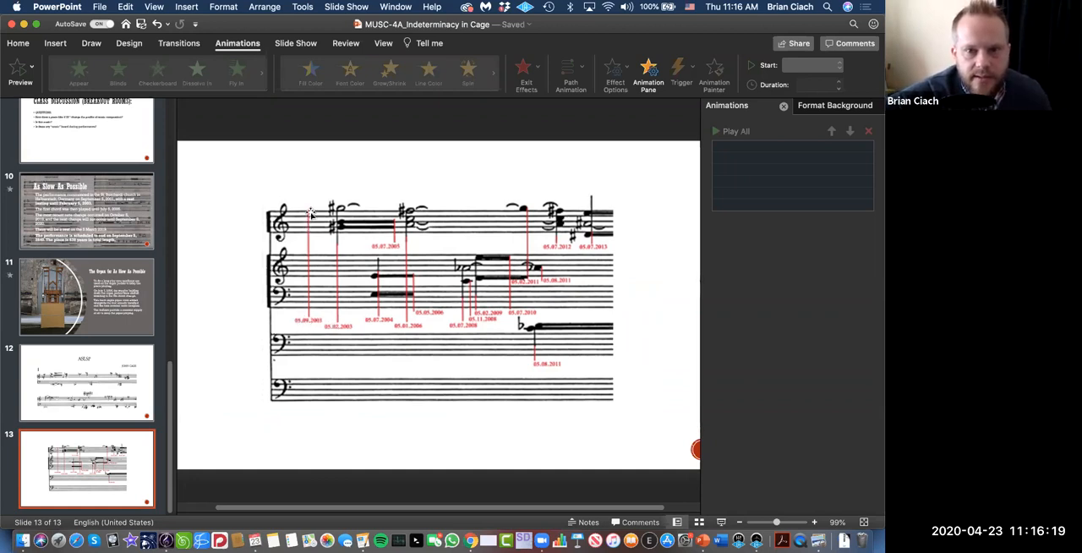
mouse_move(308, 311)
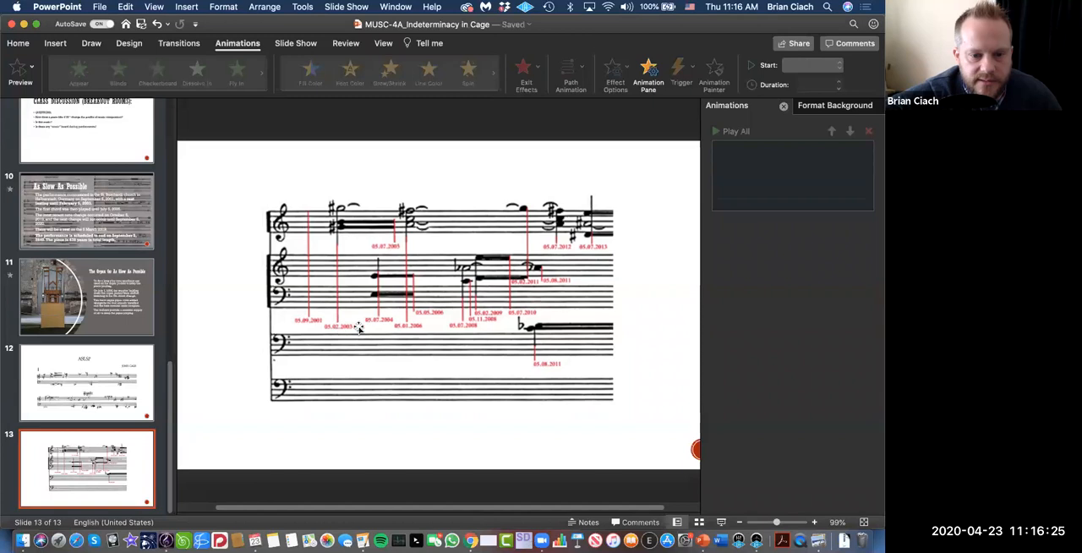
mouse_move(338, 314)
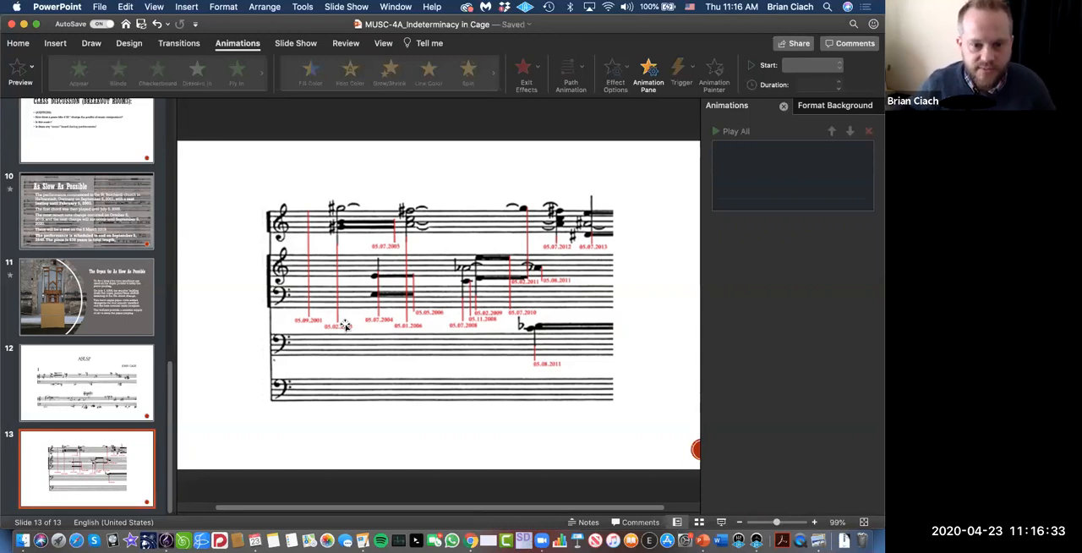
mouse_move(485, 181)
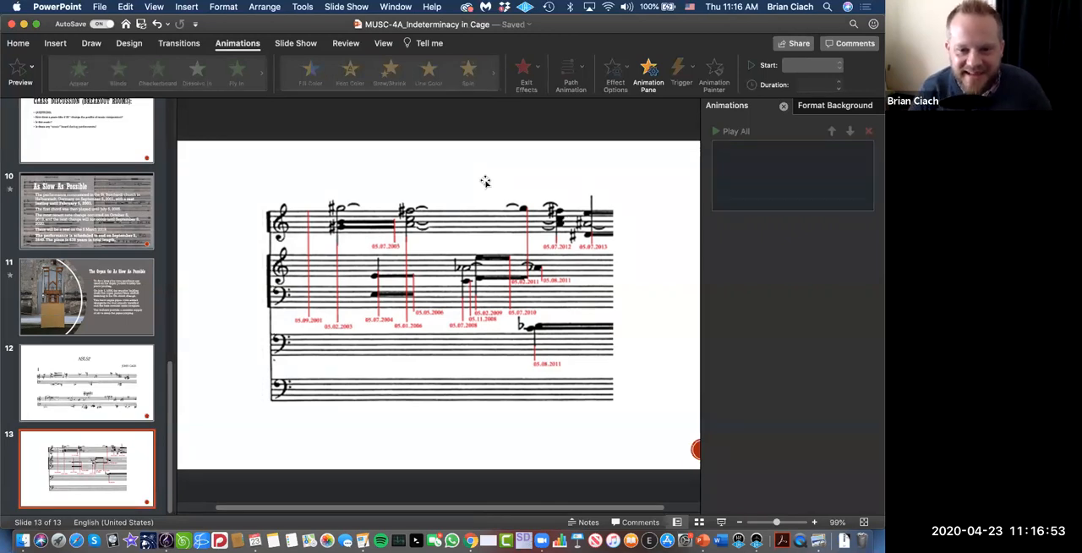
mouse_move(557, 338)
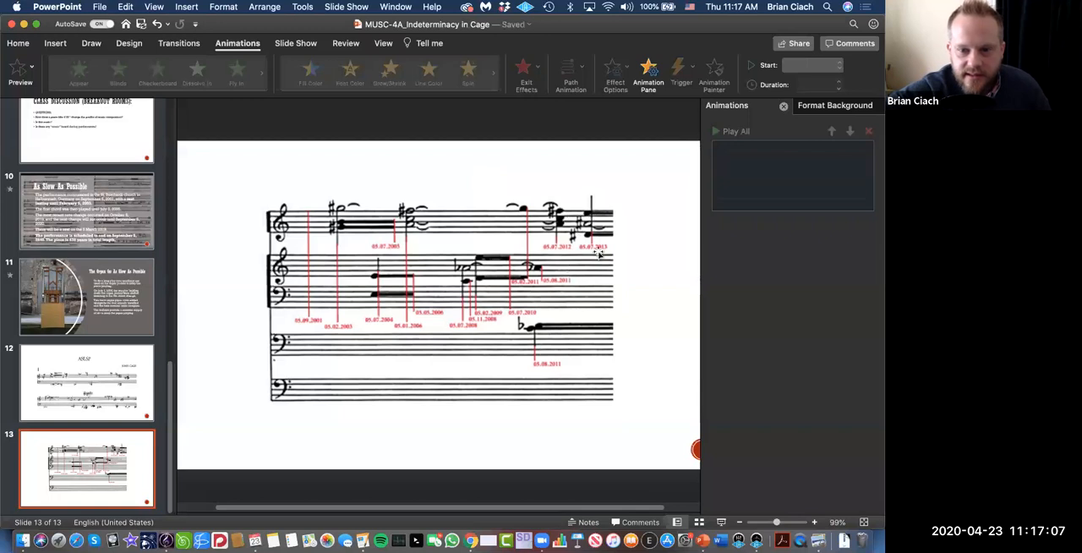
mouse_move(591, 245)
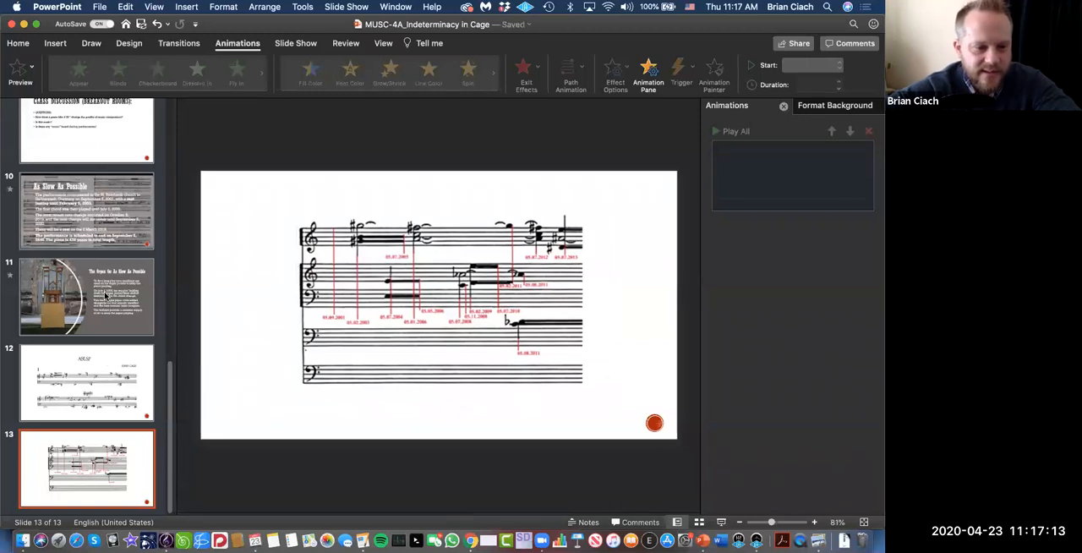
scroll(up, 3)
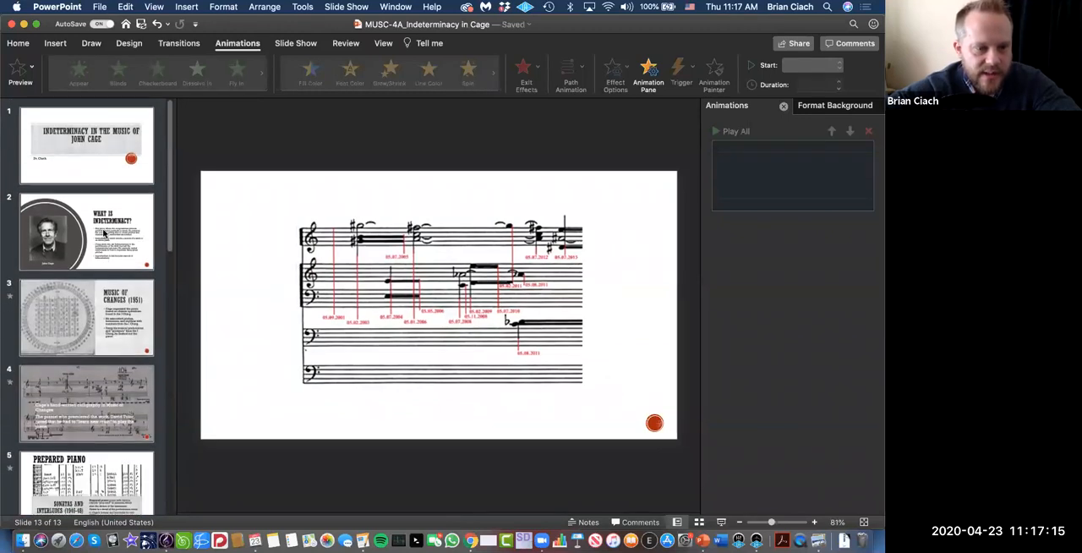
Go back to the What Is Indeterminacy? slide with Cage's portrait, scrolling through the thumbnails
click(87, 230)
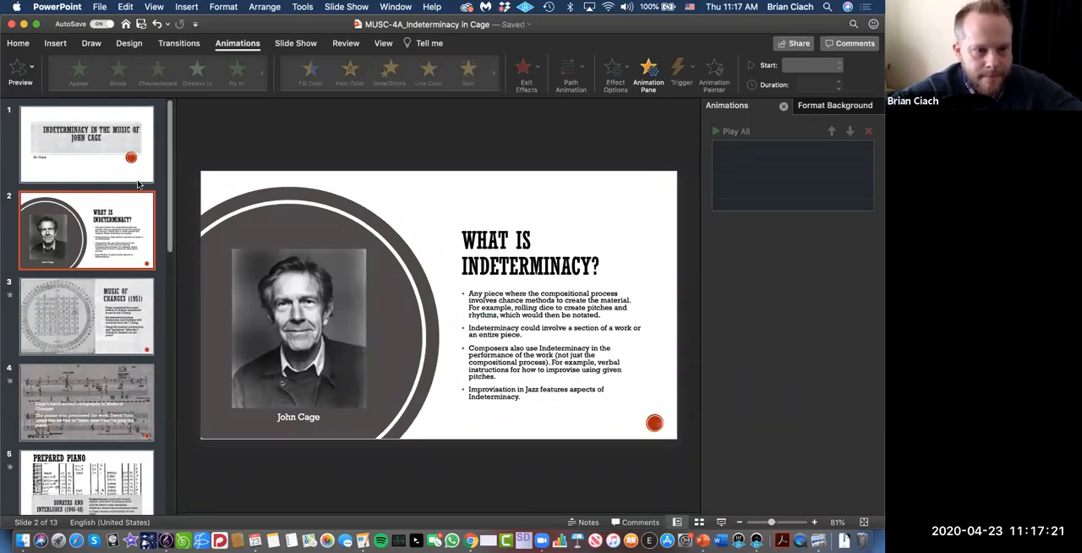
scroll(down, 3)
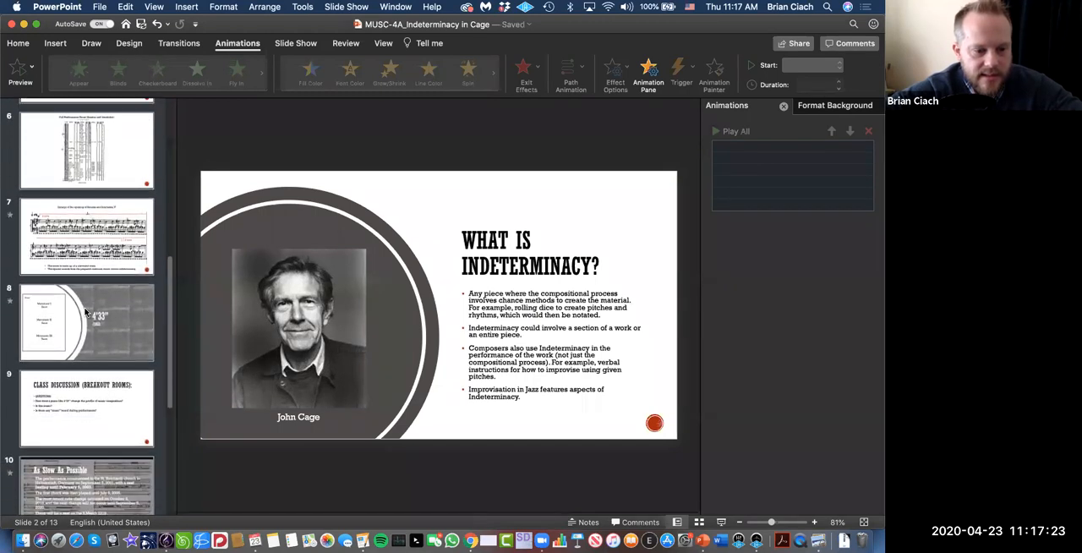
scroll(up, 3)
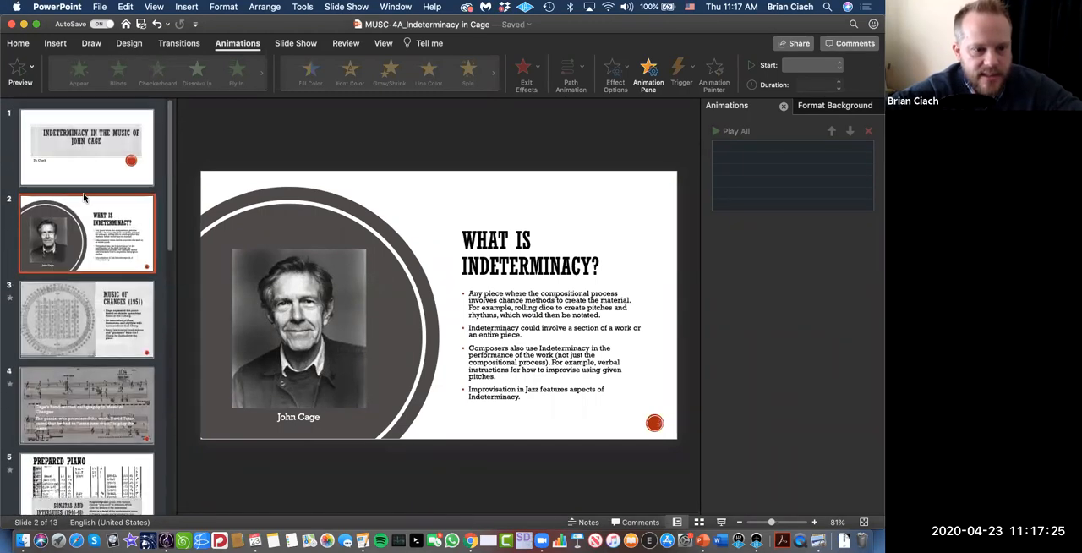
mouse_move(90, 169)
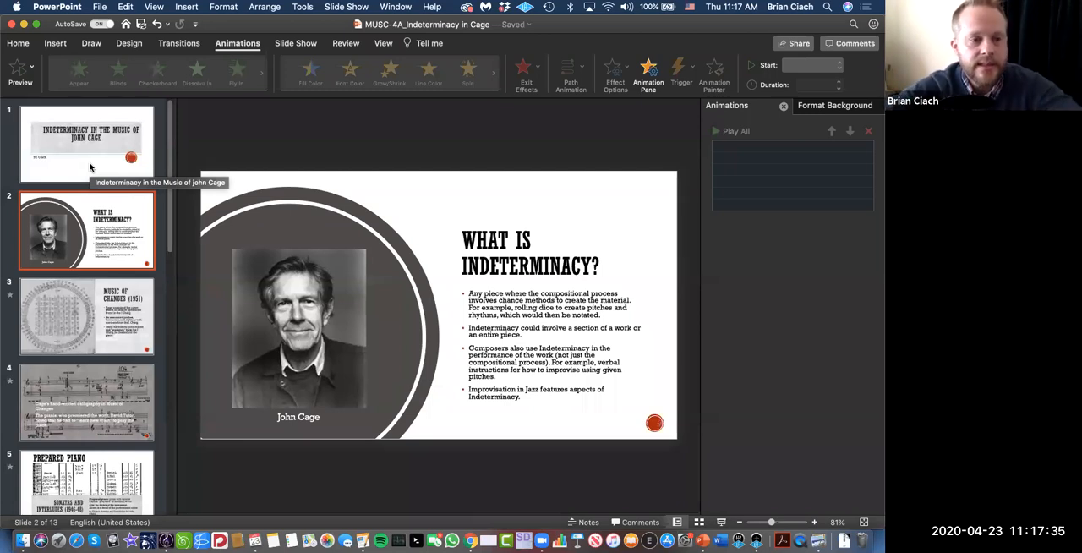
scroll(down, 3)
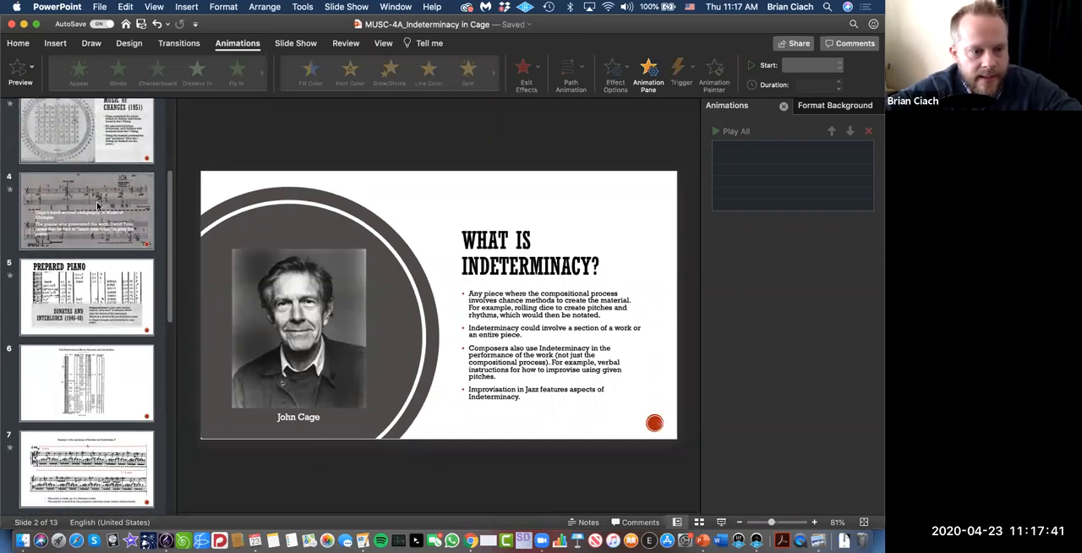
scroll(down, 3)
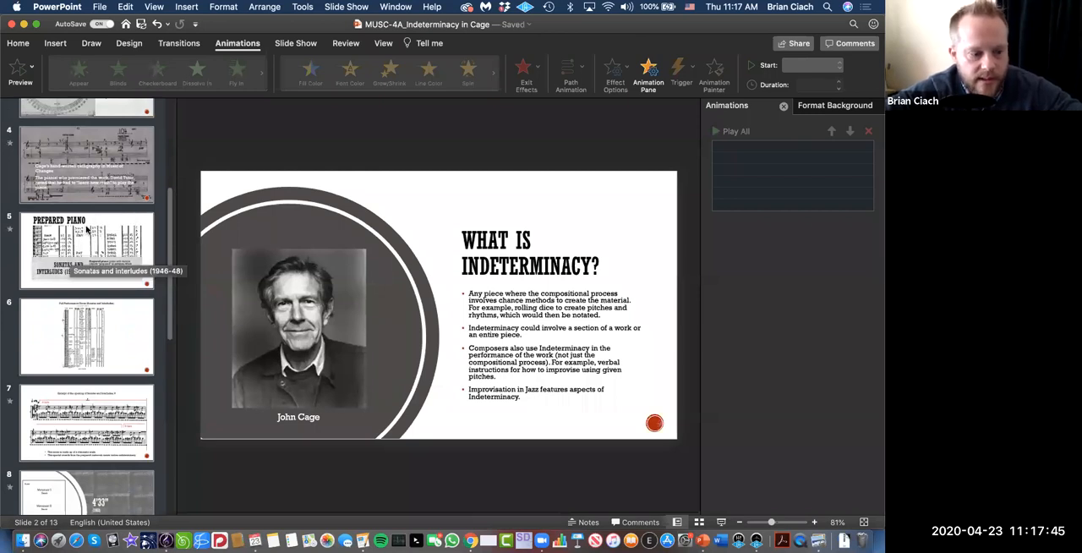
scroll(down, 3)
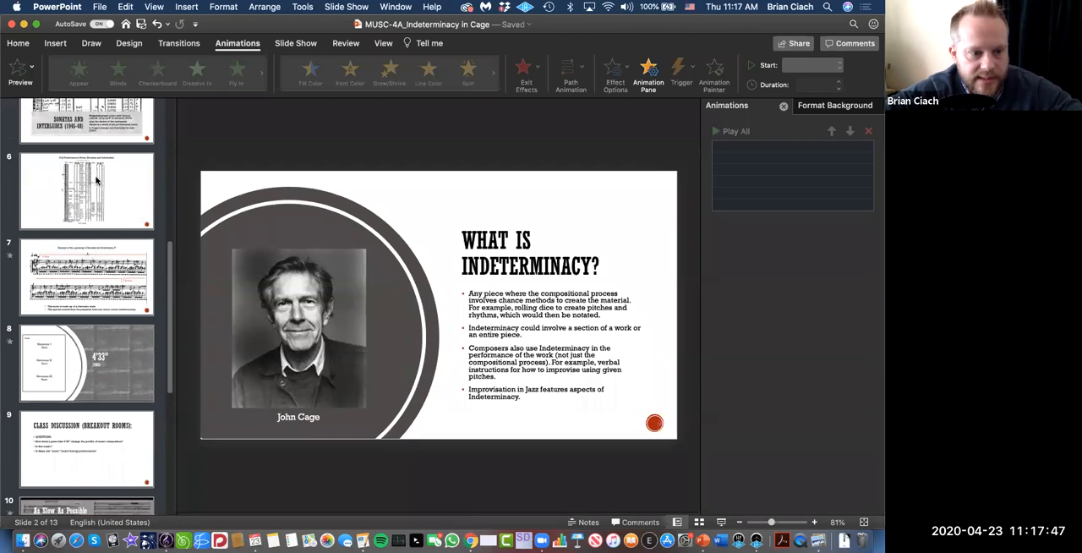
scroll(down, 3)
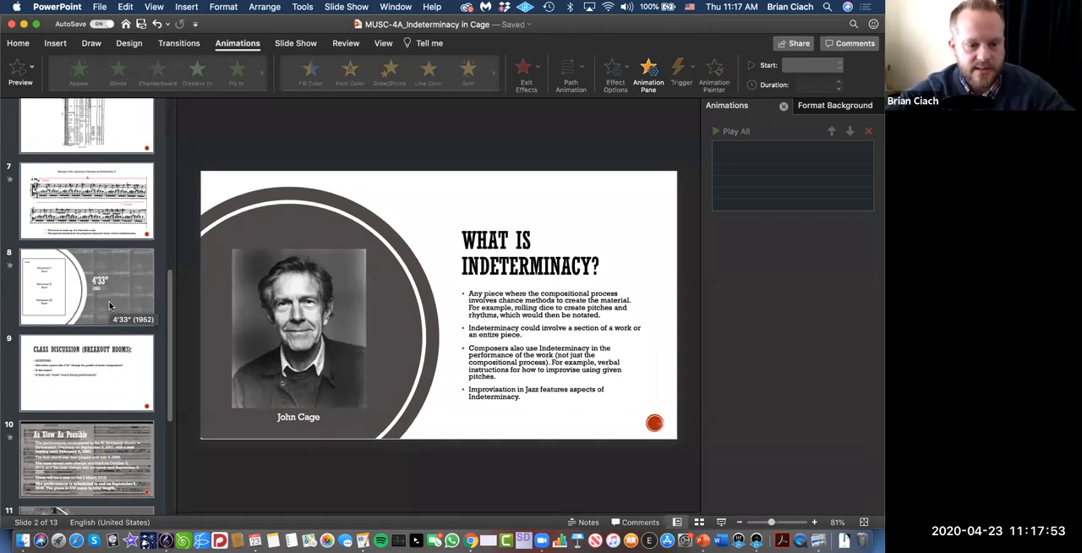
scroll(down, 3)
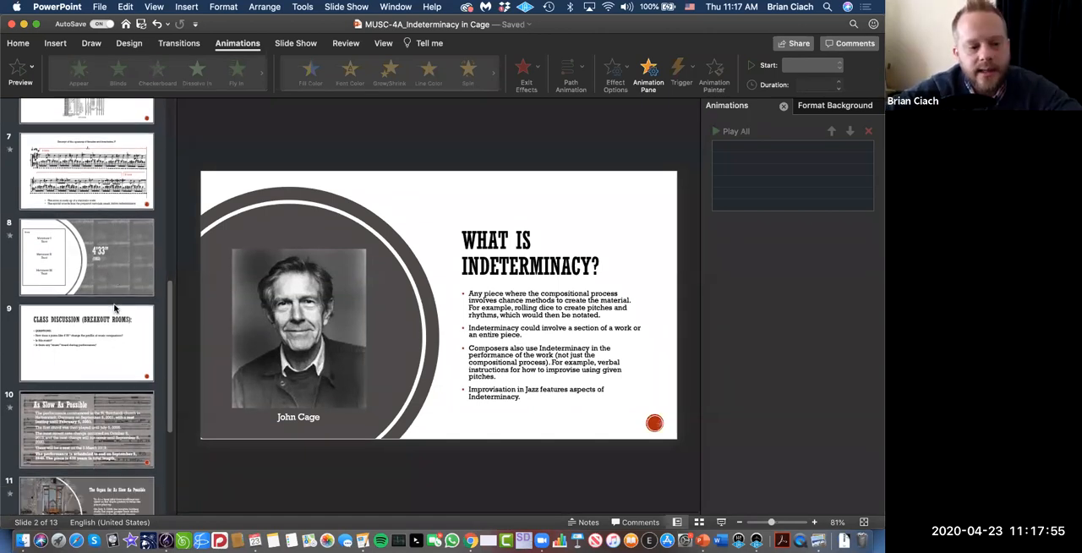
scroll(down, 3)
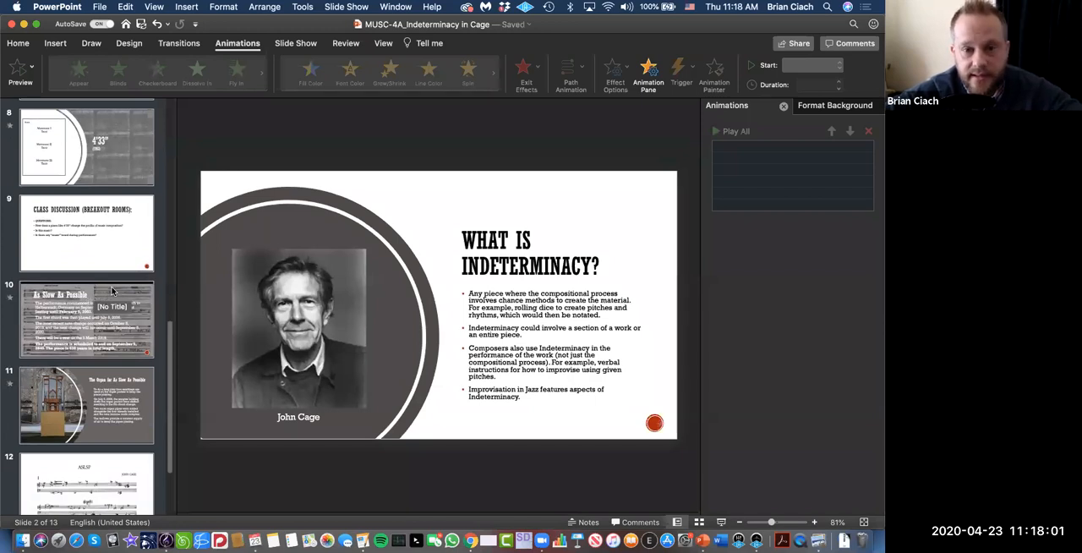
scroll(down, 3)
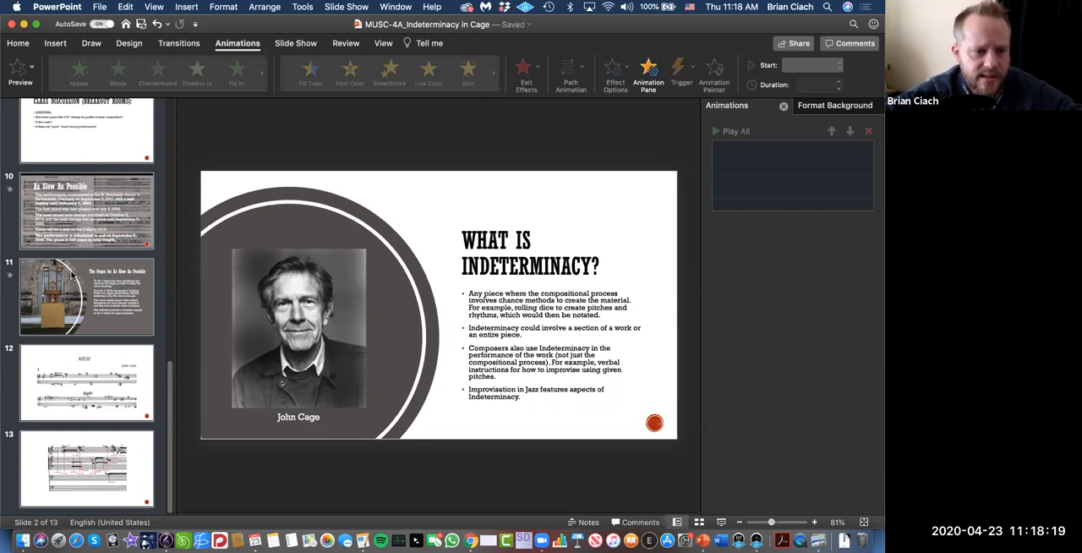
scroll(up, 3)
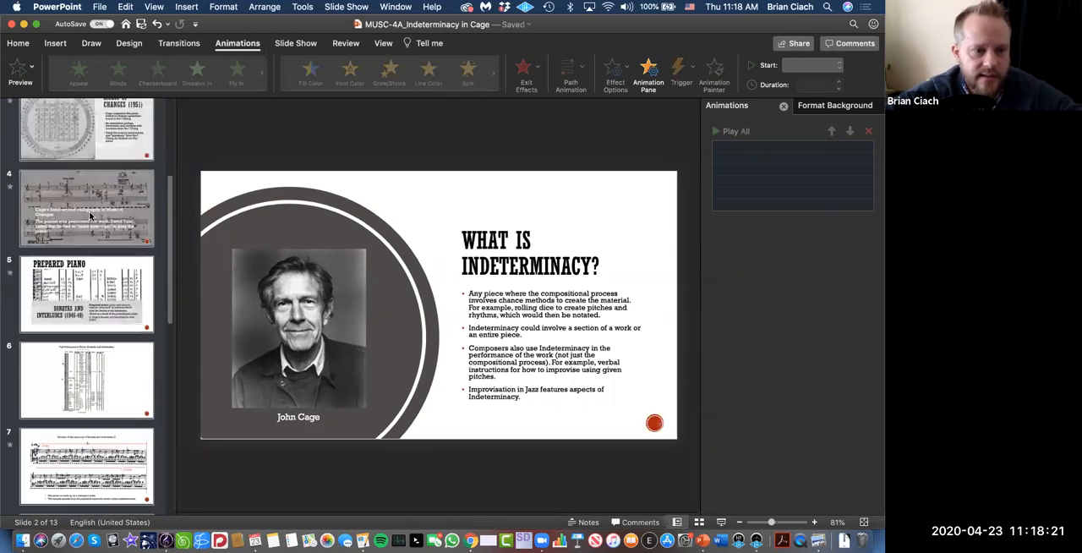
scroll(up, 3)
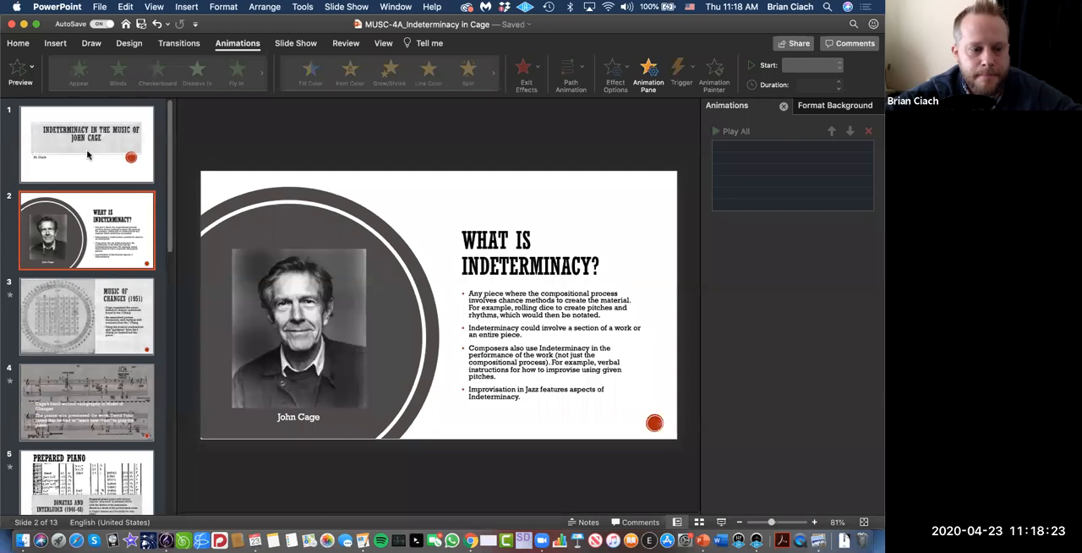
mouse_move(422, 230)
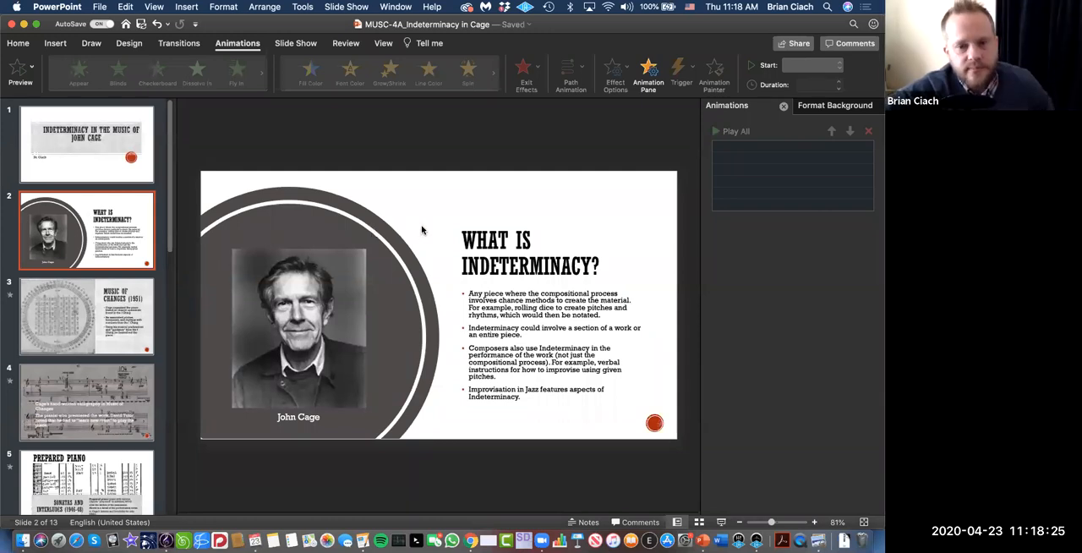
mouse_move(487, 227)
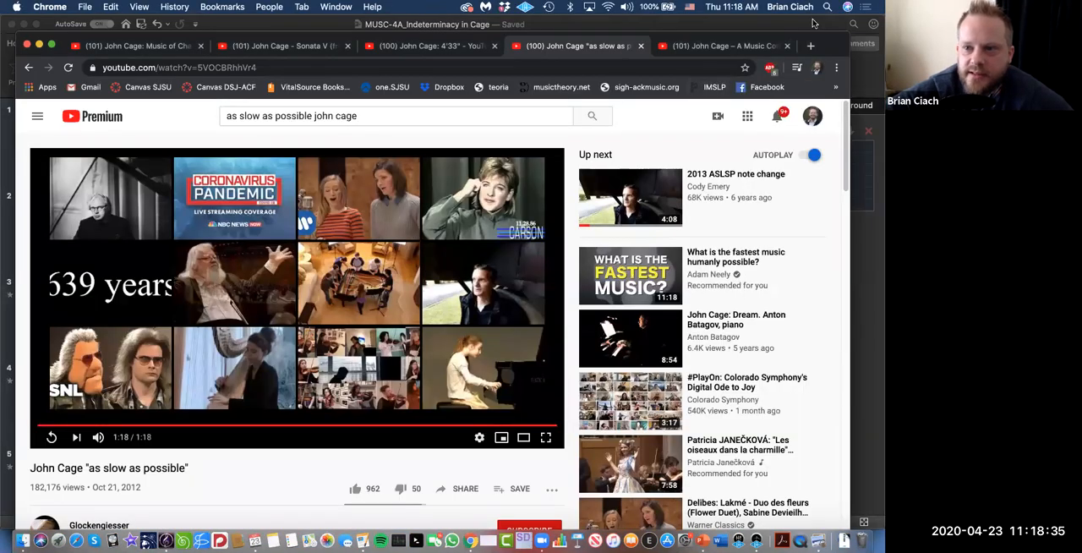
mouse_move(835, 48)
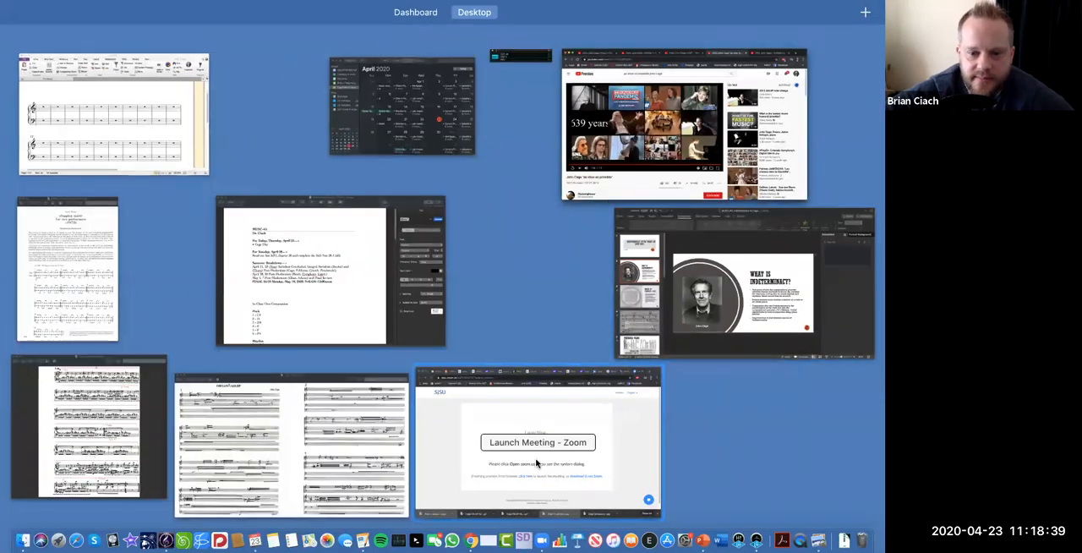
Bring the Chrome window with the full-screen online dice roller to the front
click(538, 441)
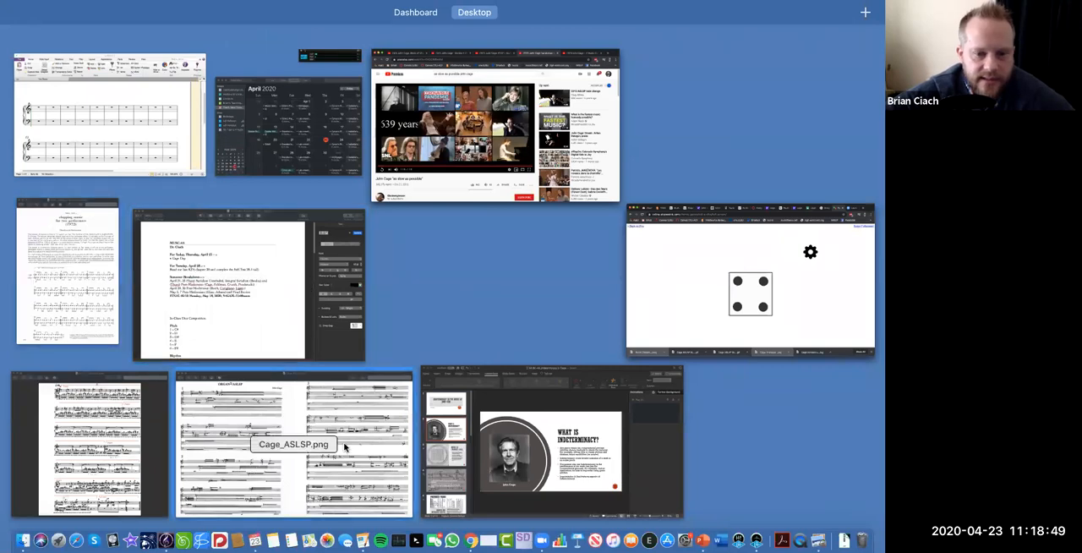
click(110, 118)
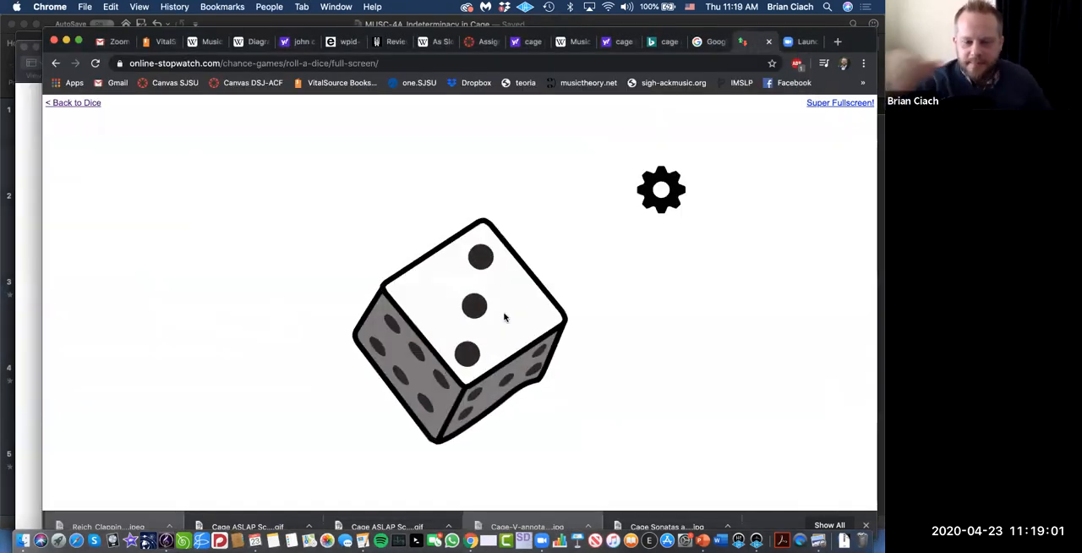
Roll the die, then start a note in the first treble bar of the untitled Sibelius score
click(474, 329)
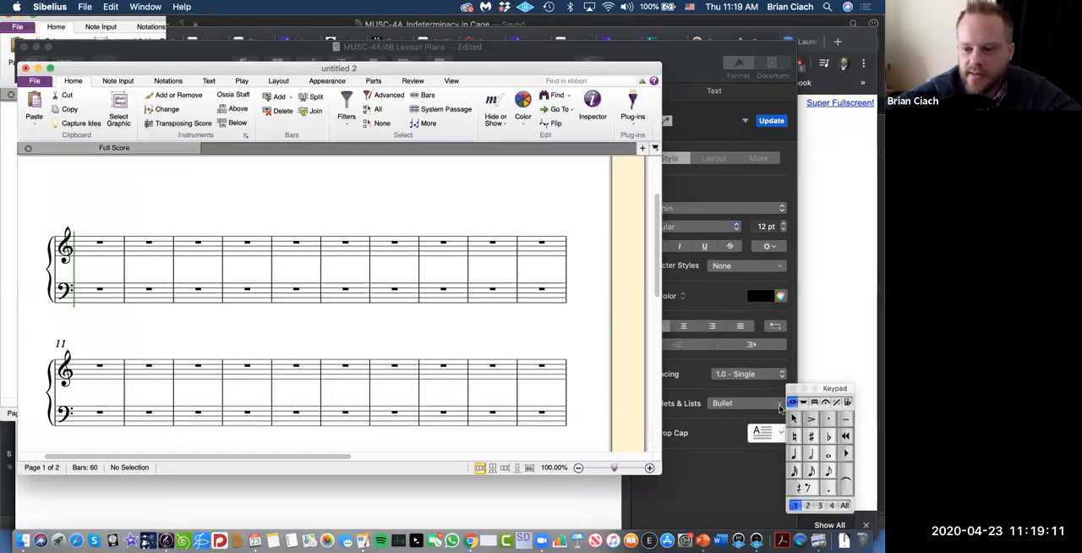
click(793, 453)
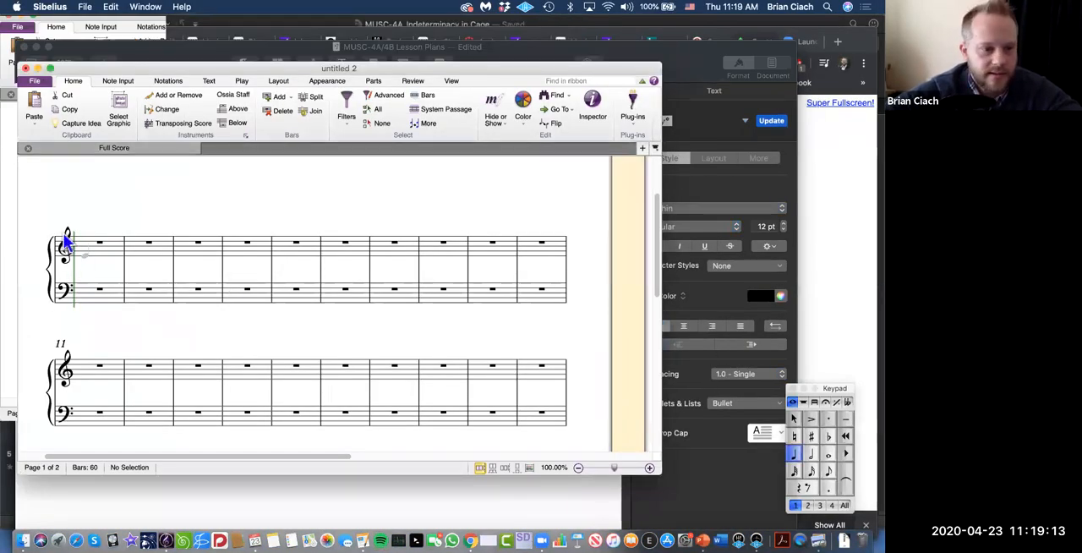
click(88, 244)
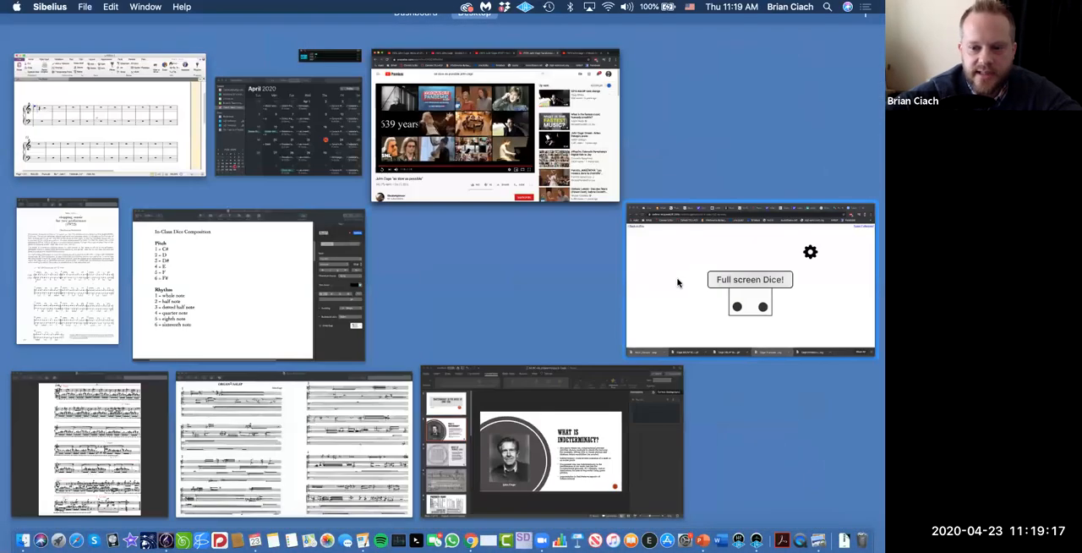
Check the dice roll in the window overview and bring the untitled 2 score back to the front
click(750, 279)
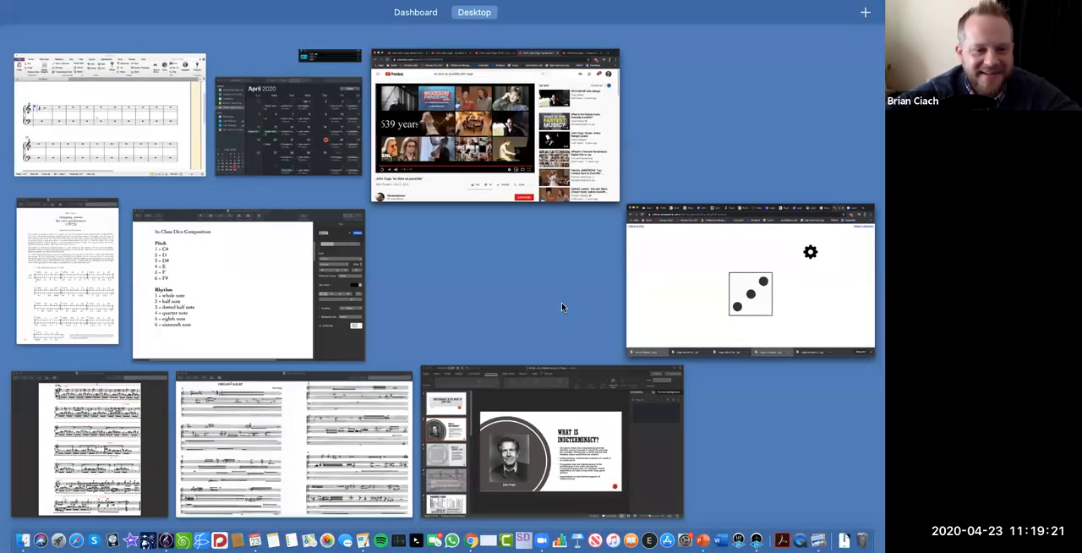
click(246, 283)
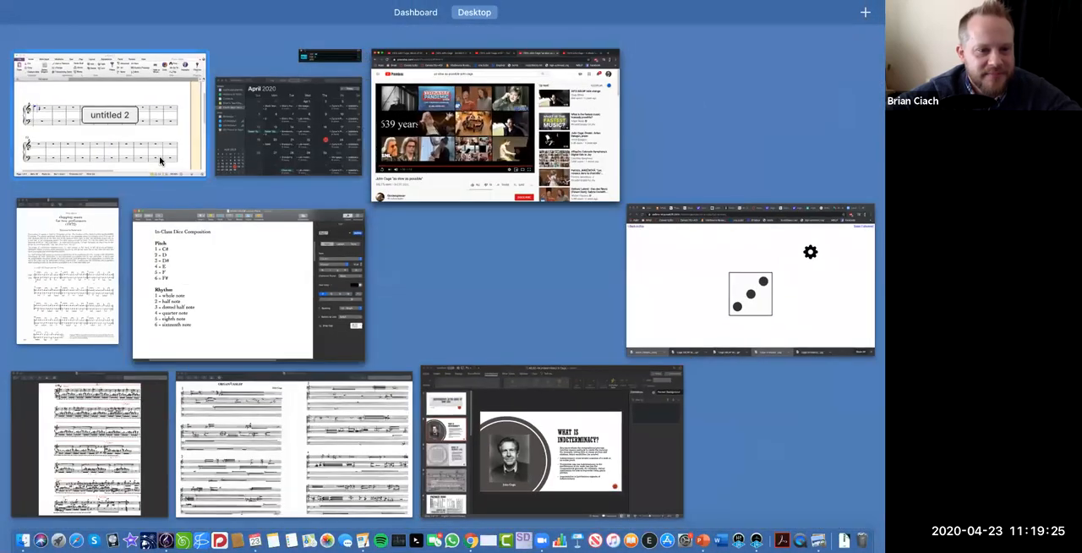
click(108, 115)
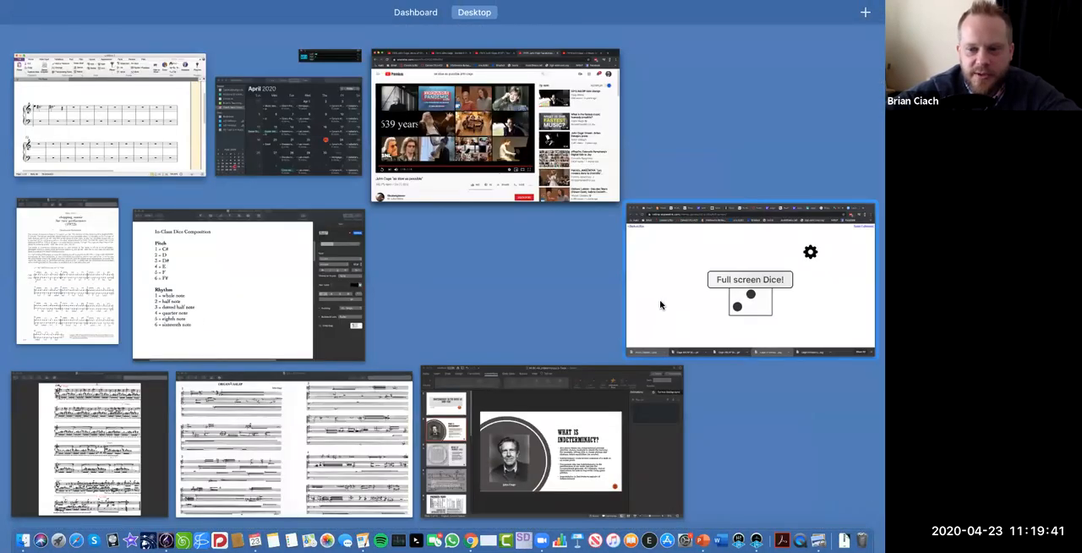
click(750, 278)
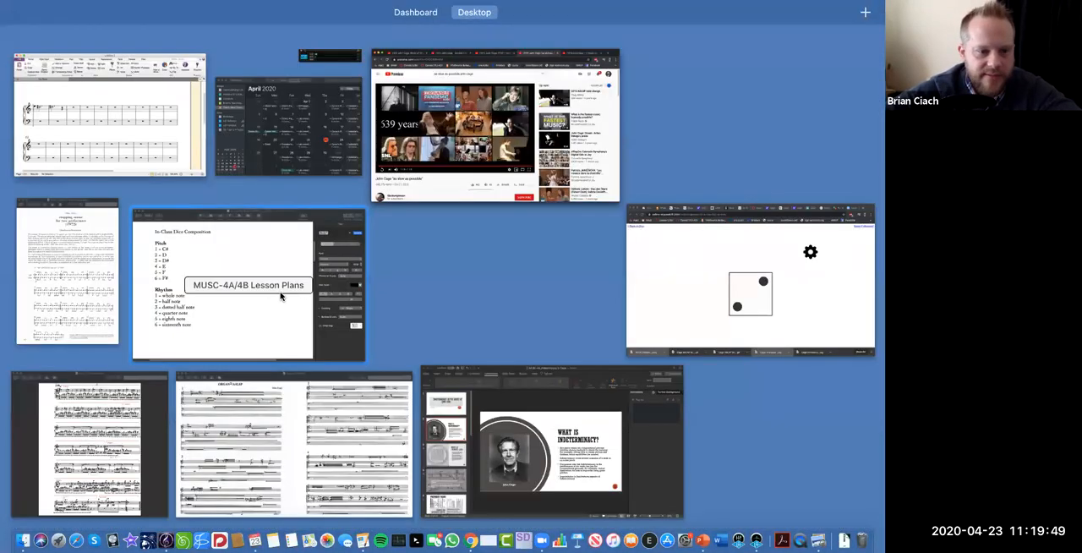
click(249, 284)
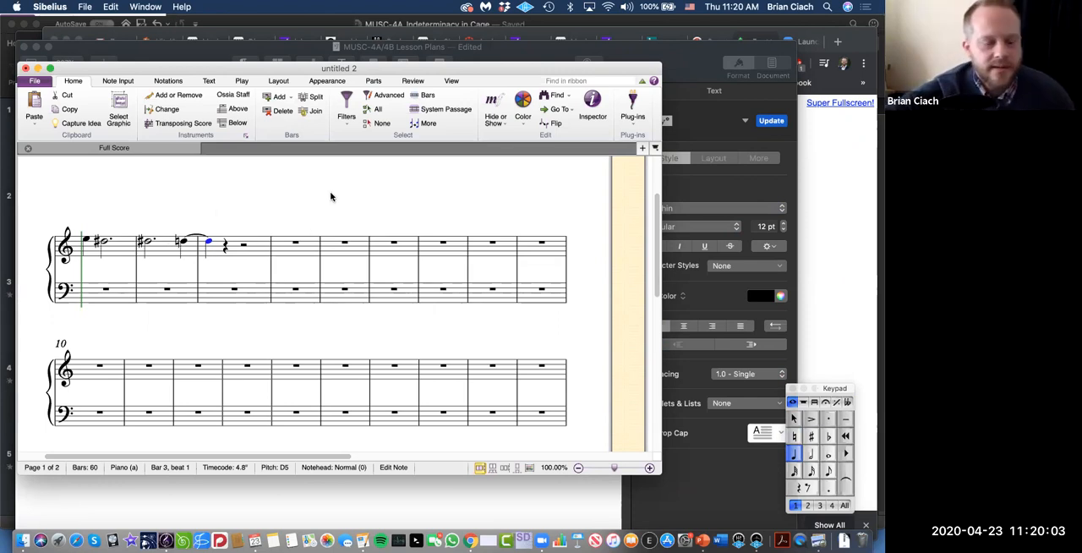
mouse_move(146, 217)
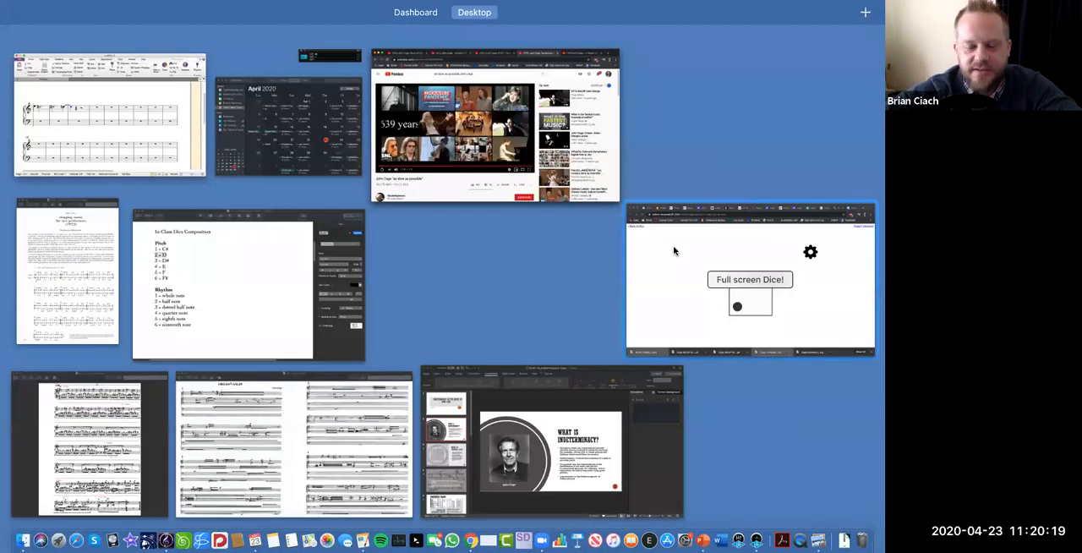
Return to the dice roller window after entering the first dice-chosen notes
click(748, 279)
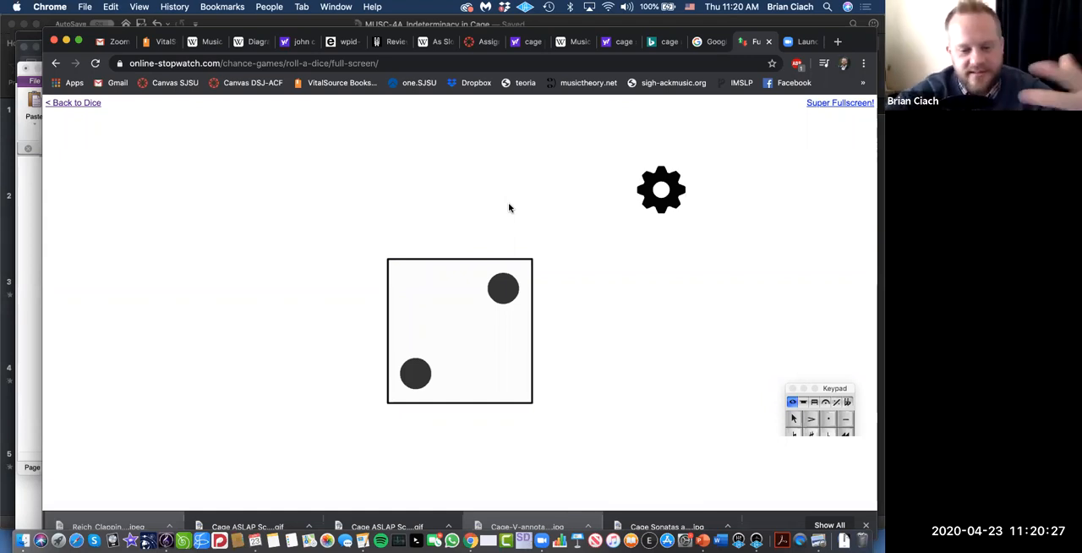
mouse_move(471, 228)
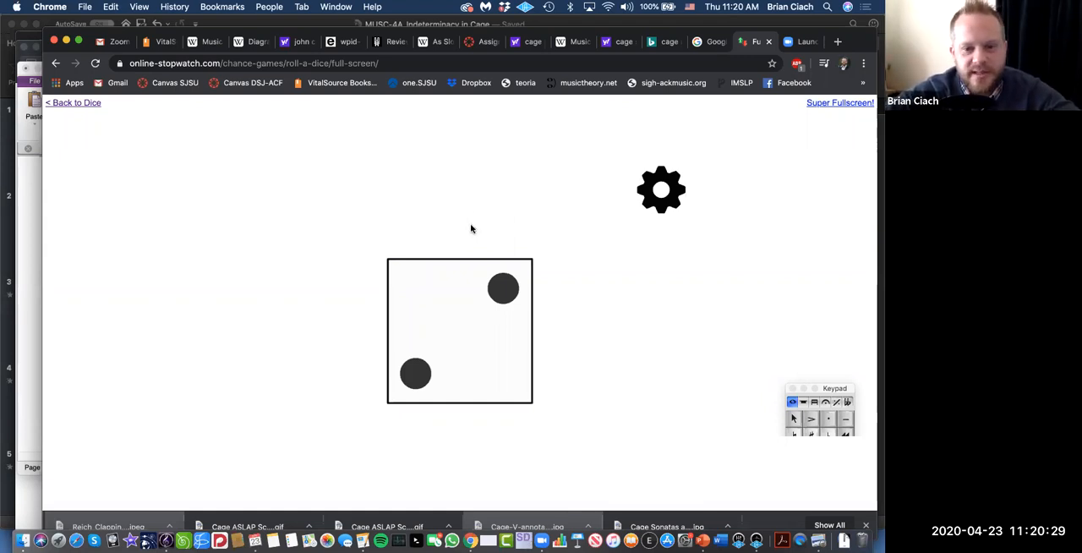
mouse_move(566, 184)
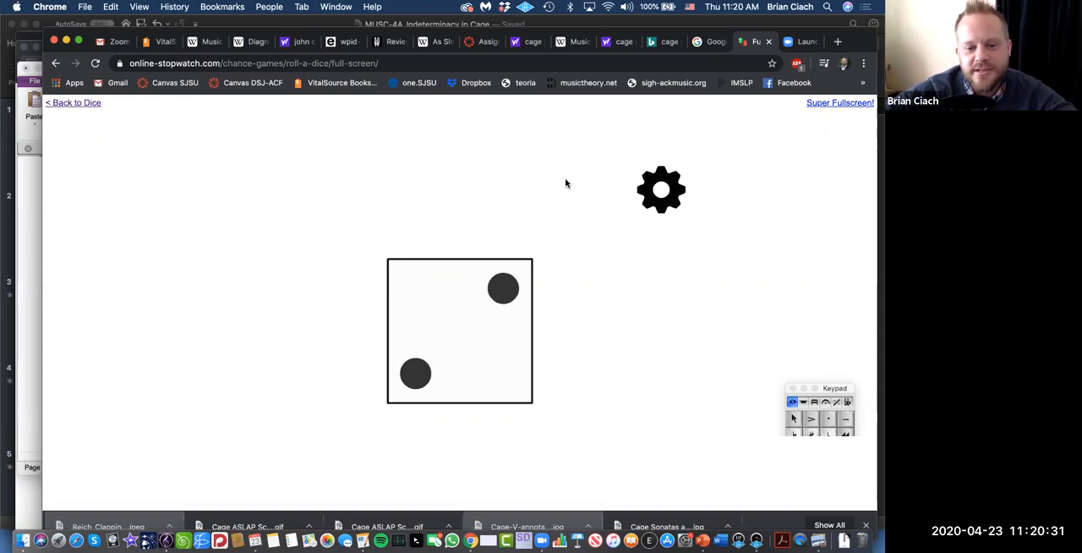
mouse_move(519, 58)
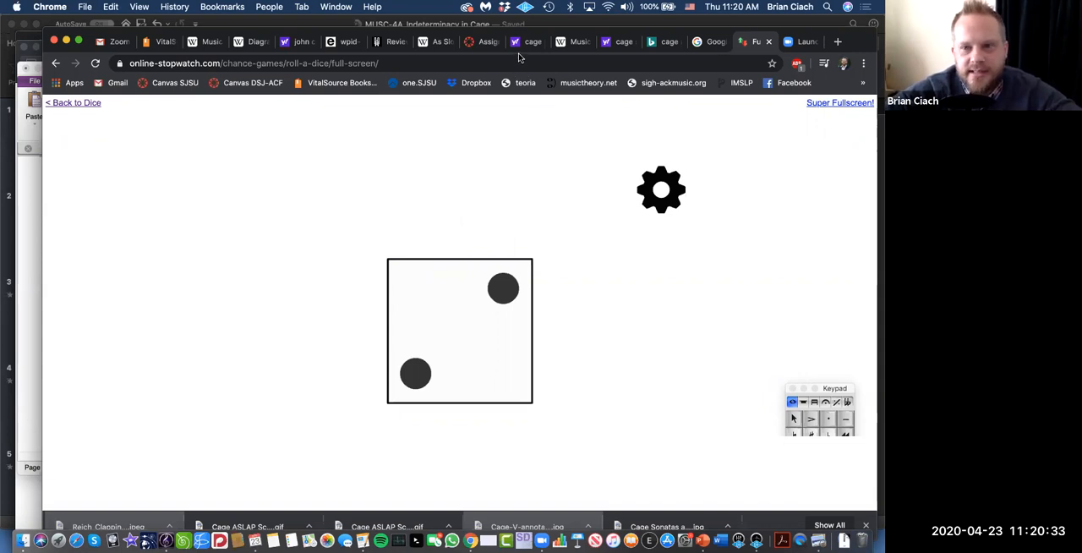